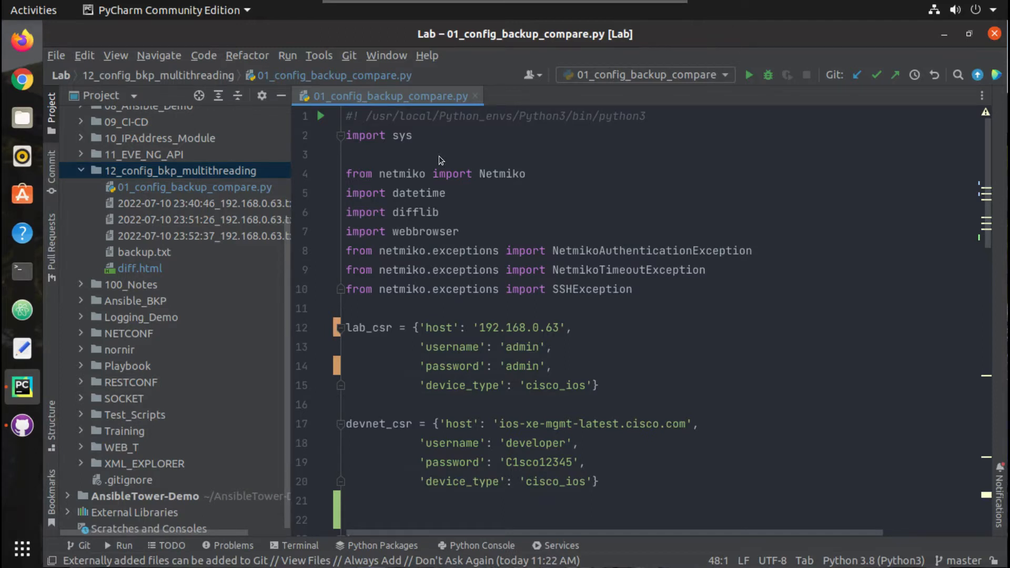
# - Scroll and click through the content shown on screen
pyautogui.scroll(-3)
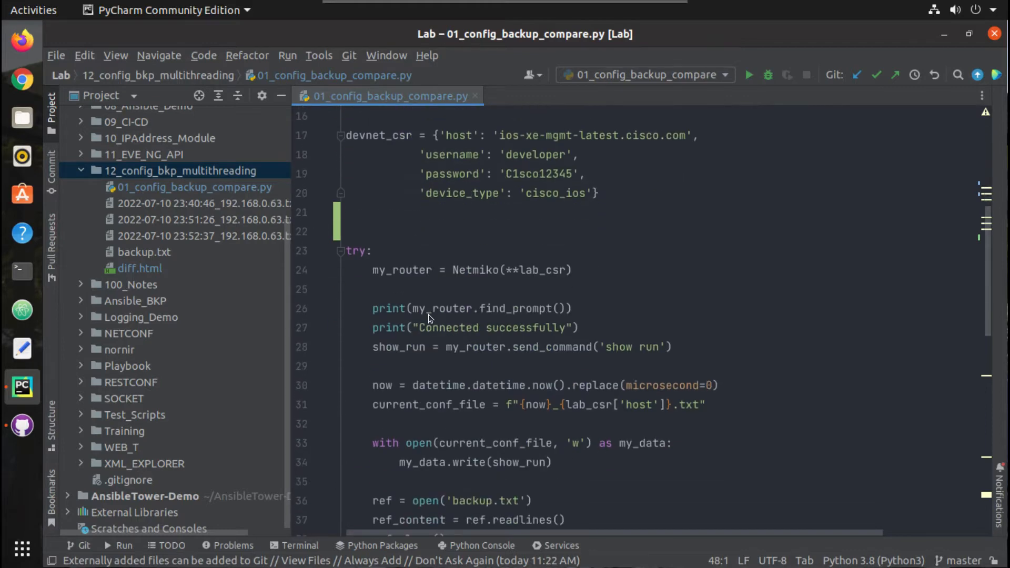
pyautogui.moveTo(467, 282)
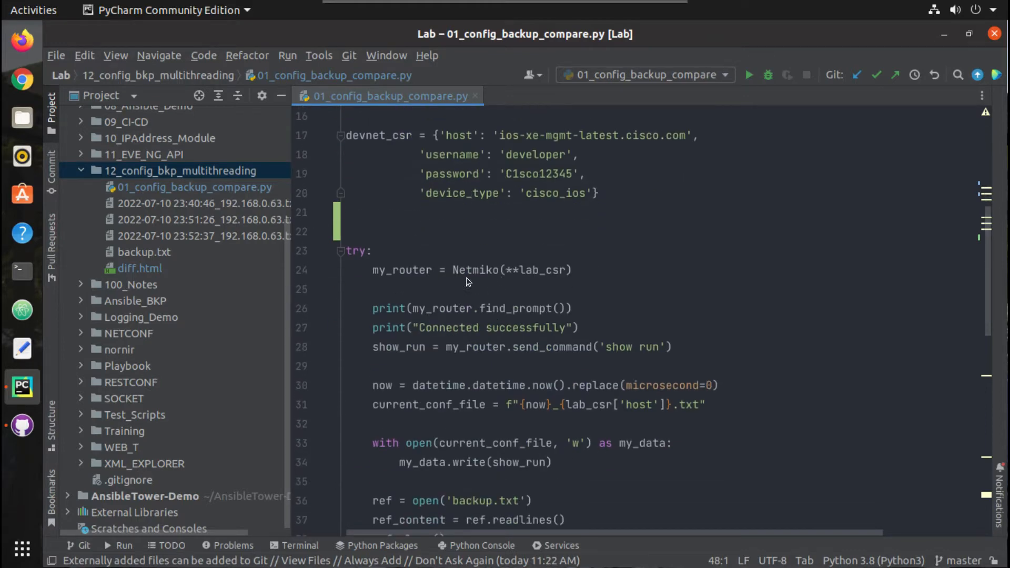
pyautogui.moveTo(413, 288)
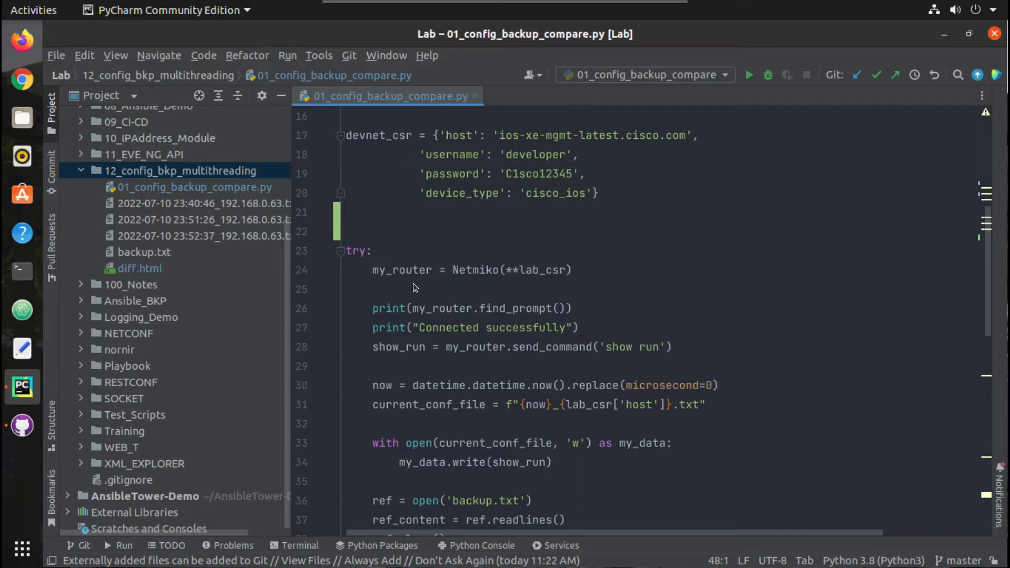
pyautogui.scroll(-3)
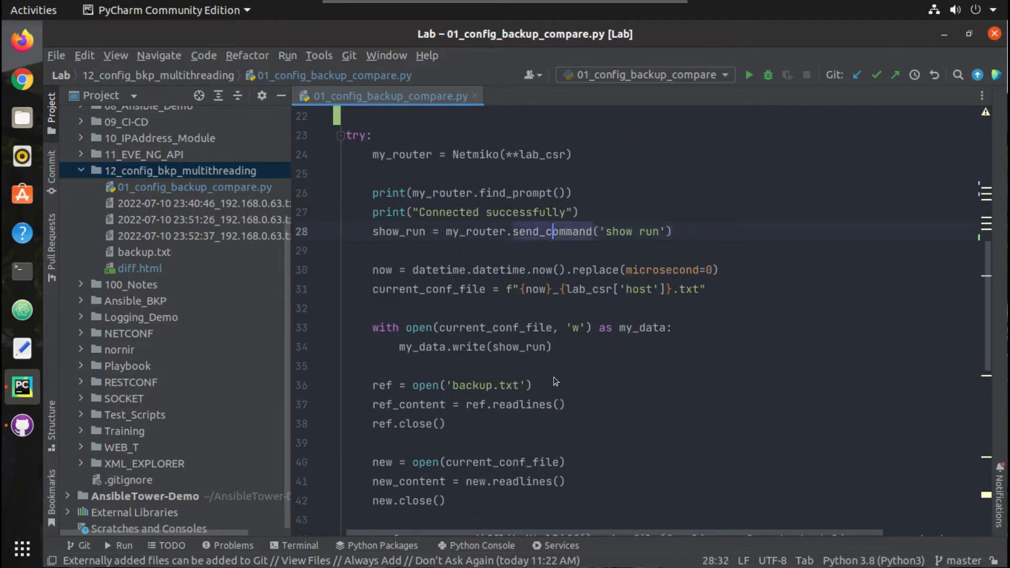
pyautogui.click(372, 327)
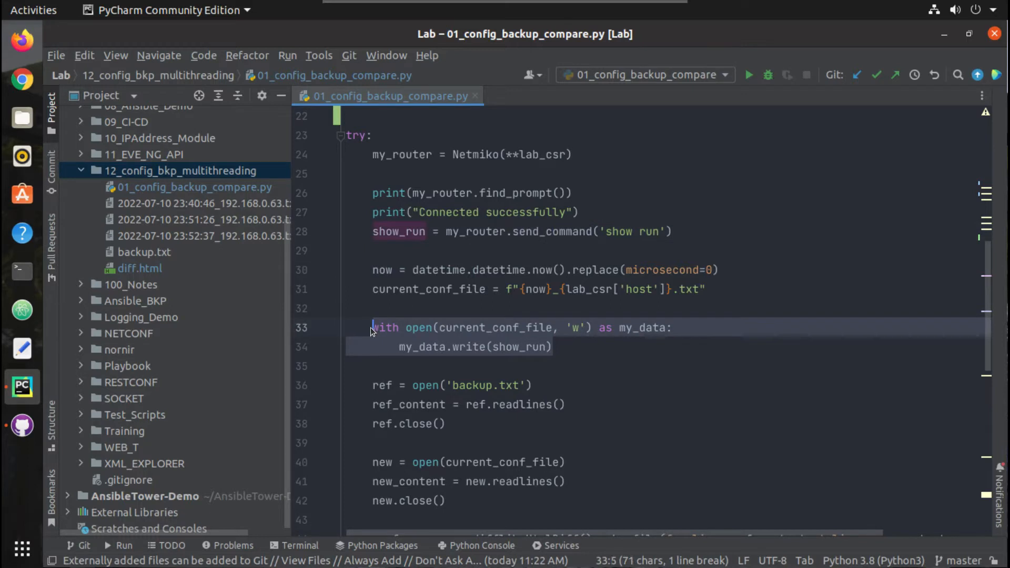
pyautogui.click(346, 307)
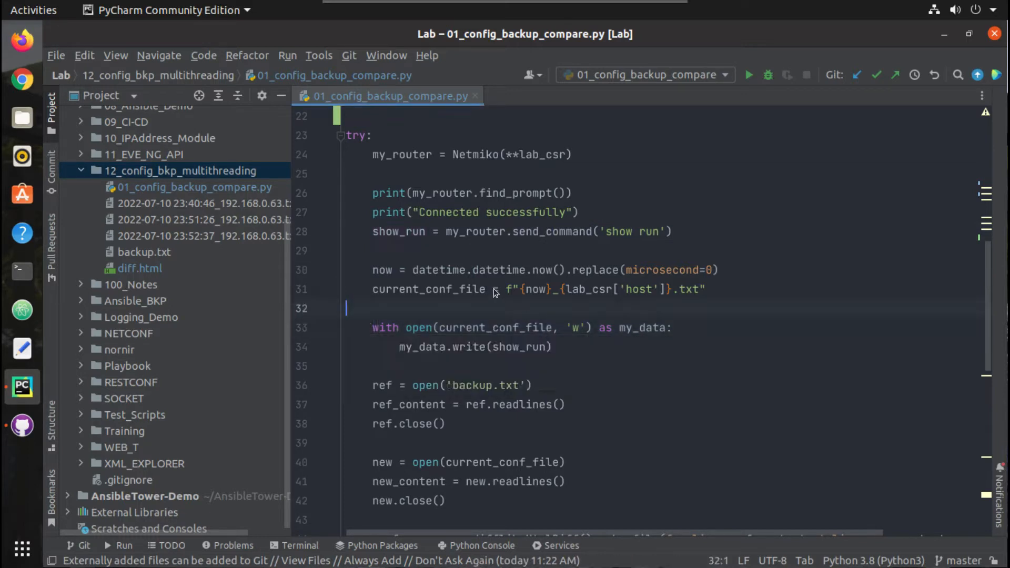
pyautogui.doubleClick(534, 289)
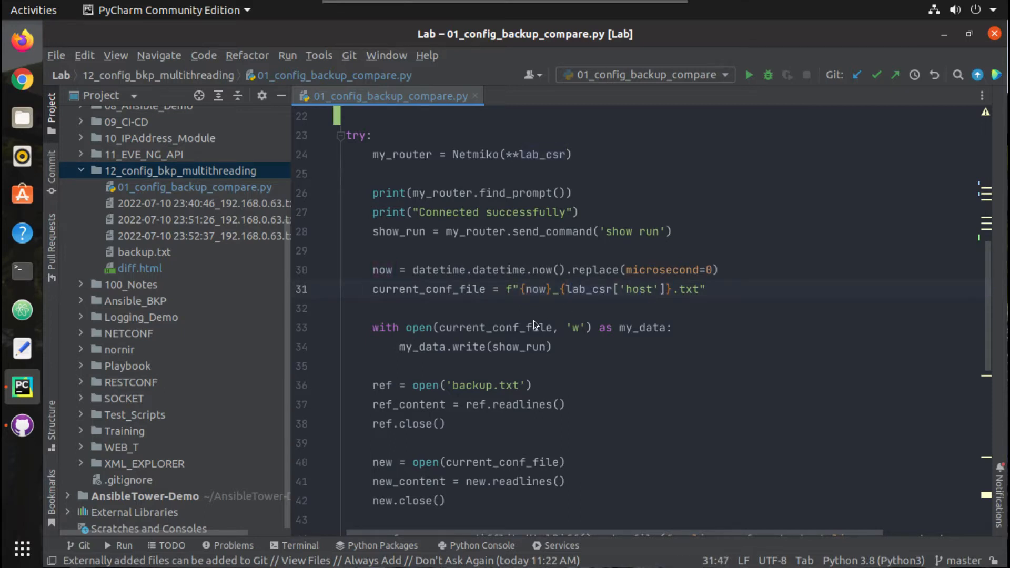
pyautogui.scroll(-3)
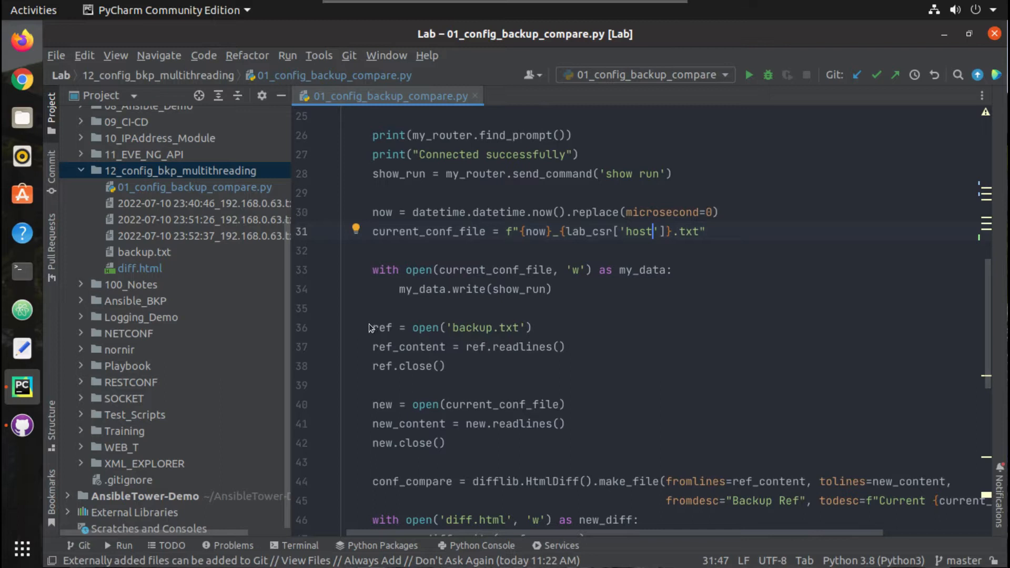
pyautogui.scroll(-3)
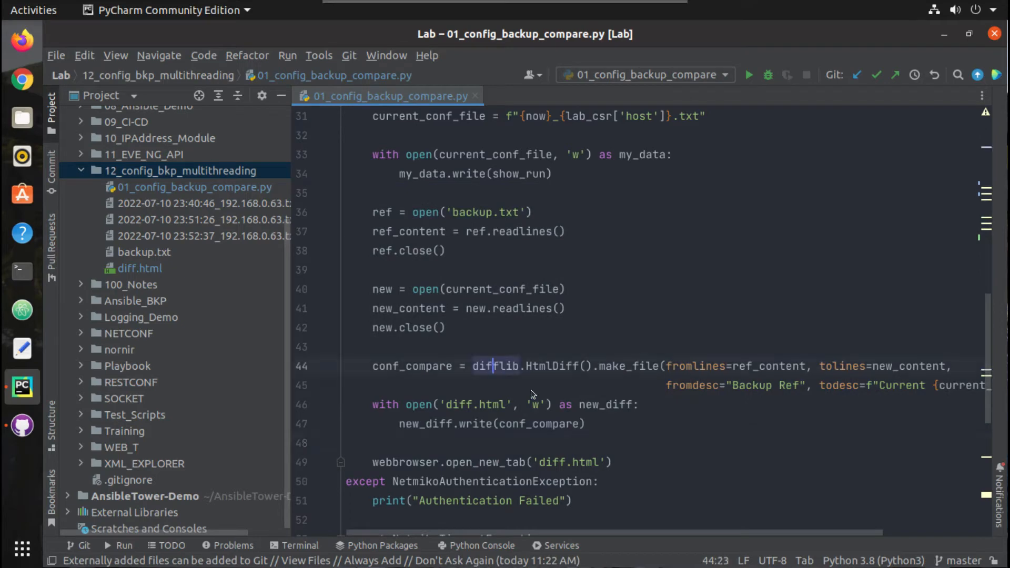
pyautogui.moveTo(524, 384)
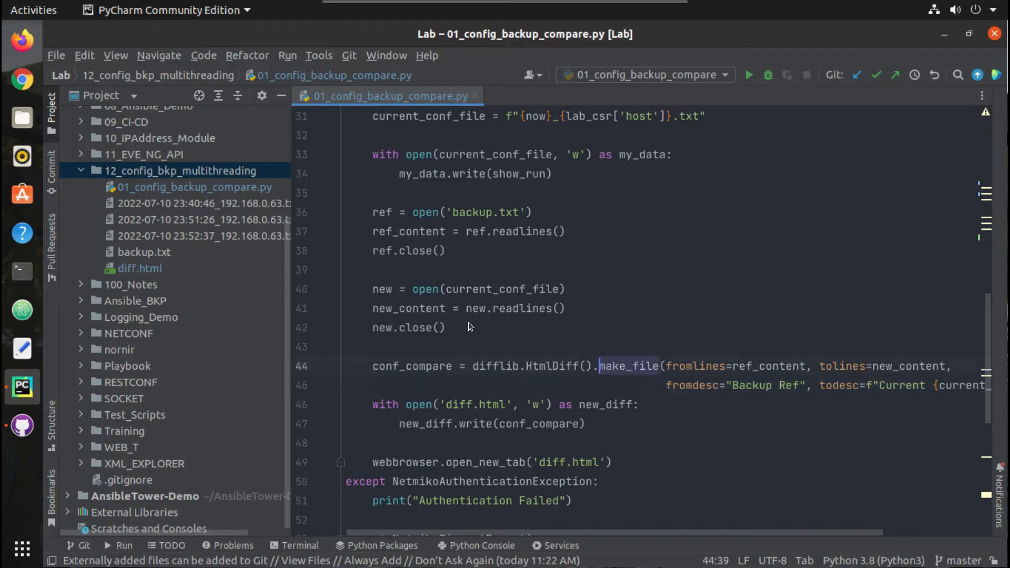
# - Keep clicking and scrolling through the displayed content
pyautogui.click(140, 267)
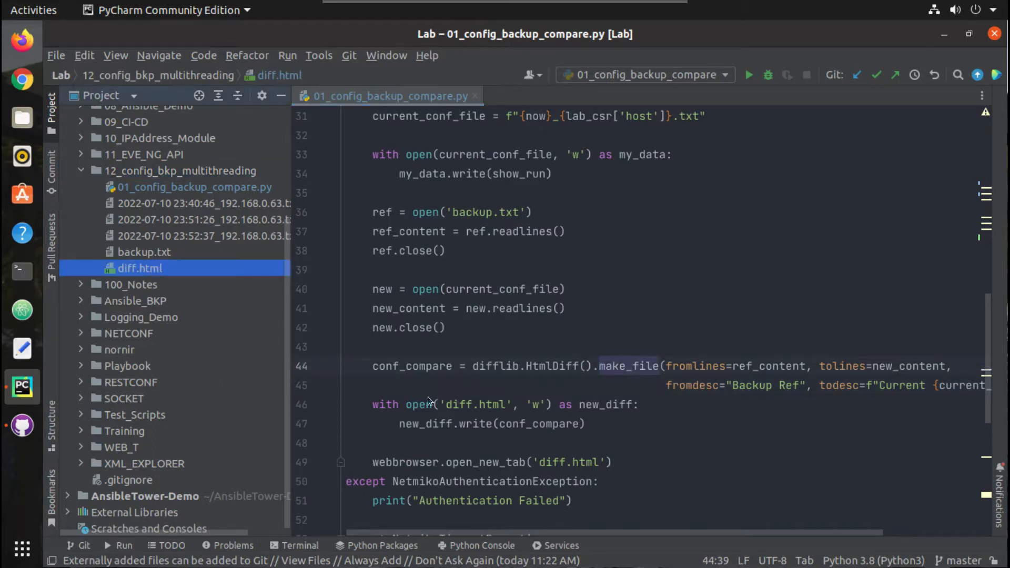
pyautogui.scroll(-3)
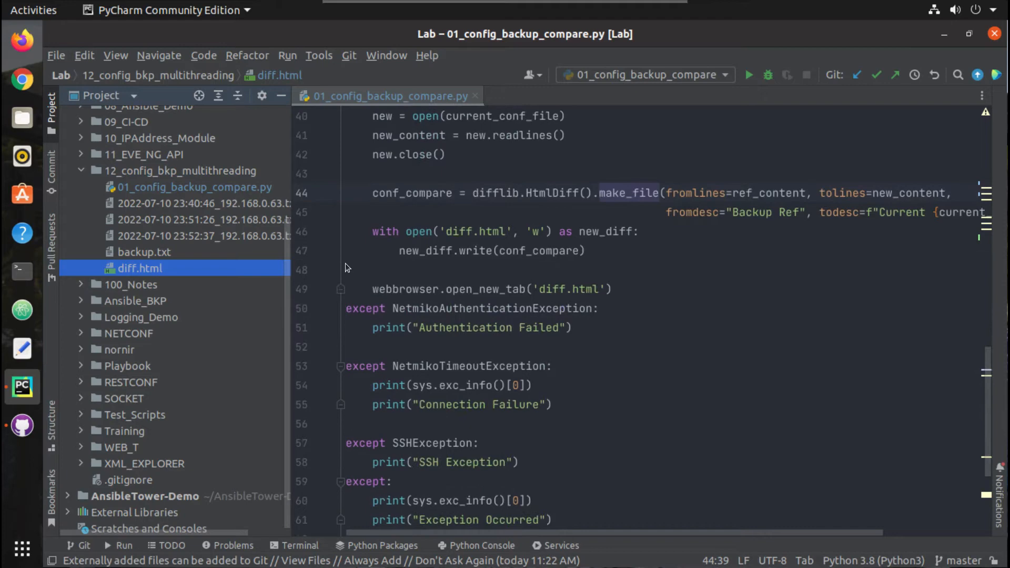
pyautogui.click(490, 520)
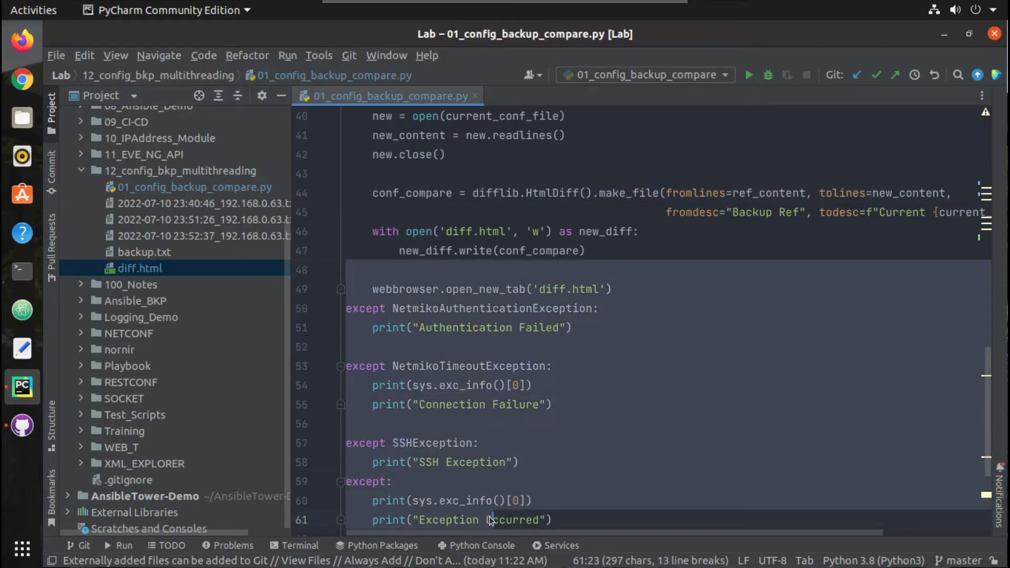
pyautogui.scroll(-3)
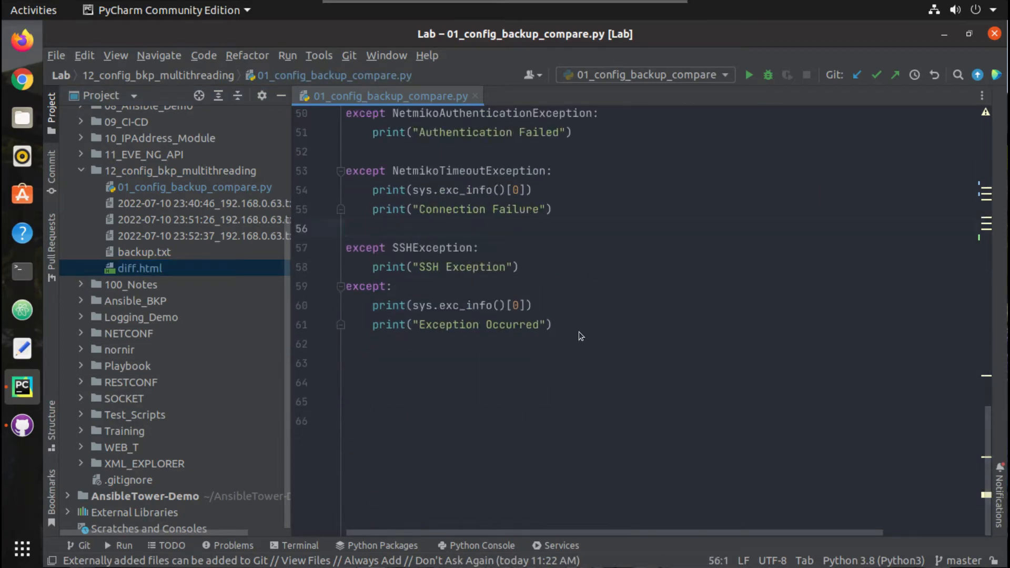
pyautogui.scroll(3)
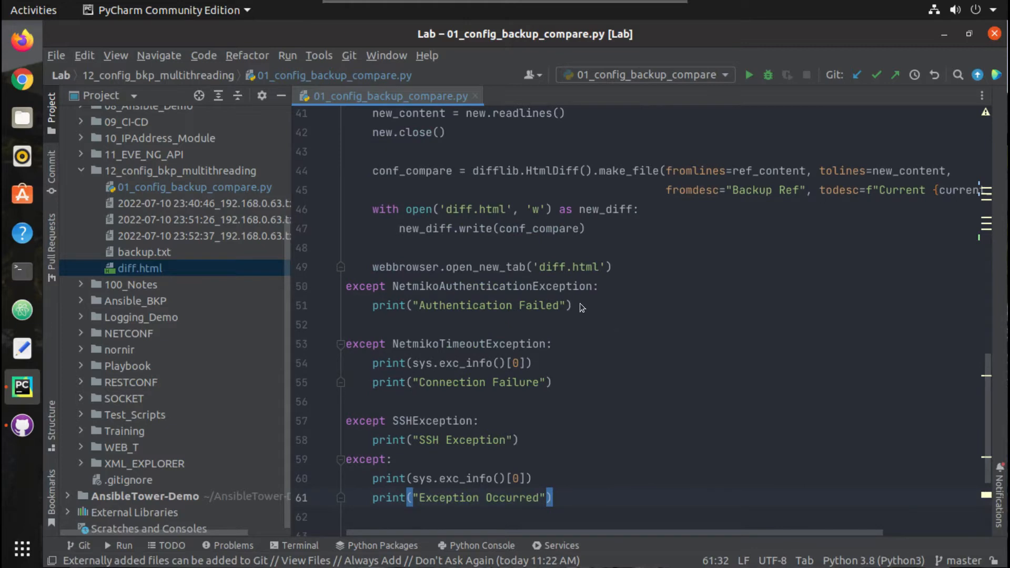
pyautogui.click(547, 382)
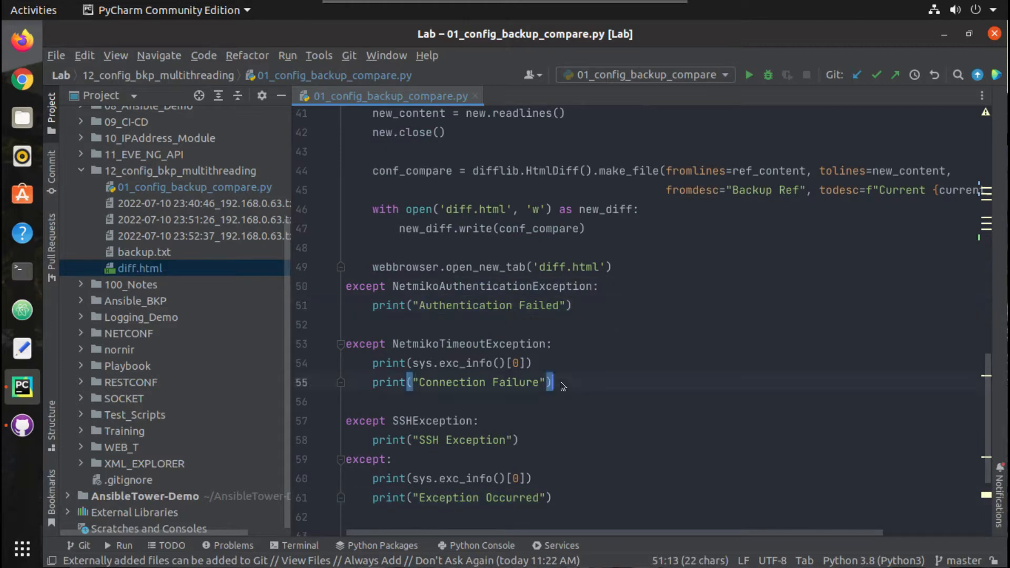
pyautogui.scroll(3)
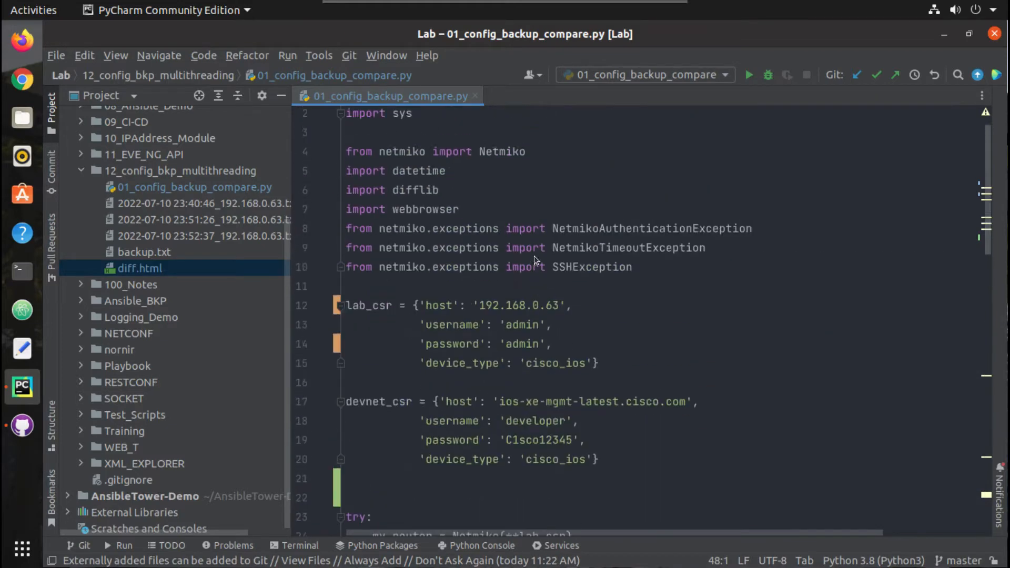
pyautogui.scroll(3)
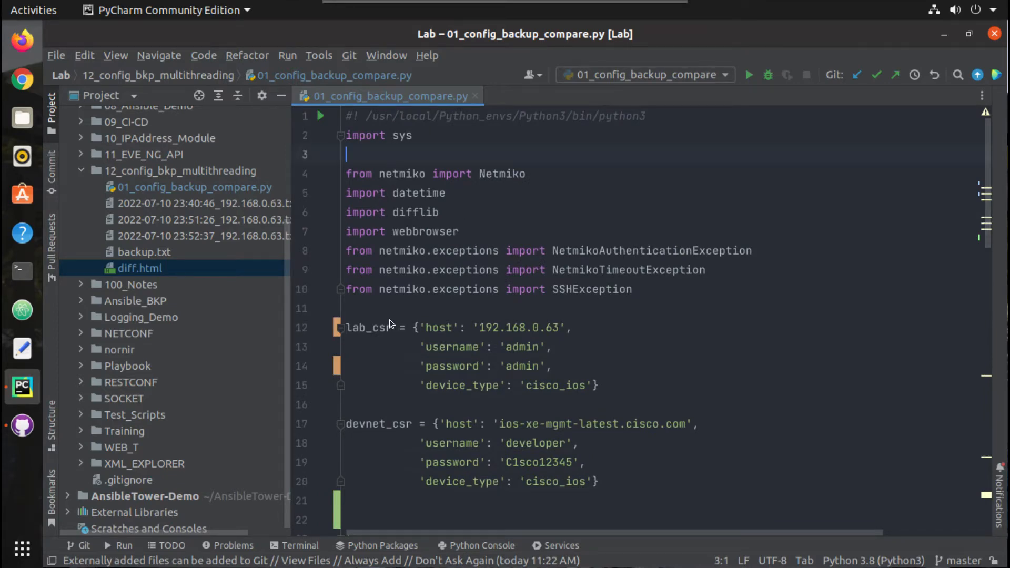
pyautogui.scroll(-3)
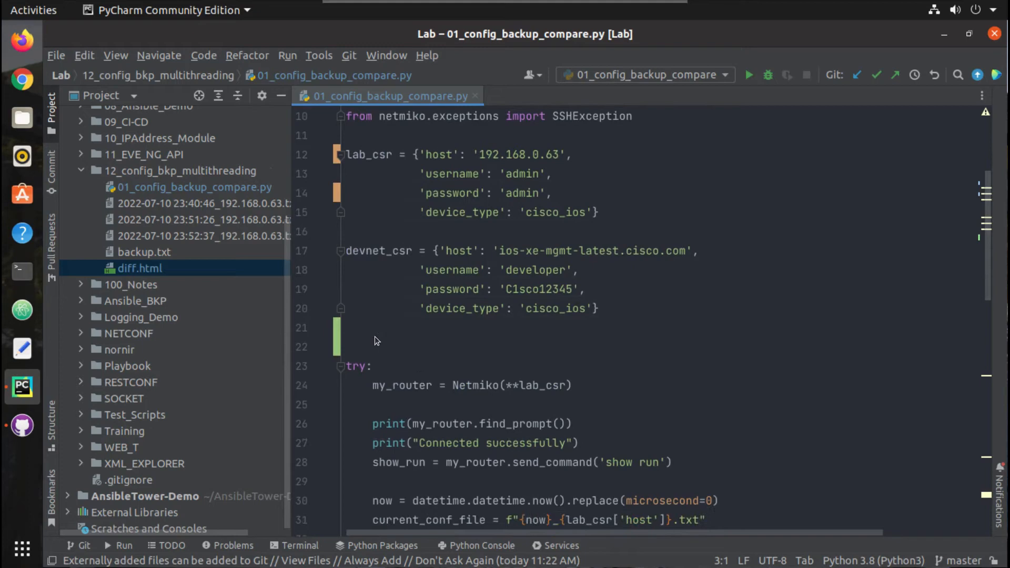
pyautogui.scroll(3)
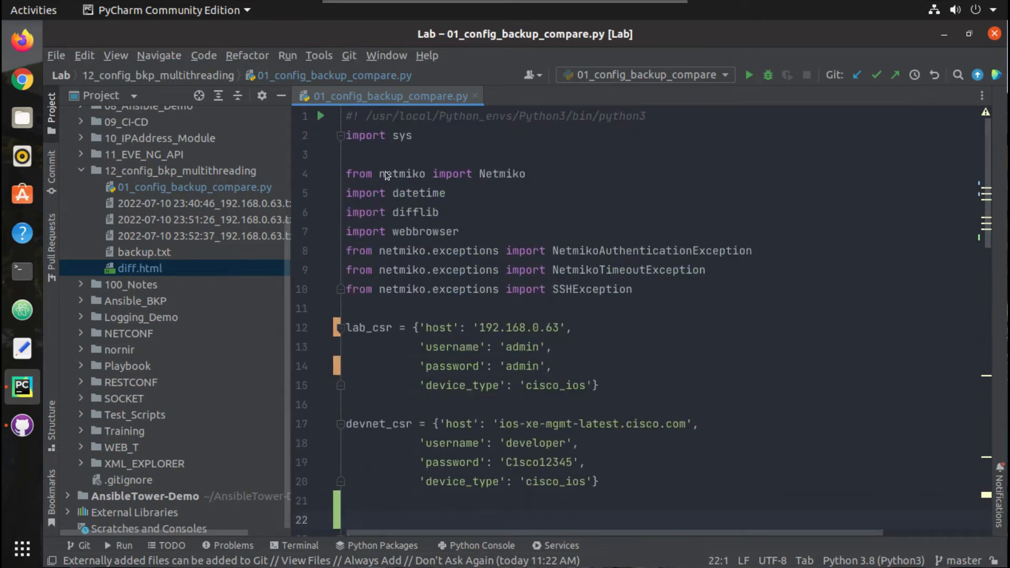
pyautogui.click(380, 154)
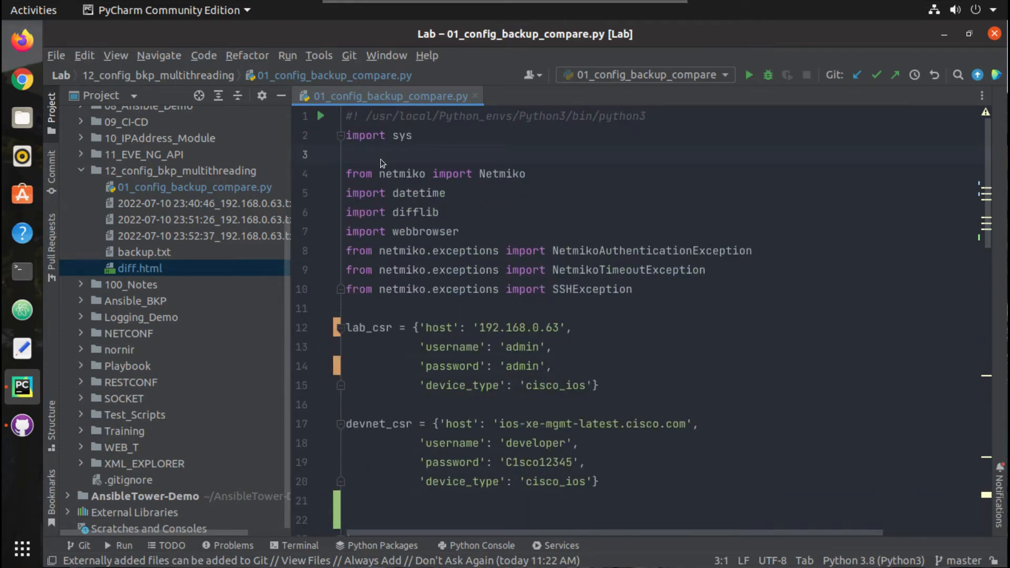
pyautogui.moveTo(385, 277)
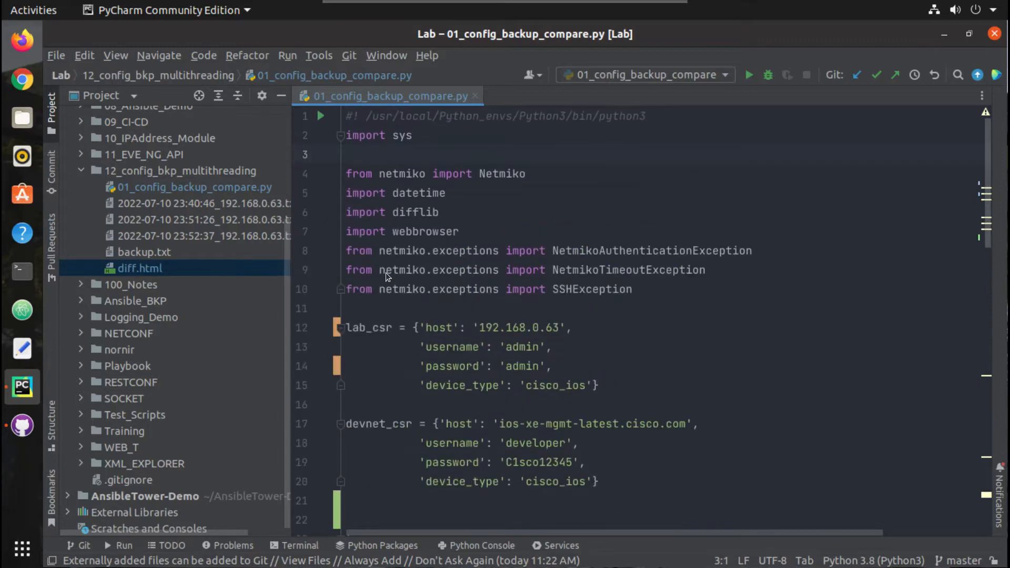
pyautogui.moveTo(403, 162)
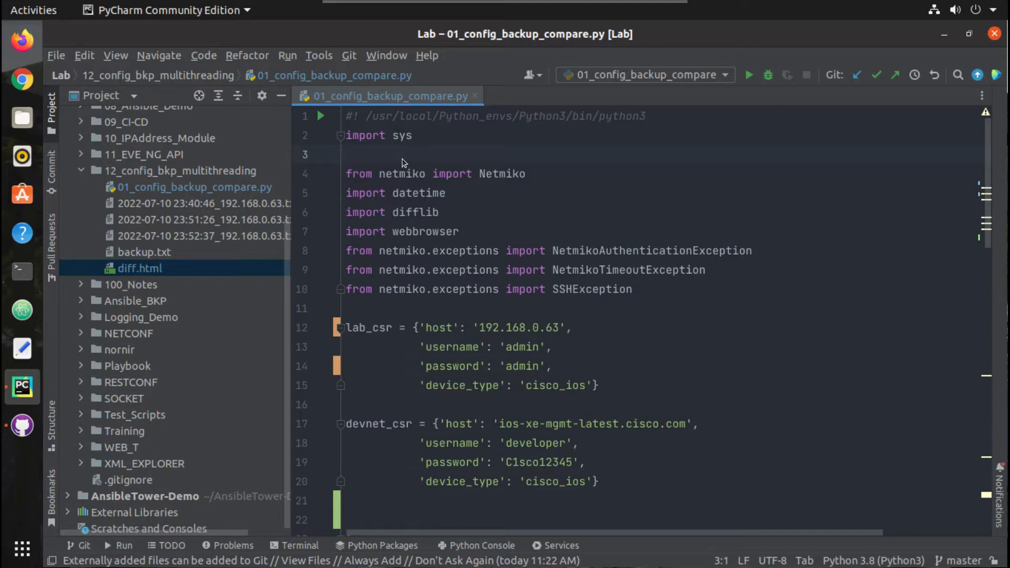
pyautogui.moveTo(417, 199)
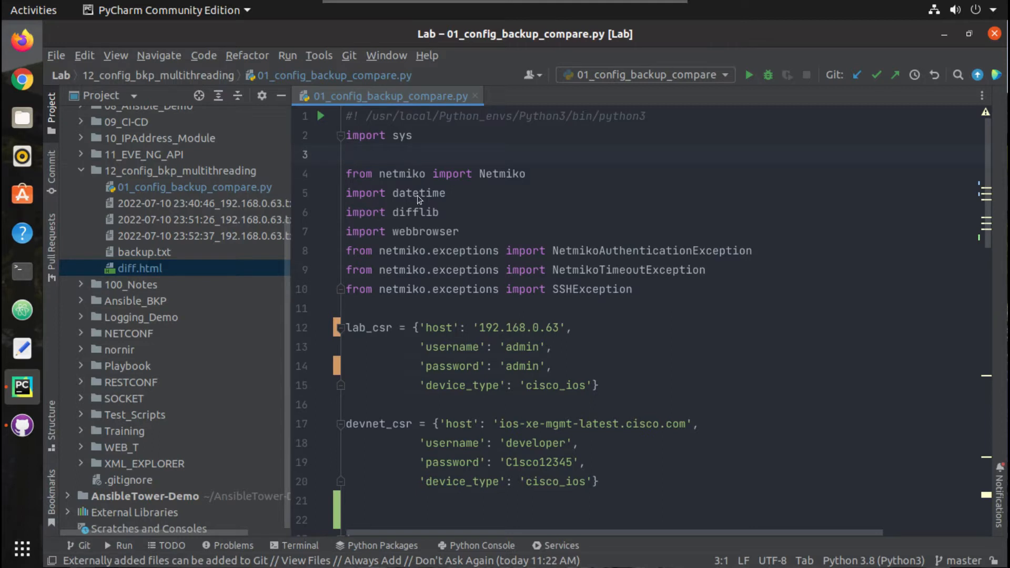
pyautogui.moveTo(432, 251)
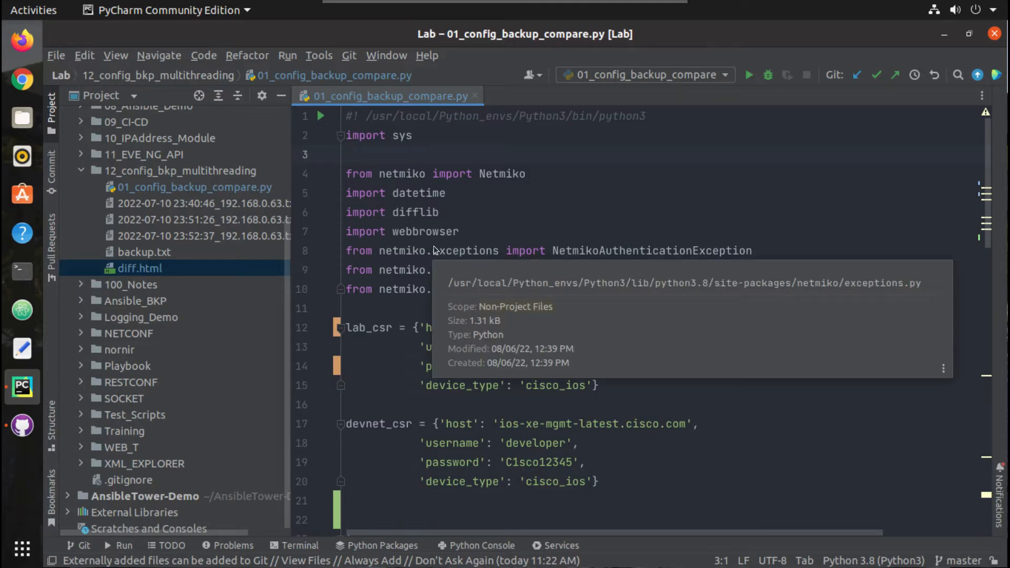
pyautogui.moveTo(377, 305)
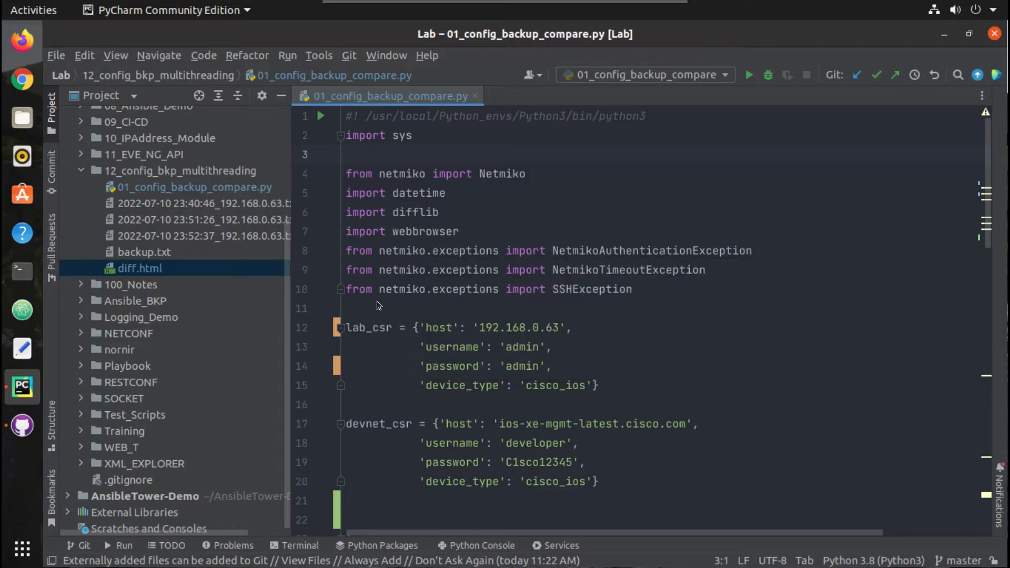
pyautogui.click(390, 404)
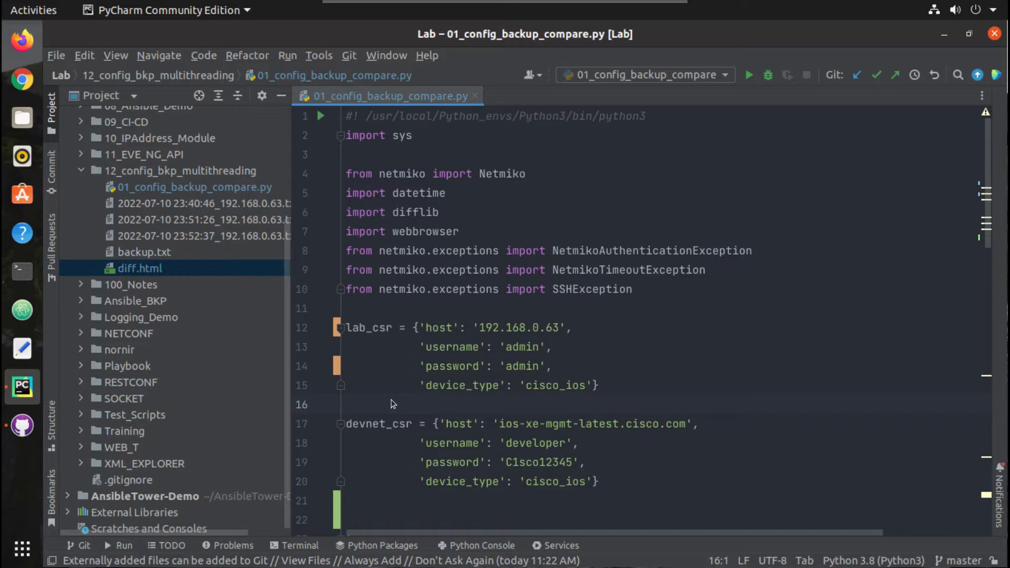
# - Bring up the diff.html Chrome window and scroll through the side-by-side comparison
pyautogui.scroll(-3)
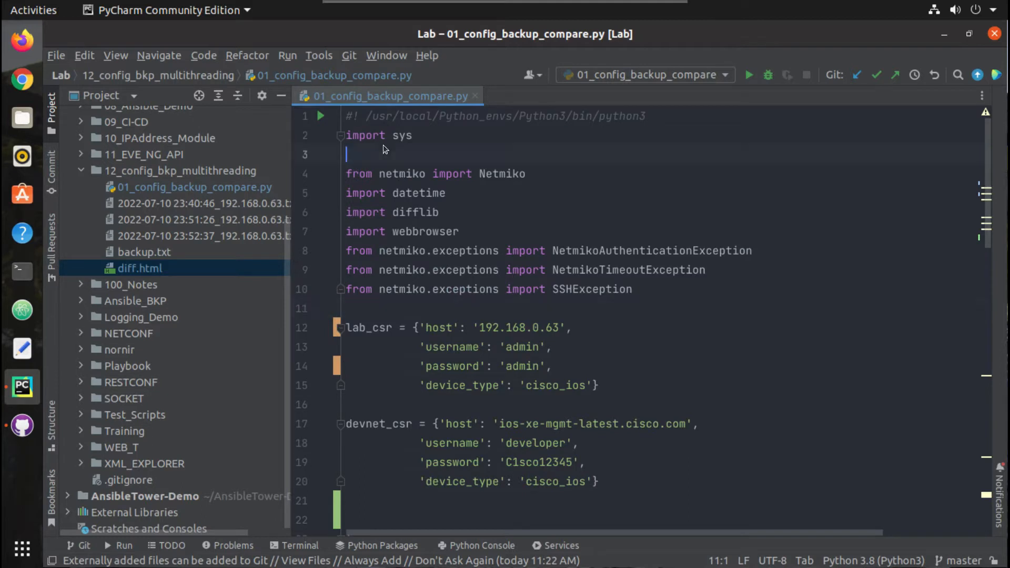
pyautogui.scroll(-3)
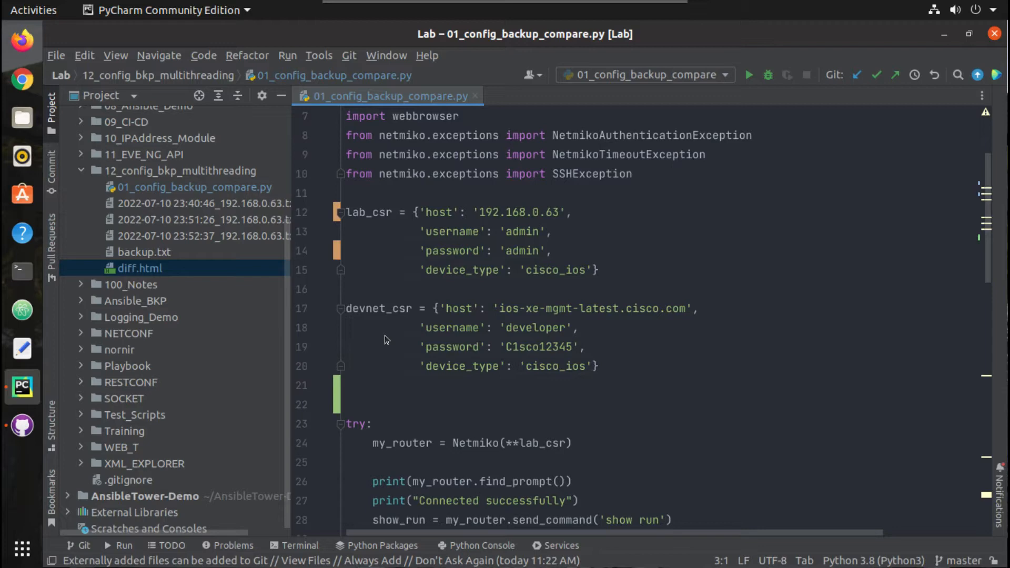
pyautogui.scroll(-3)
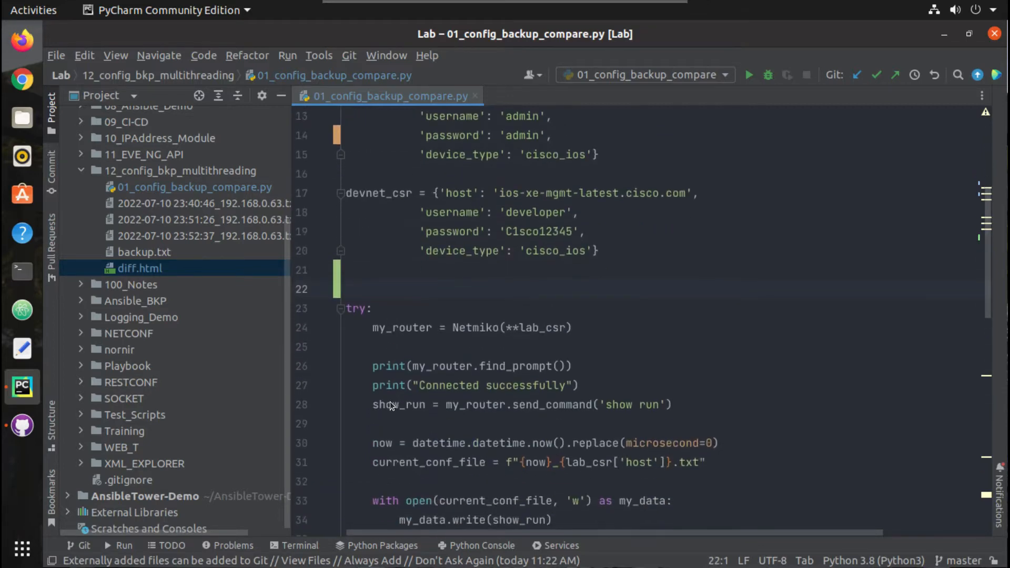
pyautogui.scroll(-3)
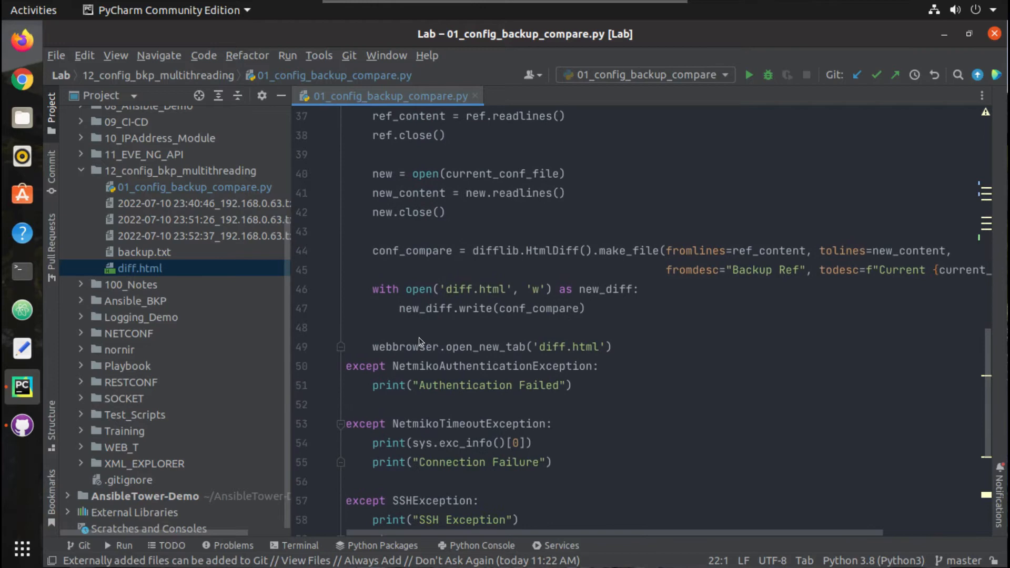
pyautogui.scroll(3)
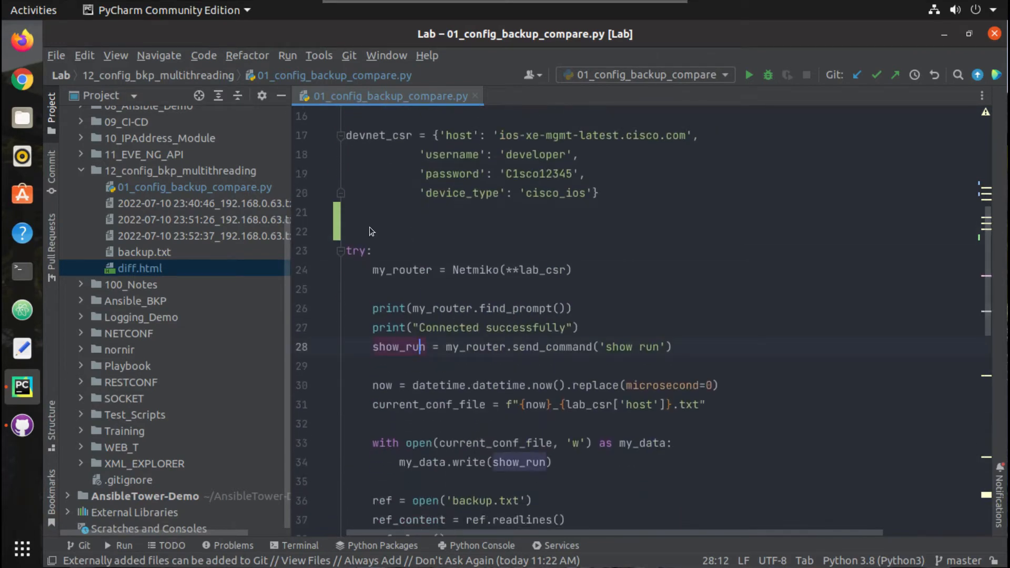
pyautogui.rightClick(369, 230)
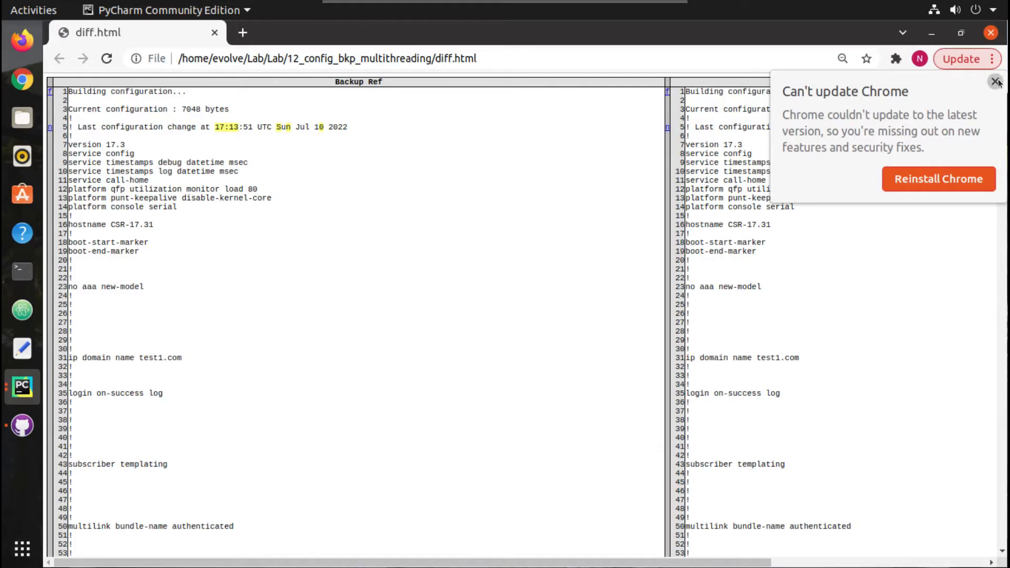
pyautogui.scroll(-3)
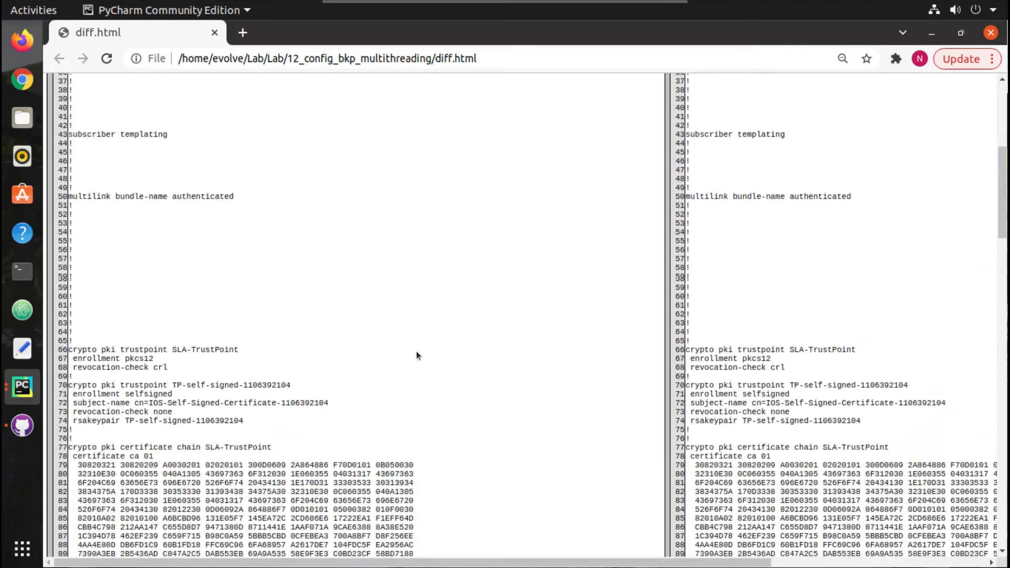
pyautogui.scroll(-3)
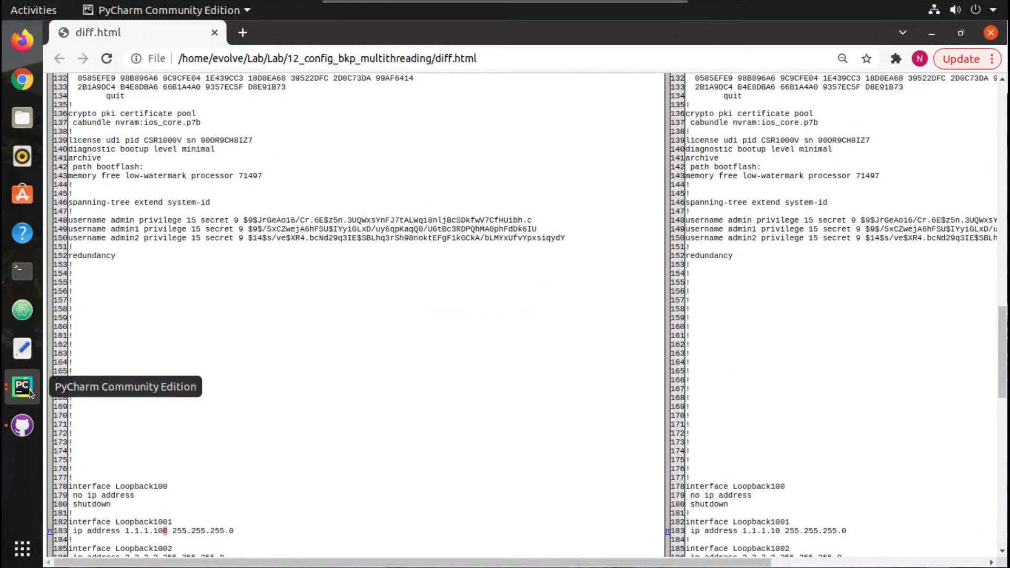
pyautogui.click(22, 387)
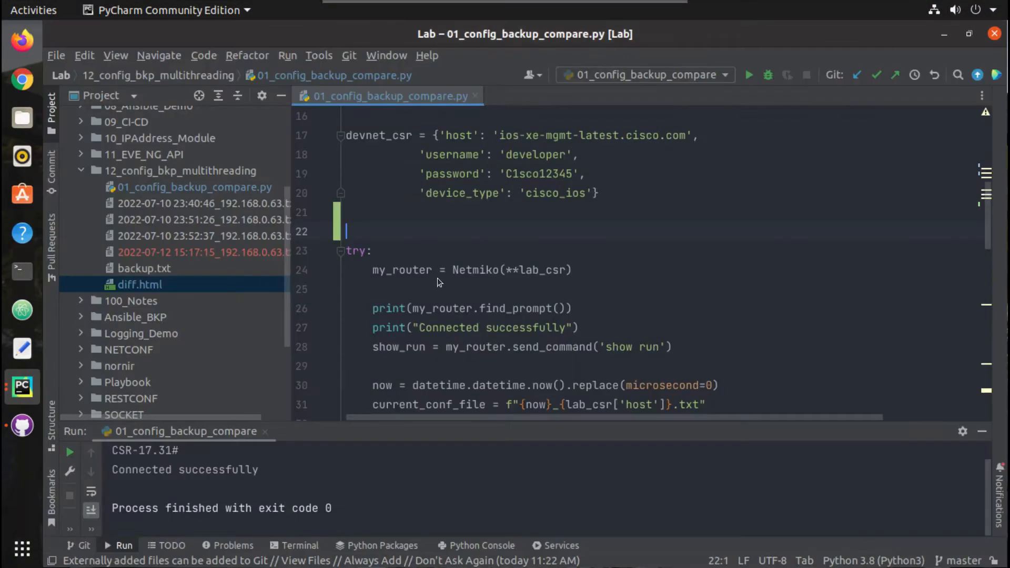
pyautogui.click(145, 268)
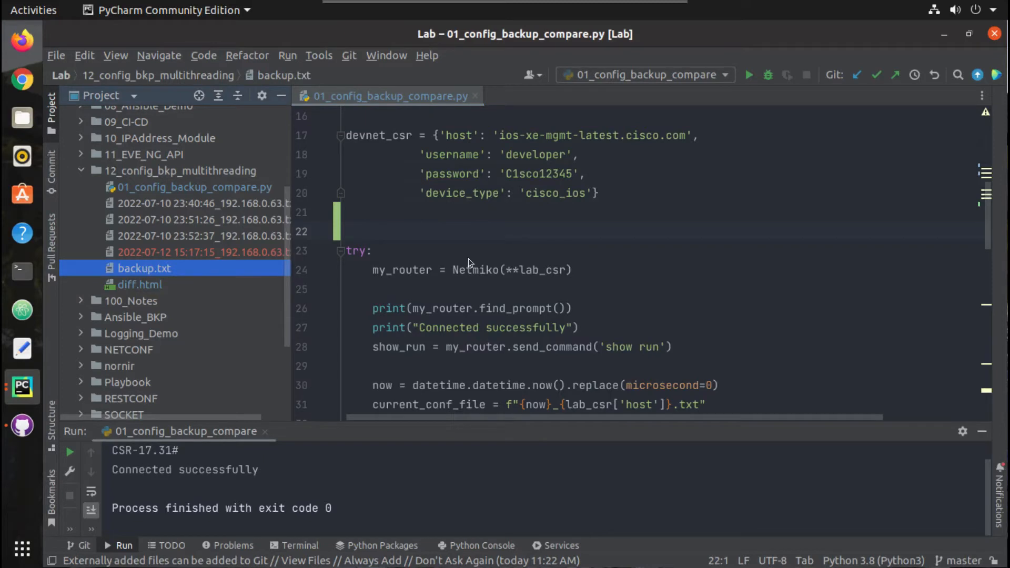
pyautogui.scroll(-3)
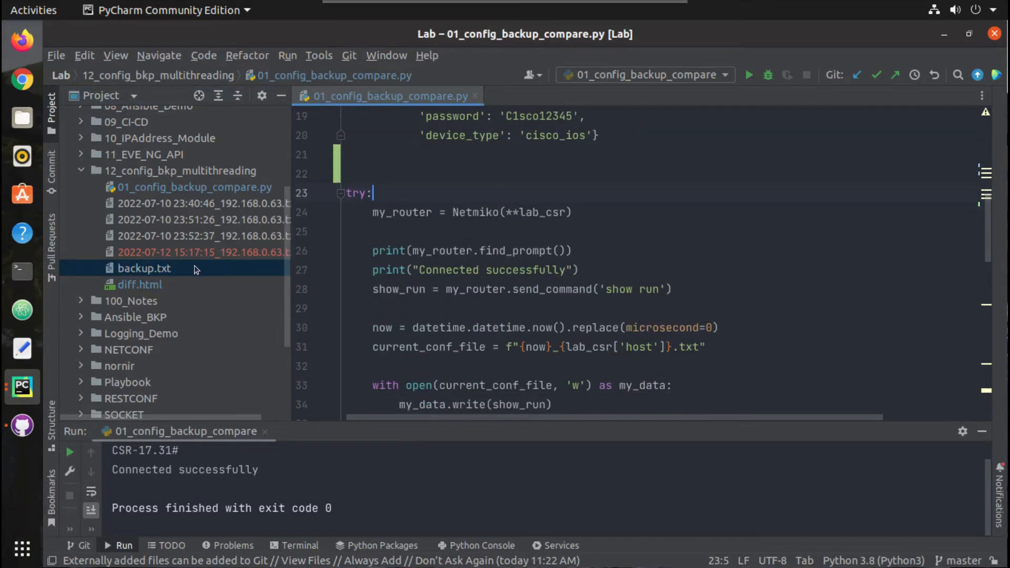
pyautogui.moveTo(160, 264)
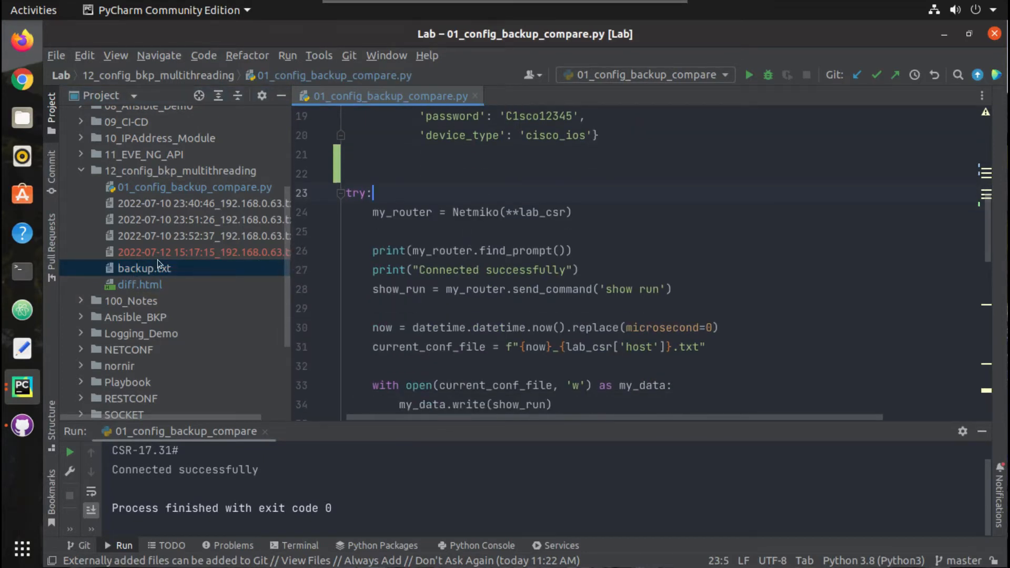
pyautogui.click(201, 252)
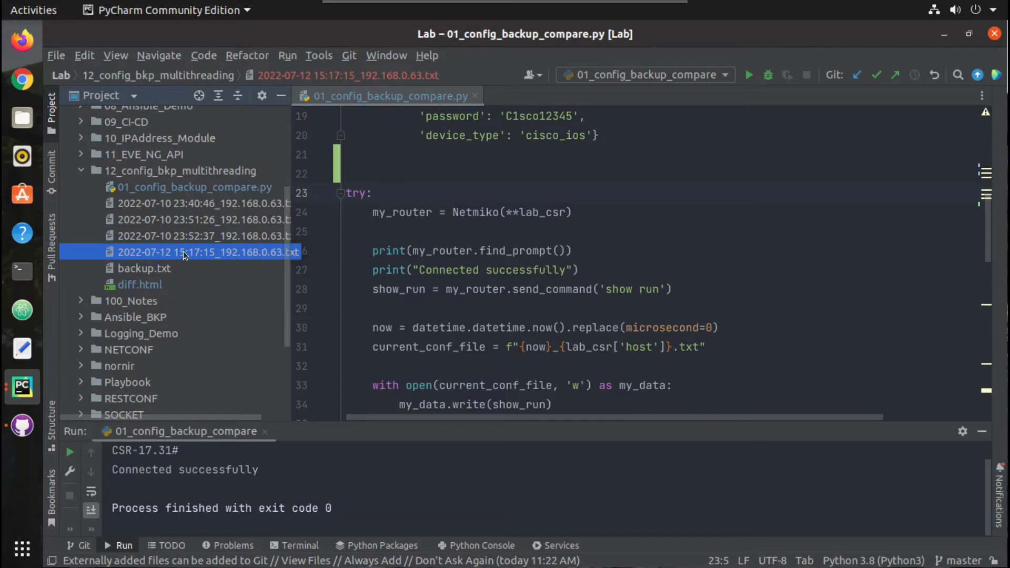
pyautogui.moveTo(23, 387)
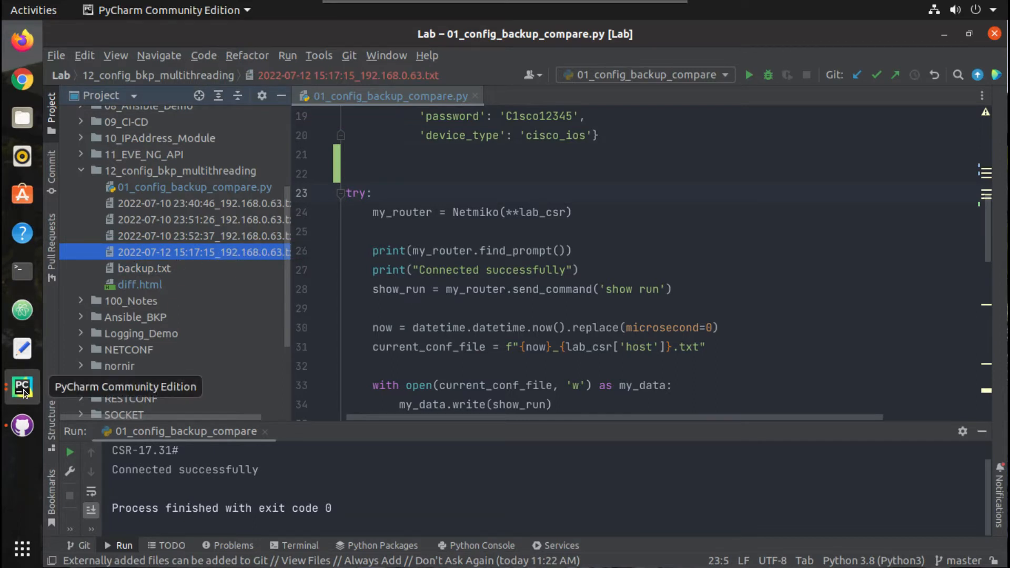
pyautogui.moveTo(22, 386)
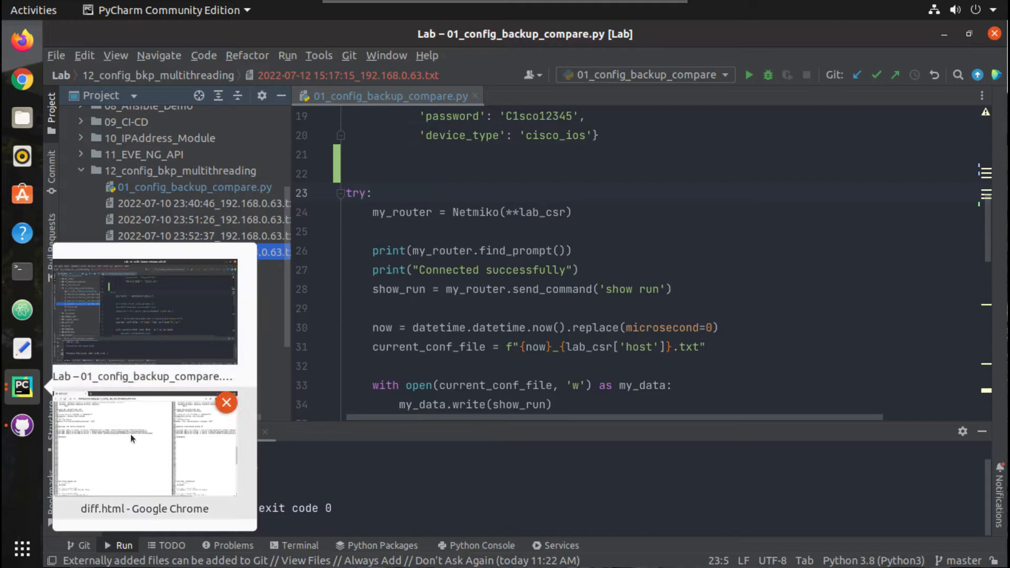
pyautogui.click(123, 445)
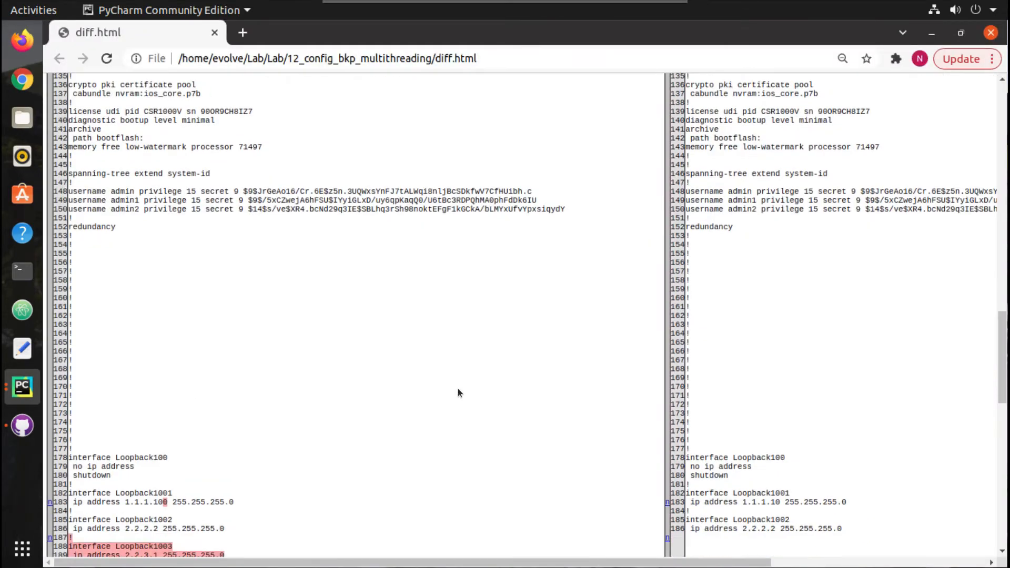
pyautogui.scroll(-3)
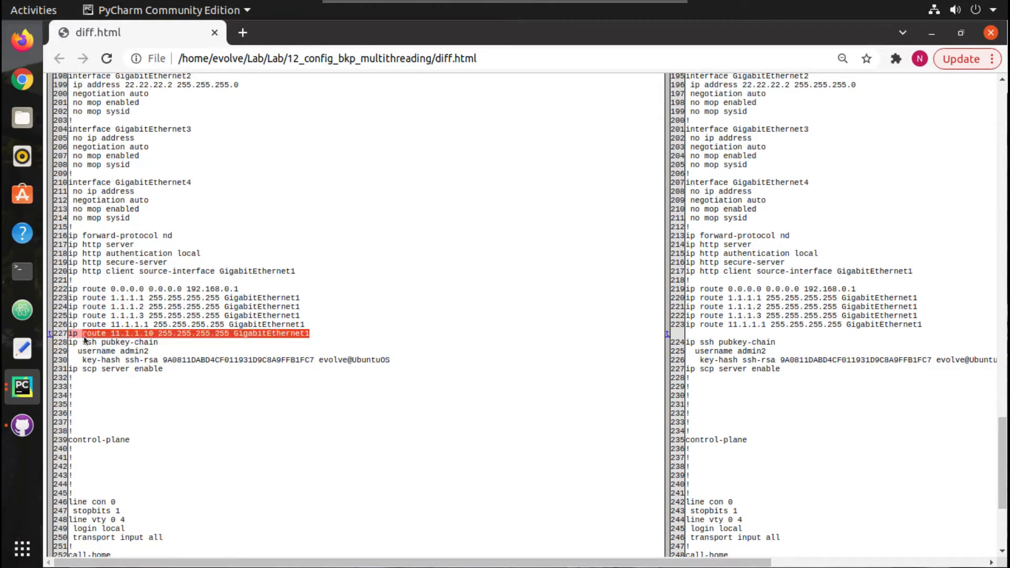
pyautogui.scroll(3)
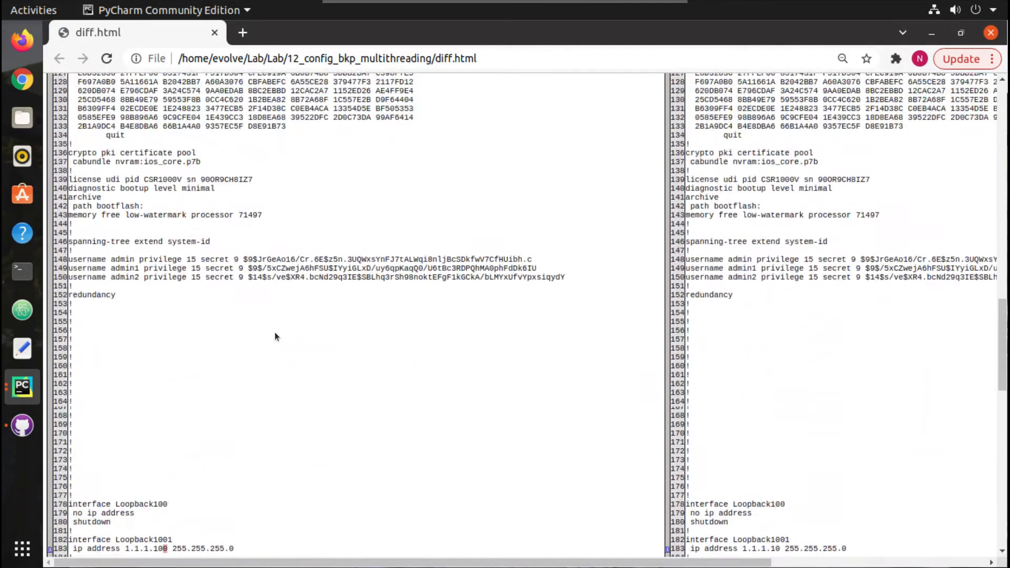
pyautogui.scroll(3)
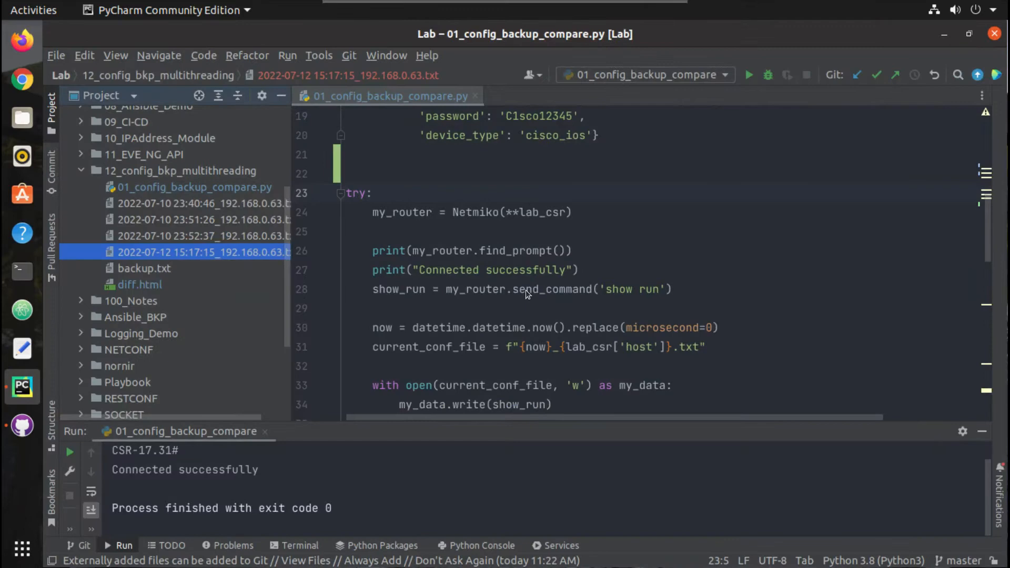
# - Delete the backup.txt comparison, difflib.HtmlDiff, diff.html writing and browser-opening lines
pyautogui.scroll(3)
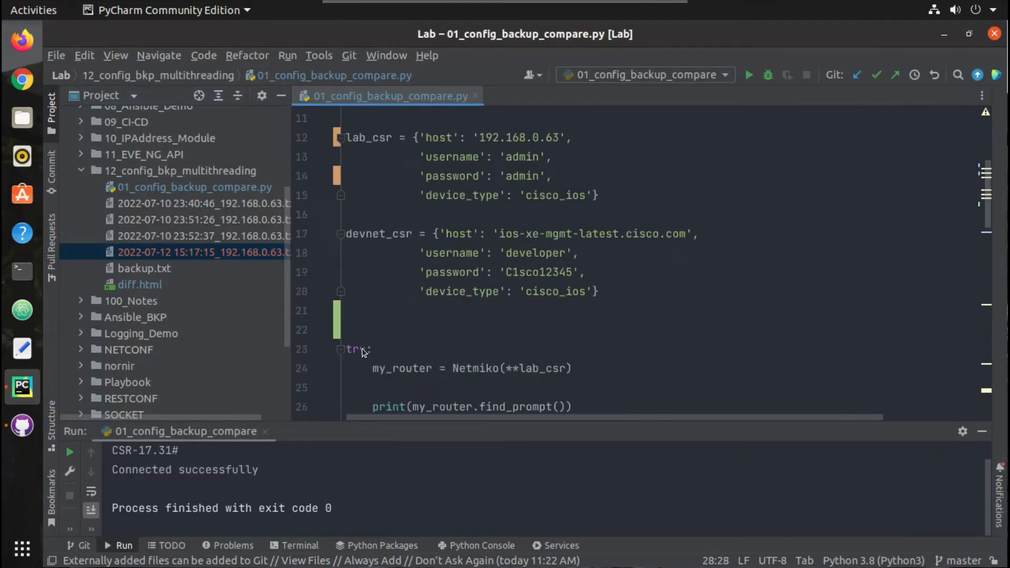
pyautogui.scroll(-3)
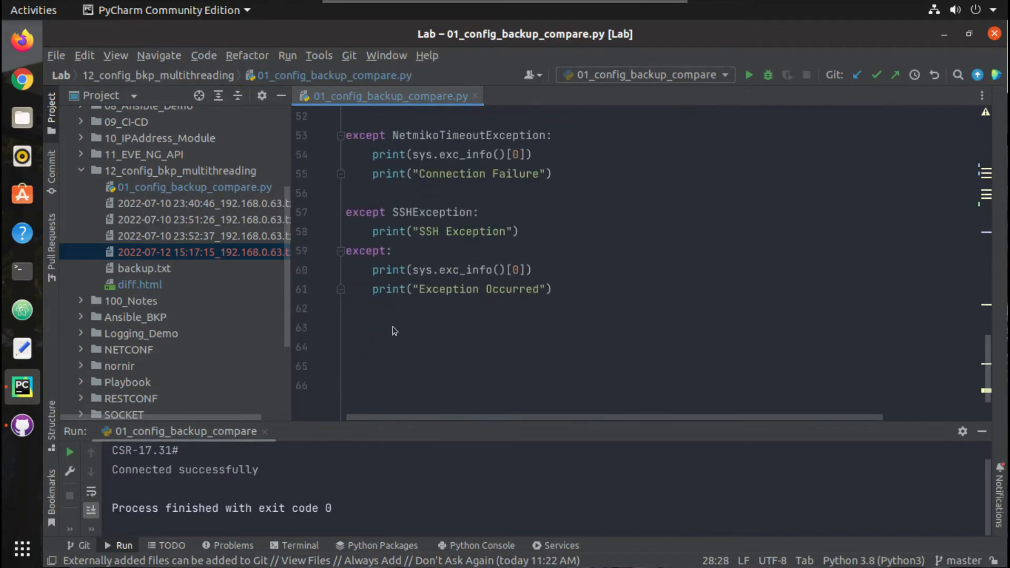
pyautogui.scroll(3)
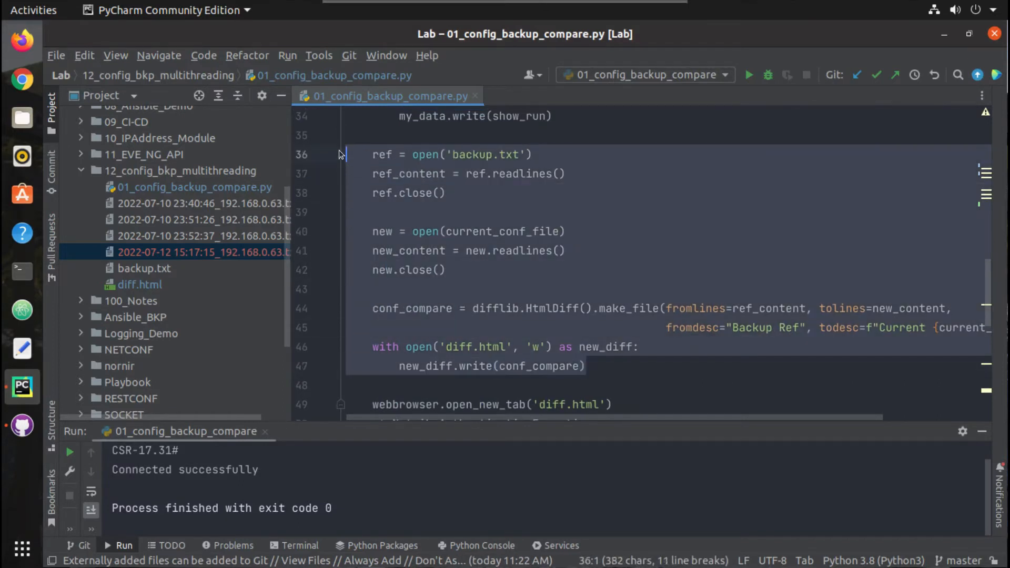
pyautogui.scroll(3)
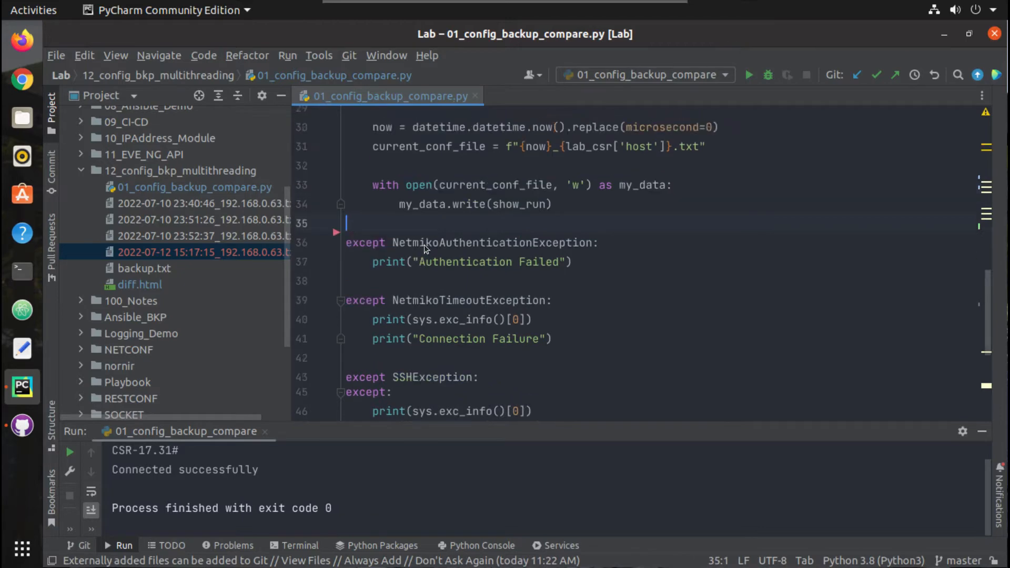
pyautogui.scroll(3)
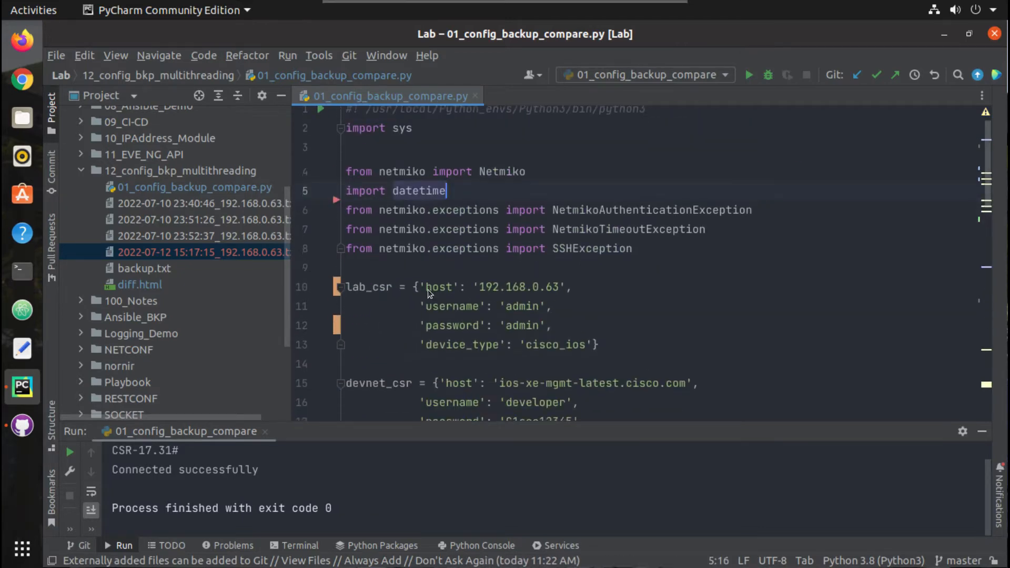
pyautogui.scroll(-3)
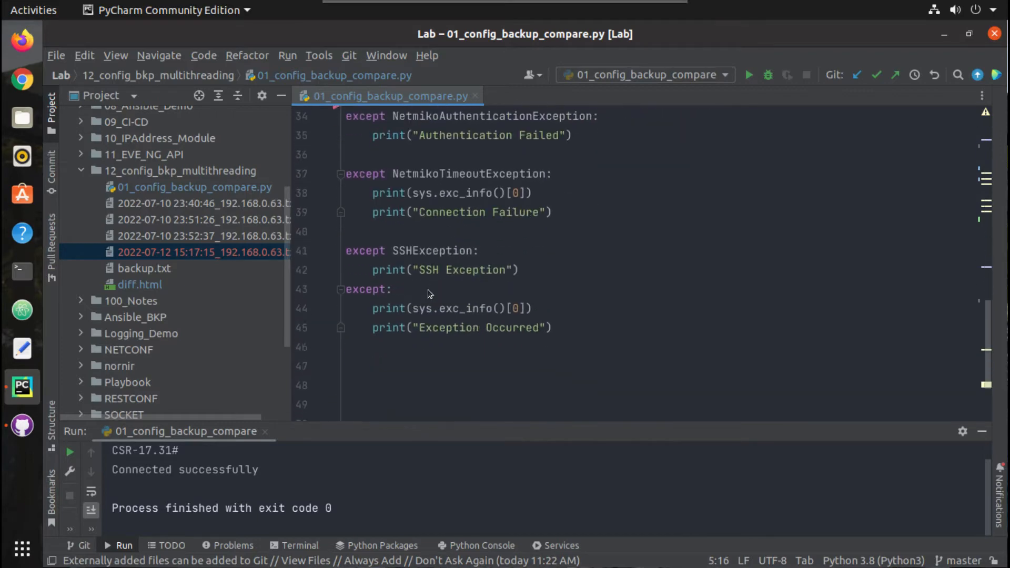
pyautogui.scroll(3)
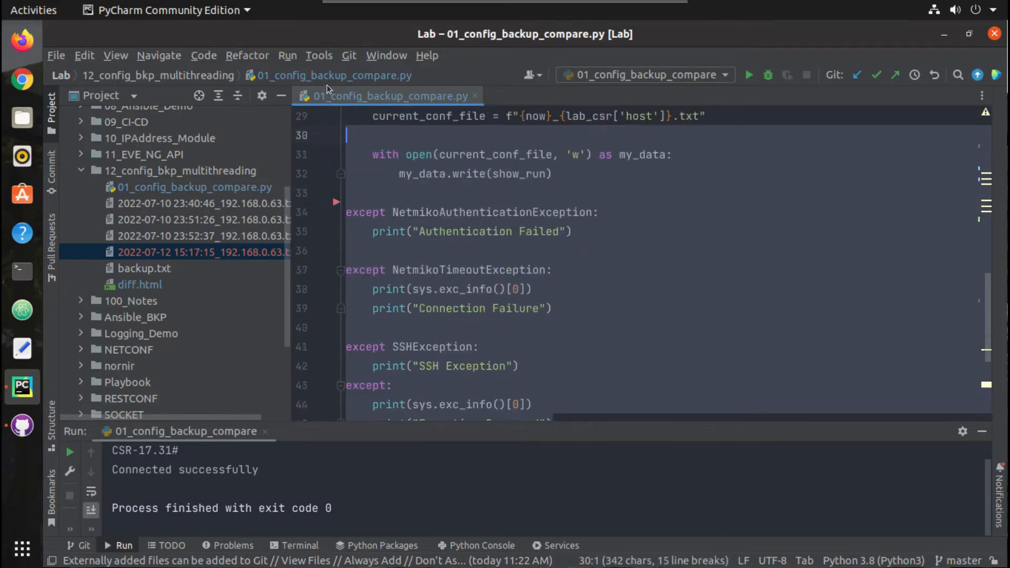
# - Indent the try/except block and add def cisco_backup(): above it
pyautogui.scroll(3)
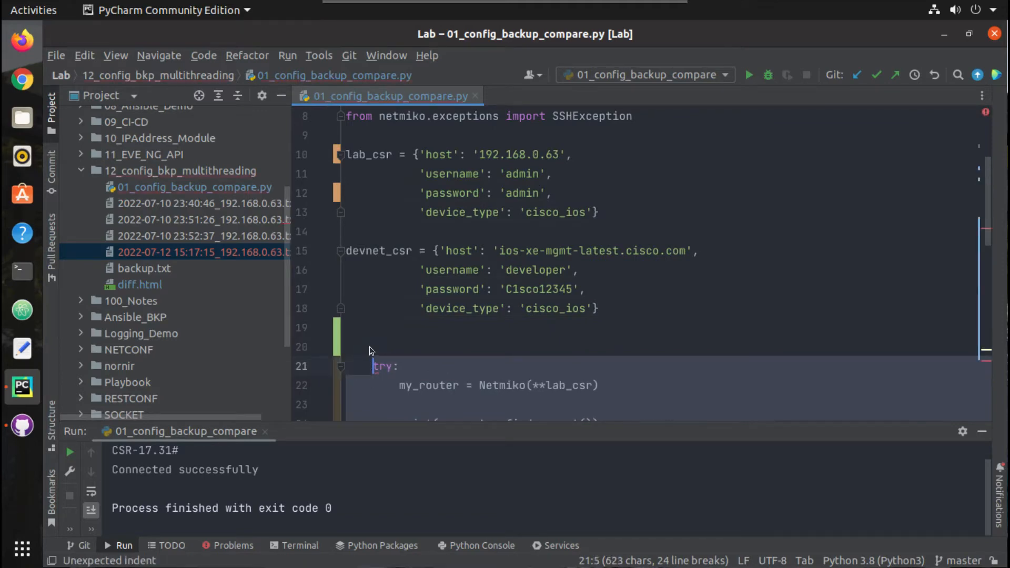
pyautogui.write('de')
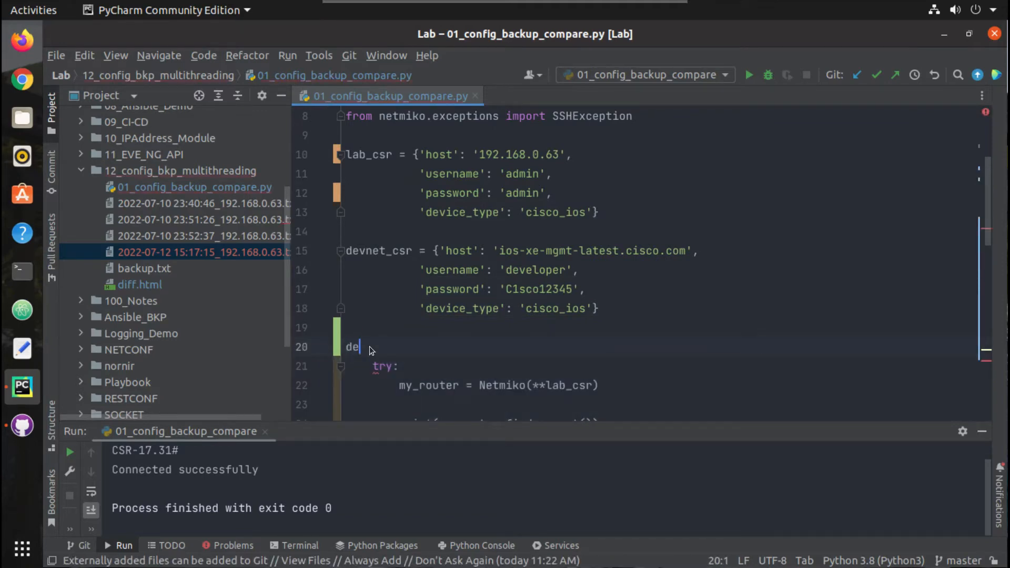
pyautogui.write('f cisco')
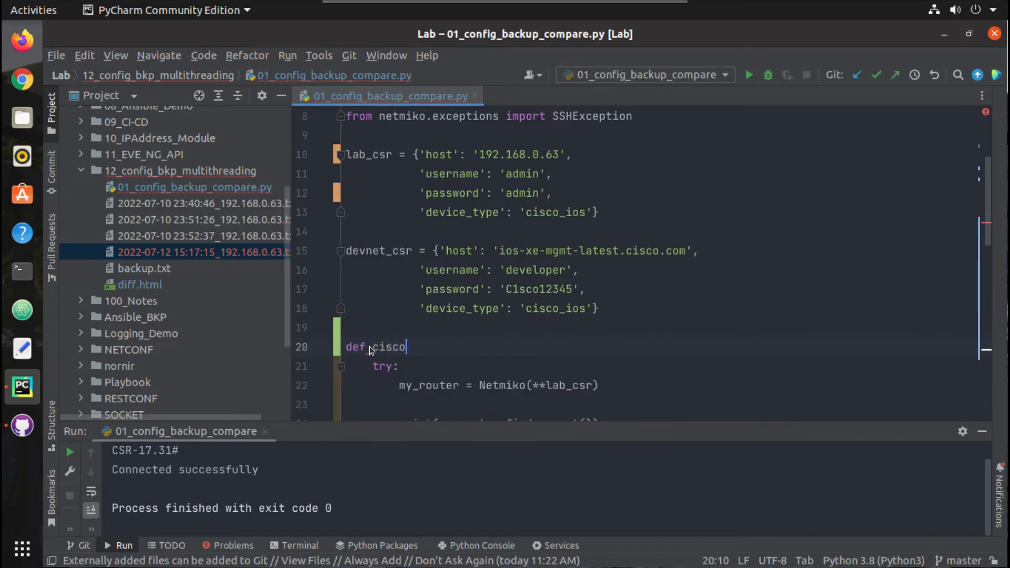
pyautogui.write('_b')
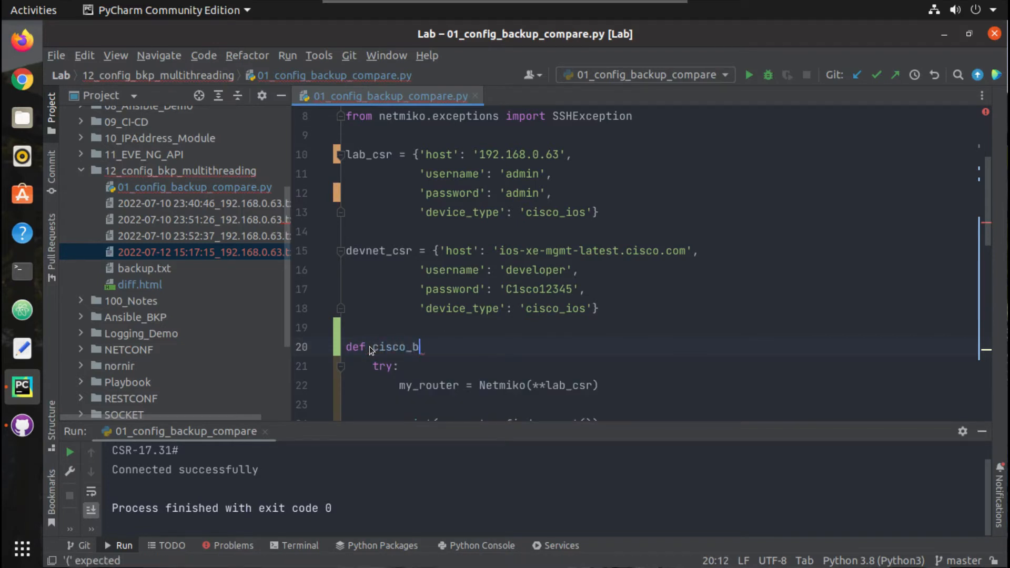
pyautogui.write('ackup():')
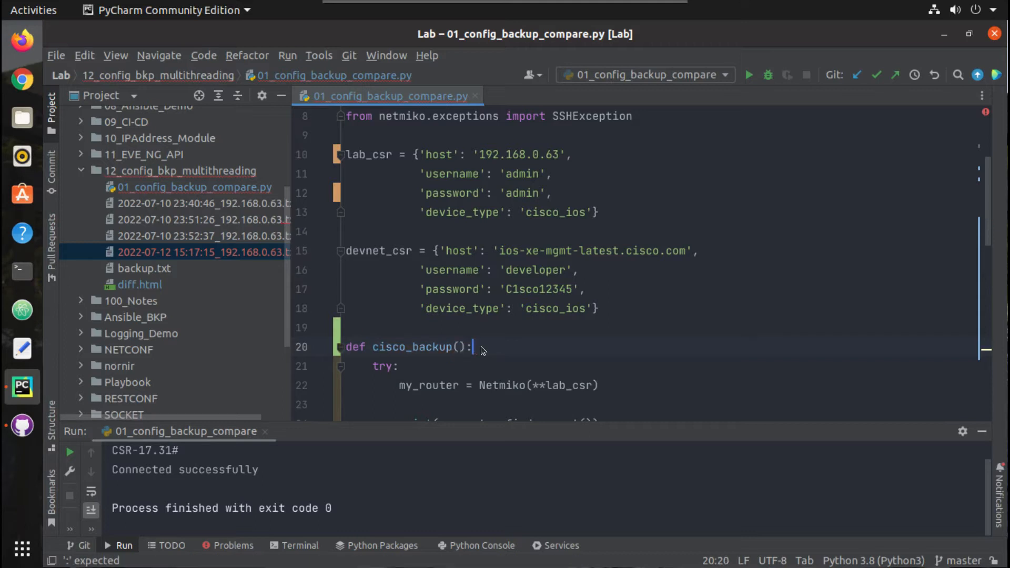
pyautogui.scroll(-3)
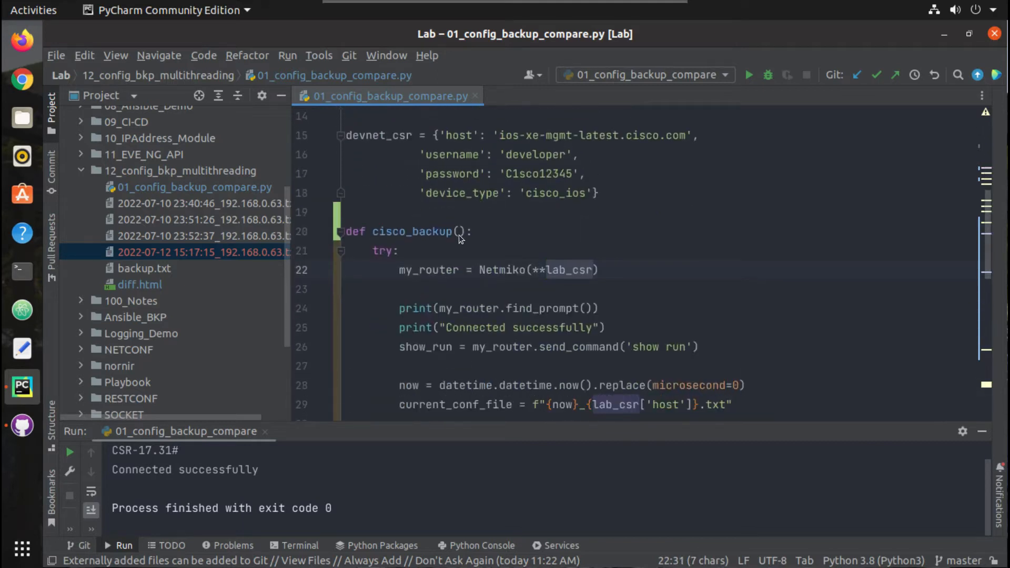
# - Give cisco_backup a device parameter and connect with Netmiko(**device)
pyautogui.write('device')
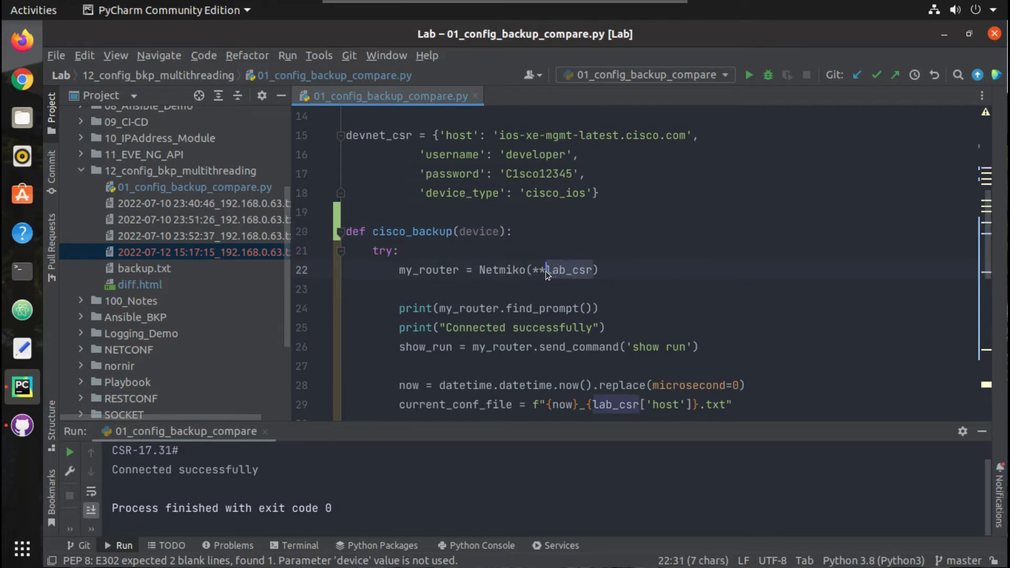
pyautogui.write('device')
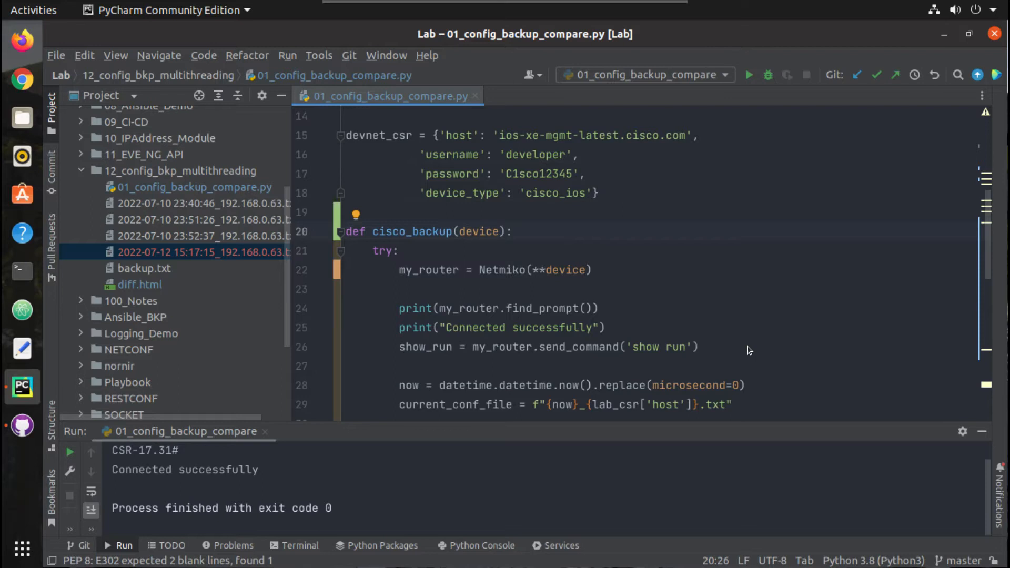
pyautogui.scroll(-3)
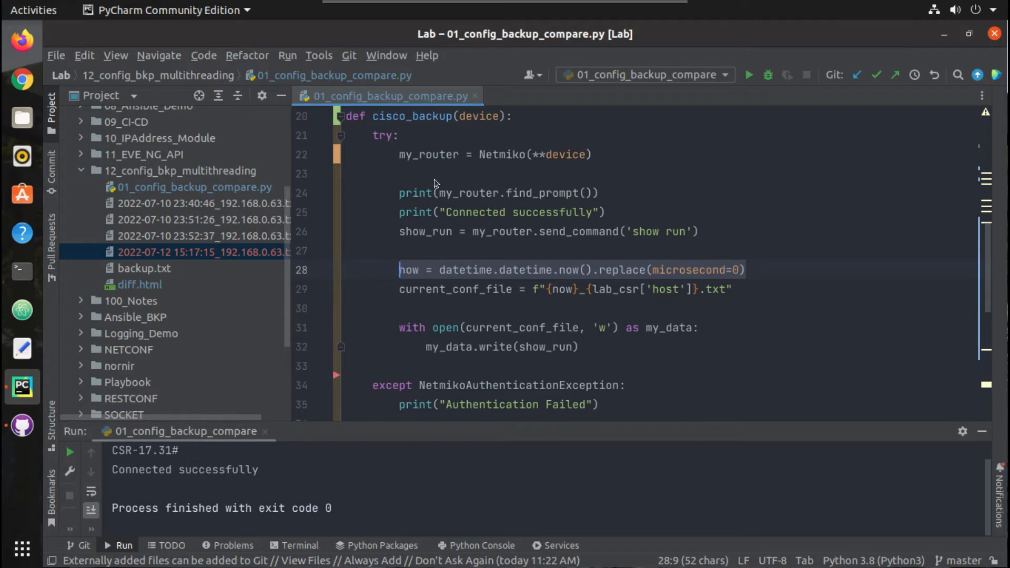
pyautogui.scroll(3)
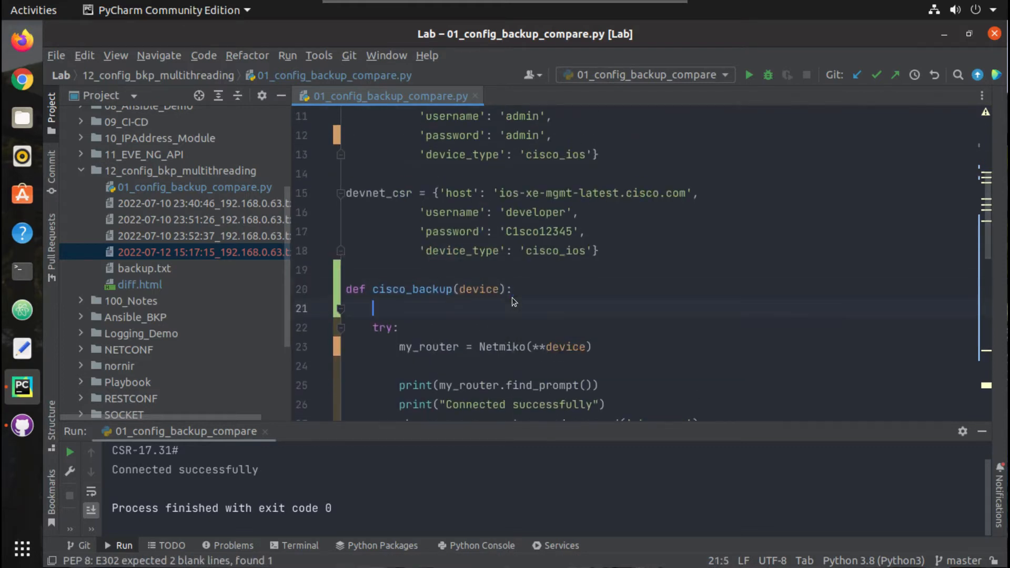
# - Remove .replace(microsecond=0) from the now timestamp and start a new line below
pyautogui.write('now = datetime.datetime.now().replace(microsecond=0)')
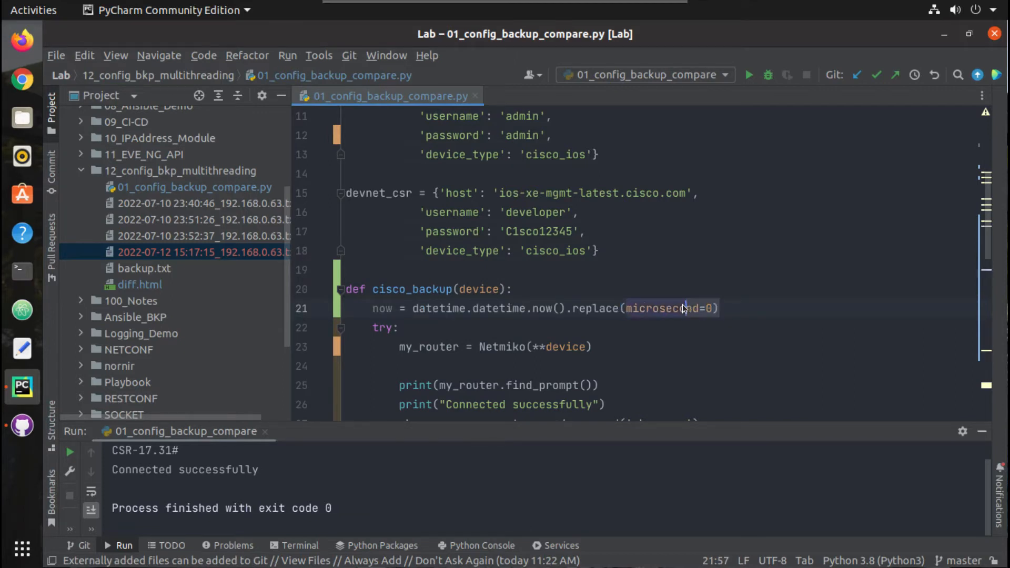
pyautogui.click(574, 308)
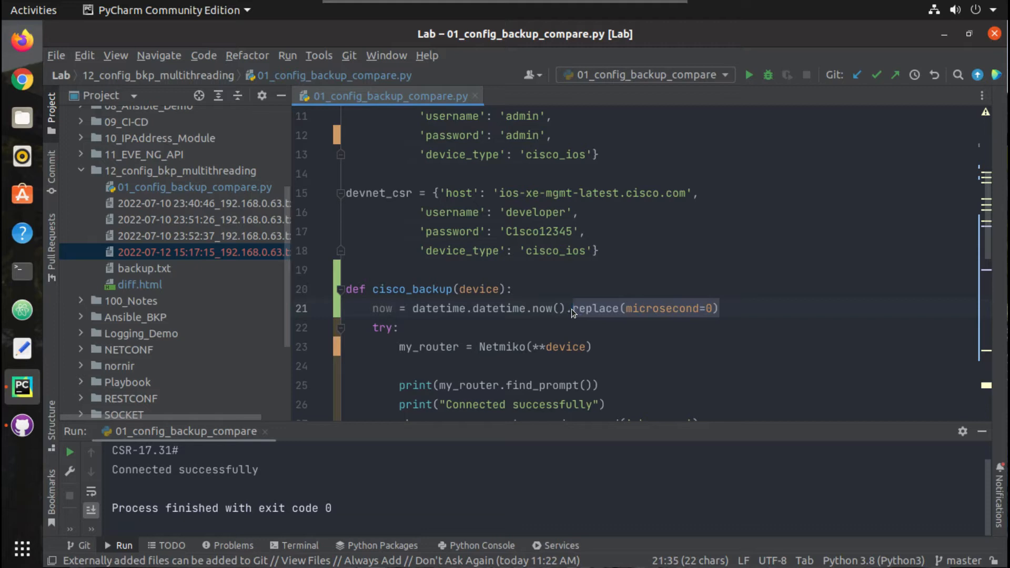
pyautogui.press('BackSpace')
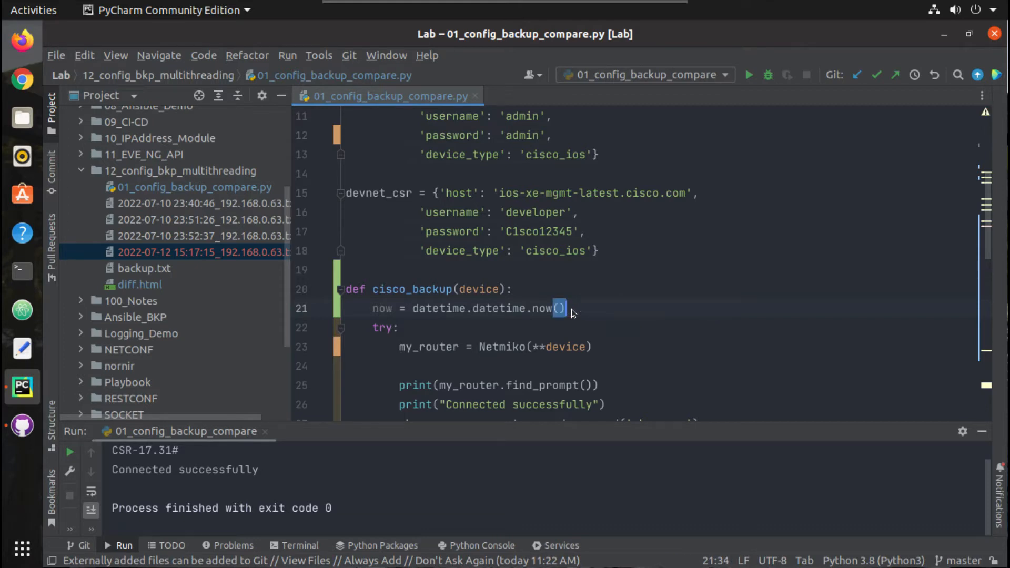
pyautogui.press('Return')
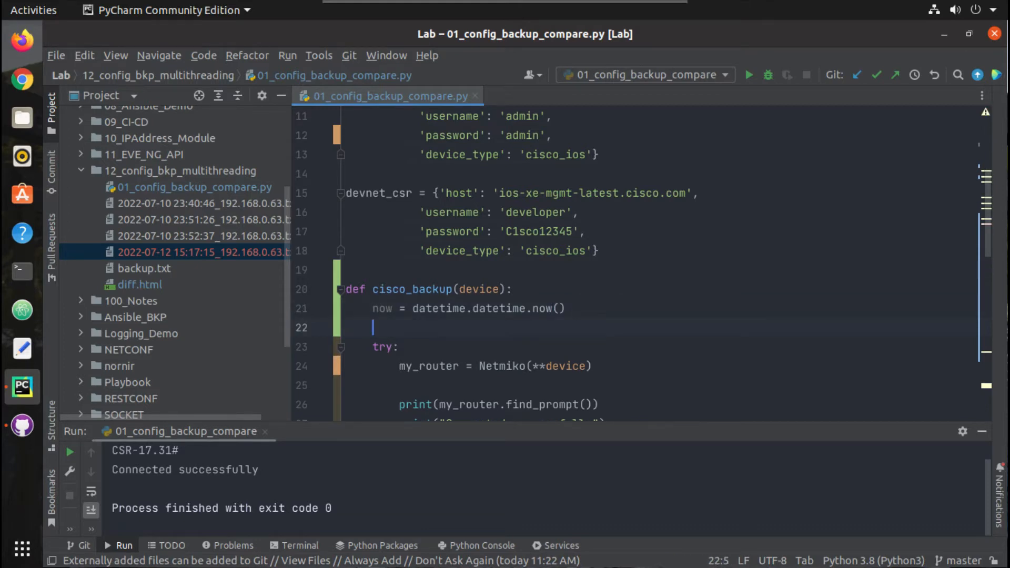
# - Start a print f-string reading 'Connecting to the device:'
pyautogui.write('print(')
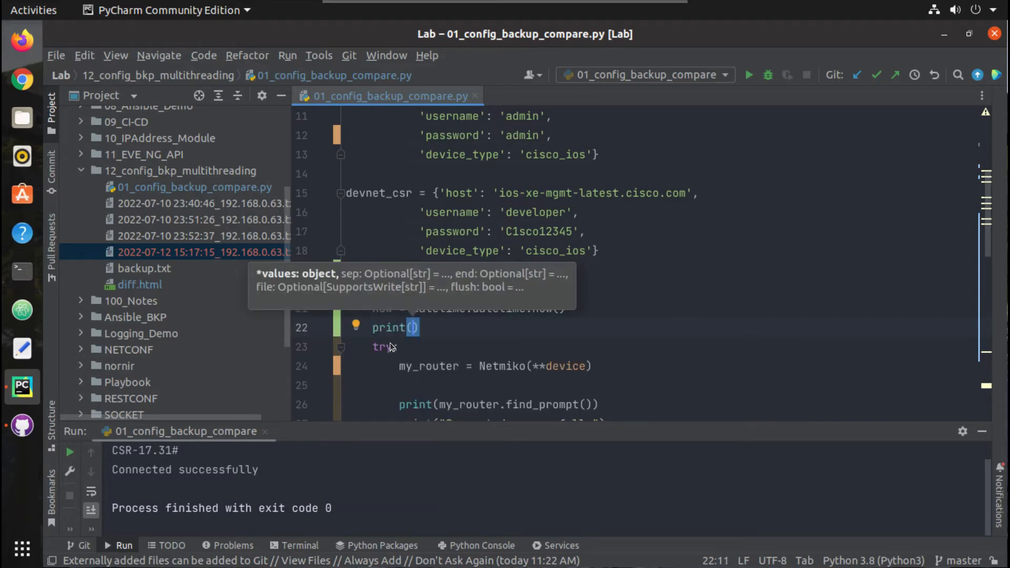
pyautogui.write('f"C')
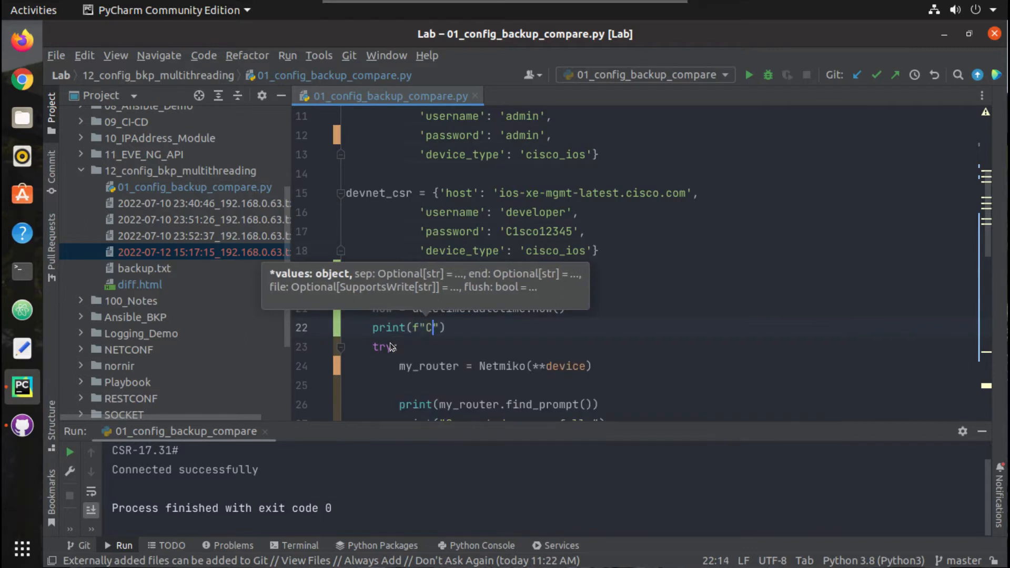
pyautogui.write('onnecting to t')
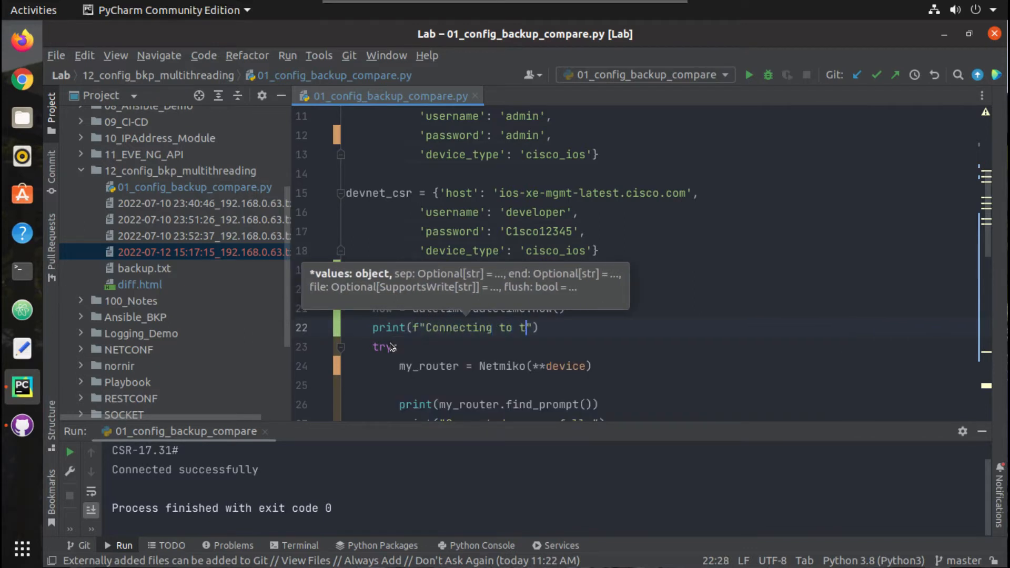
pyautogui.write('he device')
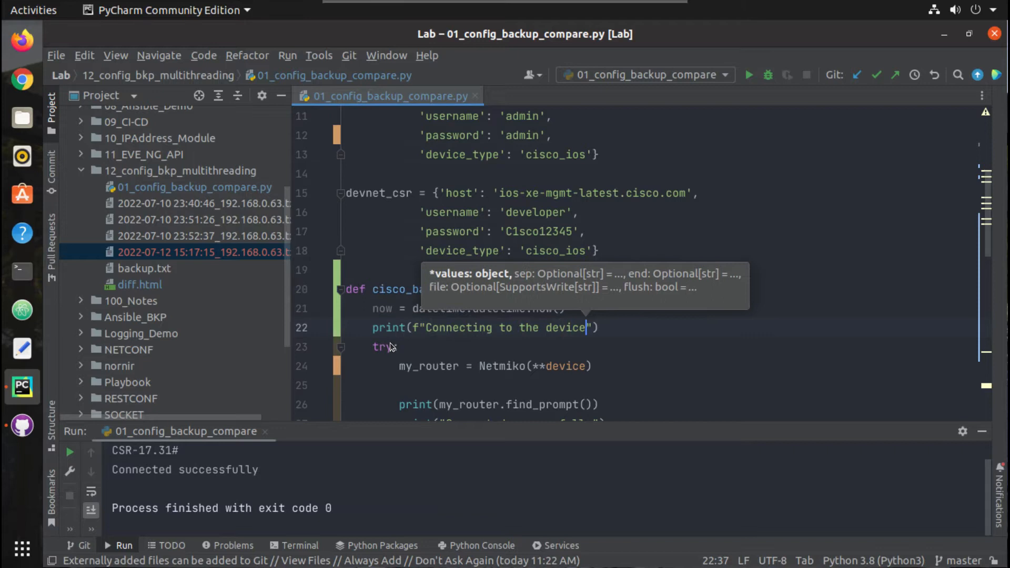
pyautogui.write(':')
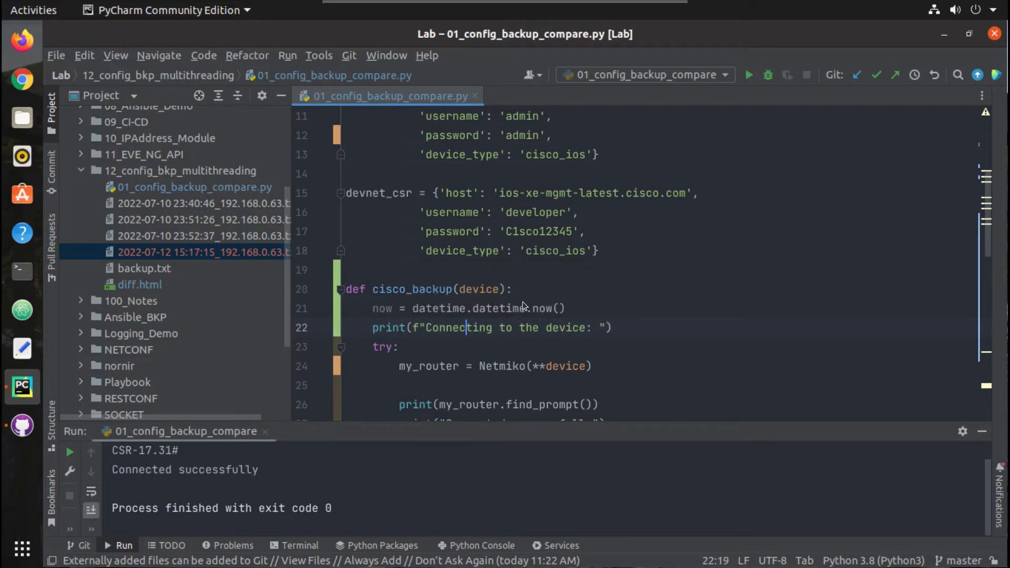
# - Insert {device['host']} into the connecting message
pyautogui.doubleClick(480, 289)
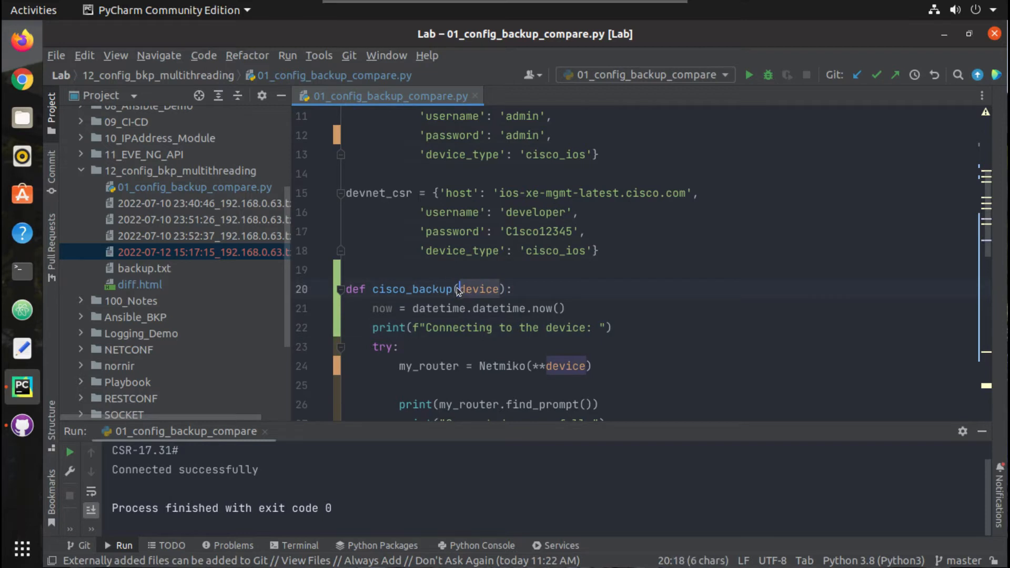
pyautogui.scroll(3)
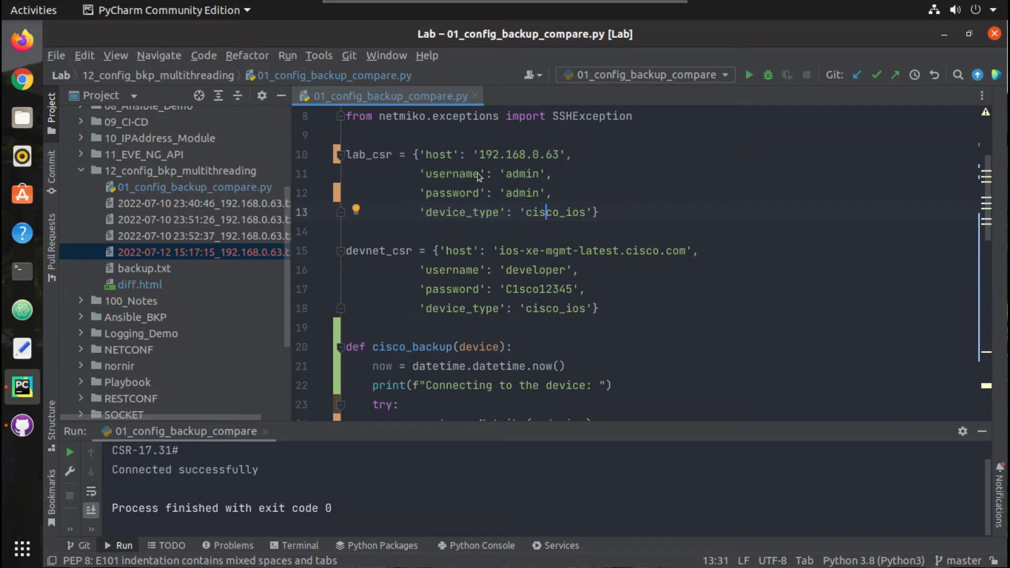
pyautogui.moveTo(562, 157)
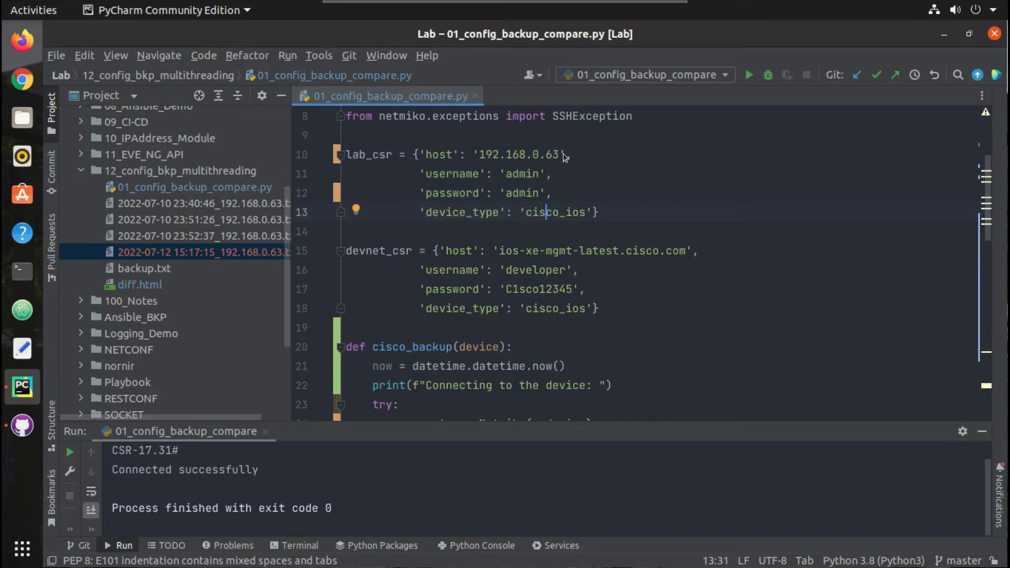
pyautogui.click(475, 155)
pyautogui.write('{')
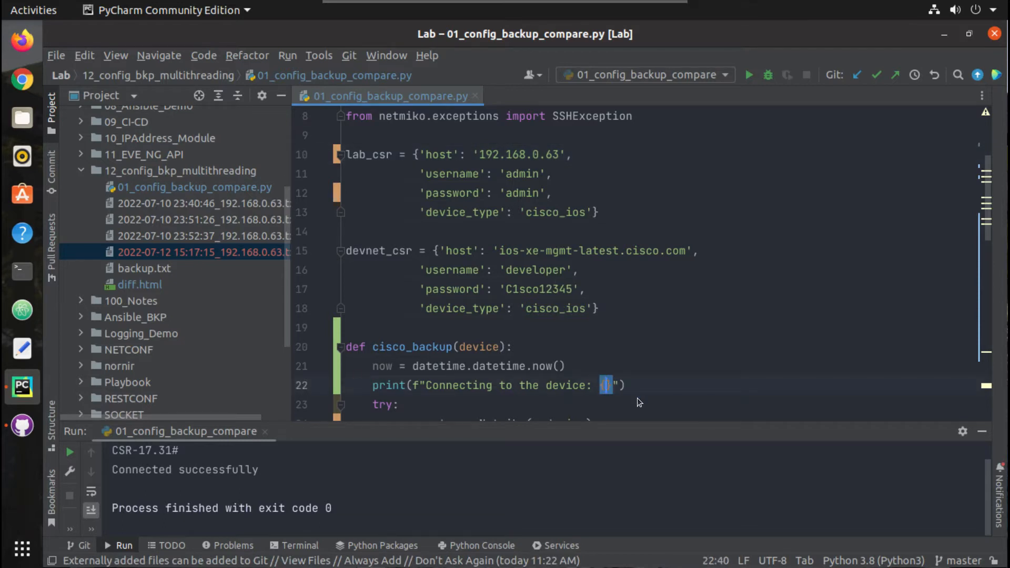
pyautogui.write('ho')
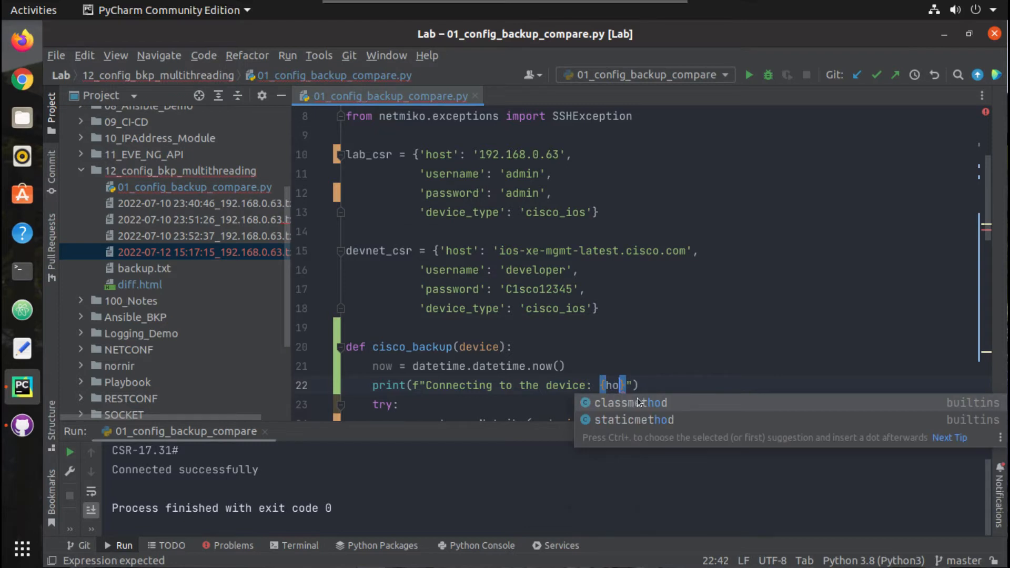
pyautogui.write('device[')
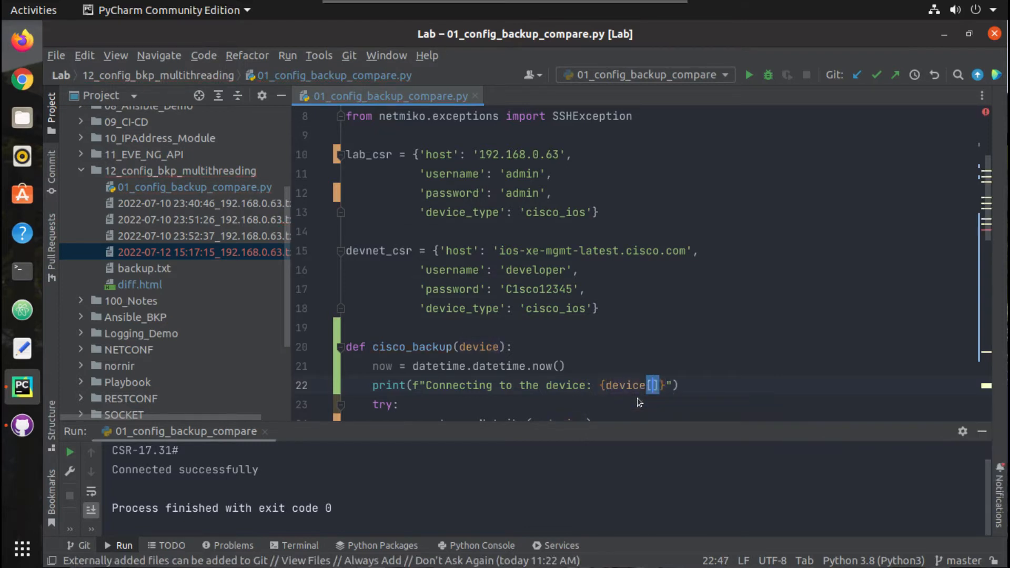
pyautogui.write(';')
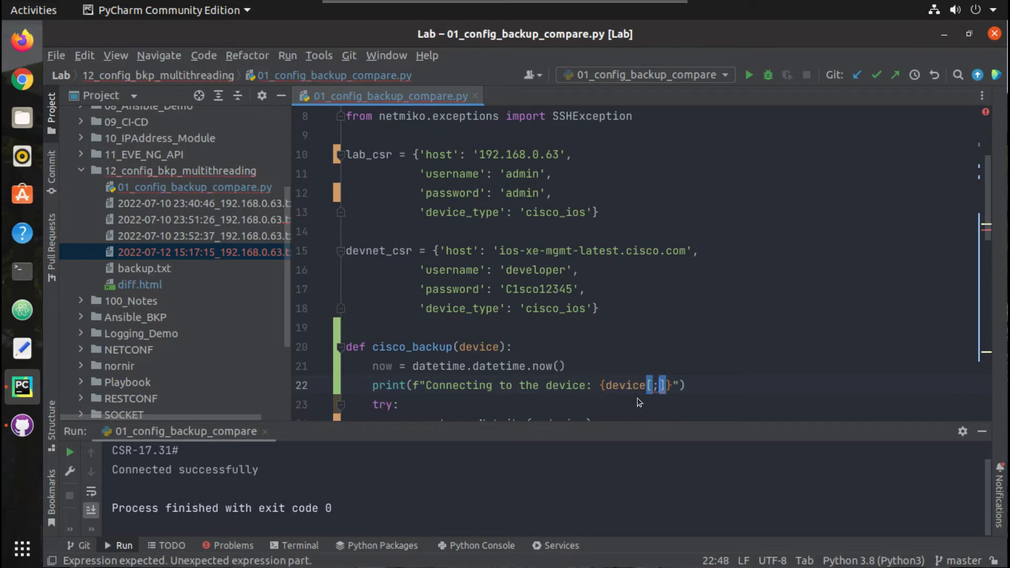
pyautogui.write("''")
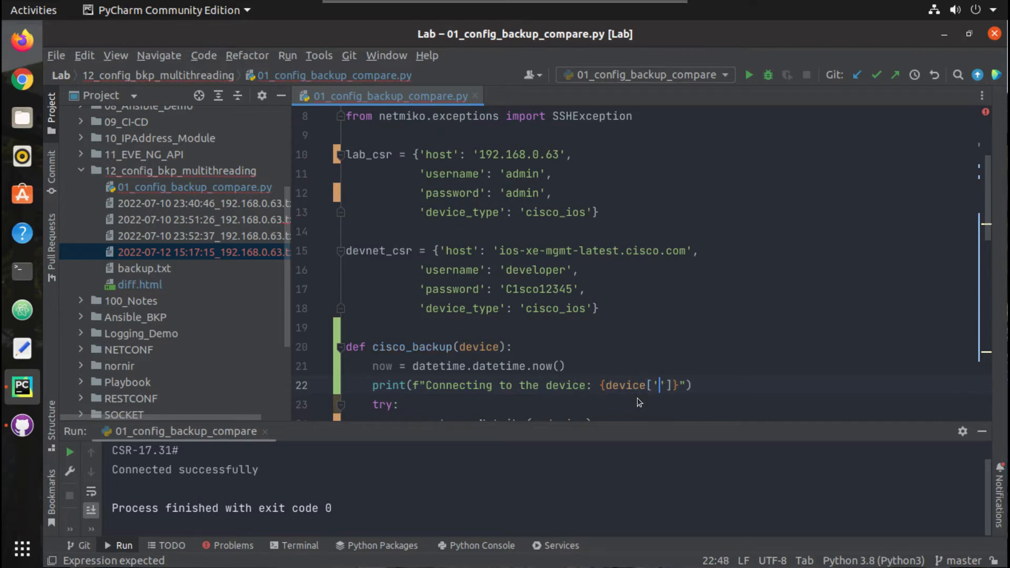
pyautogui.write('host')
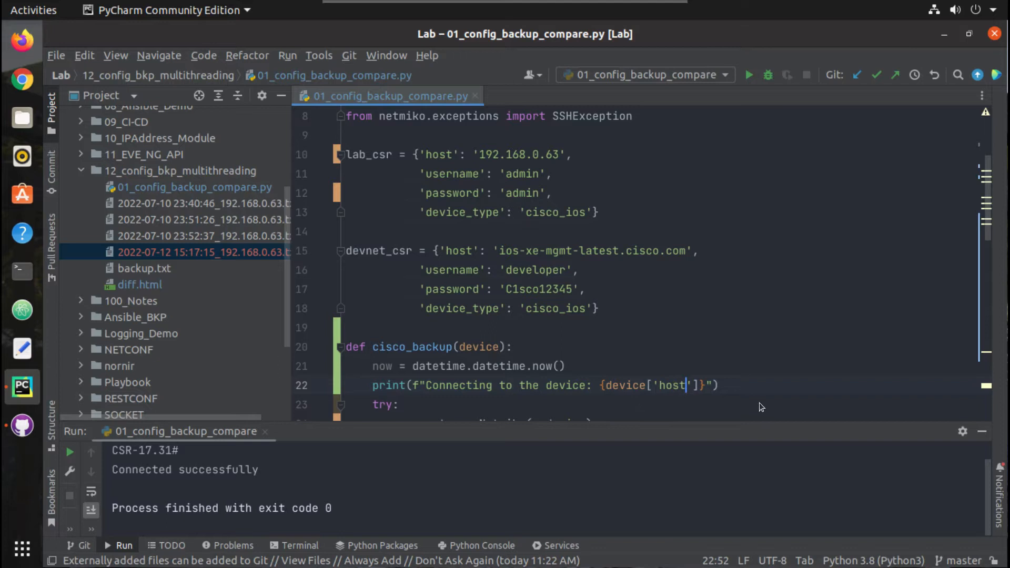
pyautogui.scroll(-3)
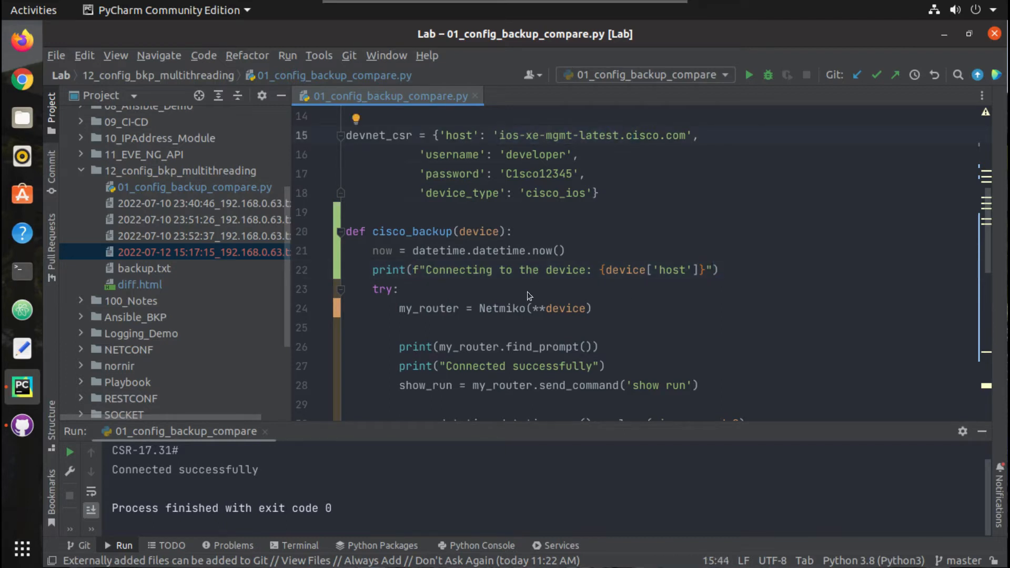
pyautogui.moveTo(623, 317)
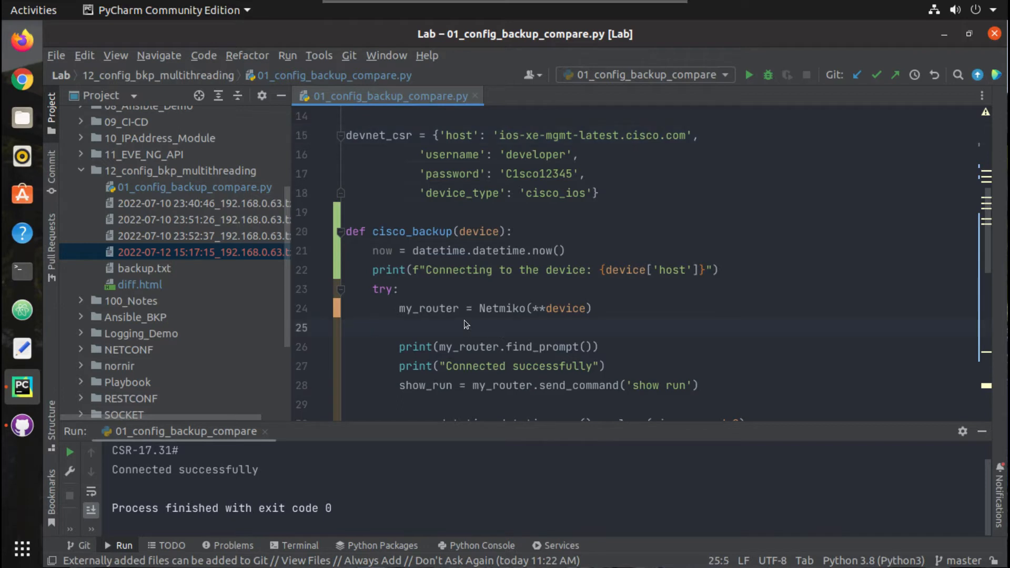
# - Add a 'Connected successfully to device' f-string print after connecting
pyautogui.click(399, 327)
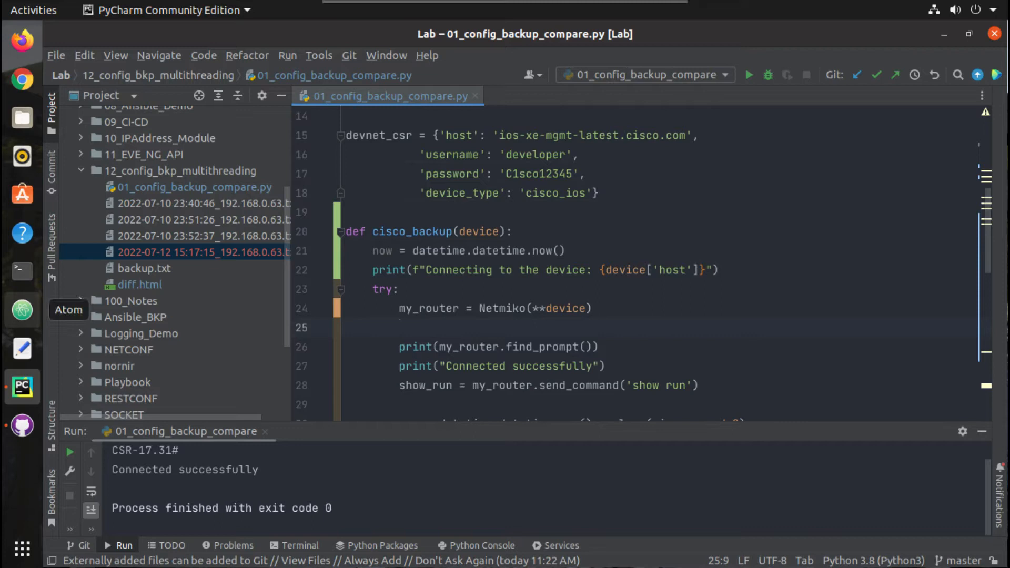
pyautogui.moveTo(288, 152)
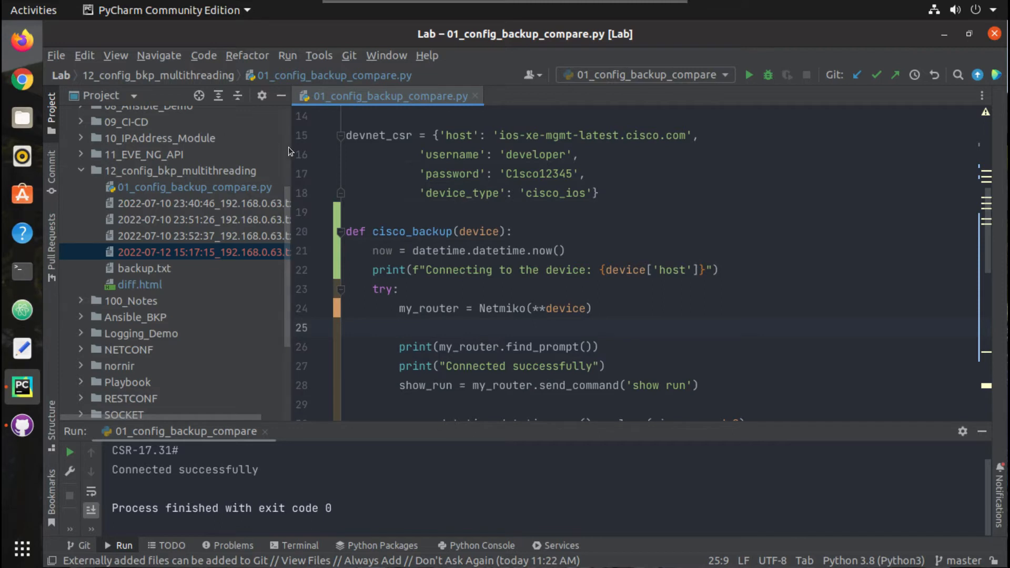
pyautogui.write('print(')
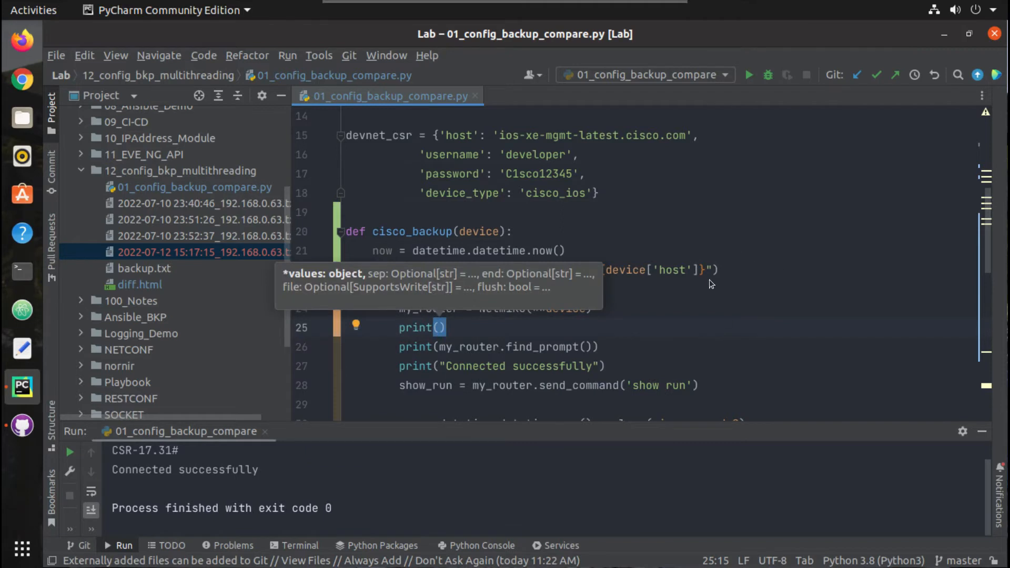
pyautogui.moveTo(654, 223)
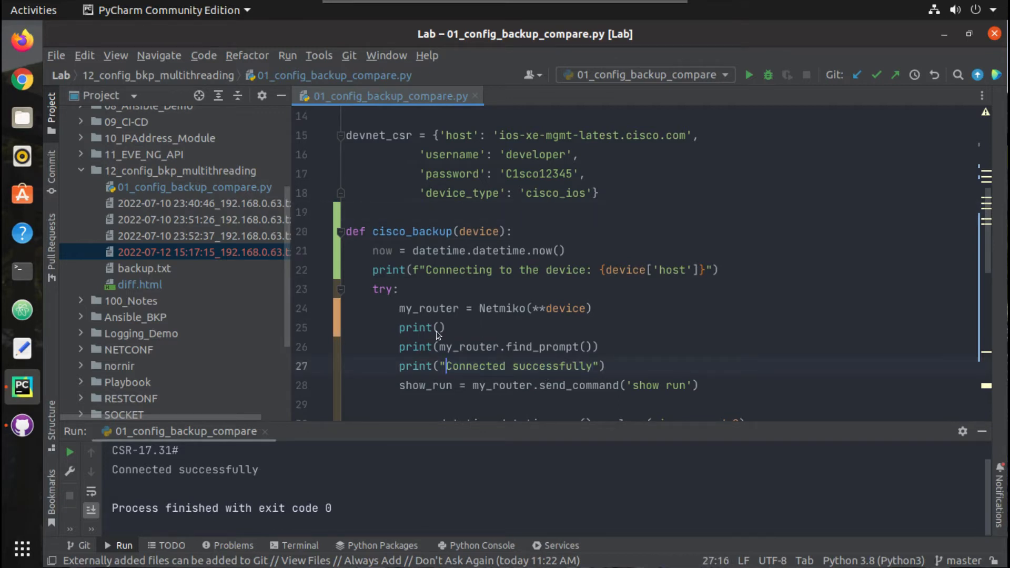
pyautogui.click(439, 327)
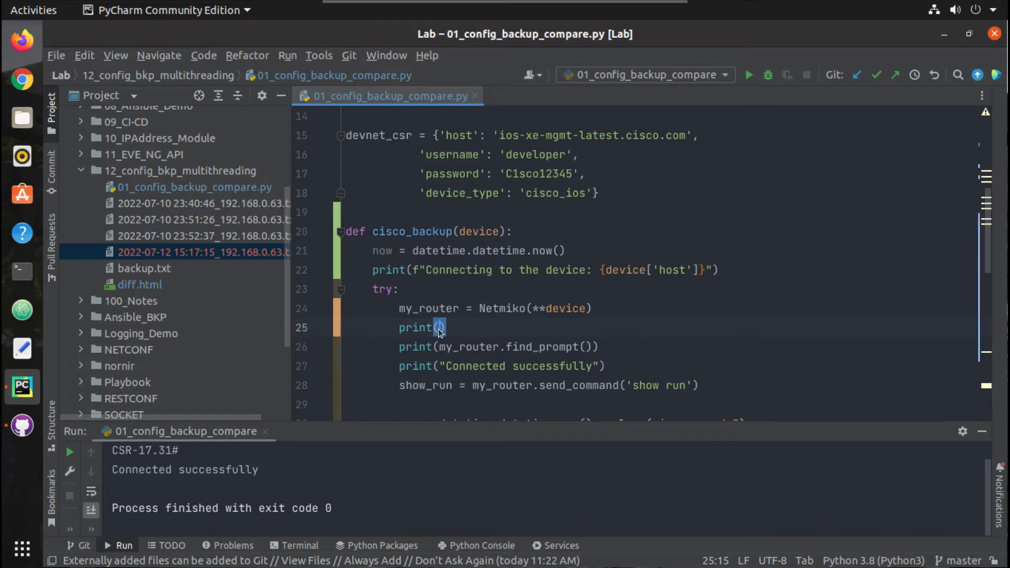
pyautogui.moveTo(615, 368)
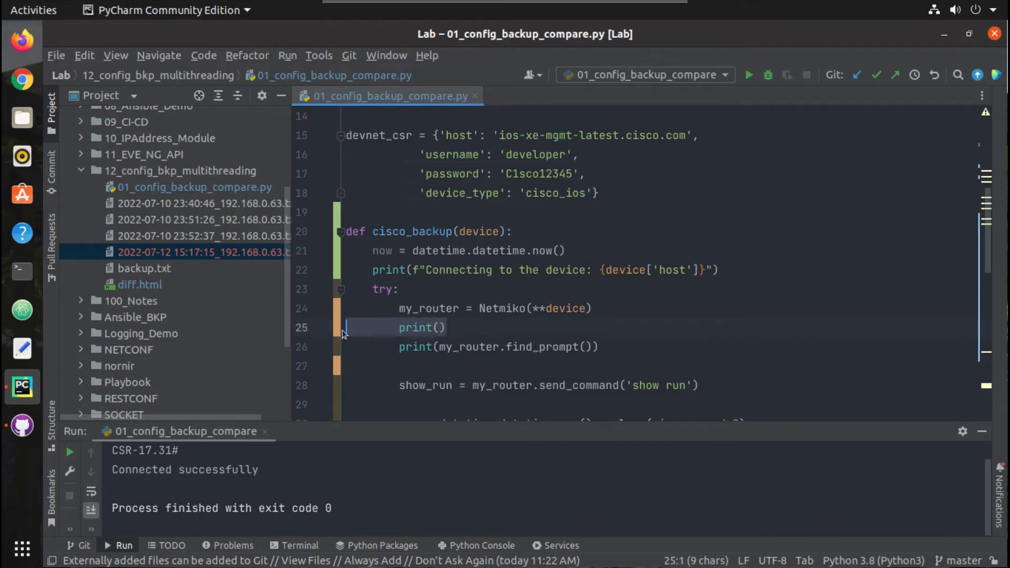
pyautogui.write('"Connected successfully"')
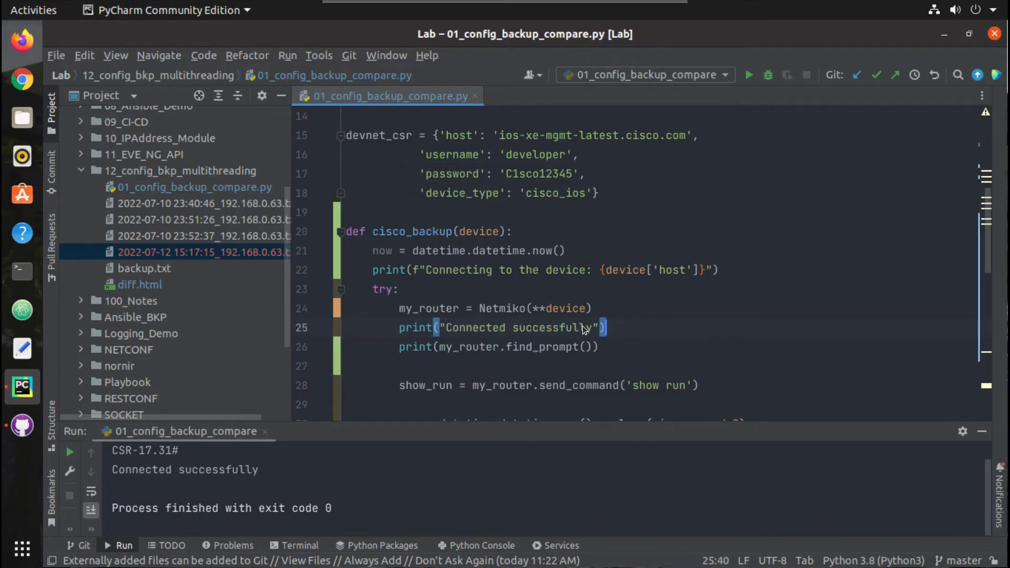
pyautogui.write('to the')
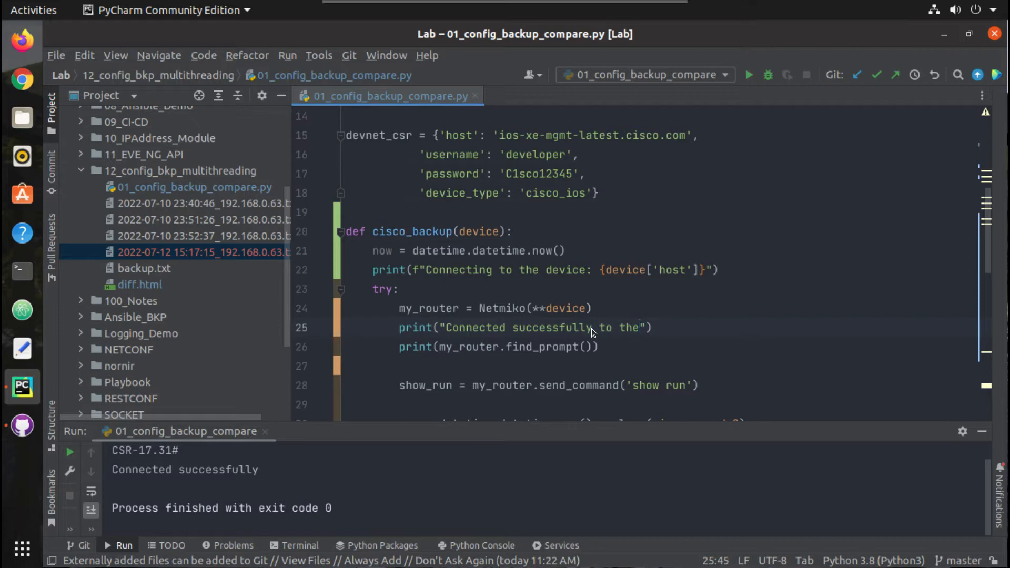
pyautogui.write("device {device['host")
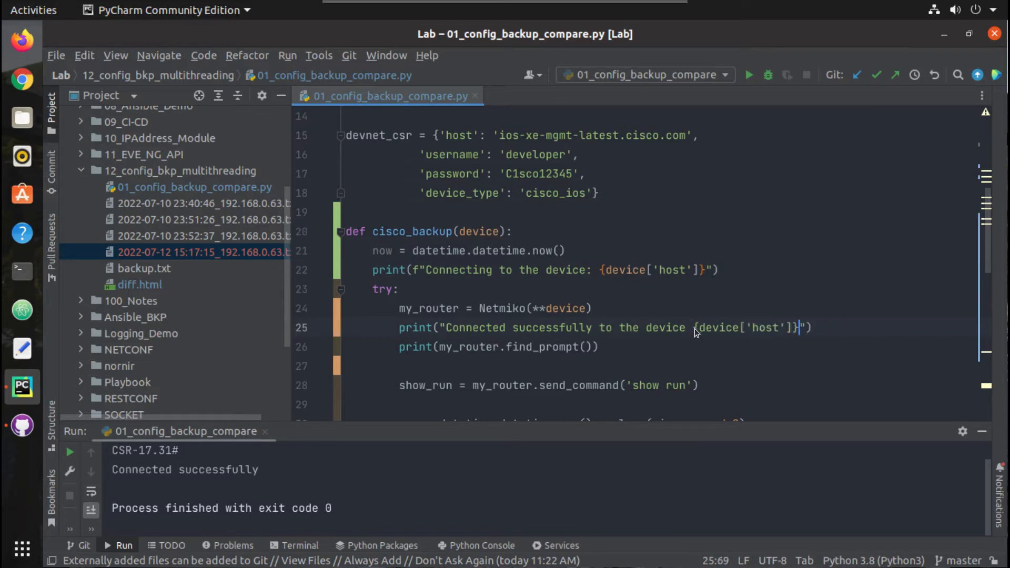
pyautogui.click(442, 328)
pyautogui.write('f')
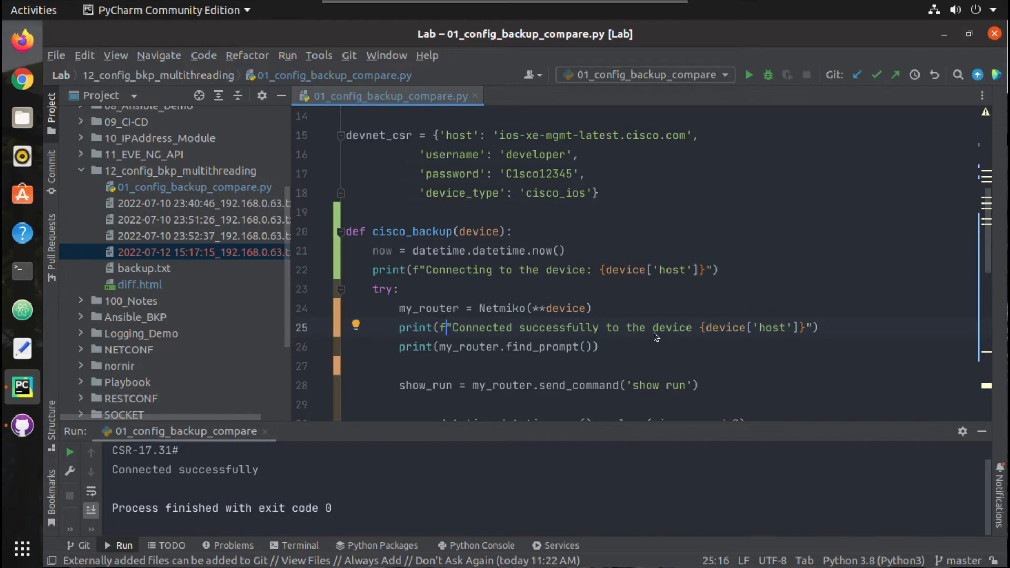
pyautogui.scroll(-3)
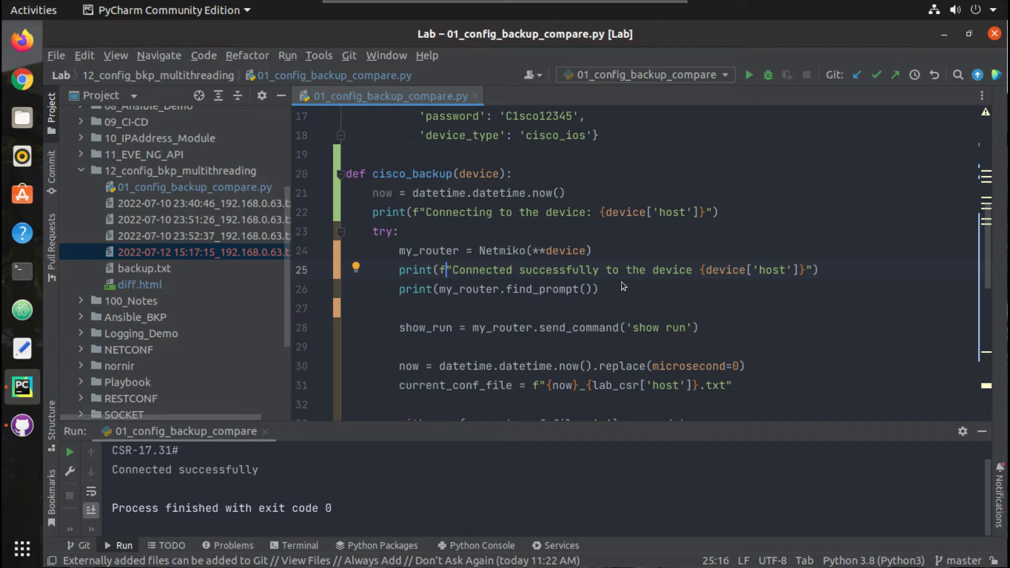
# - Replace the second host placeholder with my_router.find_prompt() to print the host's prompt
pyautogui.click(820, 270)
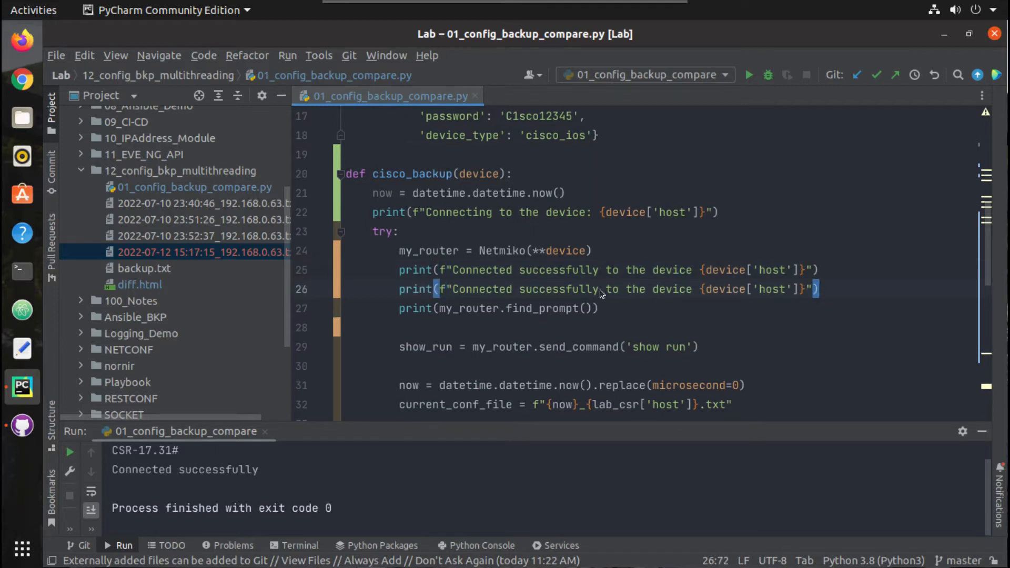
pyautogui.moveTo(648, 292)
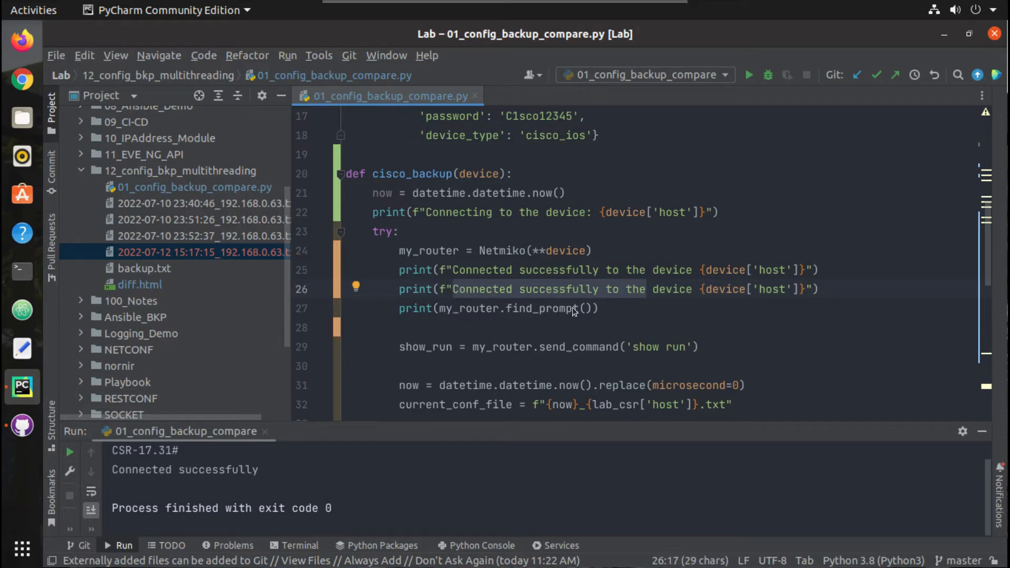
pyautogui.moveTo(462, 335)
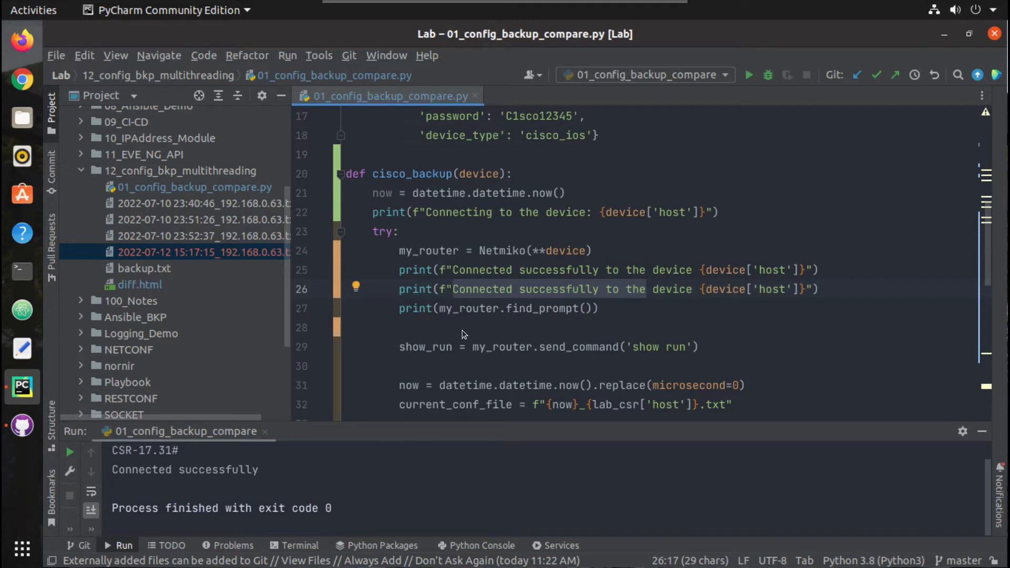
pyautogui.moveTo(515, 316)
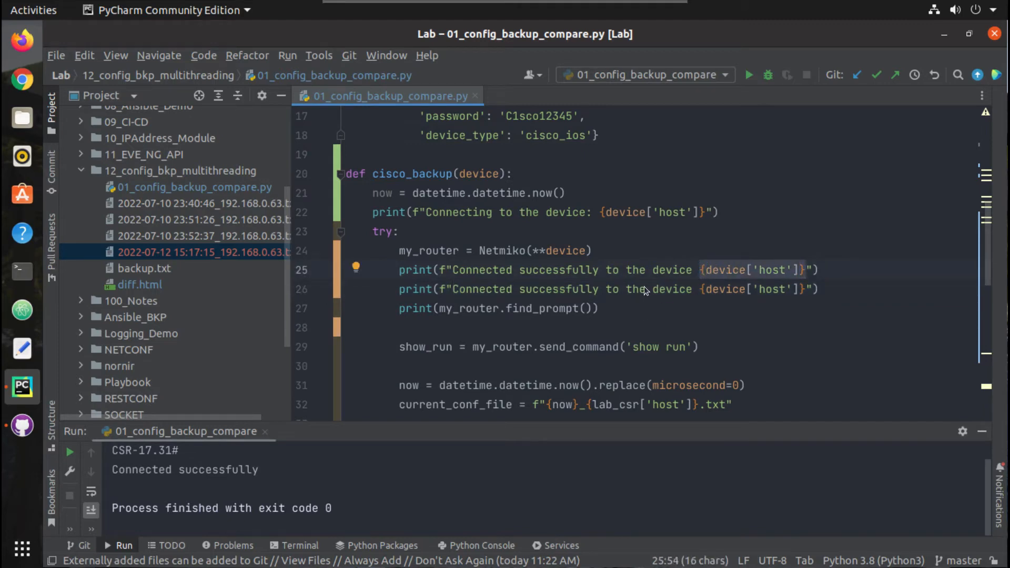
pyautogui.click(473, 289)
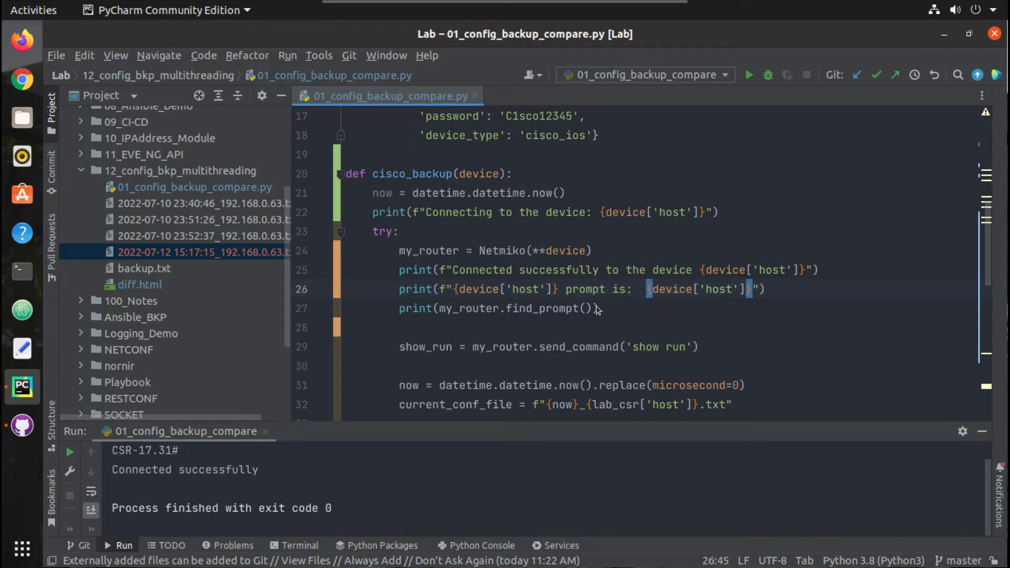
pyautogui.click(442, 309)
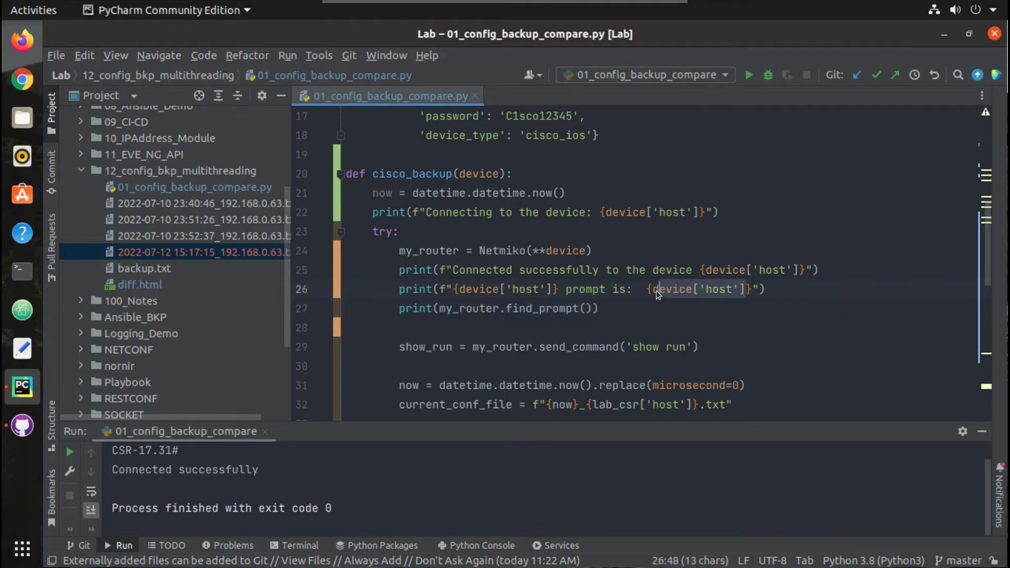
pyautogui.write('my_router.find_prompt()')
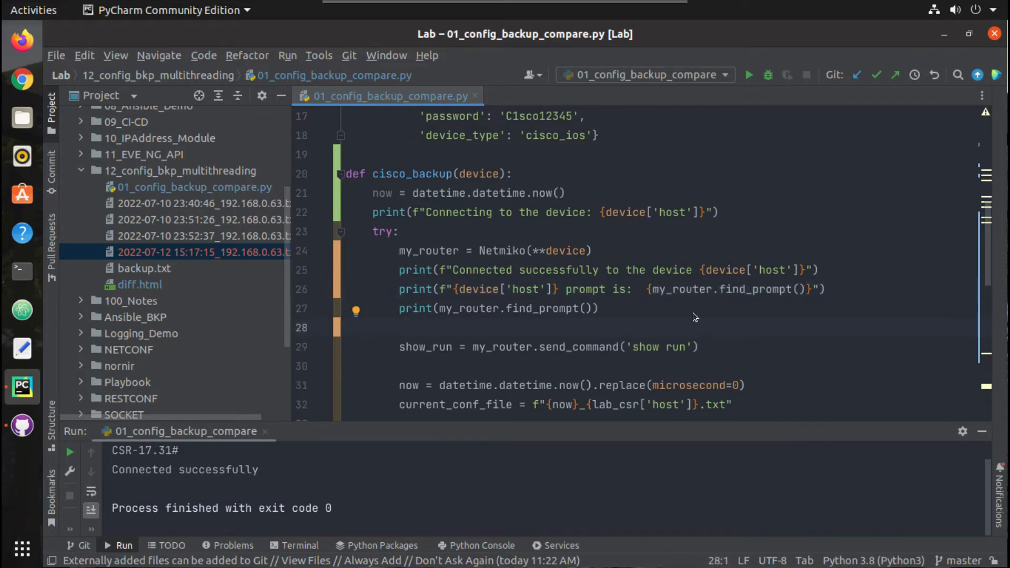
pyautogui.moveTo(593, 313)
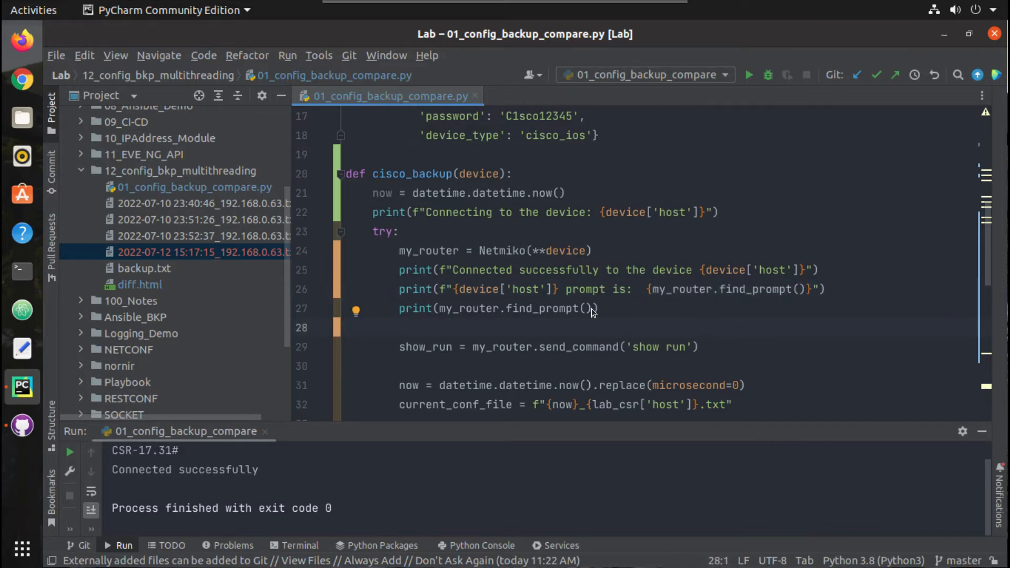
pyautogui.moveTo(744, 292)
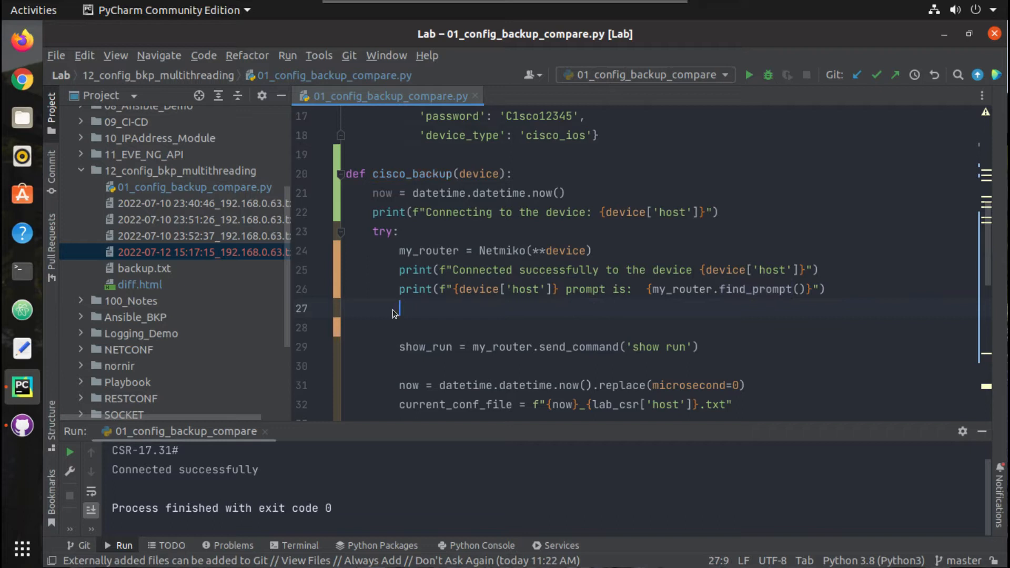
# - Add print(f"Executing show run in {device['host']}") after the prompt print
pyautogui.click(818, 270)
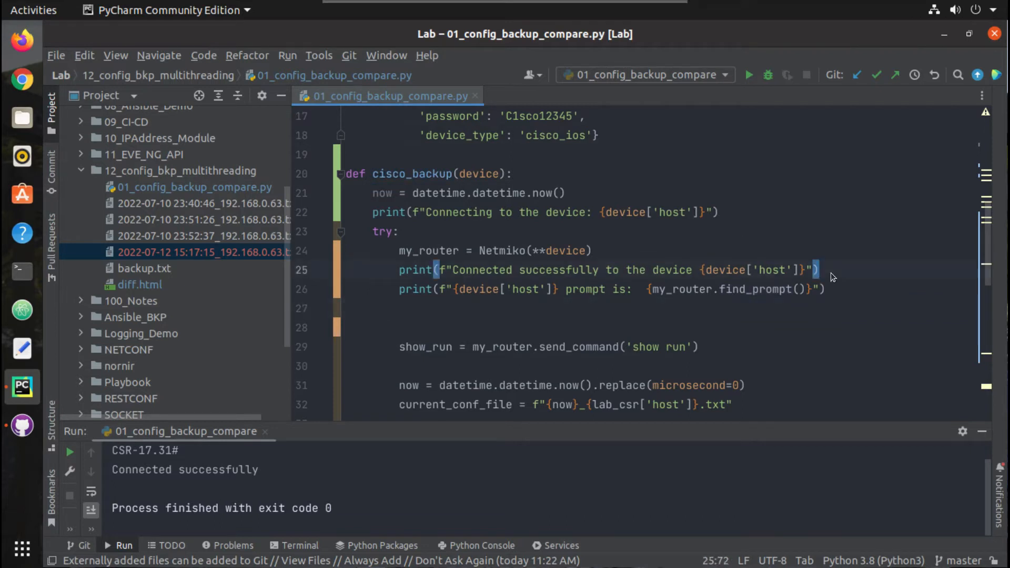
pyautogui.click(557, 308)
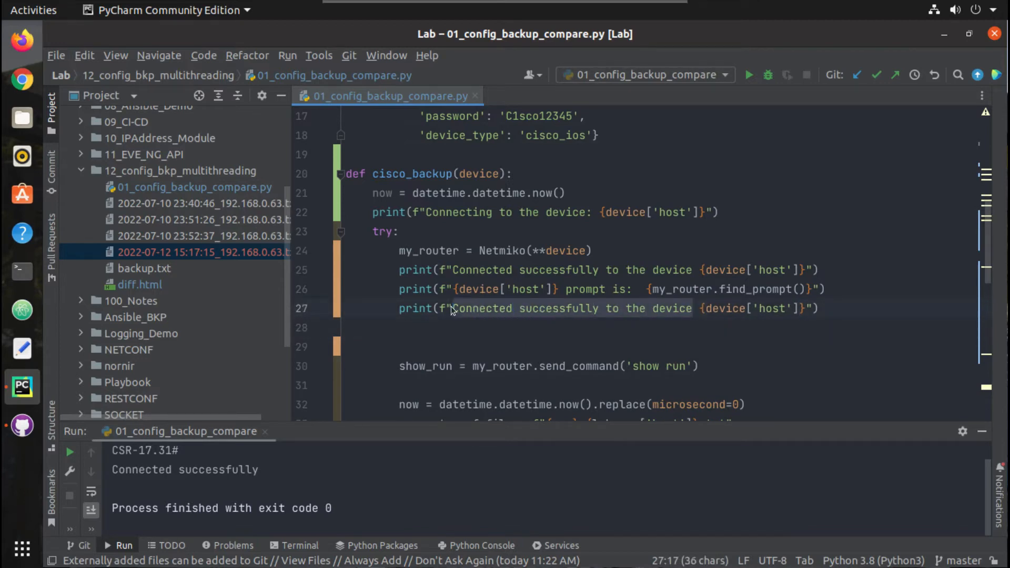
pyautogui.write('Executing')
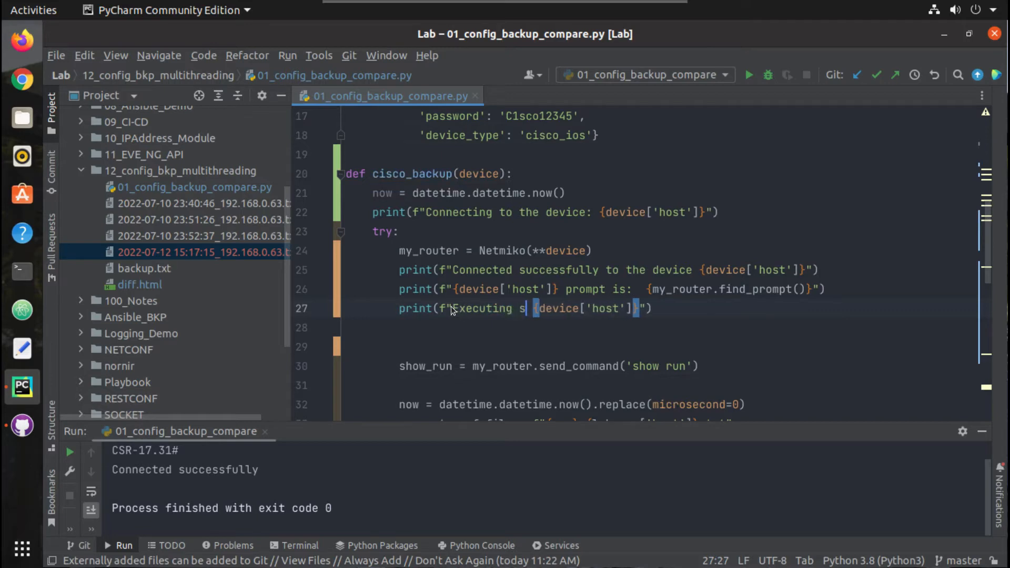
pyautogui.write('how run in')
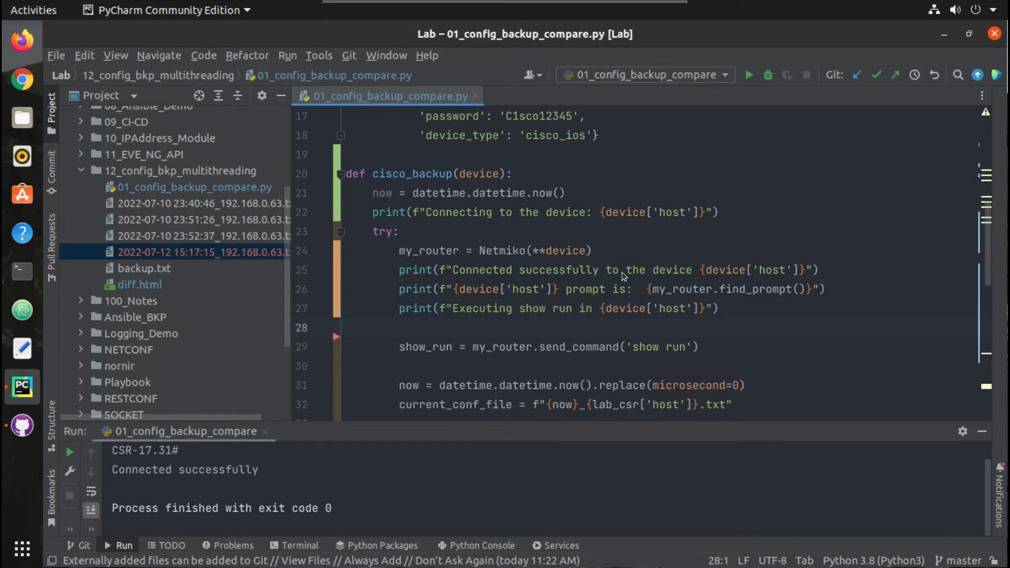
pyautogui.moveTo(480, 281)
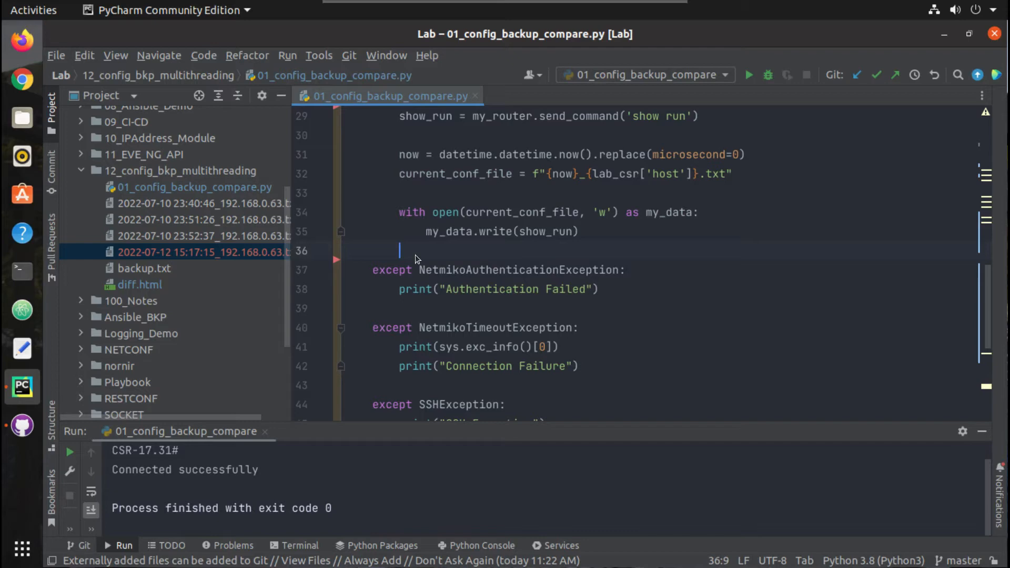
# - Add print(f"Saving the output to file: {current_conf_file}") above the with open block
pyautogui.write('print(')
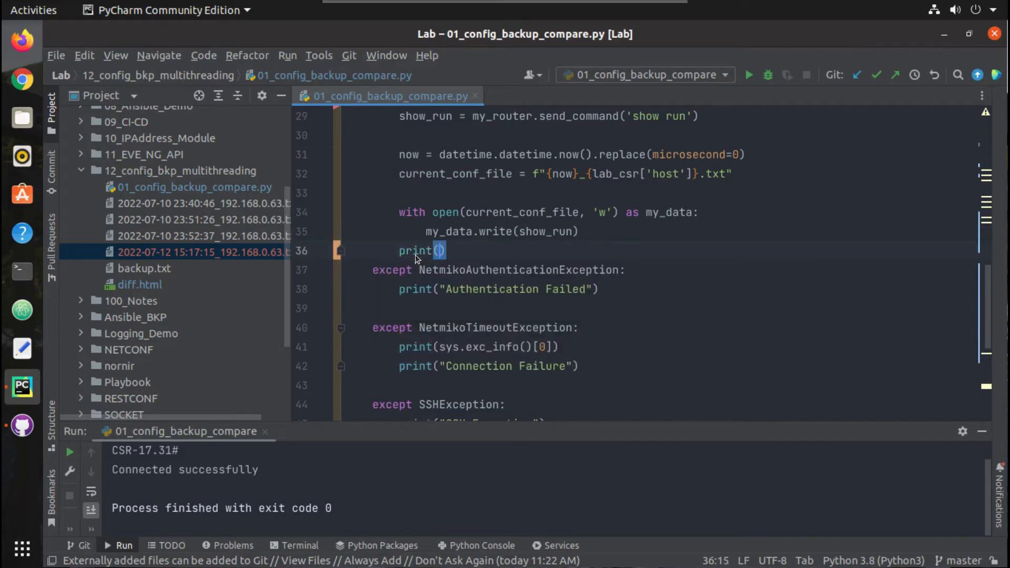
pyautogui.write('f"C"')
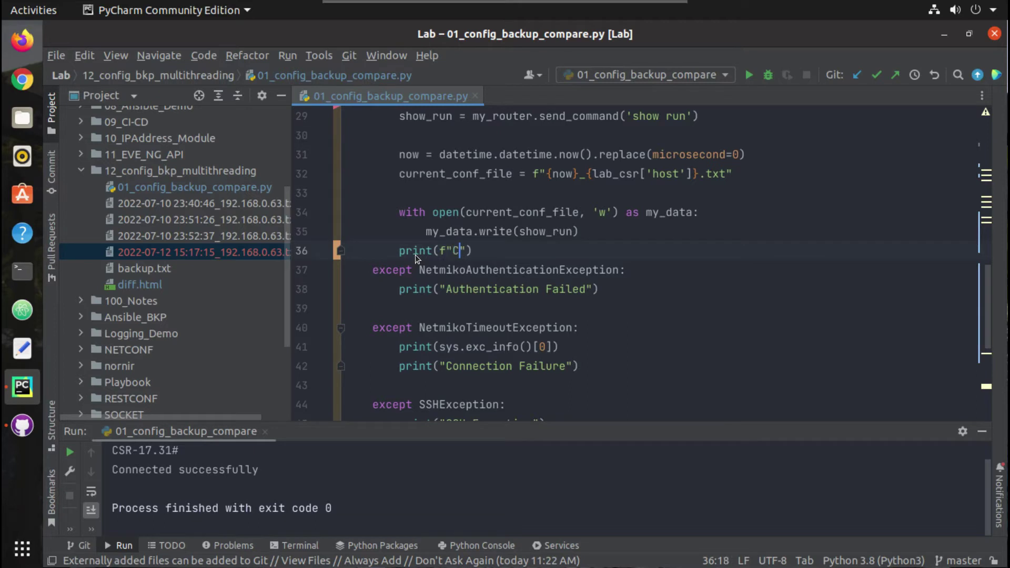
pyautogui.write('aving')
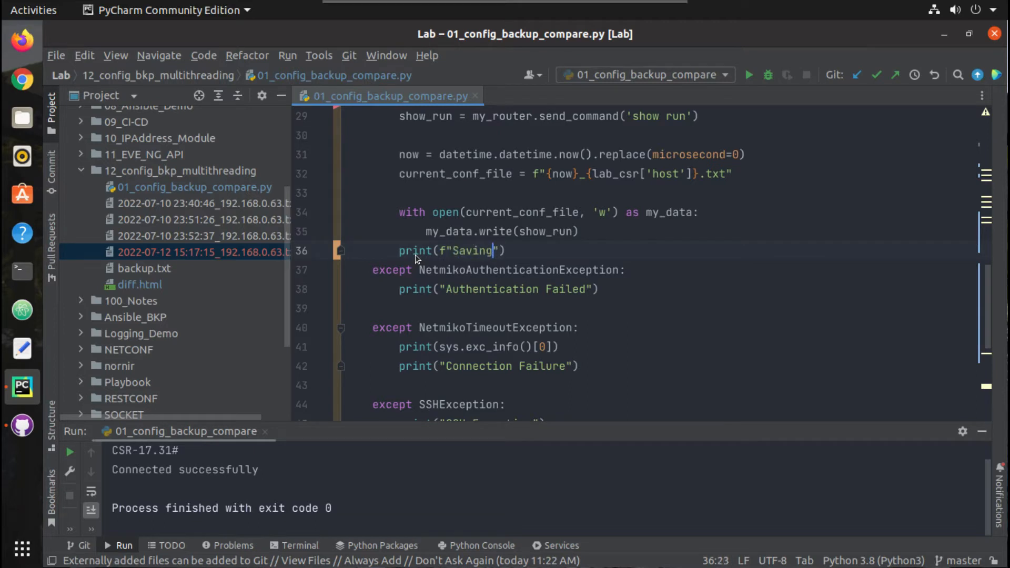
pyautogui.write('the output to')
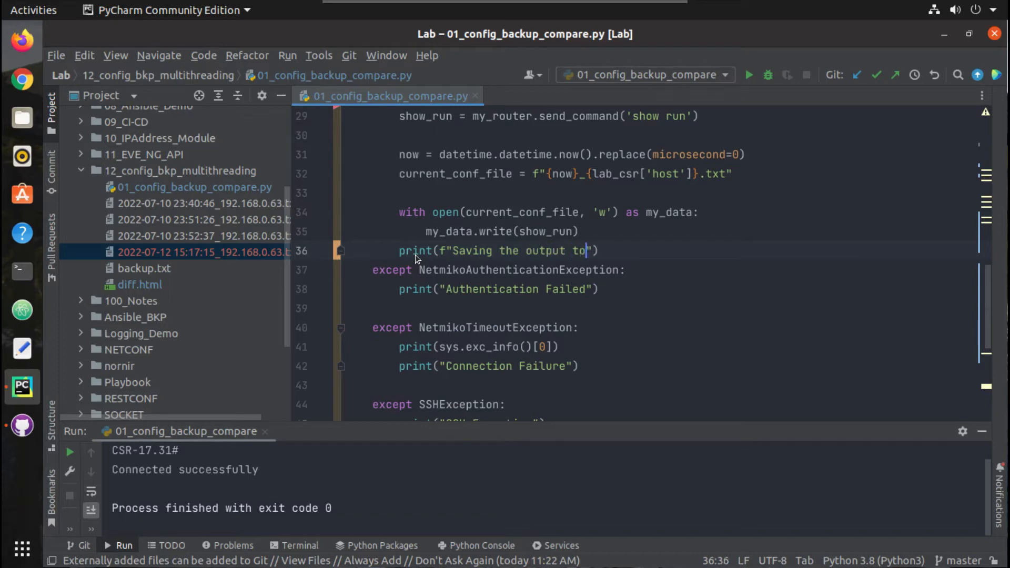
pyautogui.write('file: {')
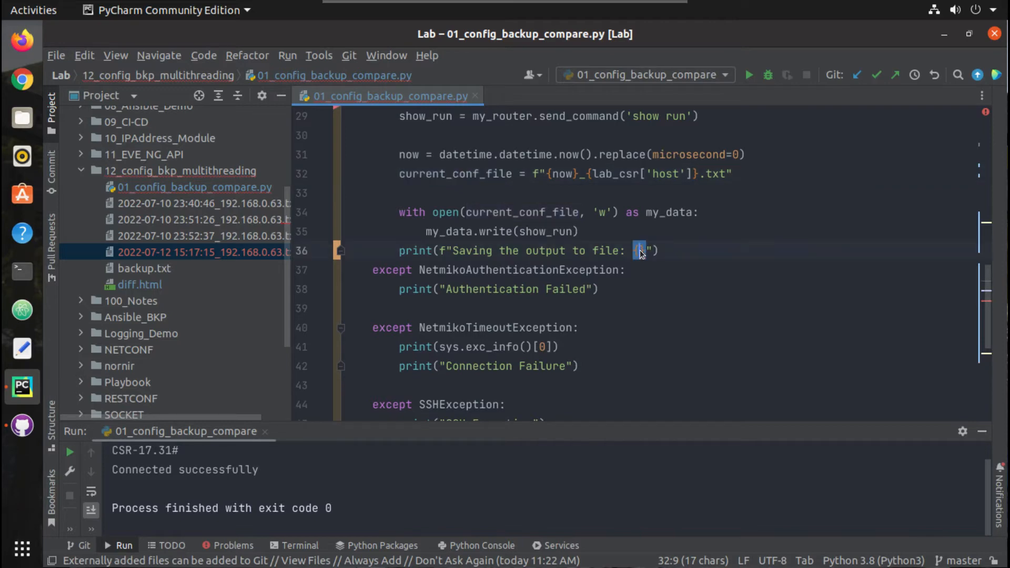
pyautogui.write('current_conf_file')
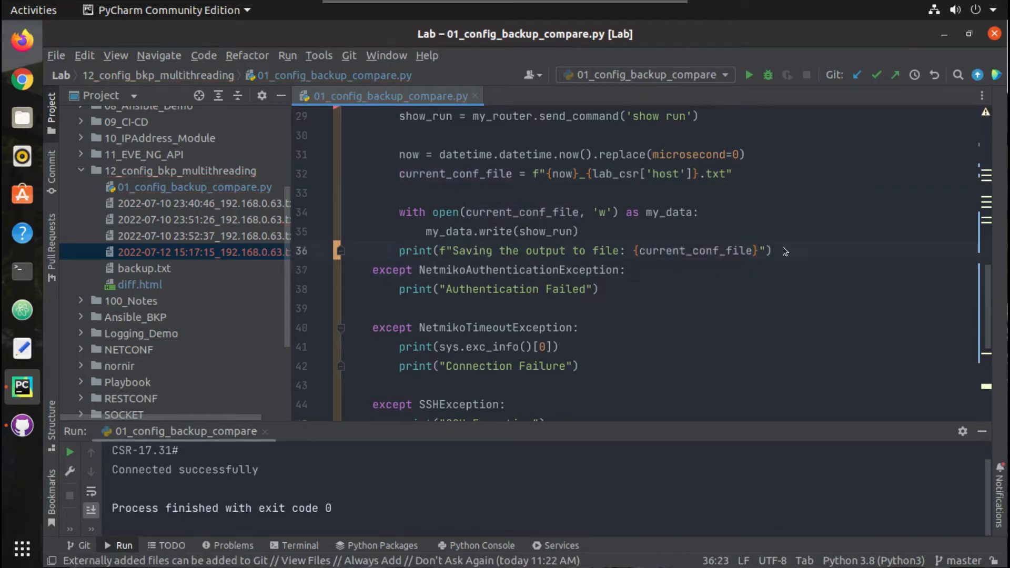
pyautogui.click(412, 250)
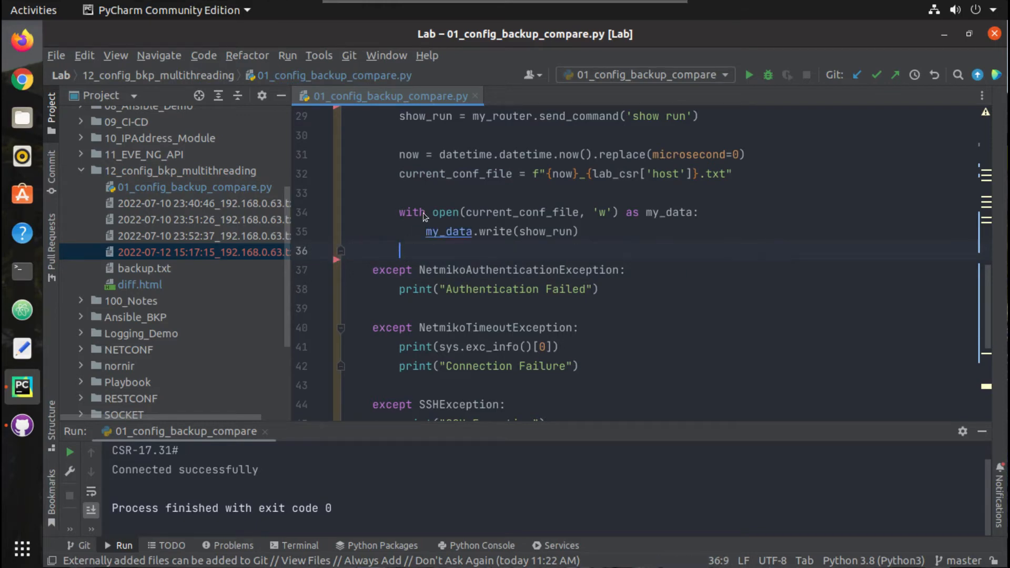
pyautogui.click(415, 192)
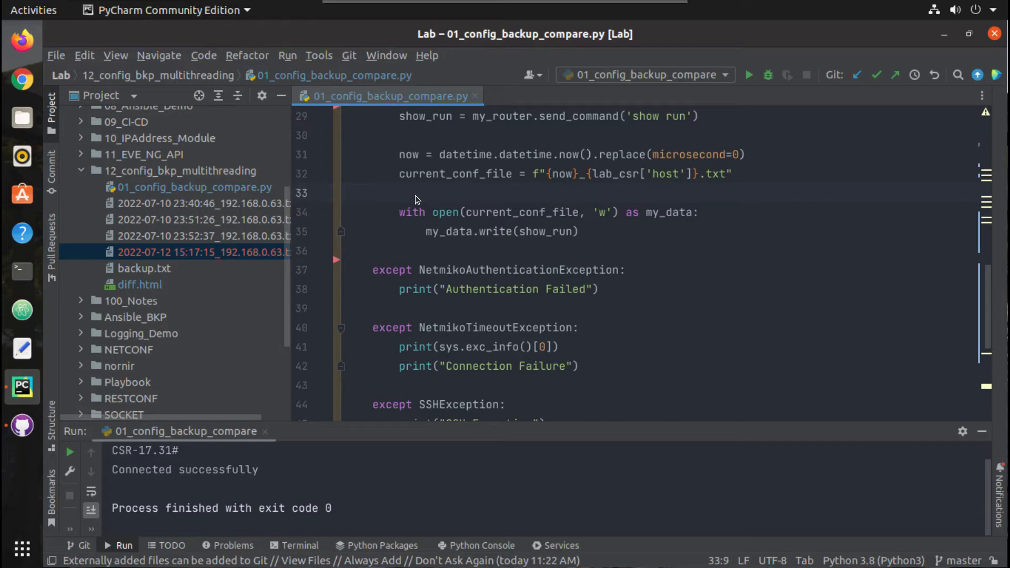
pyautogui.write('print(f"Saving the output to file: {current_conf_file}")')
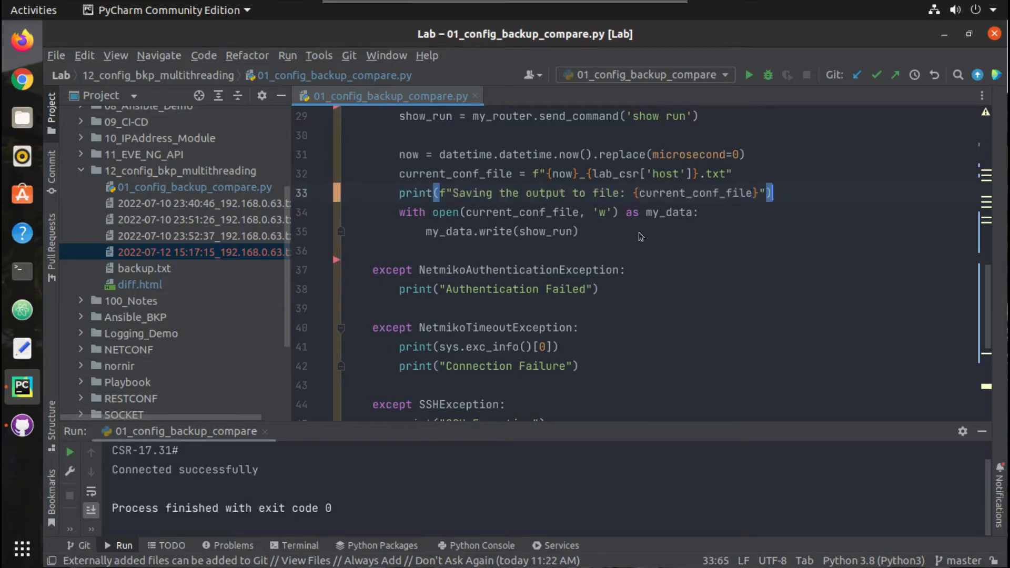
pyautogui.scroll(3)
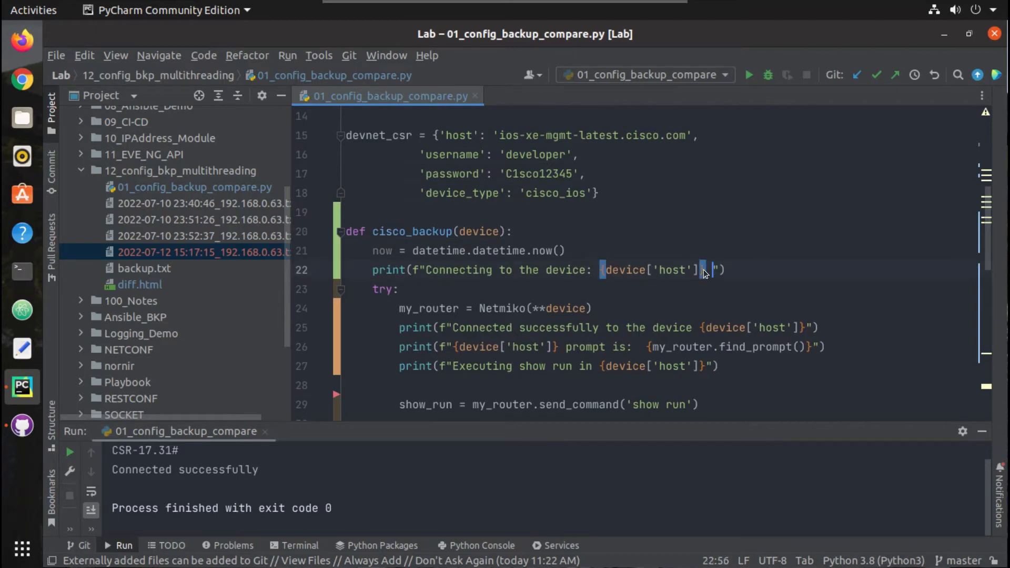
# - Append 'at {now}' to the 'Connecting to the device' message
pyautogui.write('at')
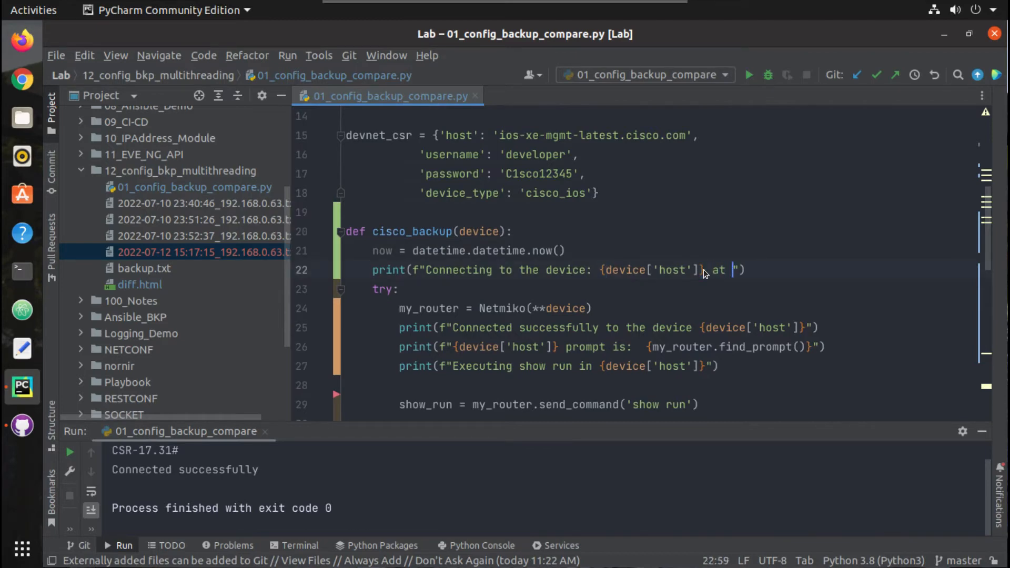
pyautogui.write('{no')
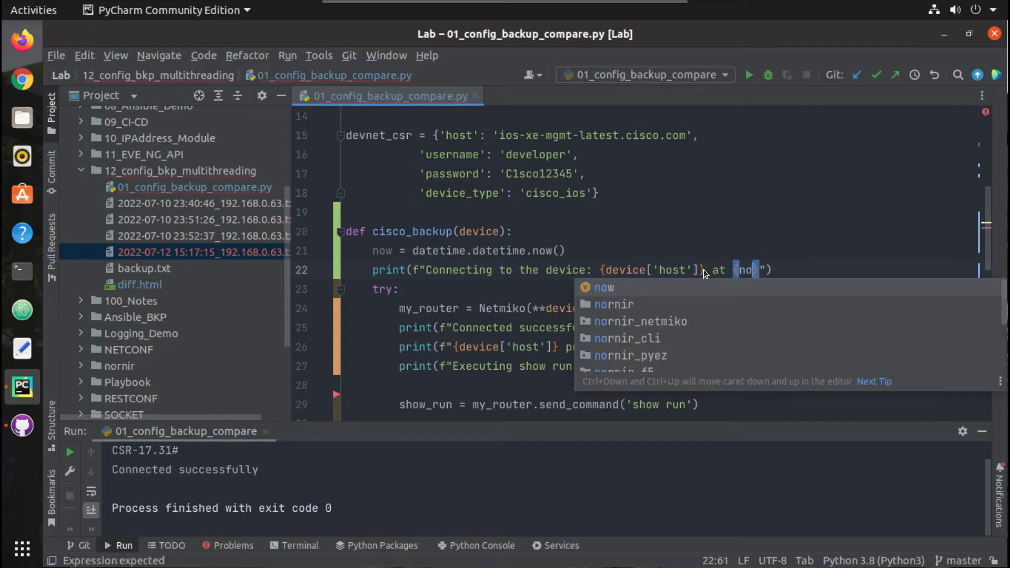
pyautogui.click(602, 287)
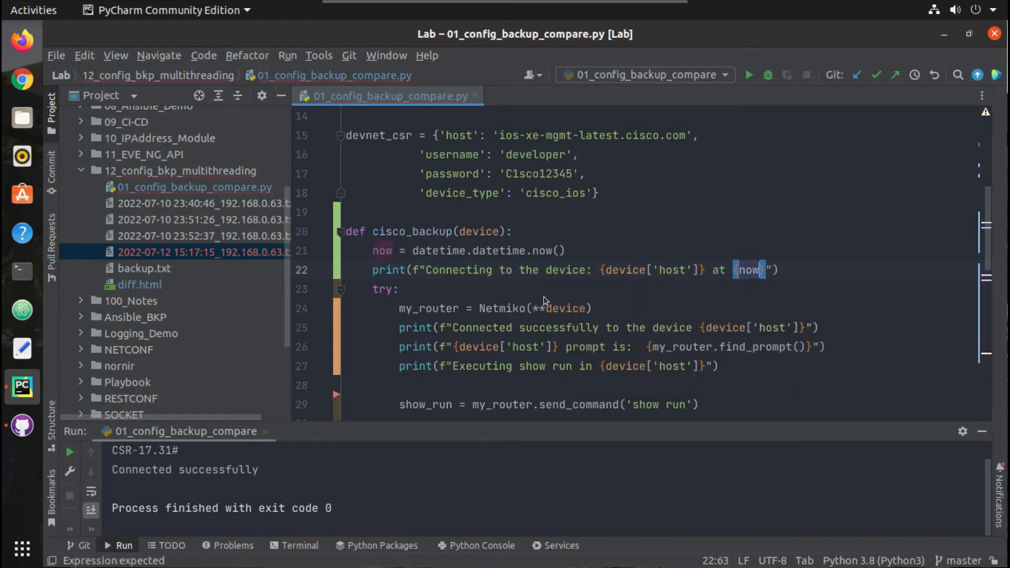
pyautogui.scroll(-3)
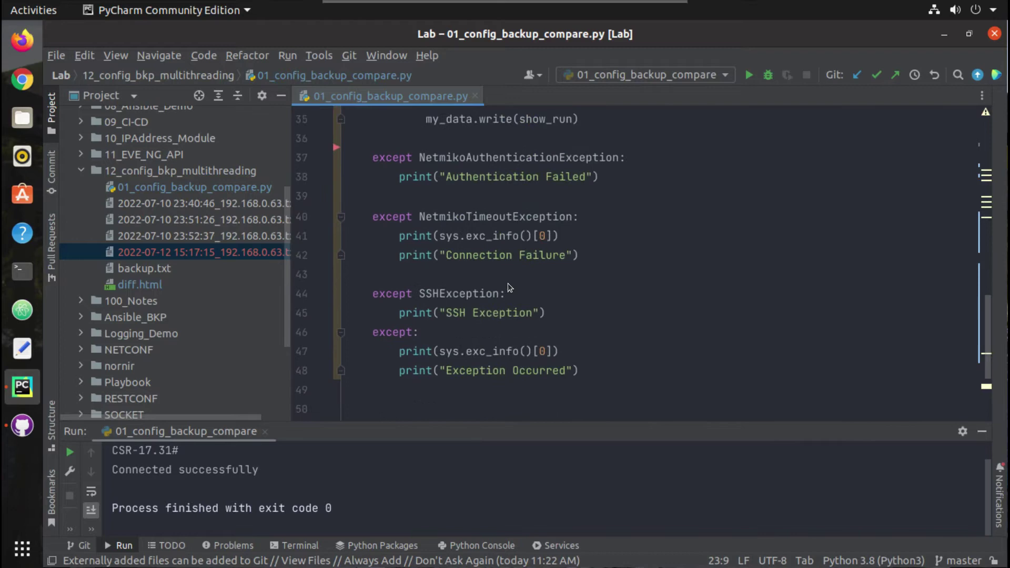
pyautogui.scroll(-3)
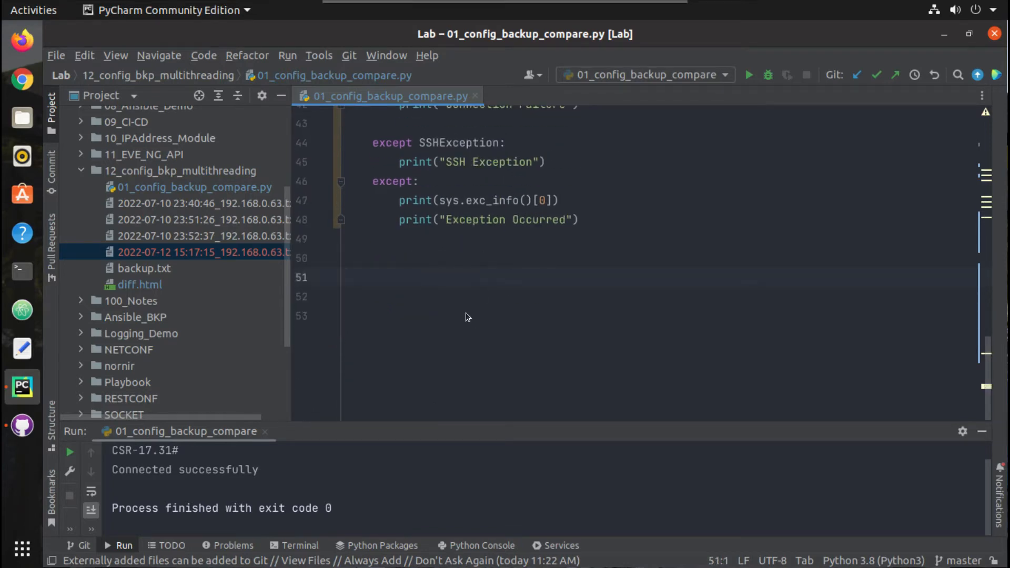
pyautogui.scroll(3)
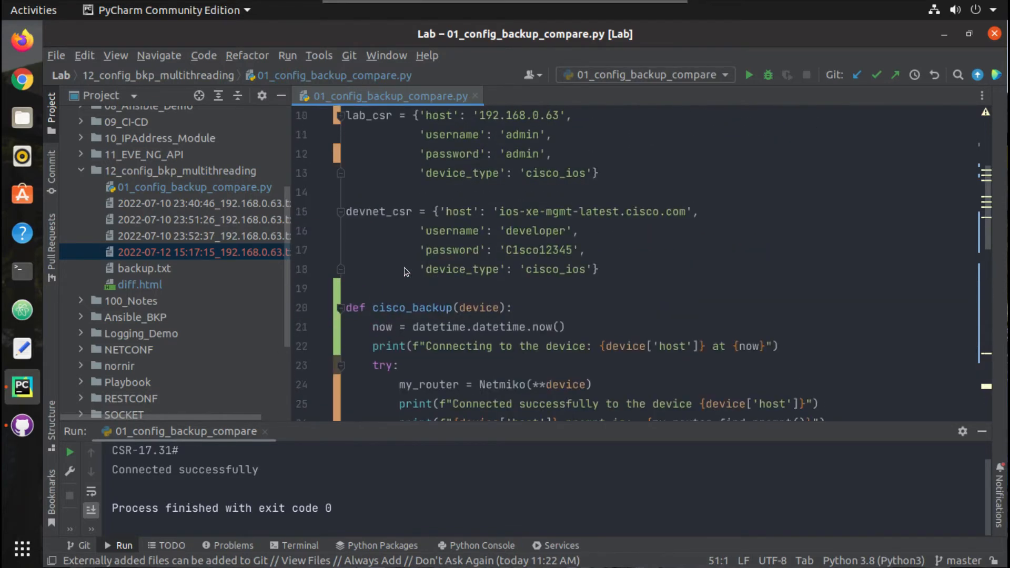
pyautogui.scroll(-3)
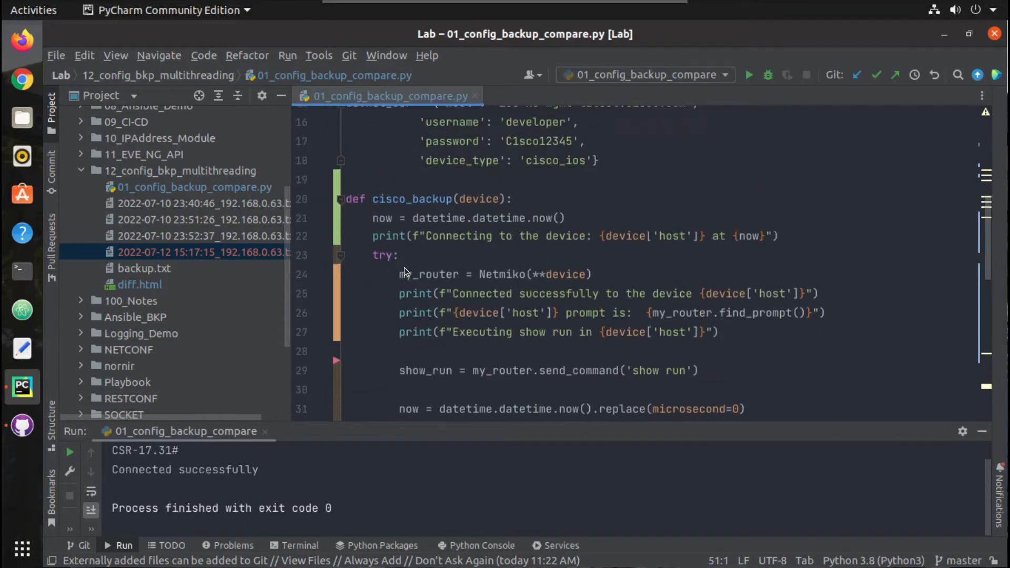
# - Call cisco_backup(lab_csr) without ** and run the script to back up 192.168.0.63
pyautogui.write('c')
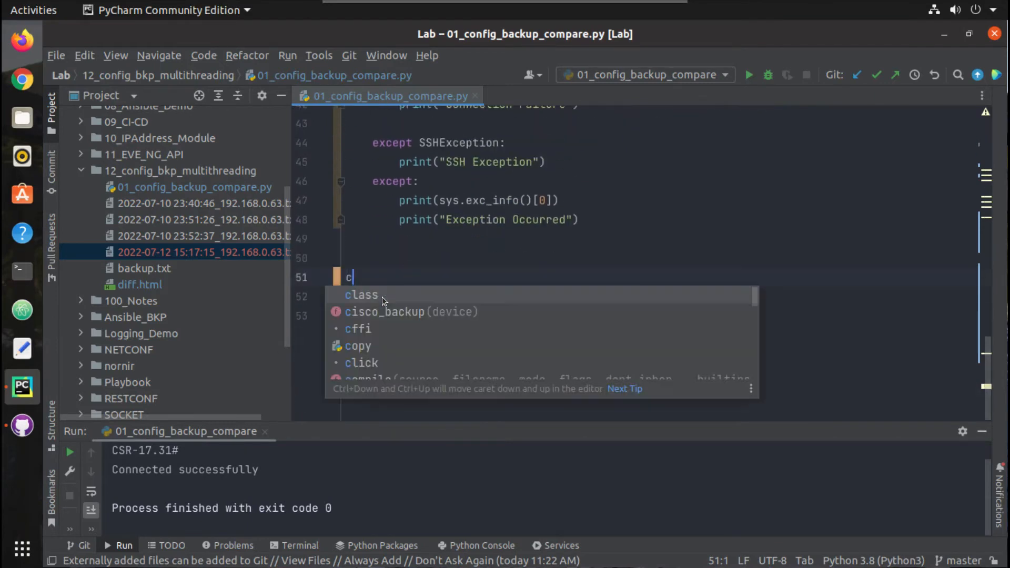
pyautogui.click(411, 312)
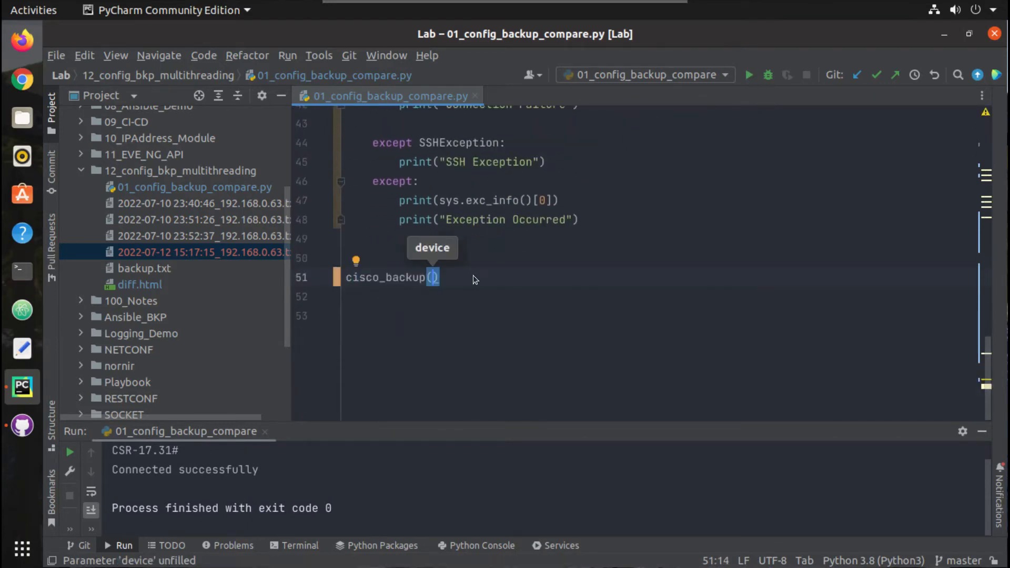
pyautogui.write('**')
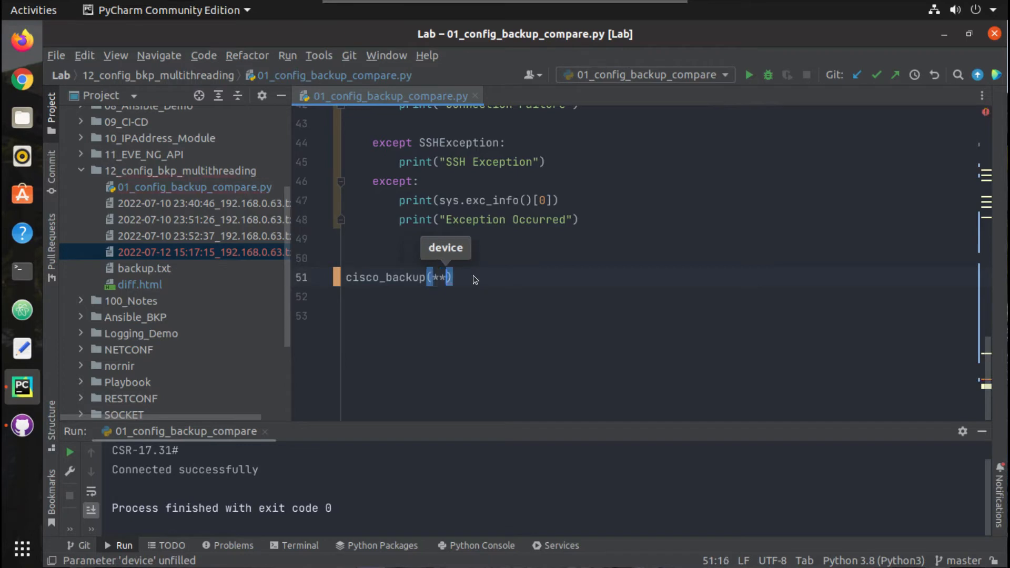
pyautogui.write('lab_csr')
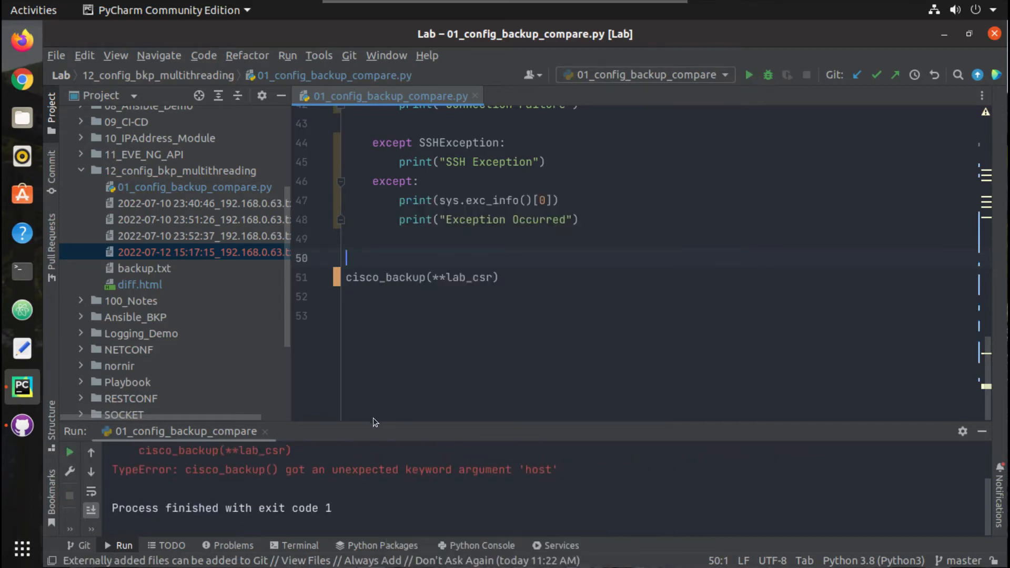
pyautogui.moveTo(352, 429)
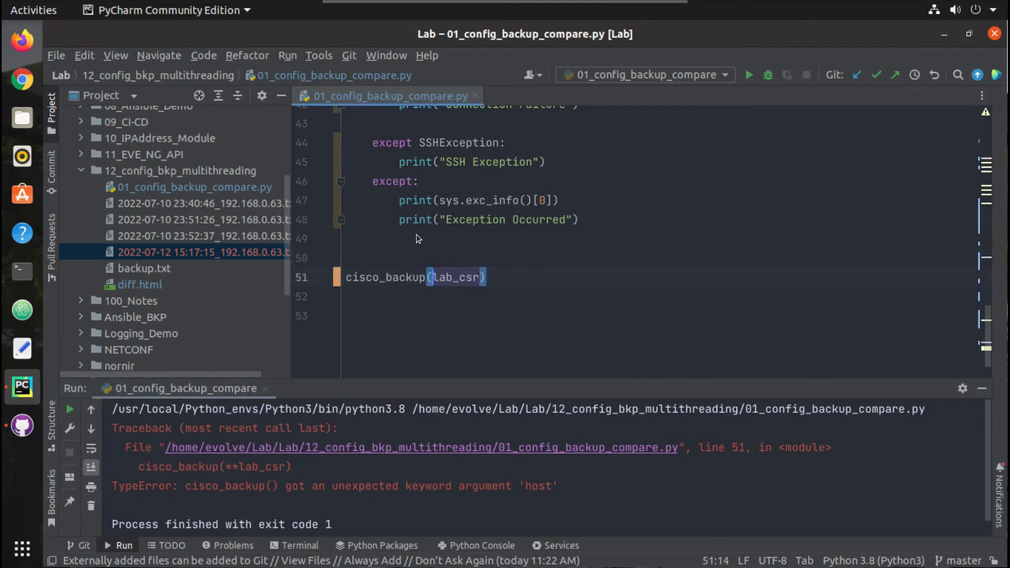
pyautogui.rightClick(416, 238)
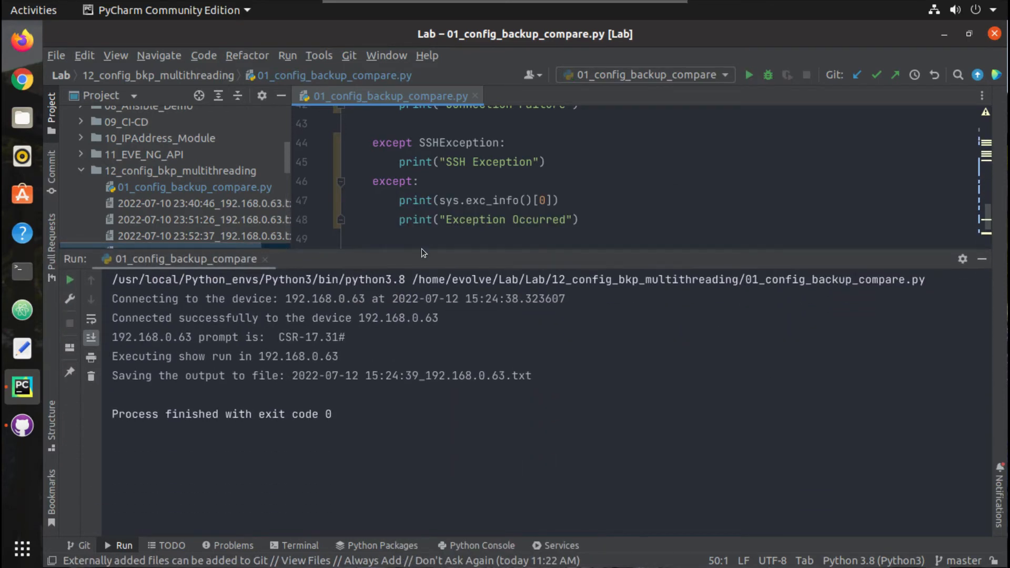
pyautogui.moveTo(567, 301)
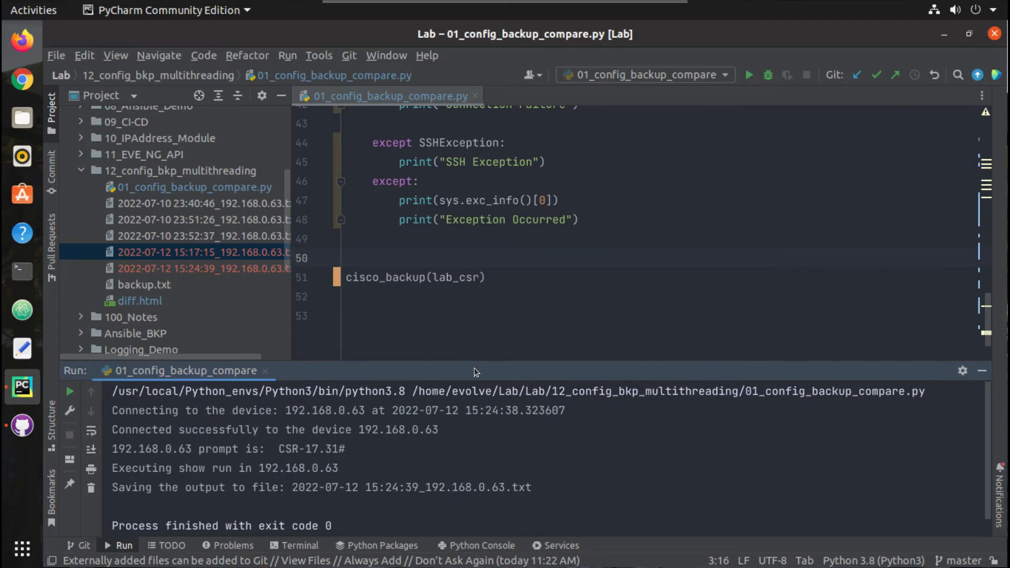
# - Delete both 2022-07-12 timestamped backup .txt files from the multithreading project tree
pyautogui.scroll(3)
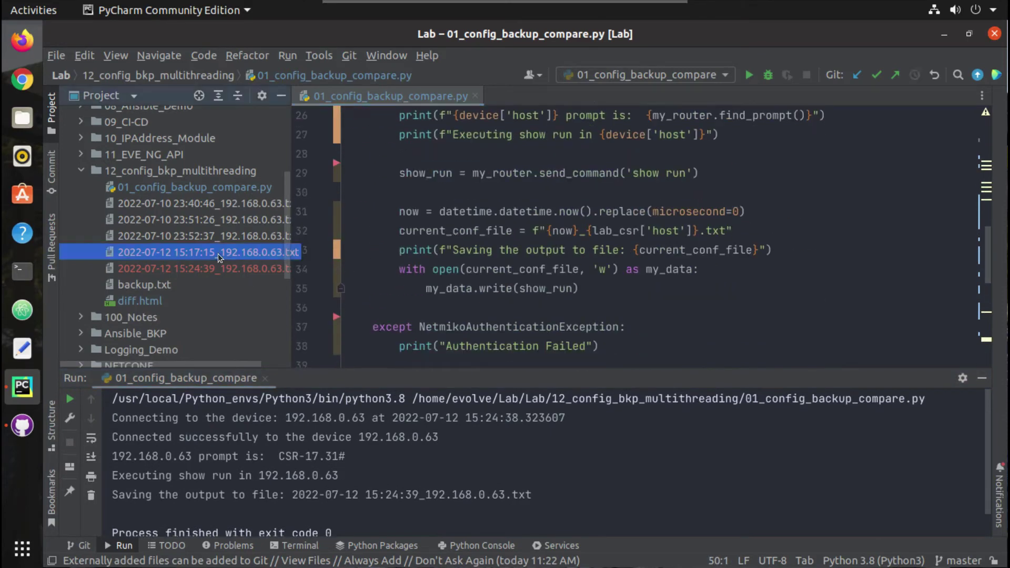
pyautogui.click(204, 269)
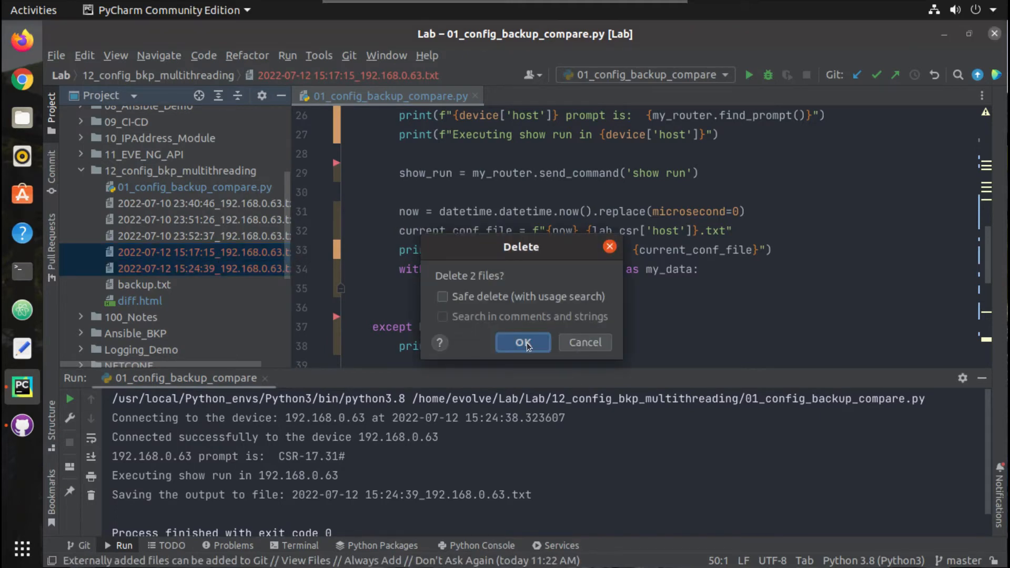
pyautogui.click(523, 342)
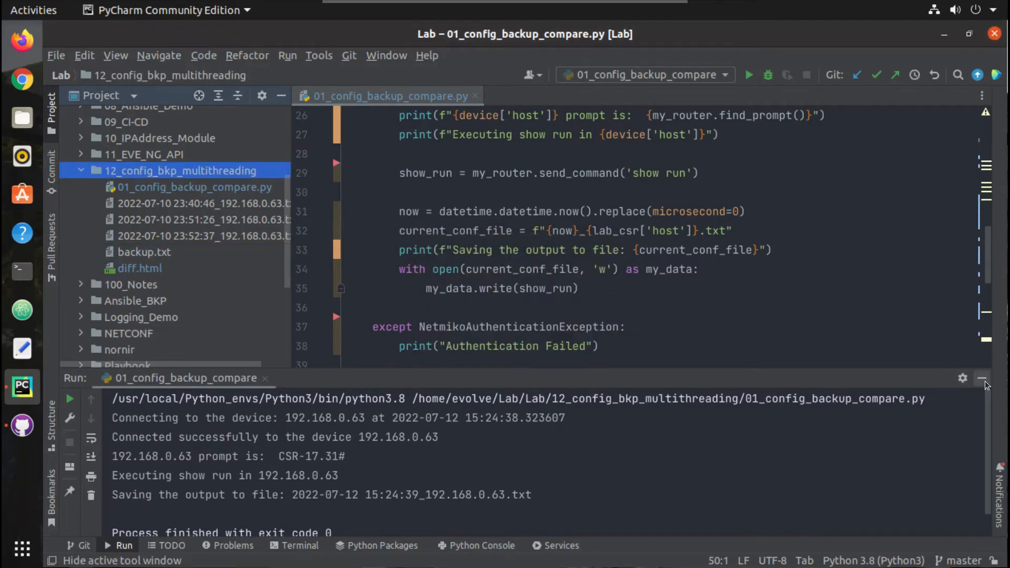
# - Hide the Run panel and add 'import threading' below the netmiko imports
pyautogui.click(982, 379)
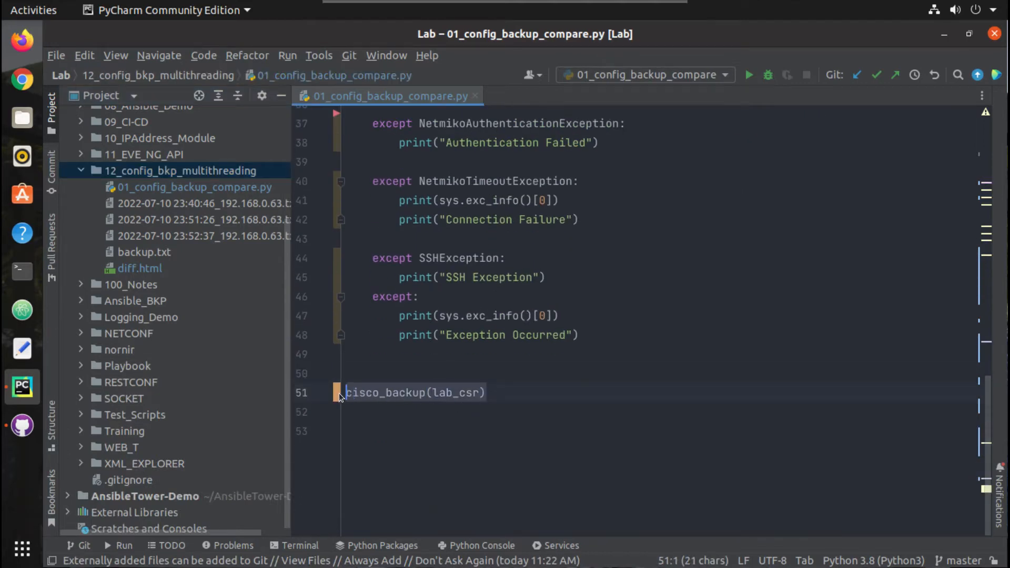
pyautogui.scroll(3)
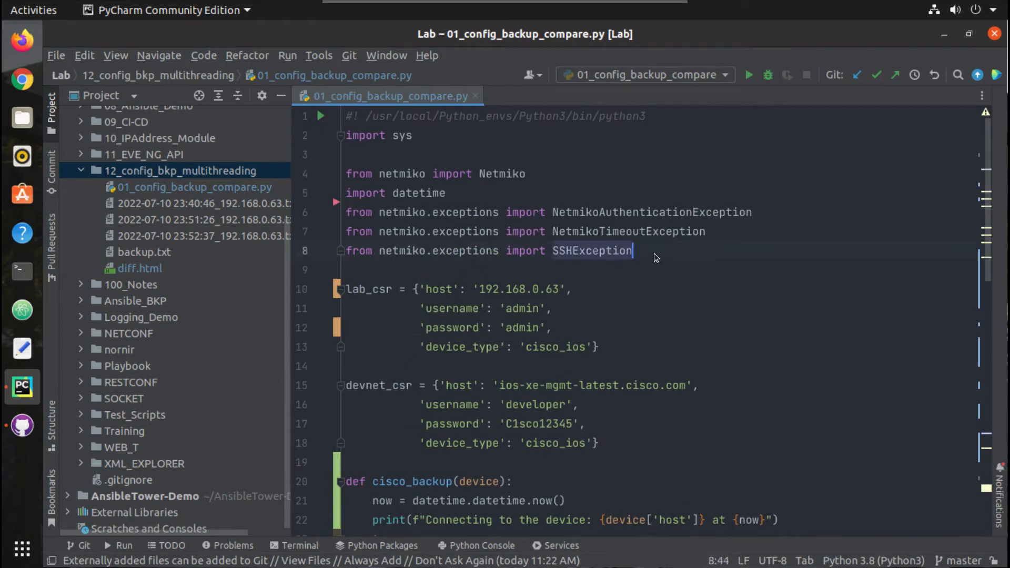
pyautogui.write('import')
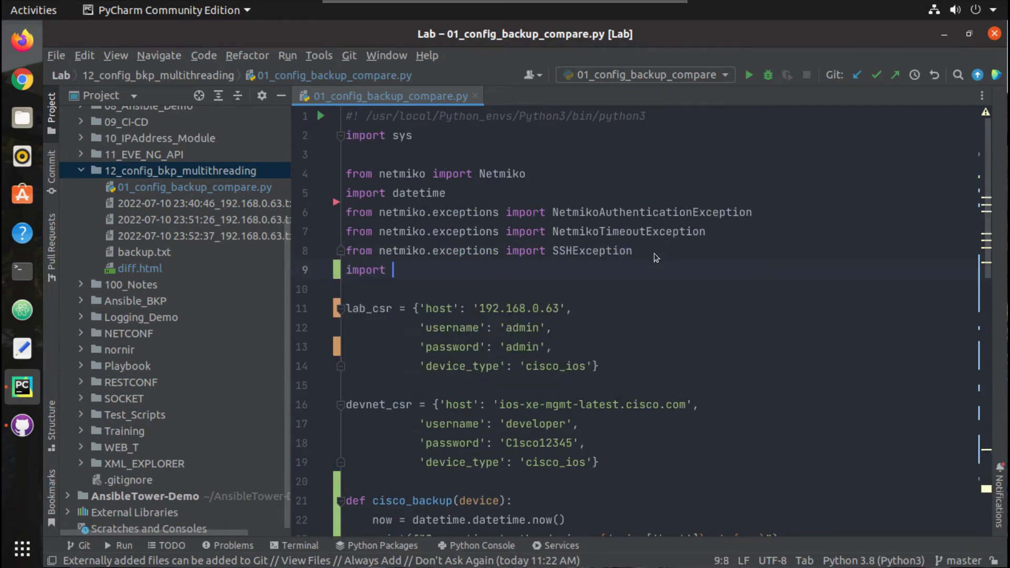
pyautogui.write('threading')
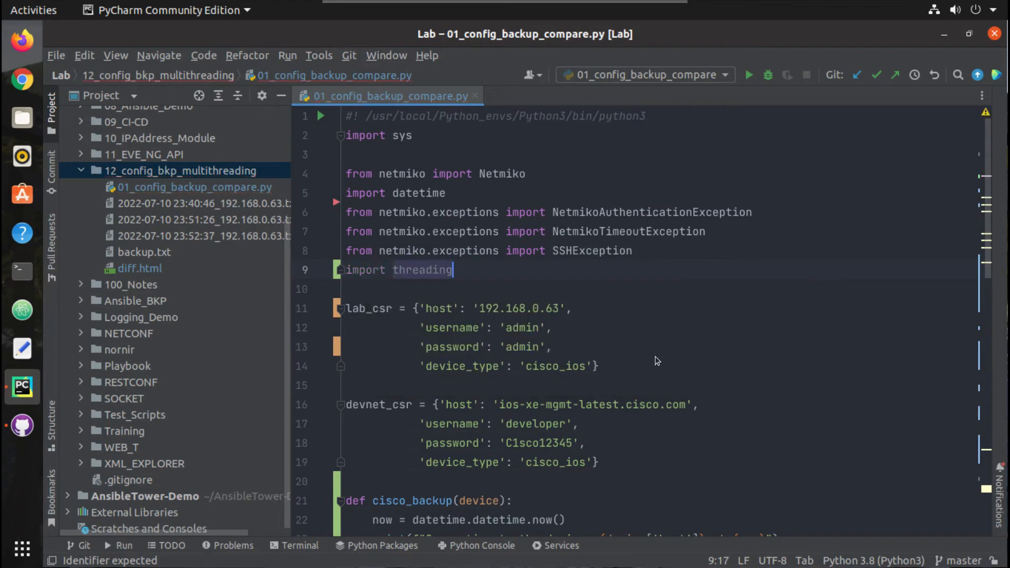
# - Remove the cisco_backup(lab_csr) call at the bottom of the script
pyautogui.scroll(-3)
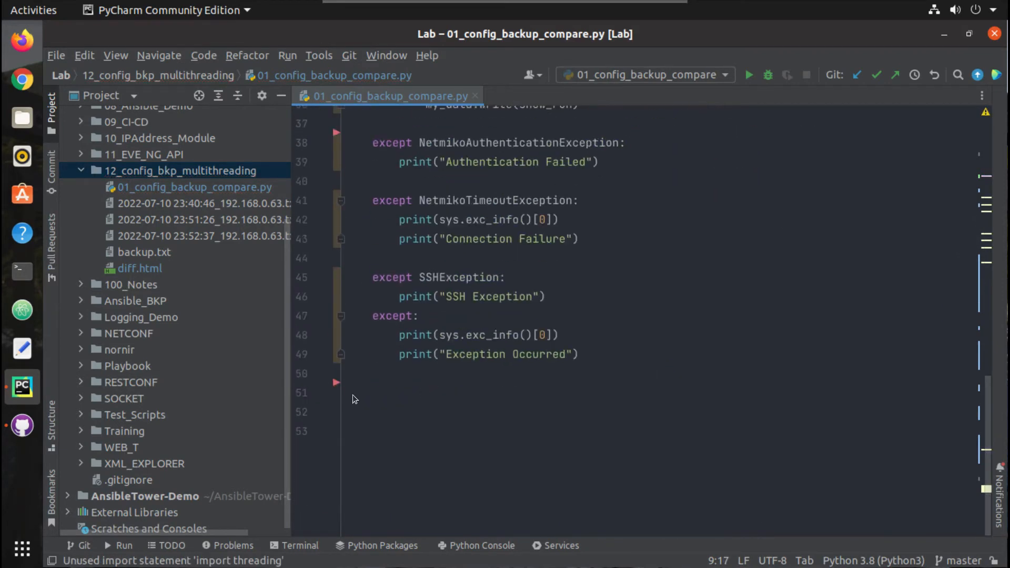
pyautogui.click(351, 393)
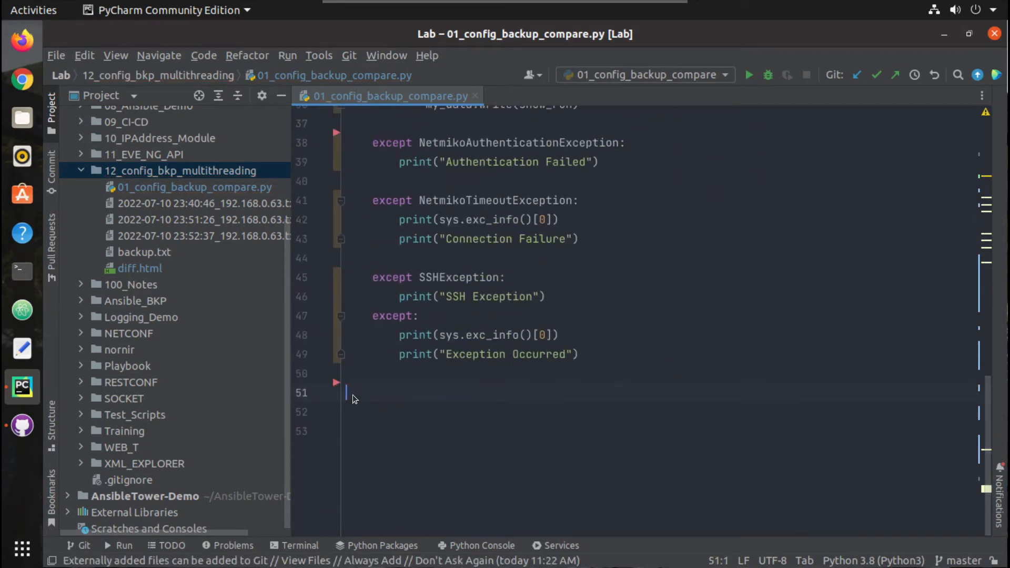
pyautogui.moveTo(368, 404)
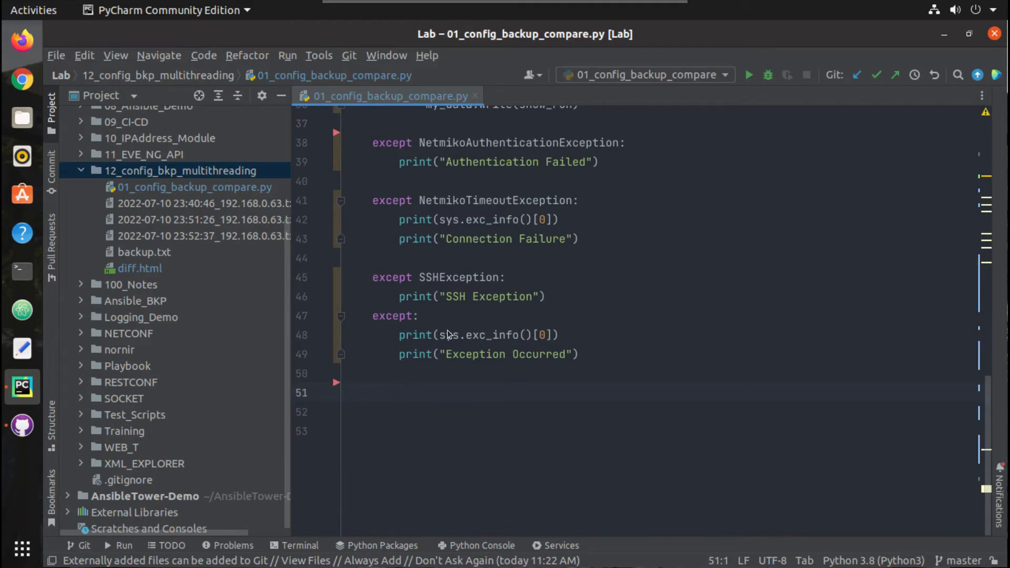
pyautogui.scroll(3)
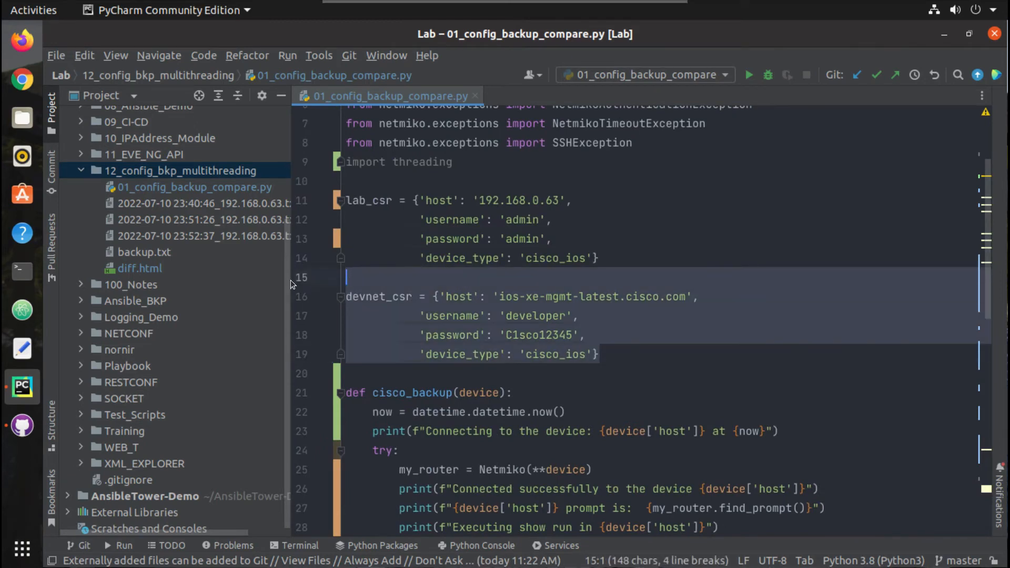
# - Add lab_ios1 (192.168.0.61) and lab_ios2 (192.168.0.62) dictionaries copied from lab_csr
pyautogui.click(605, 258)
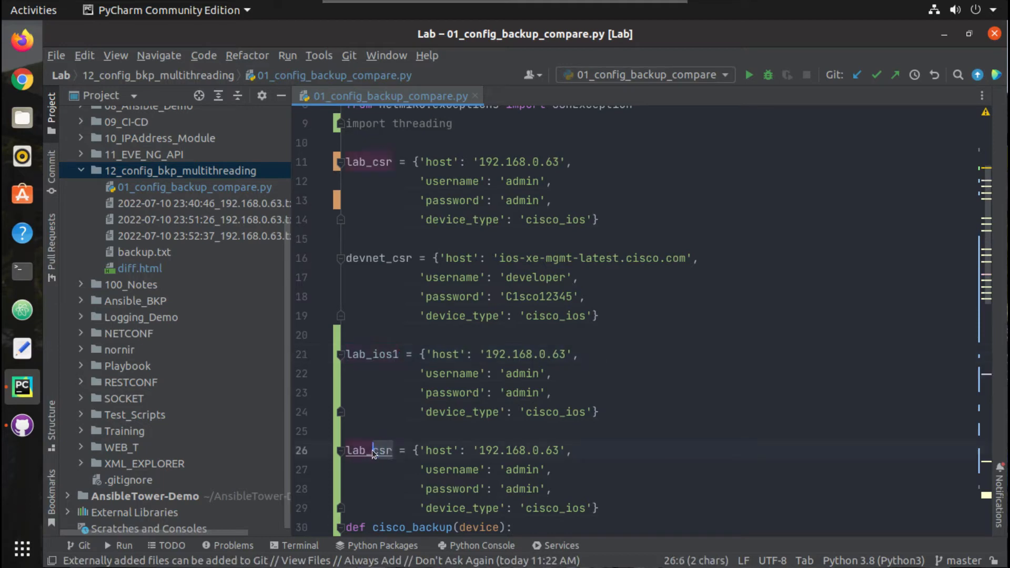
pyautogui.write('lab')
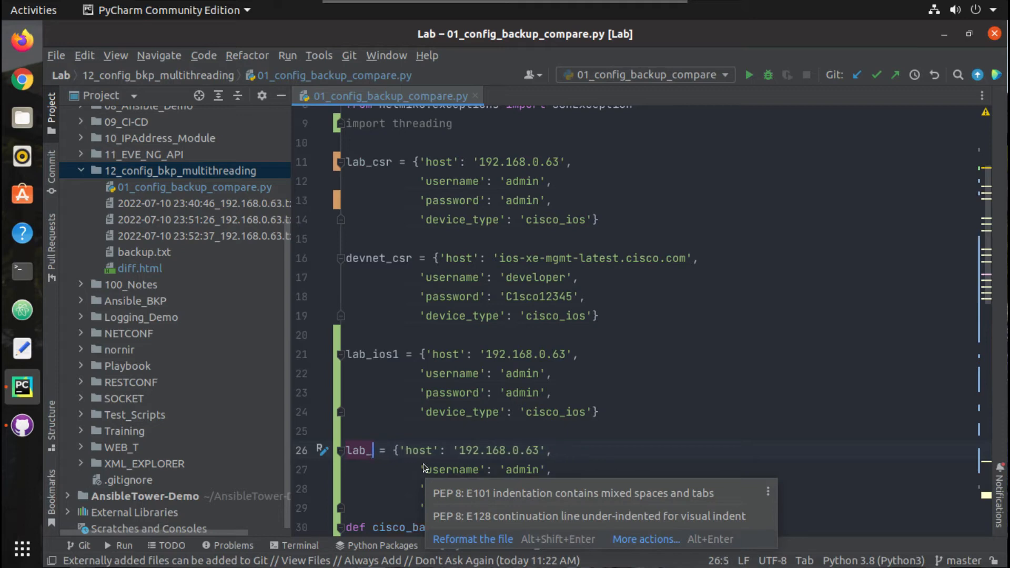
pyautogui.write('ios2')
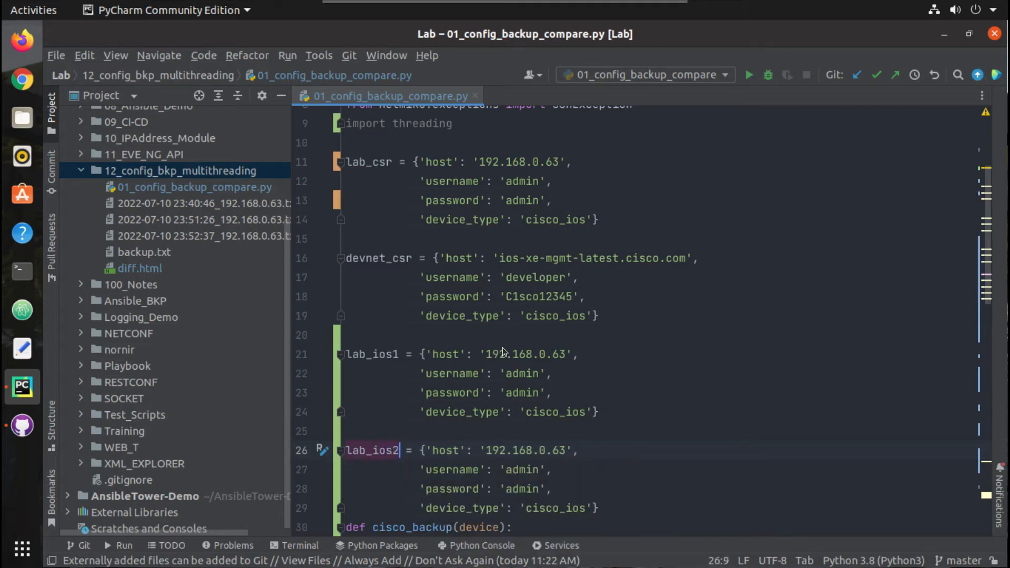
pyautogui.click(564, 354)
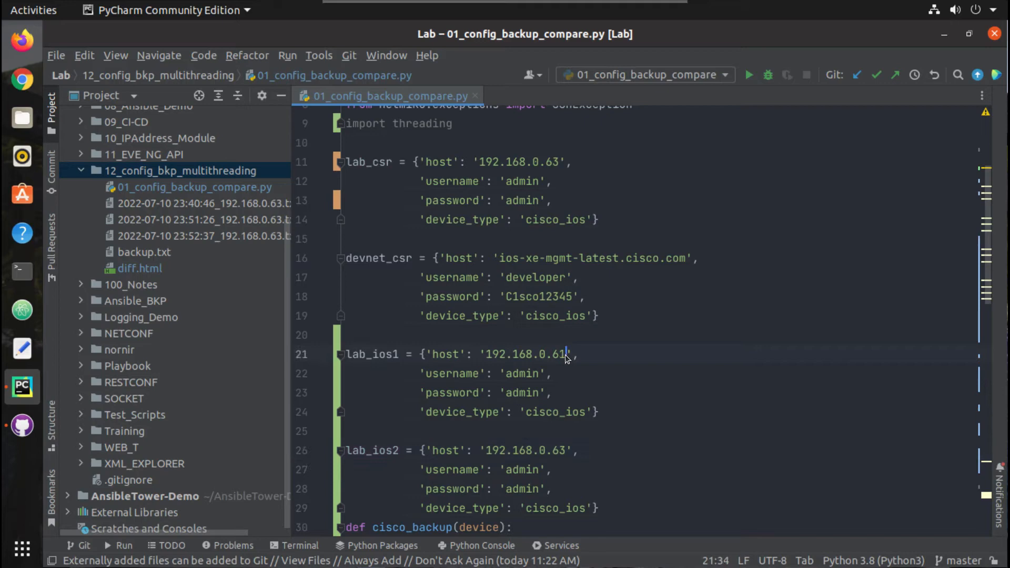
pyautogui.scroll(-3)
pyautogui.write('2')
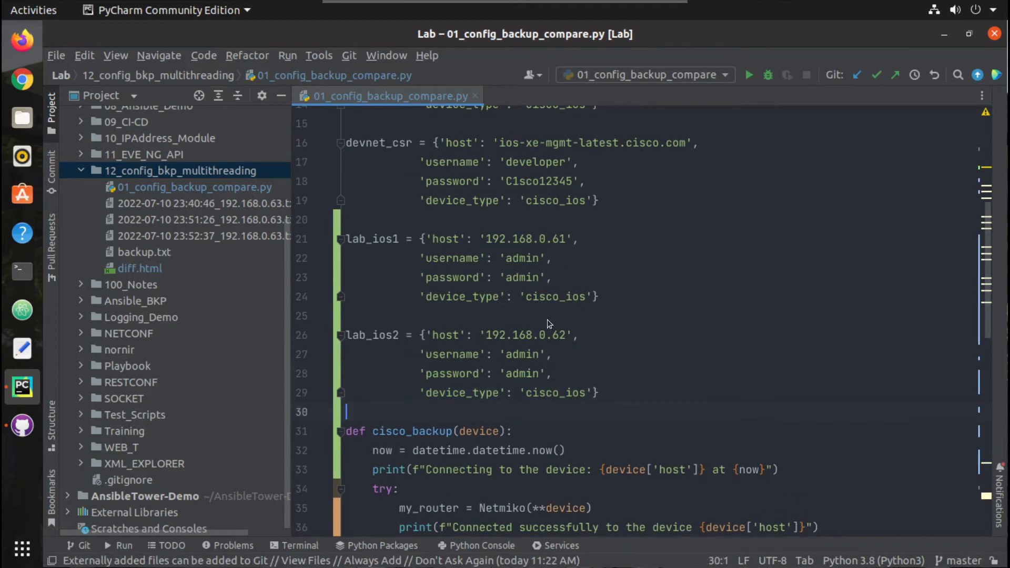
pyautogui.scroll(-3)
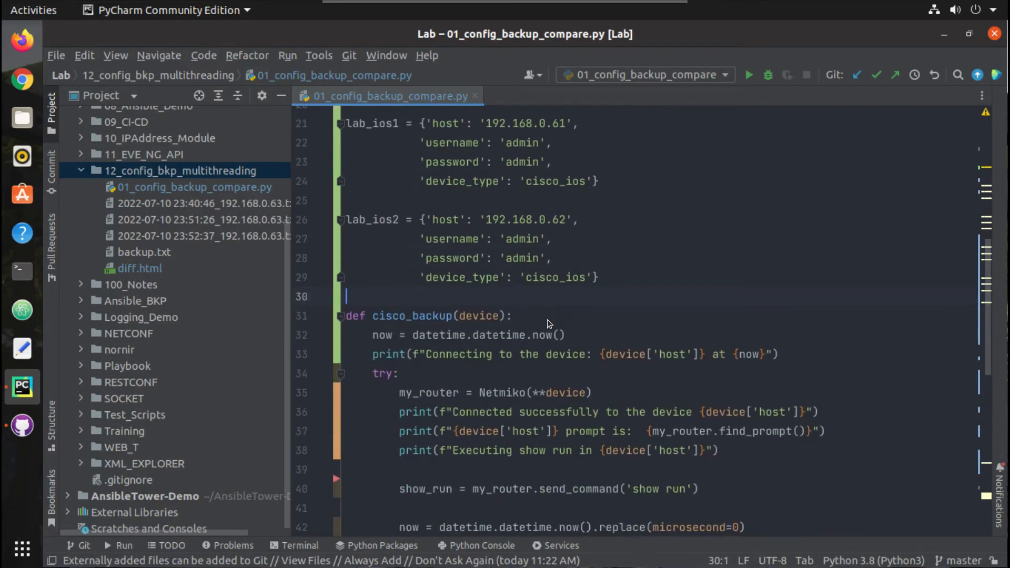
pyautogui.scroll(-3)
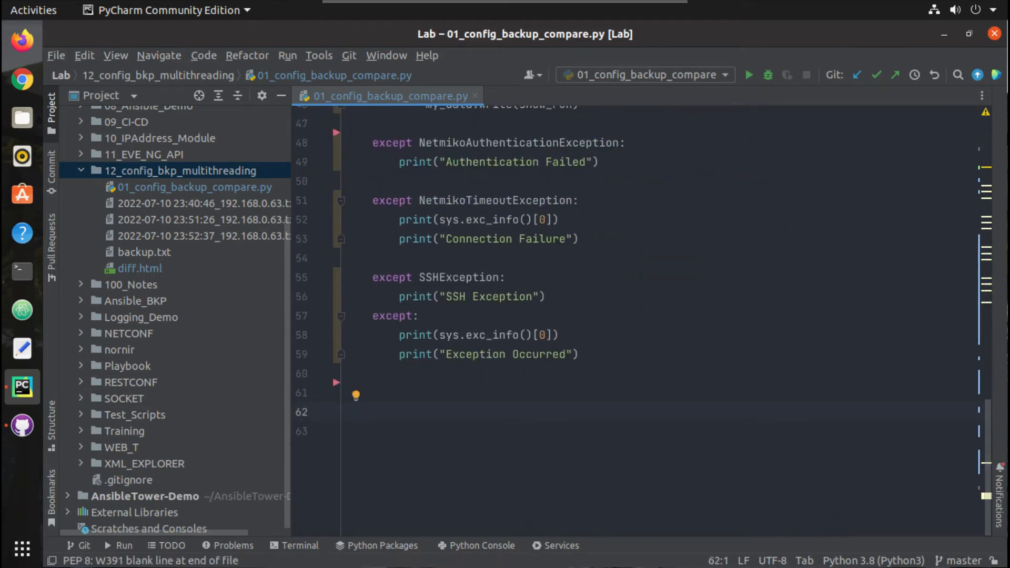
pyautogui.moveTo(486, 426)
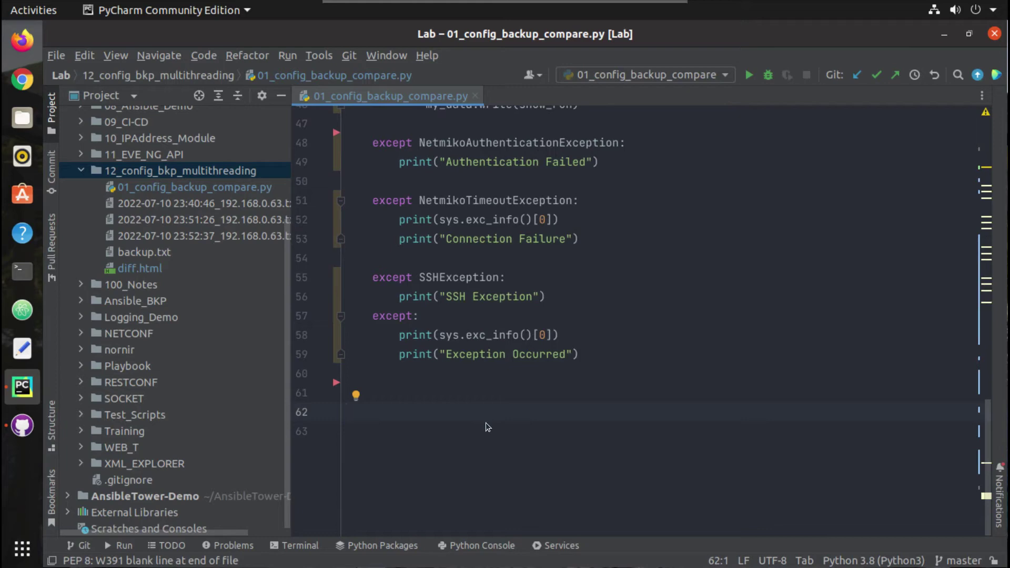
# - On the last line, write 't1 = threading.Thread' using autocomplete
pyautogui.write('t1')
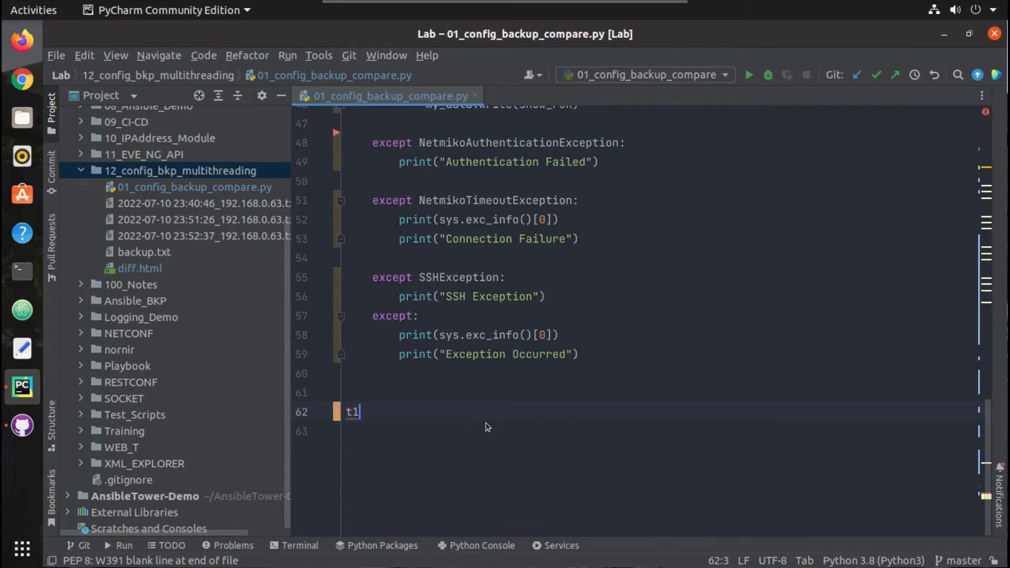
pyautogui.write('= threading.')
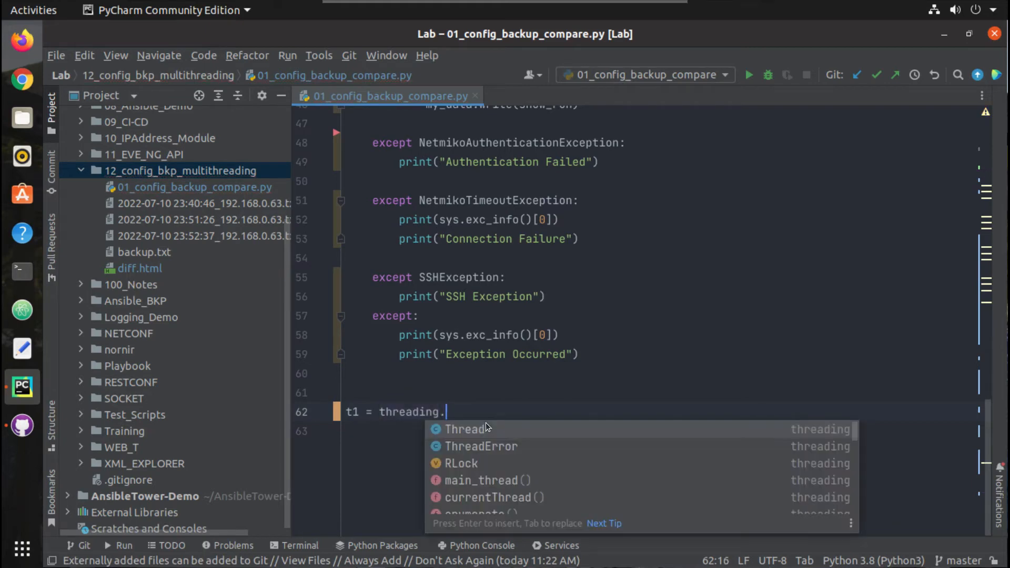
pyautogui.write('Th')
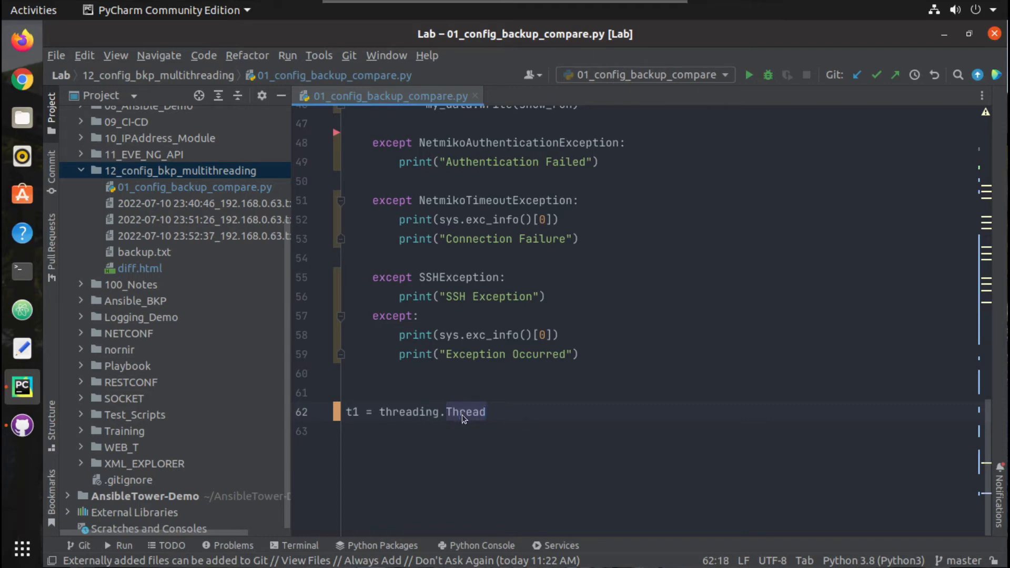
# - Read the Thread __init__ arguments (target, name, args) in threading.py, then return to the script
pyautogui.click(465, 411)
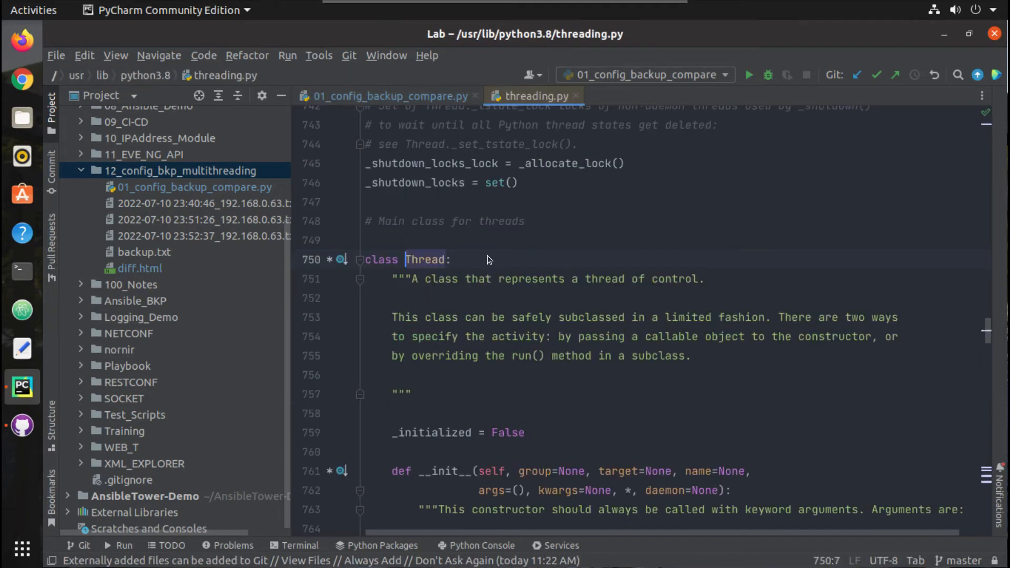
pyautogui.moveTo(529, 204)
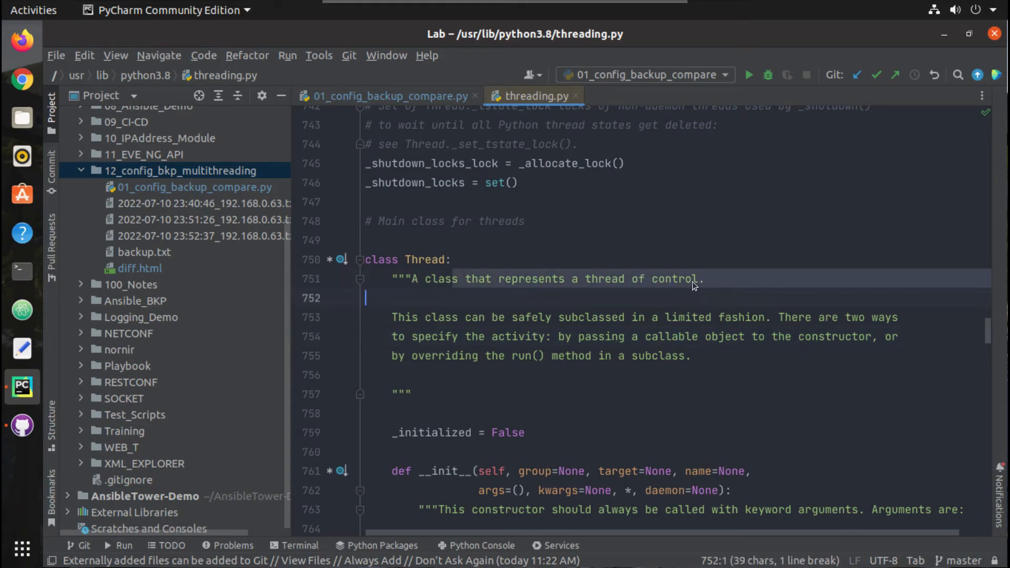
pyautogui.scroll(-3)
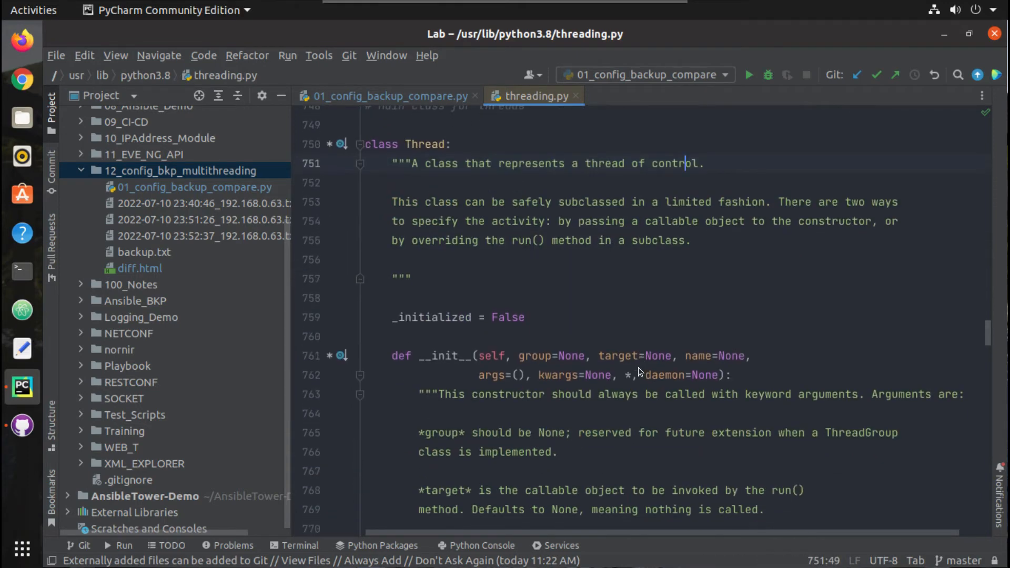
pyautogui.moveTo(681, 293)
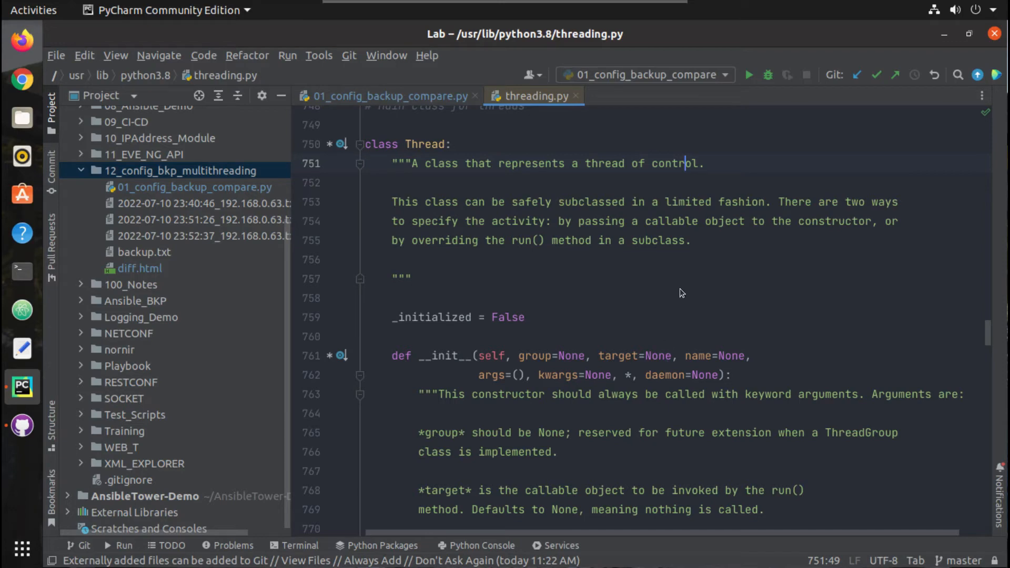
pyautogui.moveTo(792, 205)
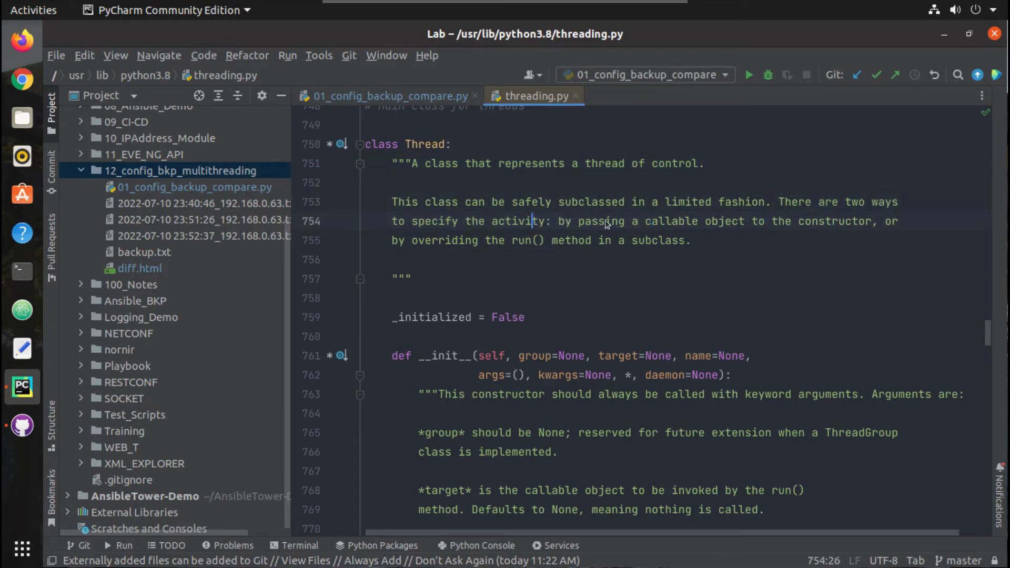
pyautogui.click(437, 221)
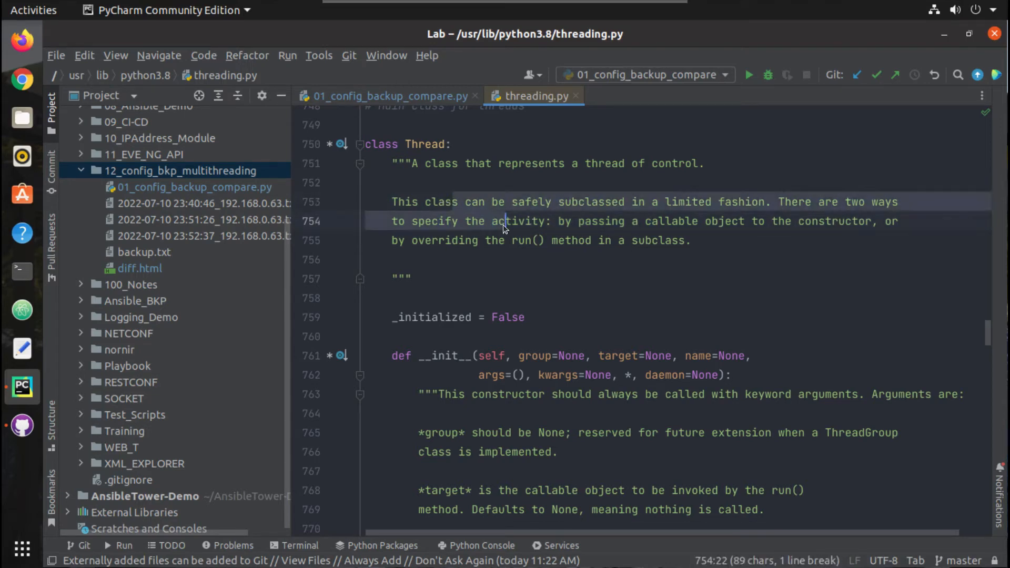
pyautogui.moveTo(593, 233)
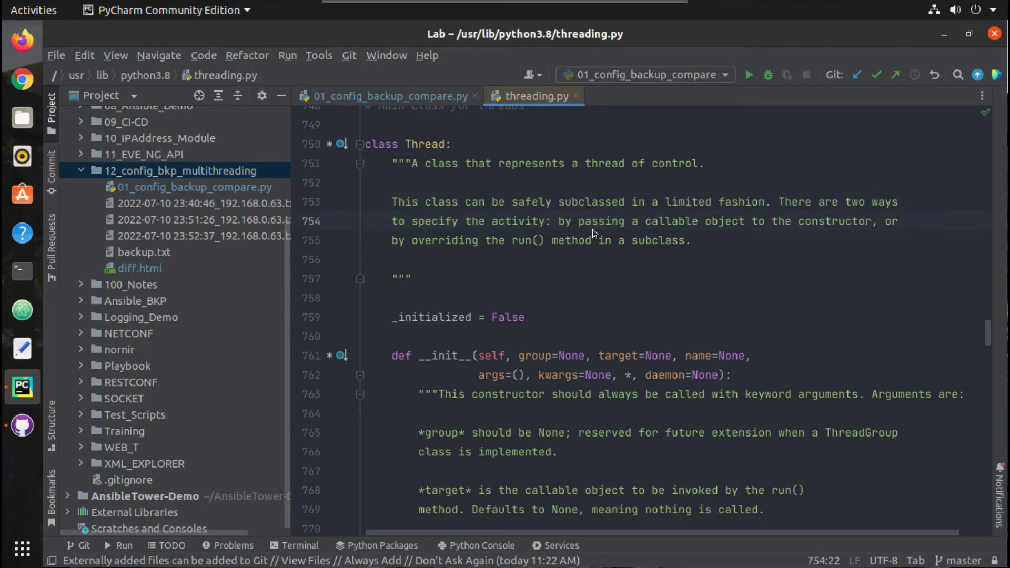
pyautogui.moveTo(875, 227)
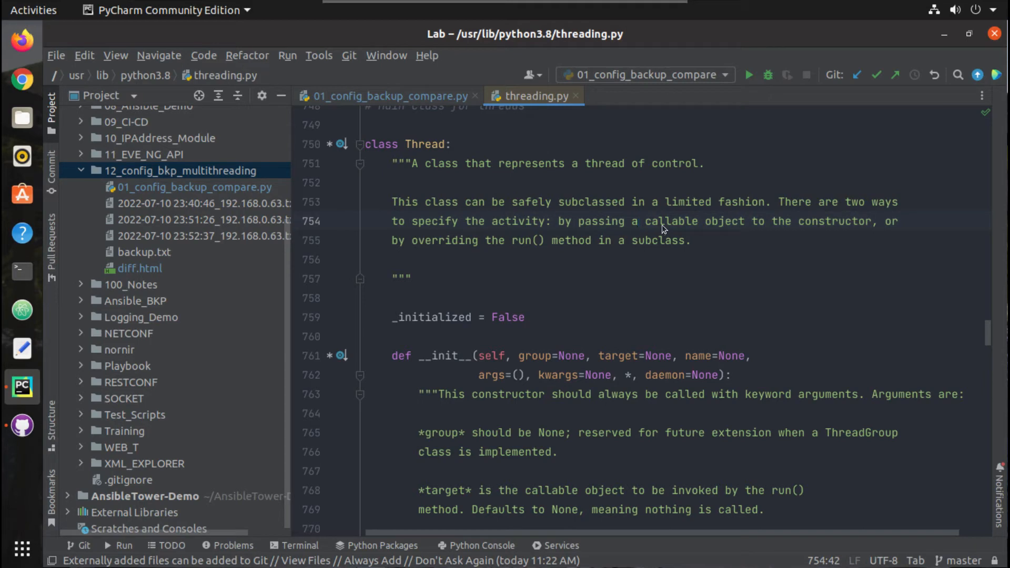
pyautogui.click(386, 96)
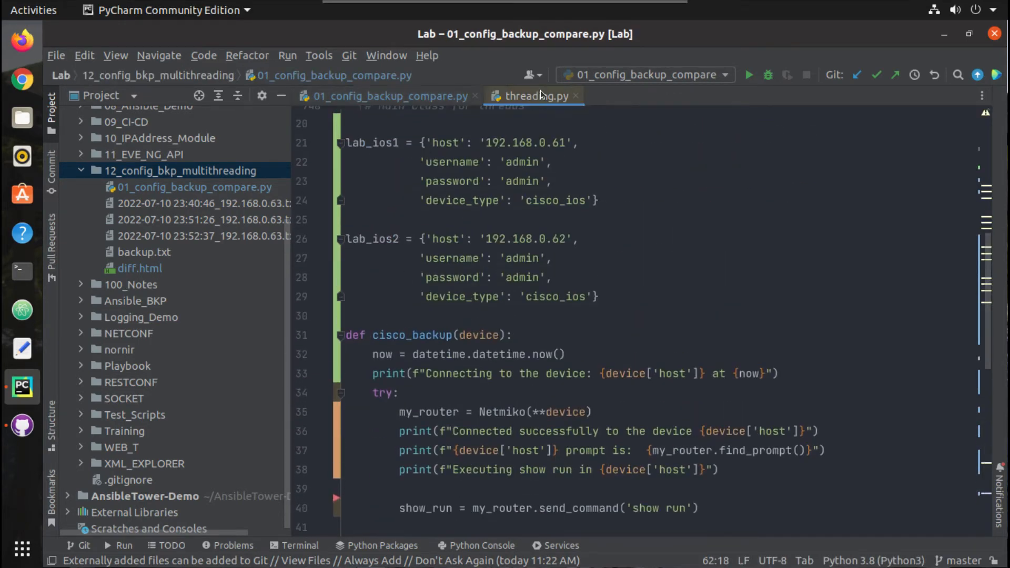
pyautogui.click(534, 96)
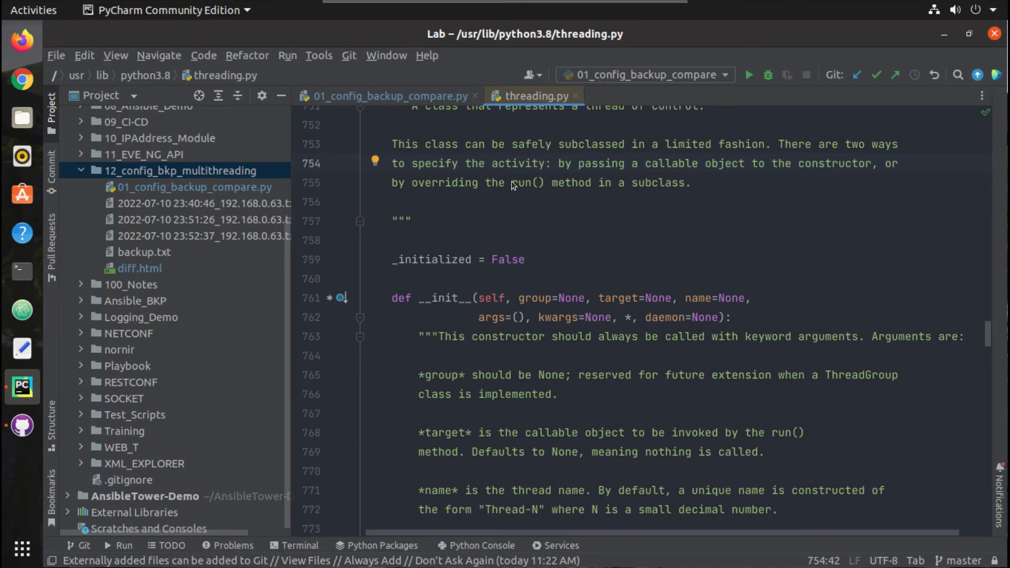
pyautogui.scroll(-3)
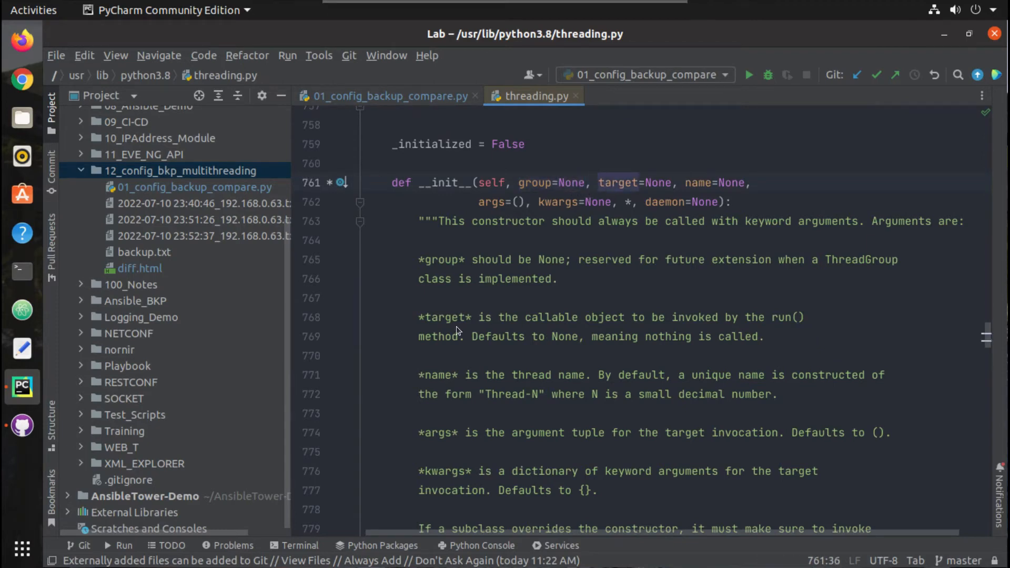
pyautogui.moveTo(547, 325)
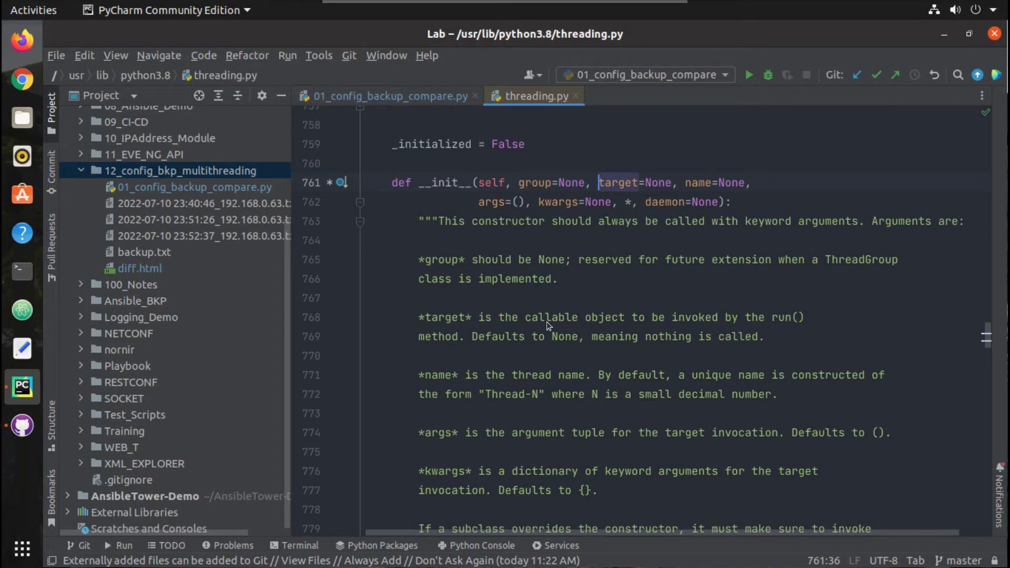
pyautogui.click(687, 317)
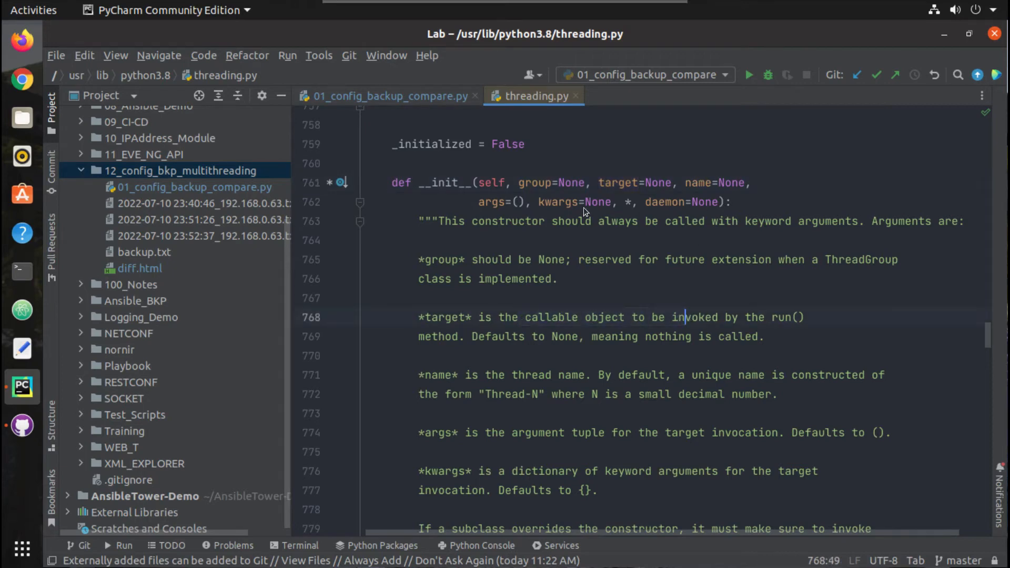
pyautogui.moveTo(482, 206)
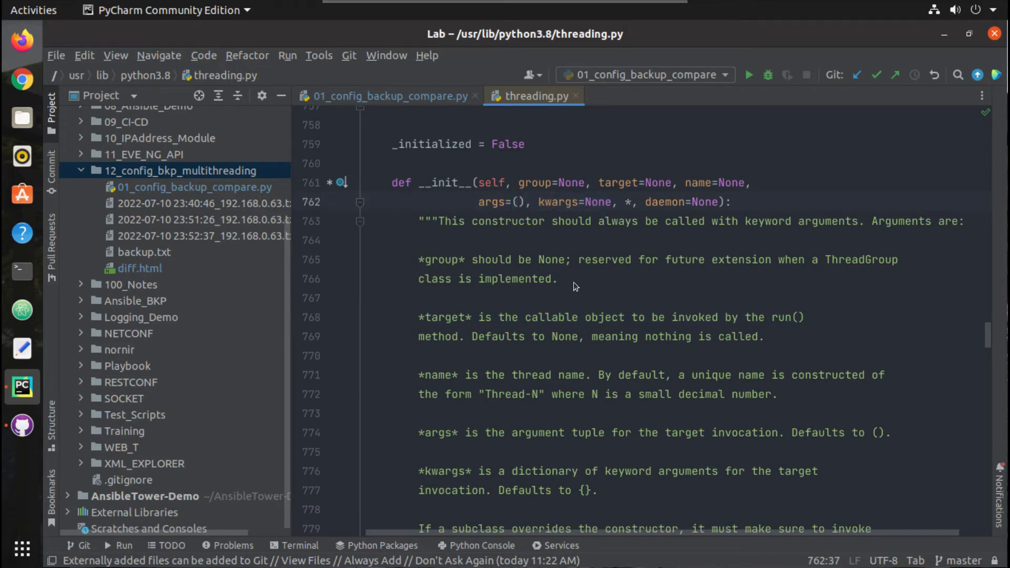
pyautogui.scroll(-3)
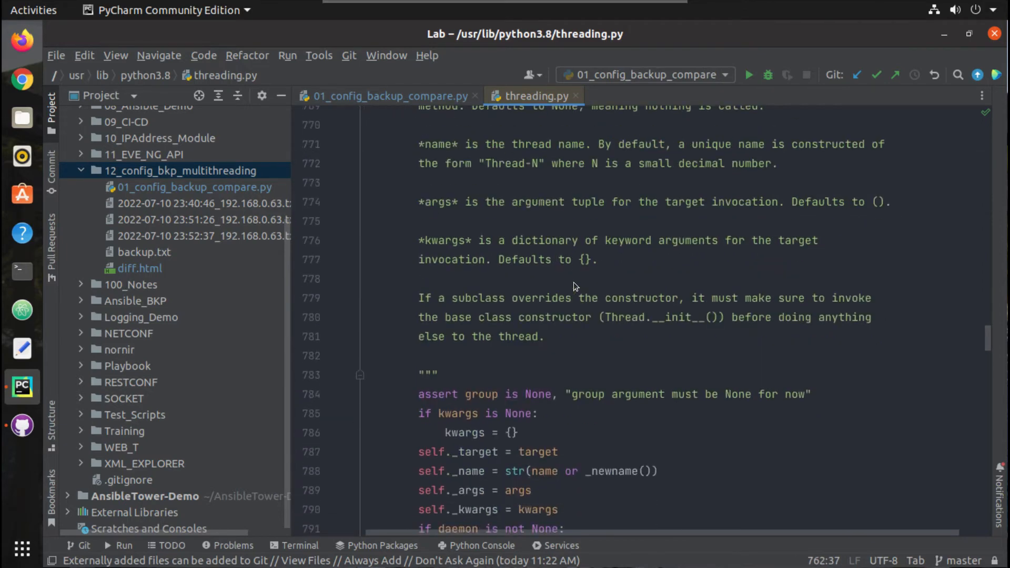
pyautogui.scroll(-3)
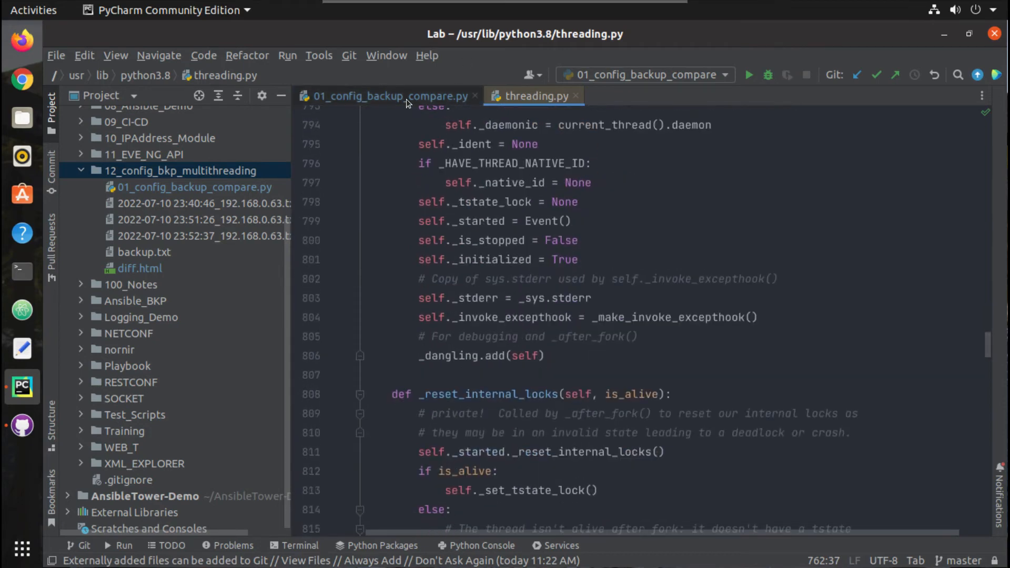
pyautogui.click(386, 96)
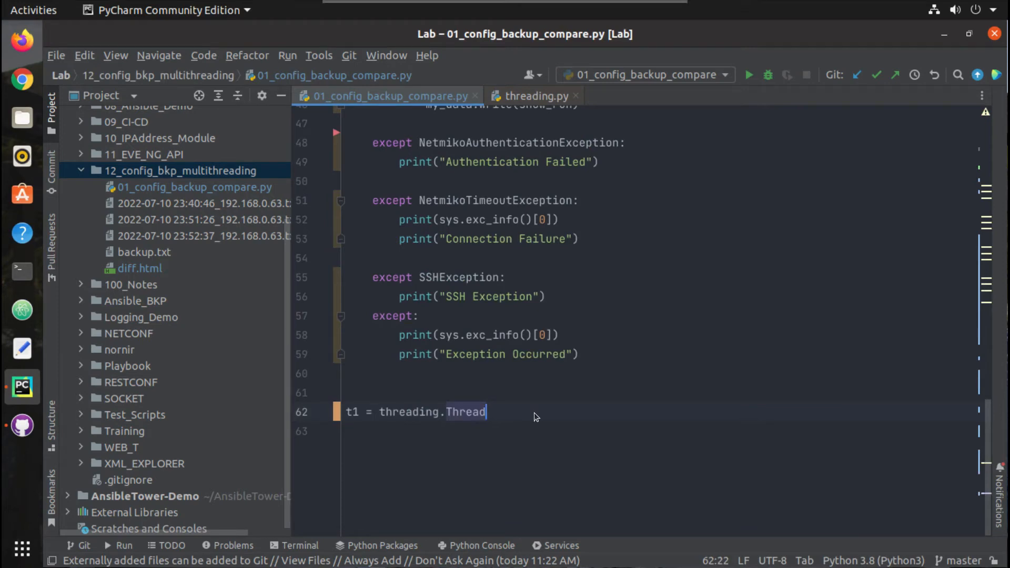
# - Set t1's Thread target to cisco_backup without call parentheses, followed by a comma
pyautogui.write('()')
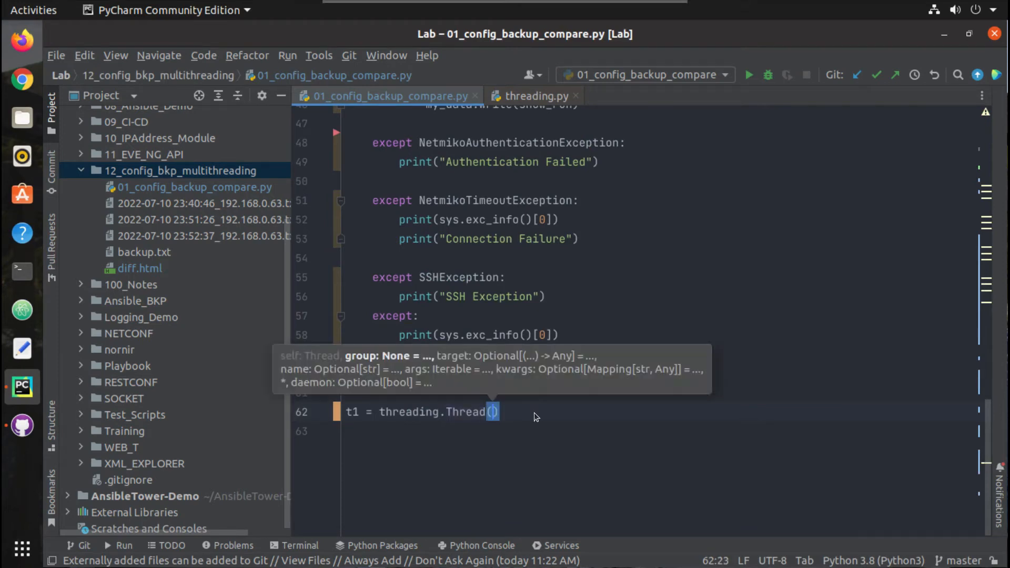
pyautogui.write('target=cisco_backup(')
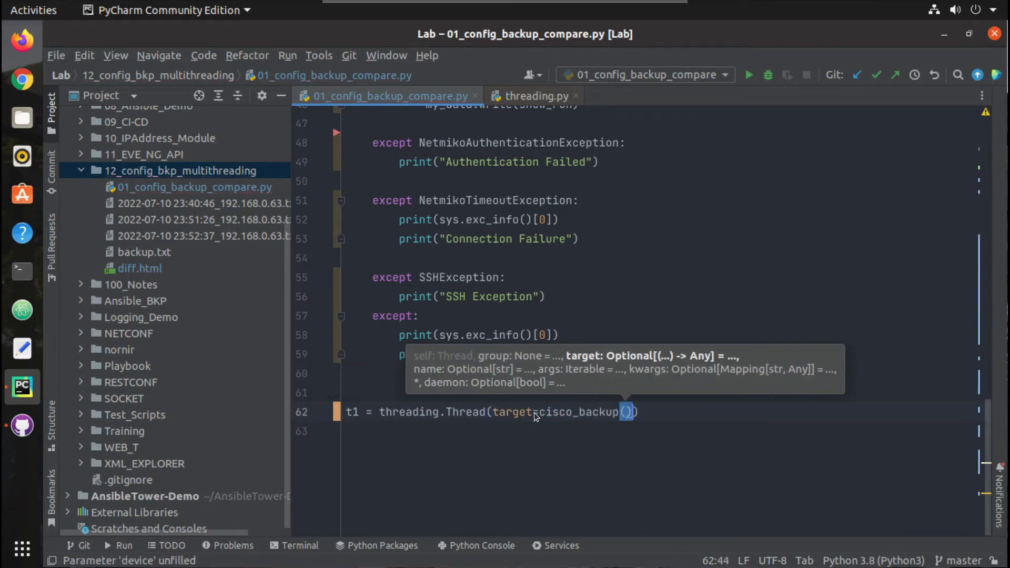
pyautogui.press('BackSpace')
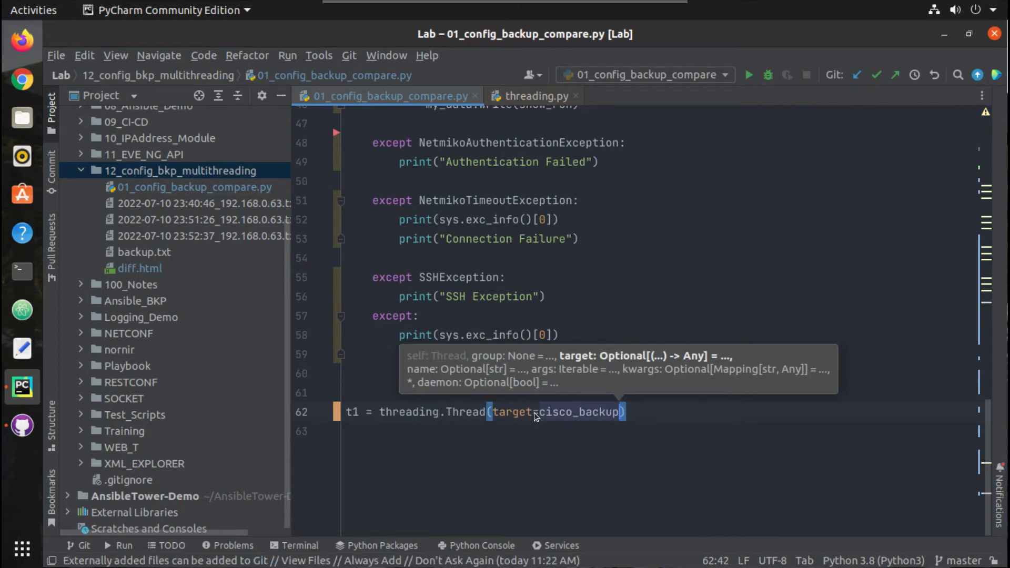
pyautogui.write(',')
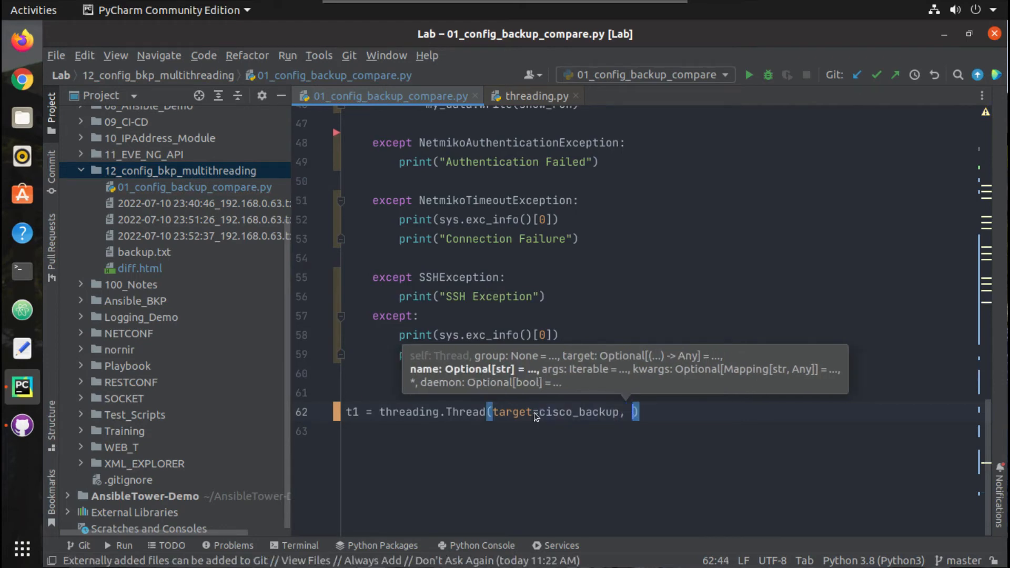
pyautogui.moveTo(647, 427)
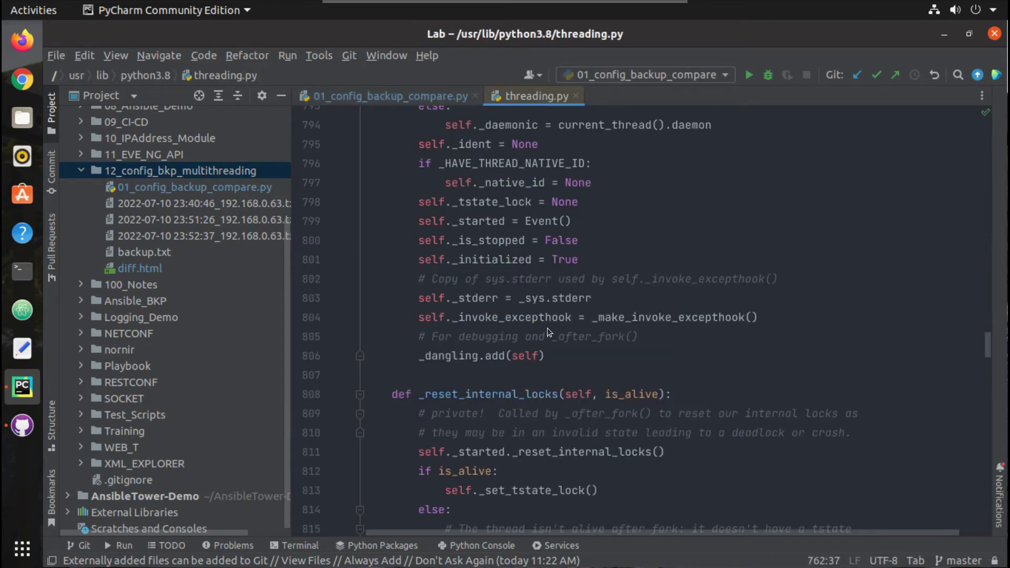
# - Check the args parameter of the Thread constructor in threading.py
pyautogui.scroll(3)
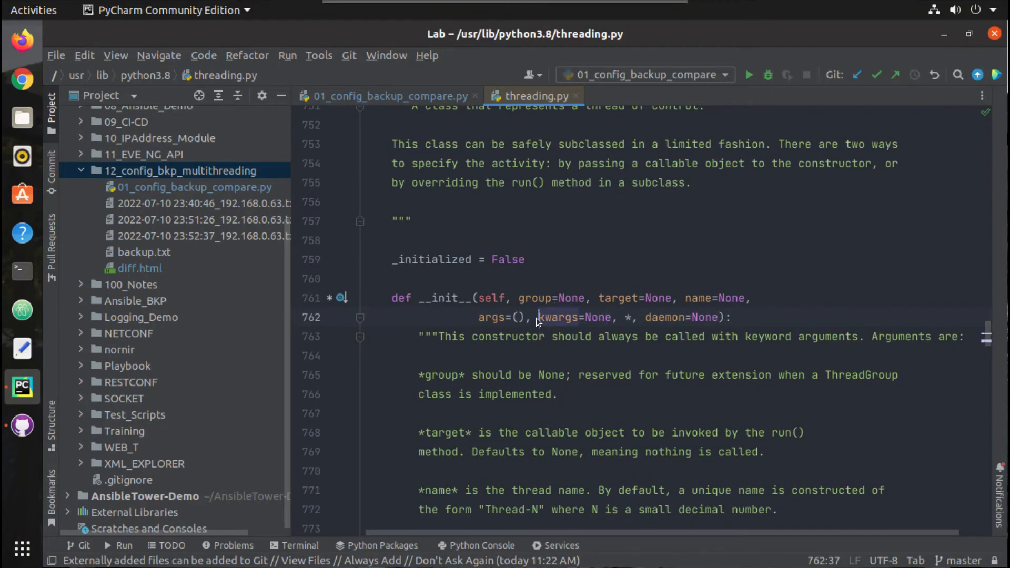
pyautogui.doubleClick(560, 317)
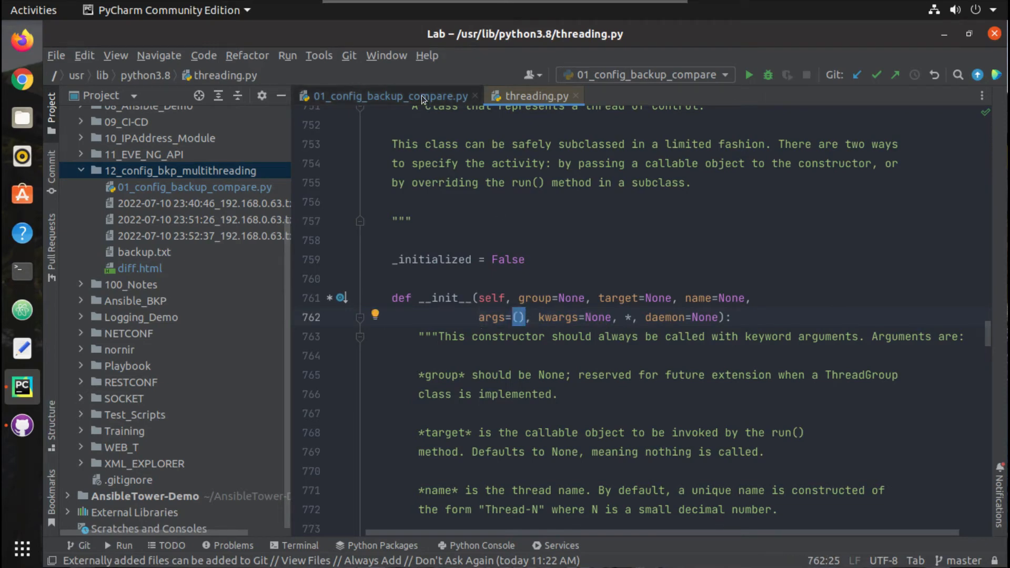
pyautogui.click(390, 95)
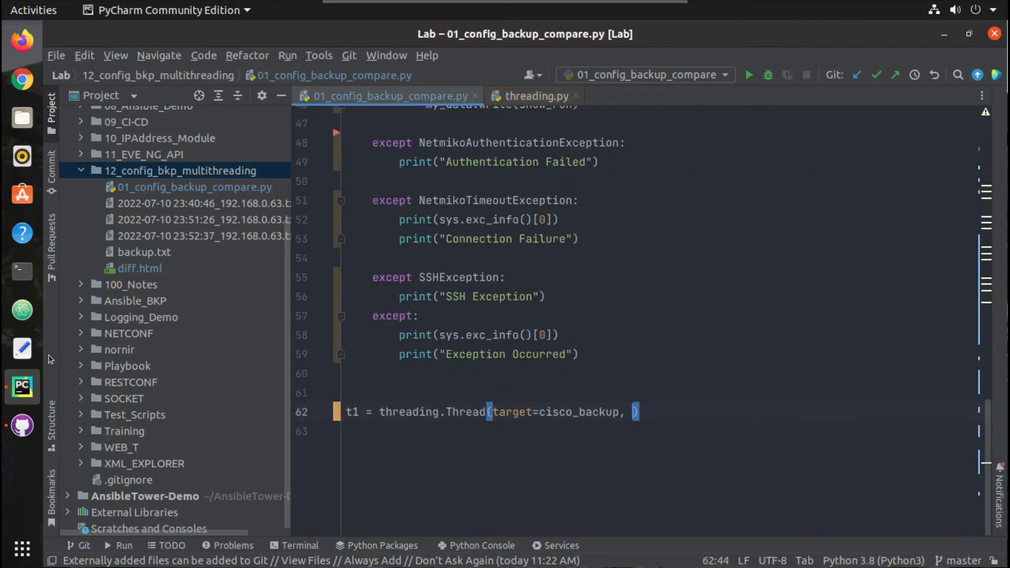
pyautogui.moveTo(599, 352)
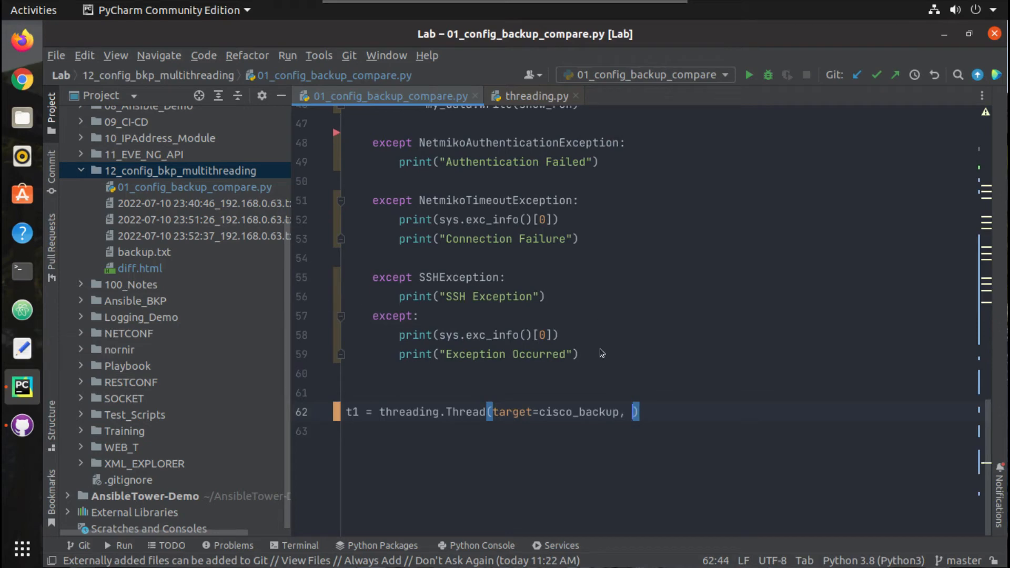
# - Add args=(lab_csr,) to t1's Thread call and start a new line
pyautogui.write('sg')
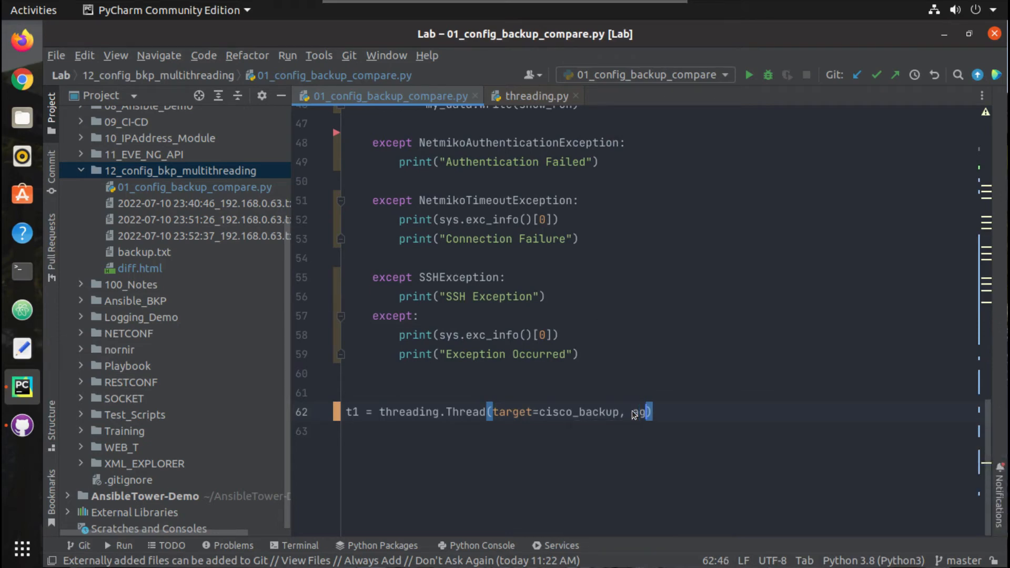
pyautogui.write('ar')
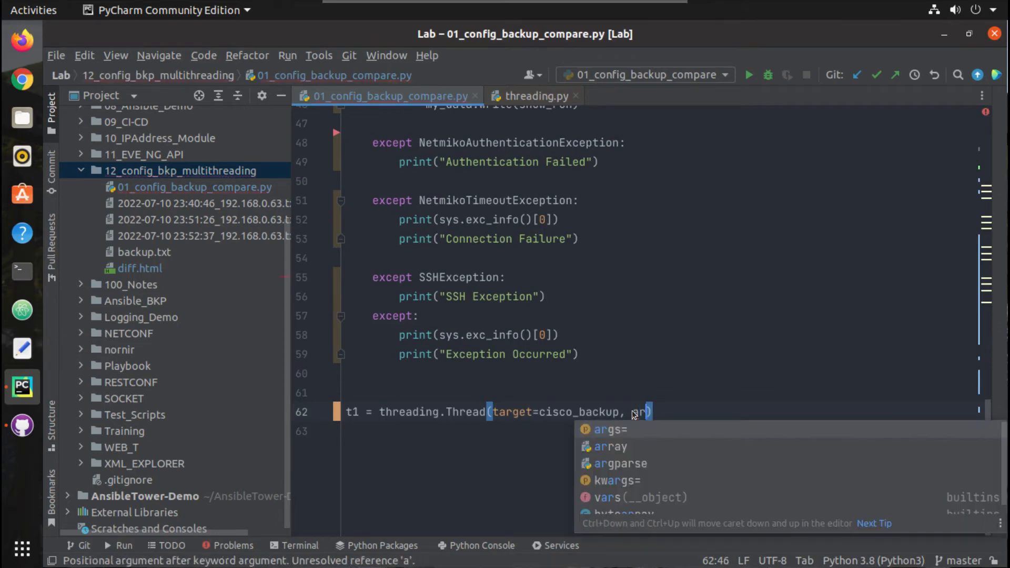
pyautogui.click(610, 429)
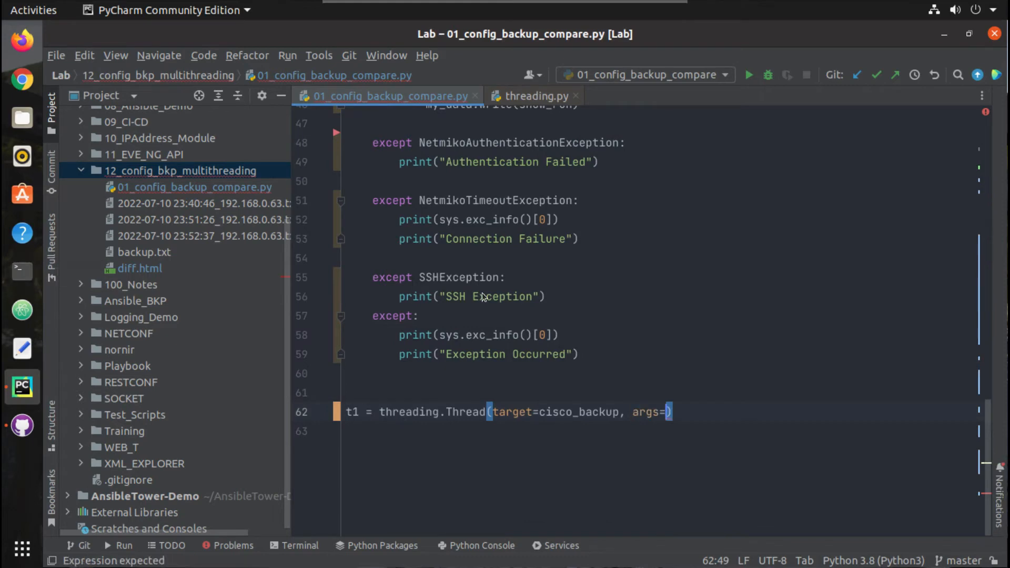
pyautogui.write('(')
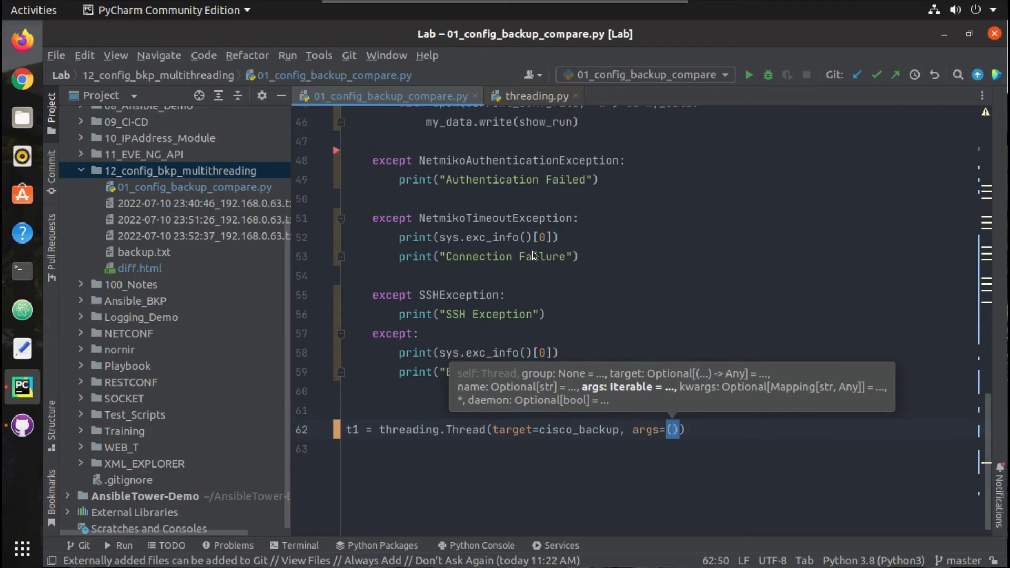
pyautogui.scroll(3)
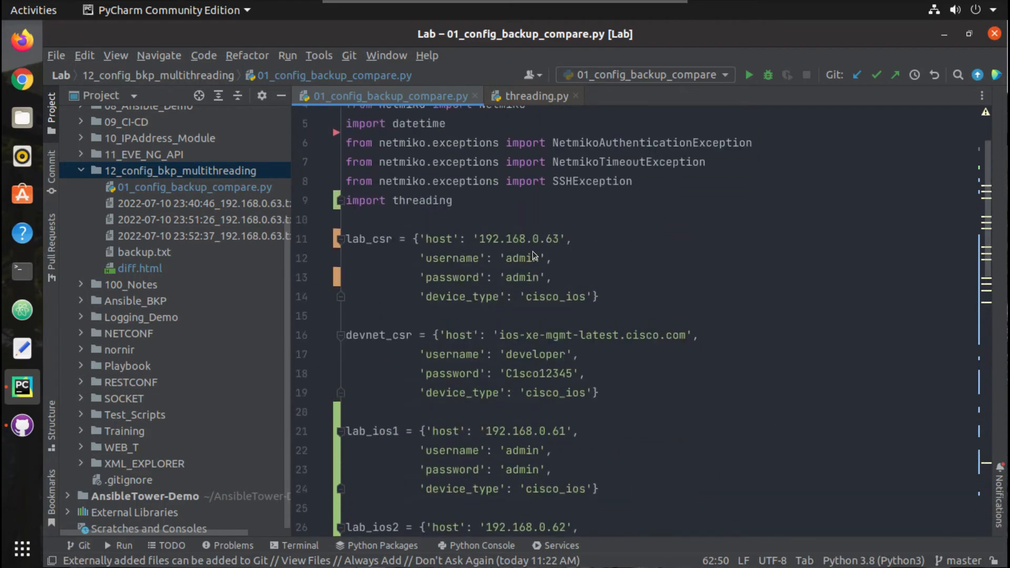
pyautogui.scroll(-3)
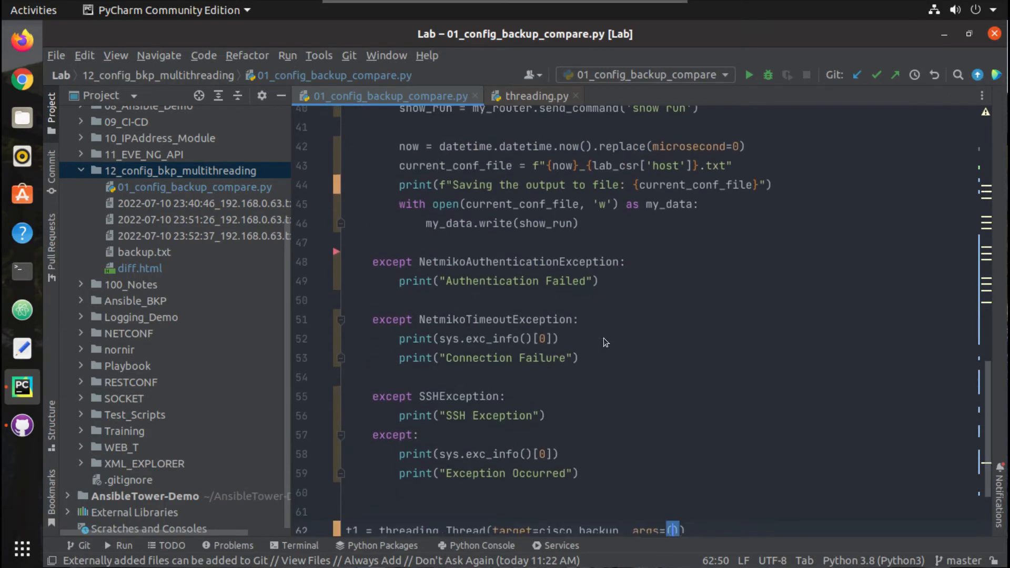
pyautogui.scroll(-3)
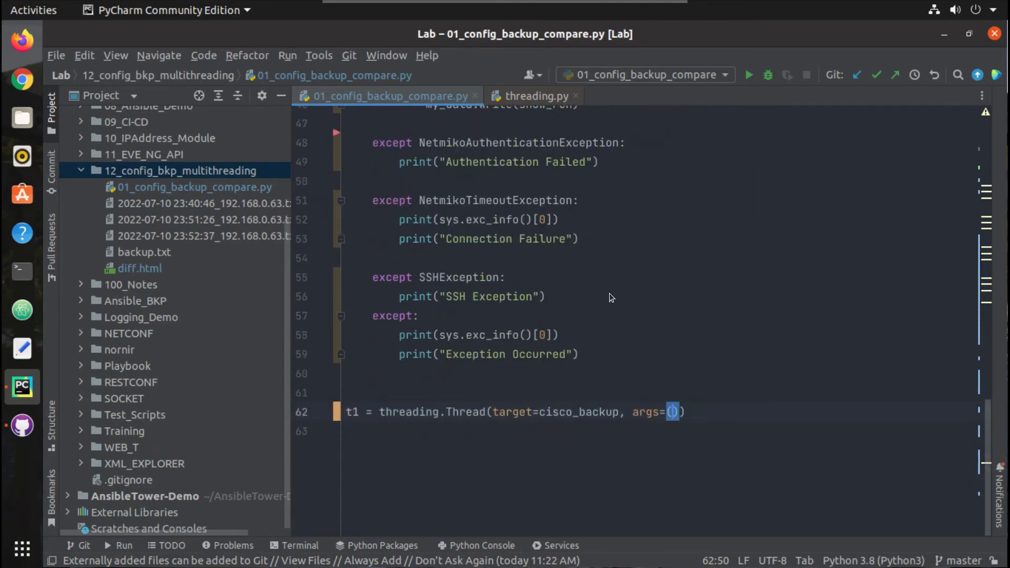
pyautogui.write('lab_csr')
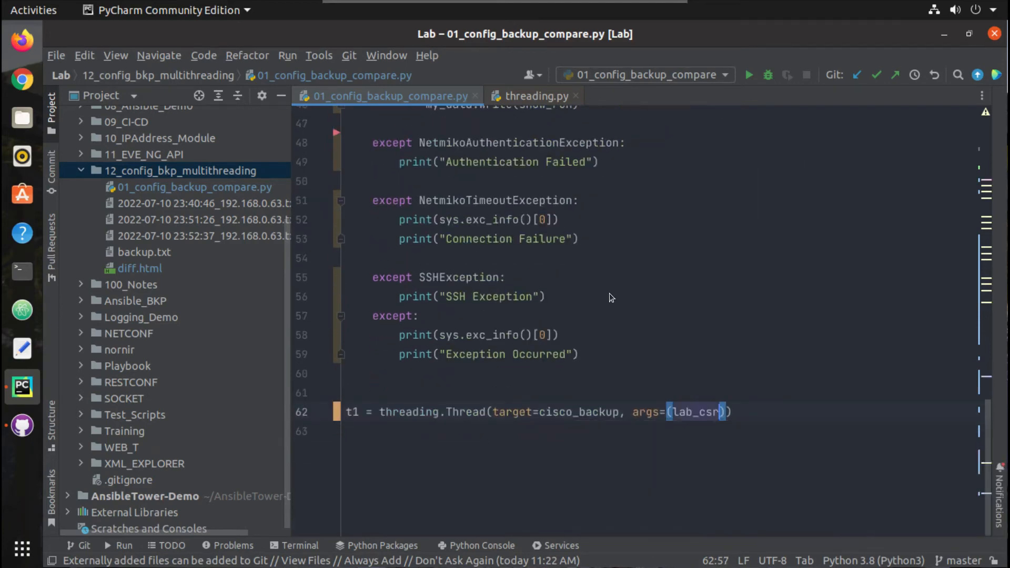
pyautogui.write(',')
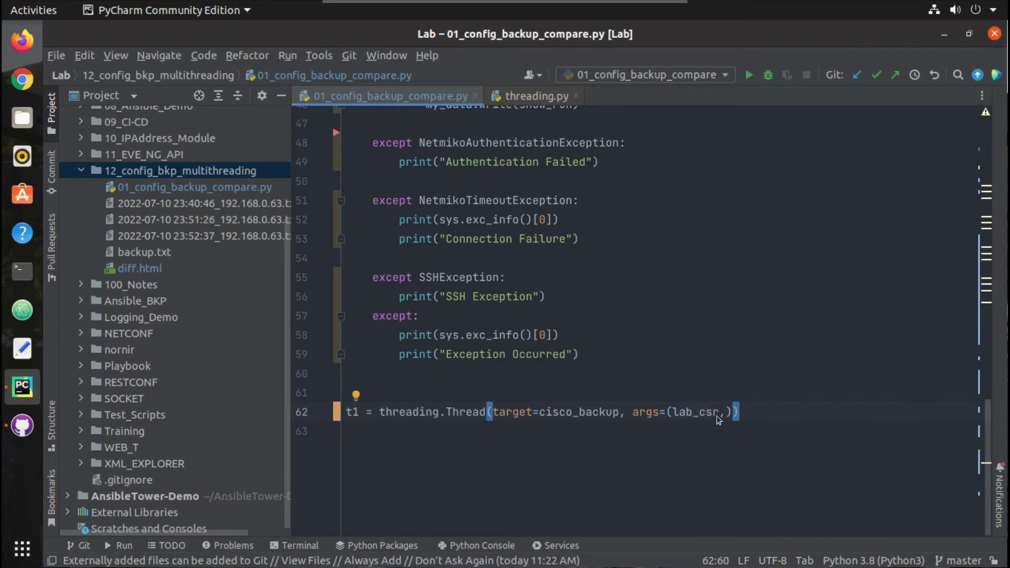
pyautogui.moveTo(738, 422)
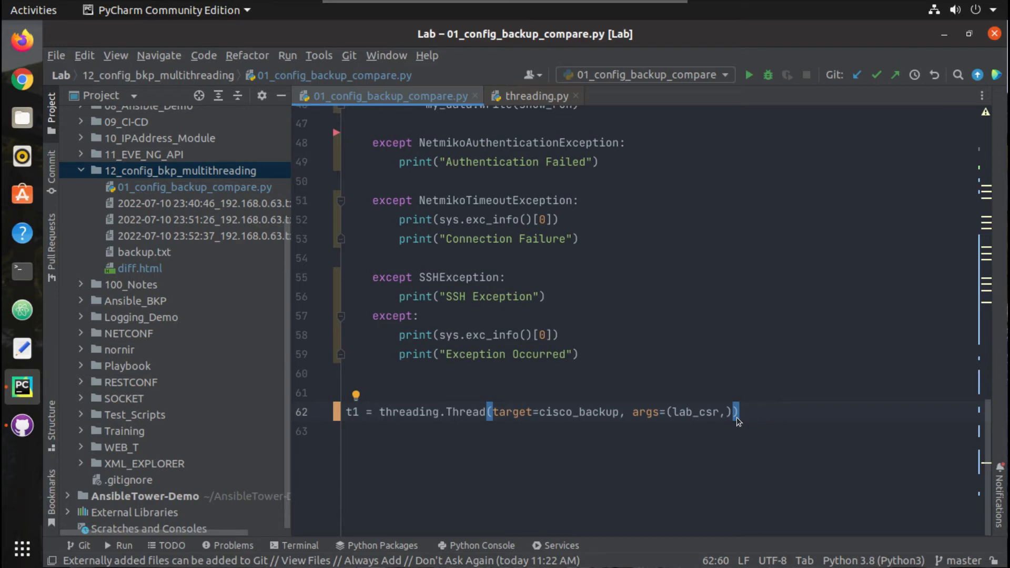
pyautogui.press('Return')
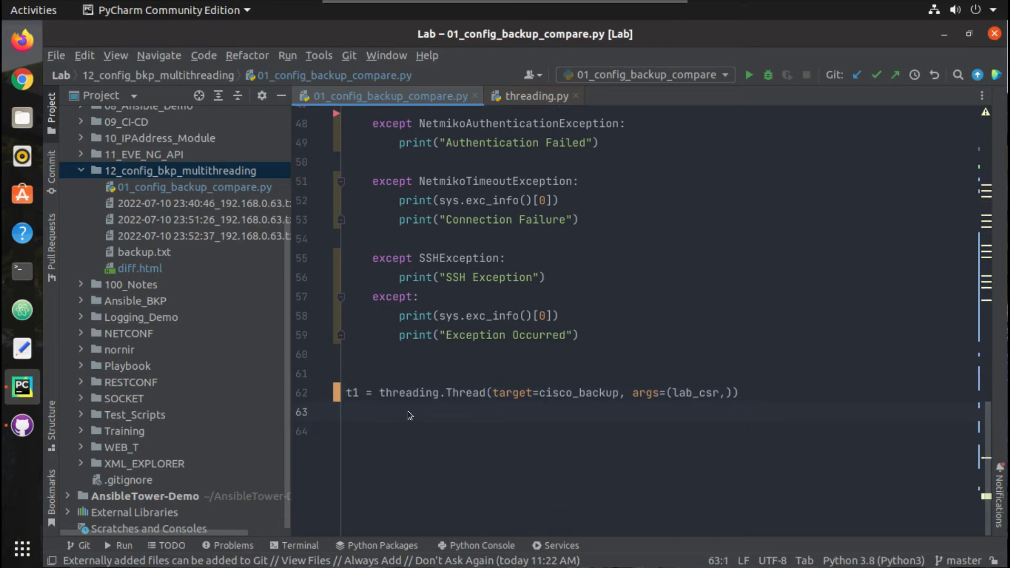
# - Add t1.start() below the thread definition, checking start() in threading.py
pyautogui.doubleClick(352, 393)
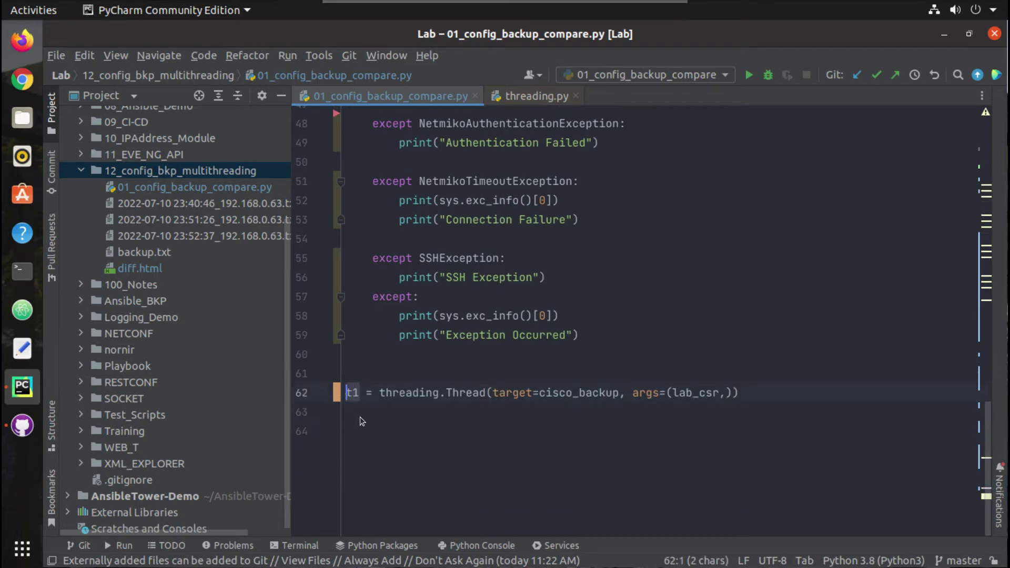
pyautogui.click(351, 412)
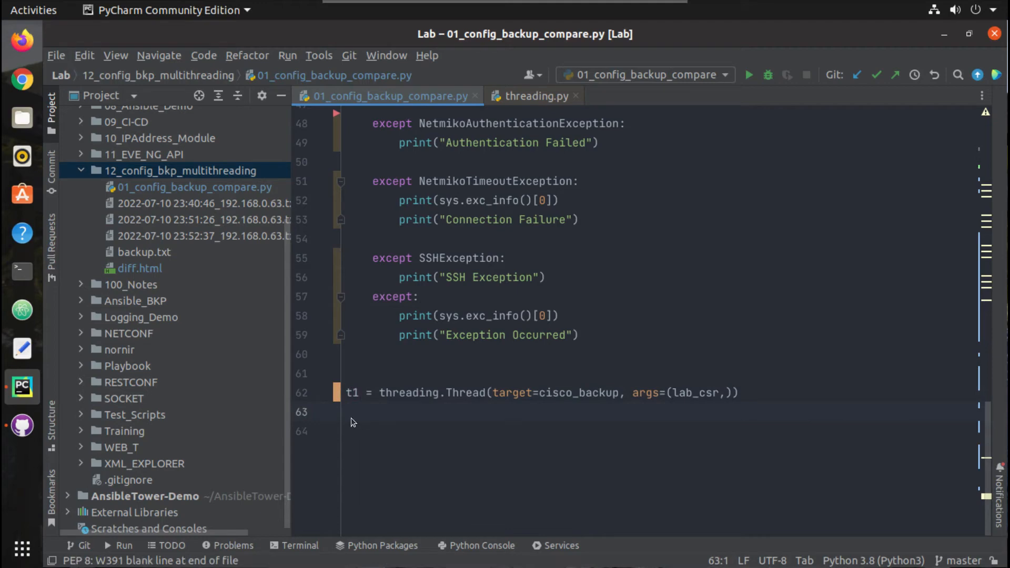
pyautogui.click(351, 413)
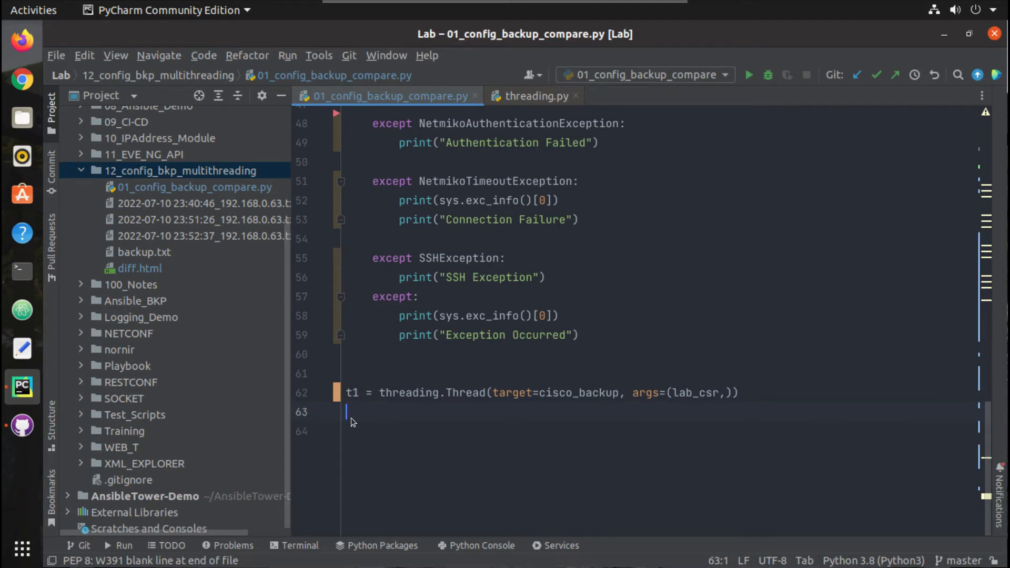
pyautogui.write('t1.')
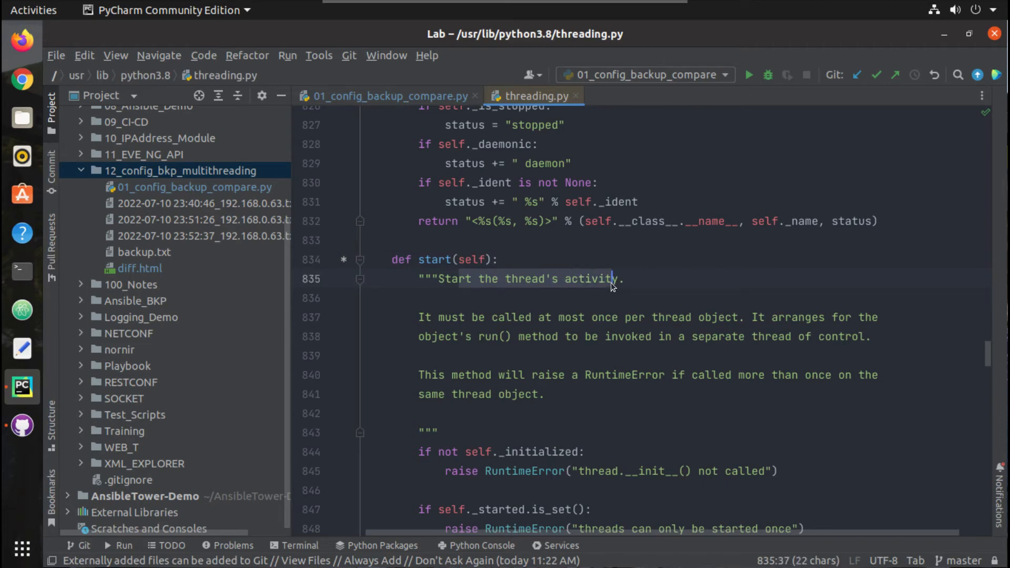
pyautogui.click(439, 278)
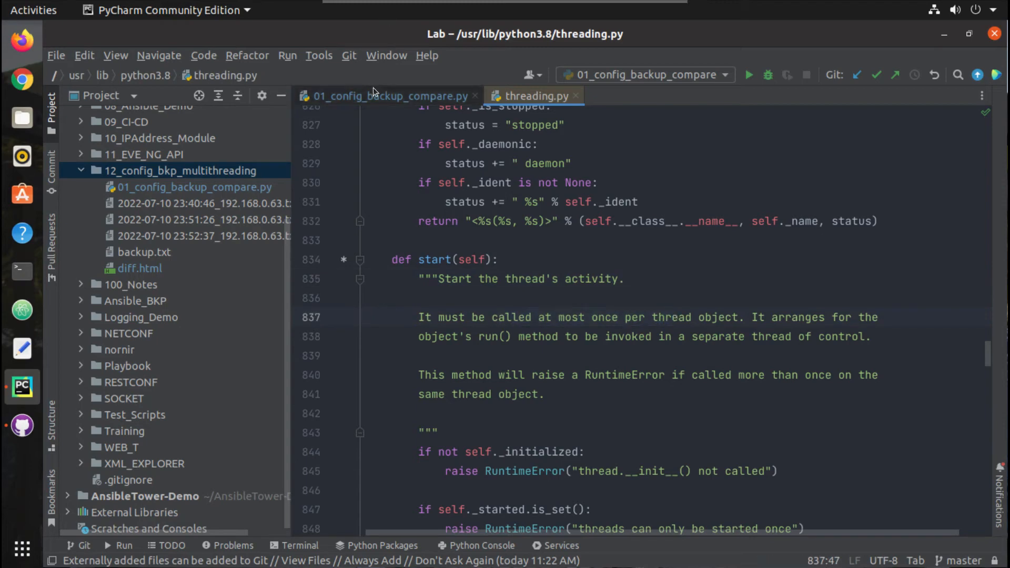
pyautogui.click(387, 95)
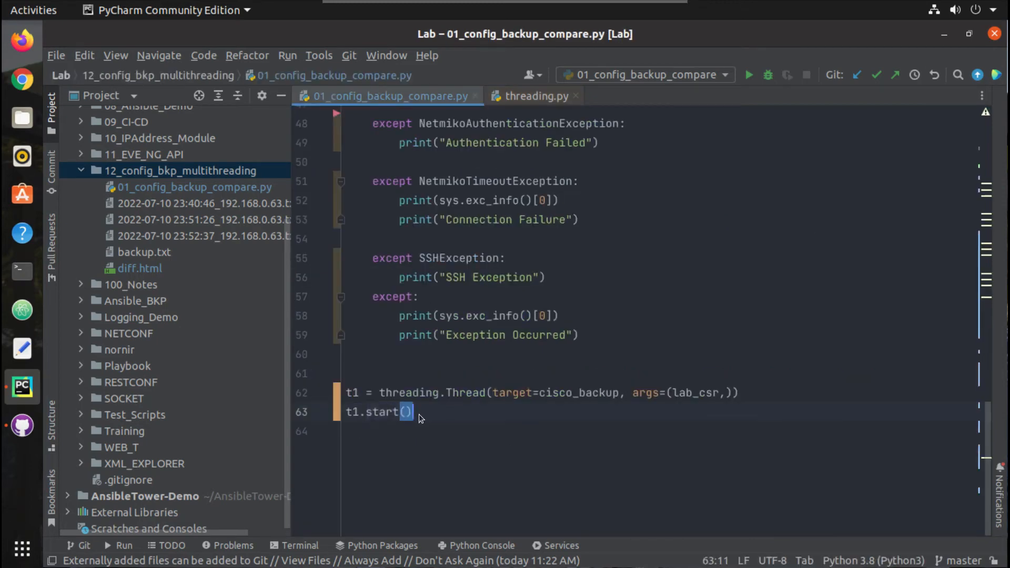
# - Add t1.join() after t1.start()
pyautogui.write('t1')
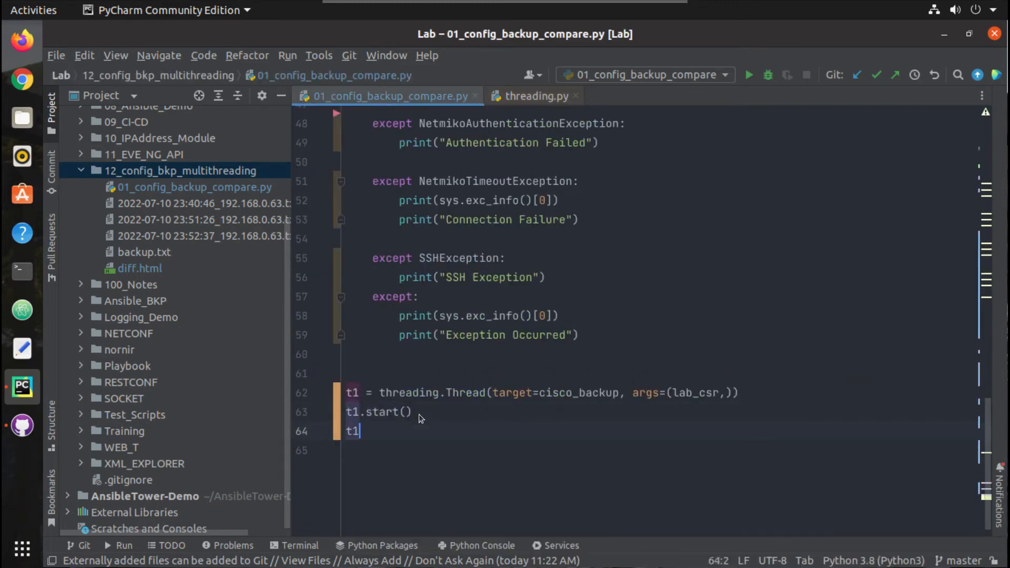
pyautogui.write('.join(')
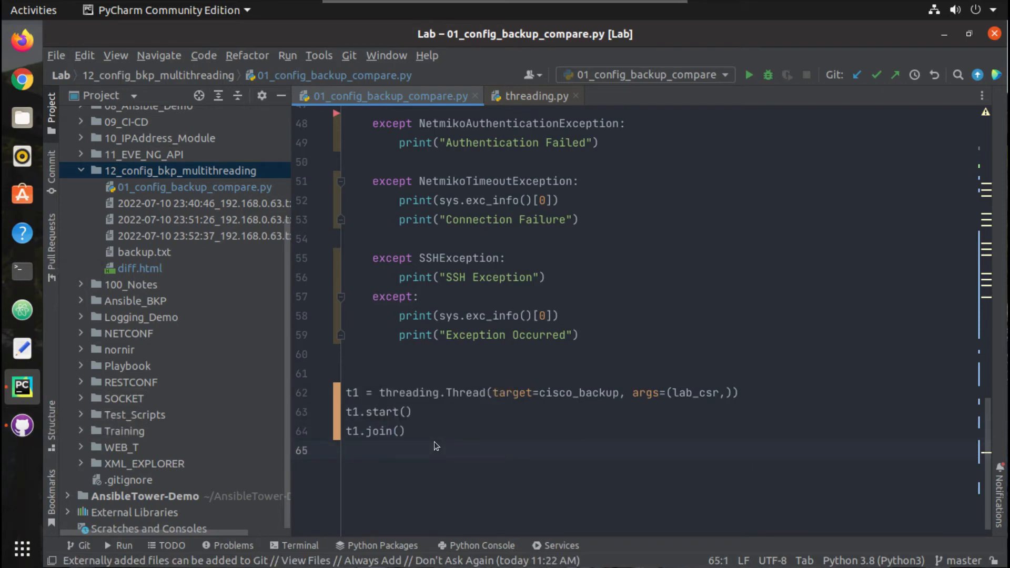
pyautogui.click(404, 353)
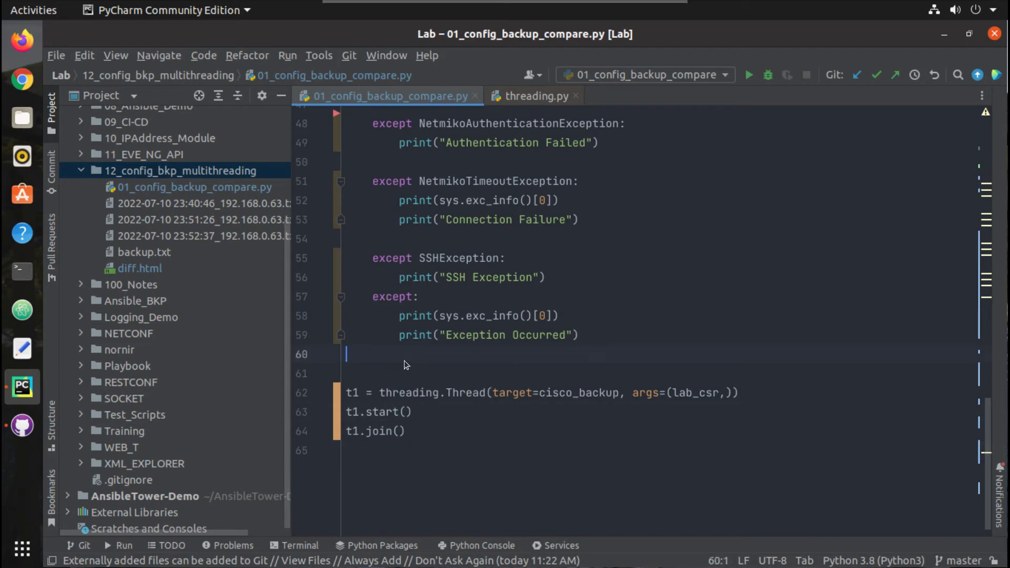
pyautogui.rightClick(405, 364)
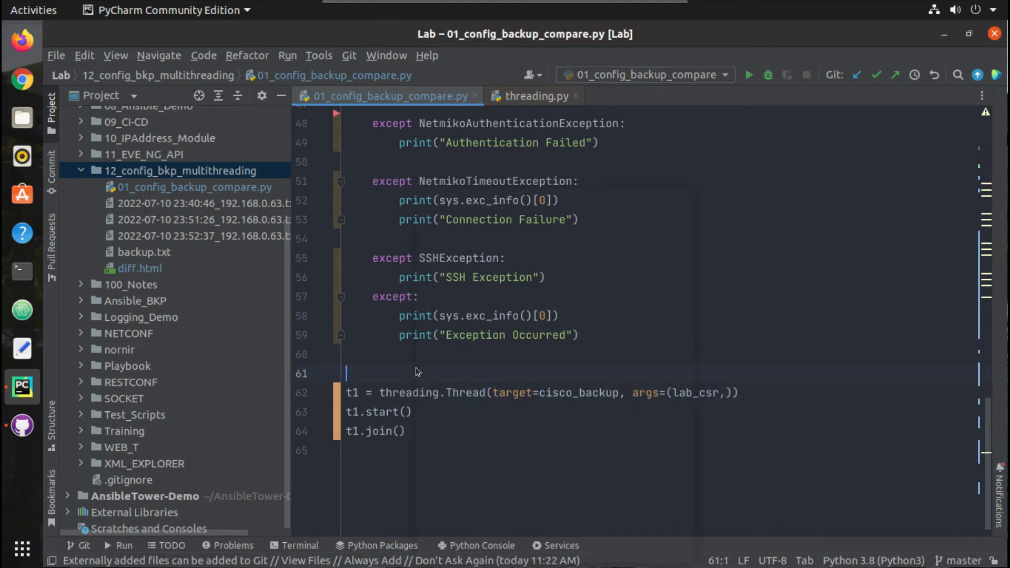
# - Run 01_config_backup_compare to back up 192.168.0.63, then duplicate the t1 thread line
pyautogui.click(748, 75)
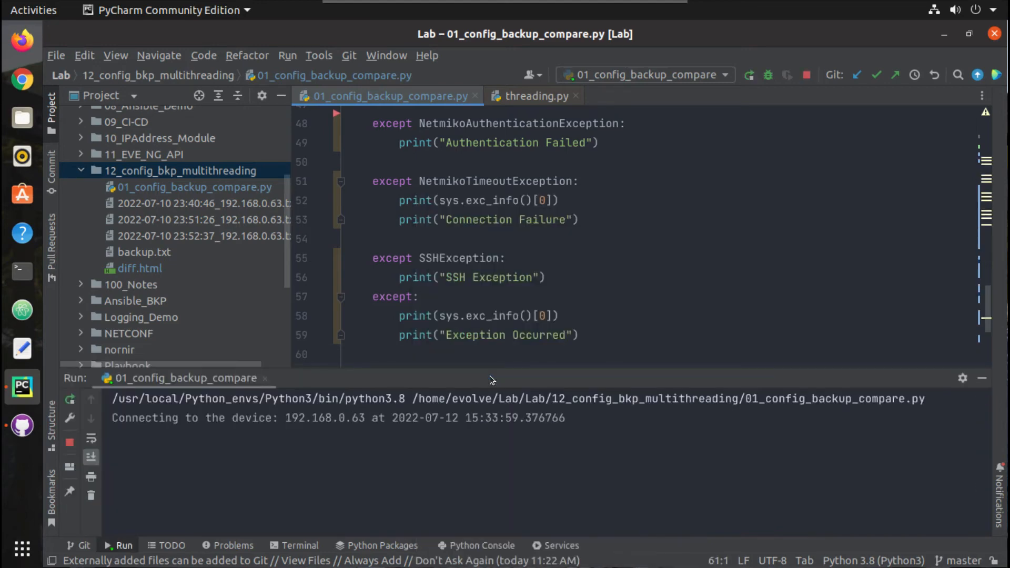
pyautogui.click(748, 75)
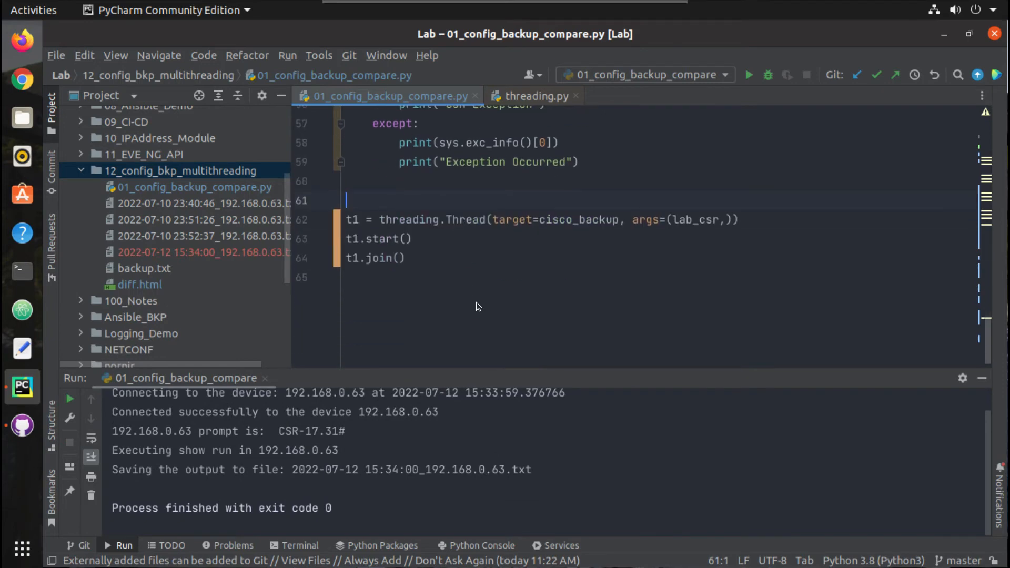
pyautogui.moveTo(456, 405)
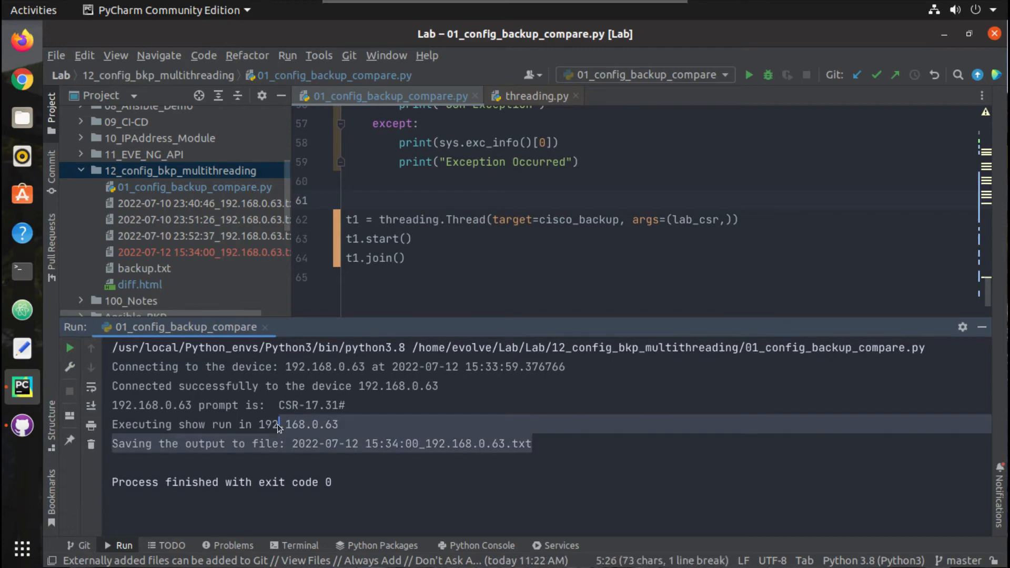
pyautogui.click(740, 220)
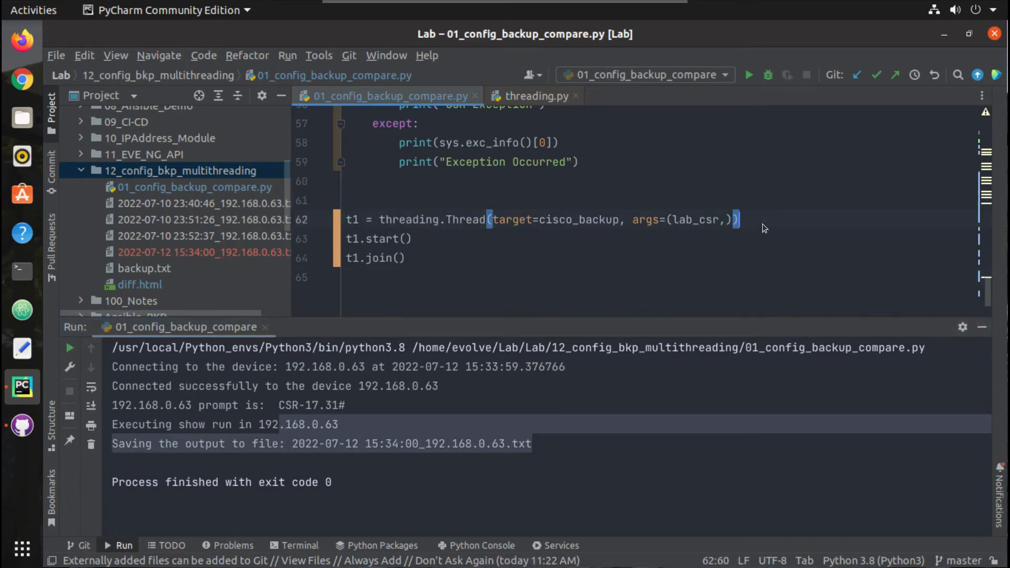
pyautogui.press('ctrl+f')
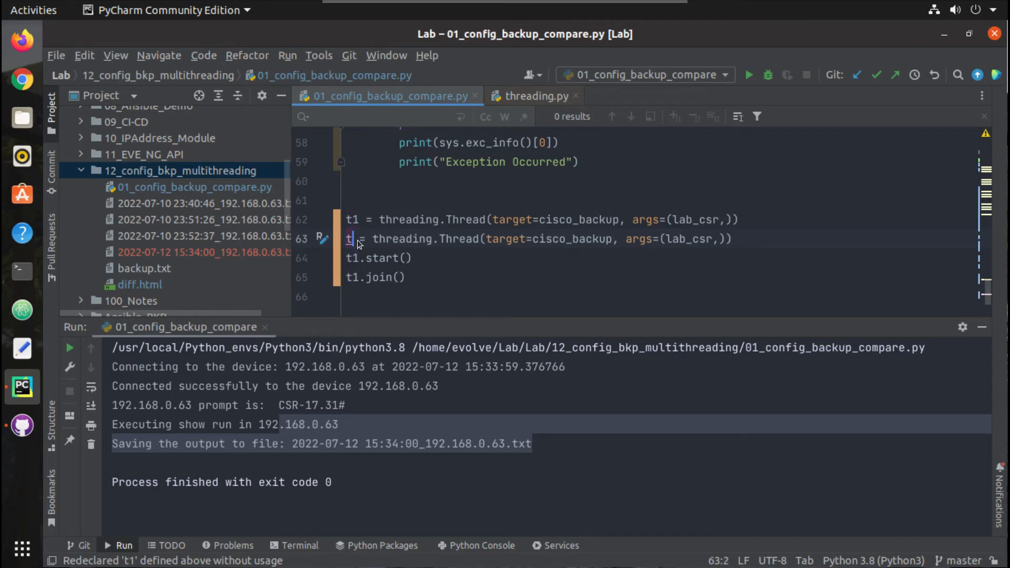
# - Make the duplicate t2 with args=(lab_ios1,), add t2.start() and t2.join(), and run
pyautogui.write('2')
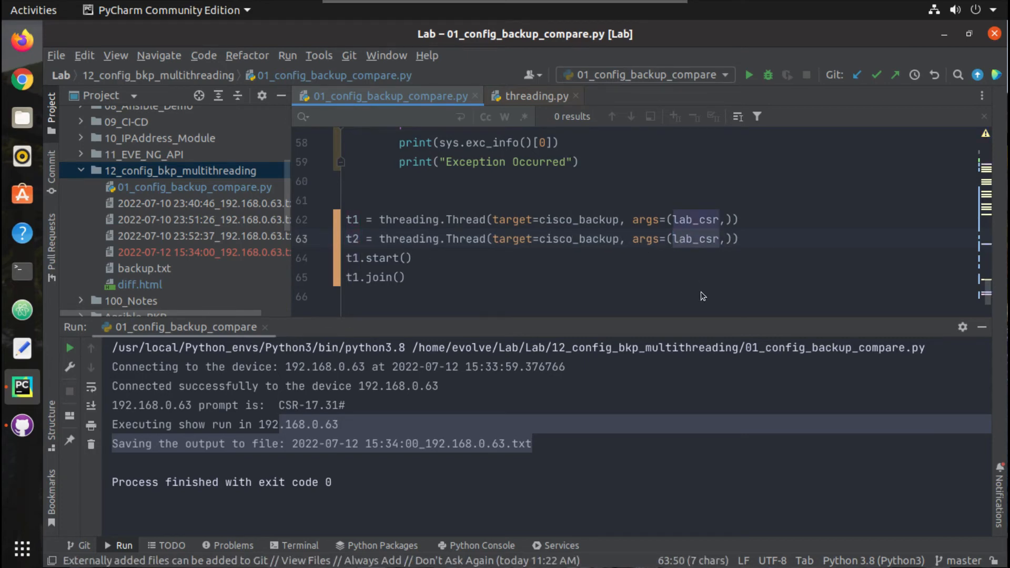
pyautogui.write('la')
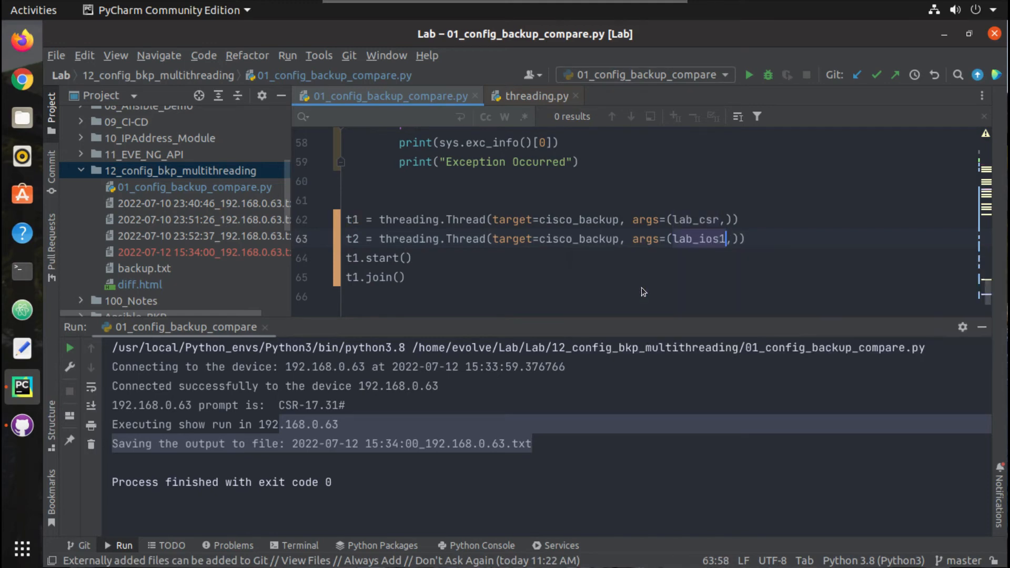
pyautogui.click(397, 258)
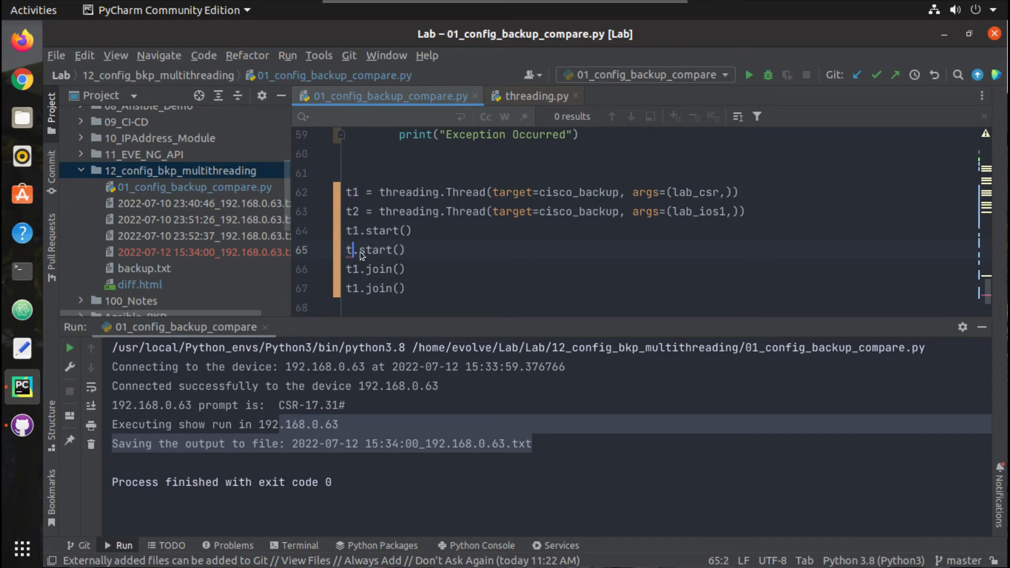
pyautogui.write('2')
pyautogui.click(376, 288)
pyautogui.write('2')
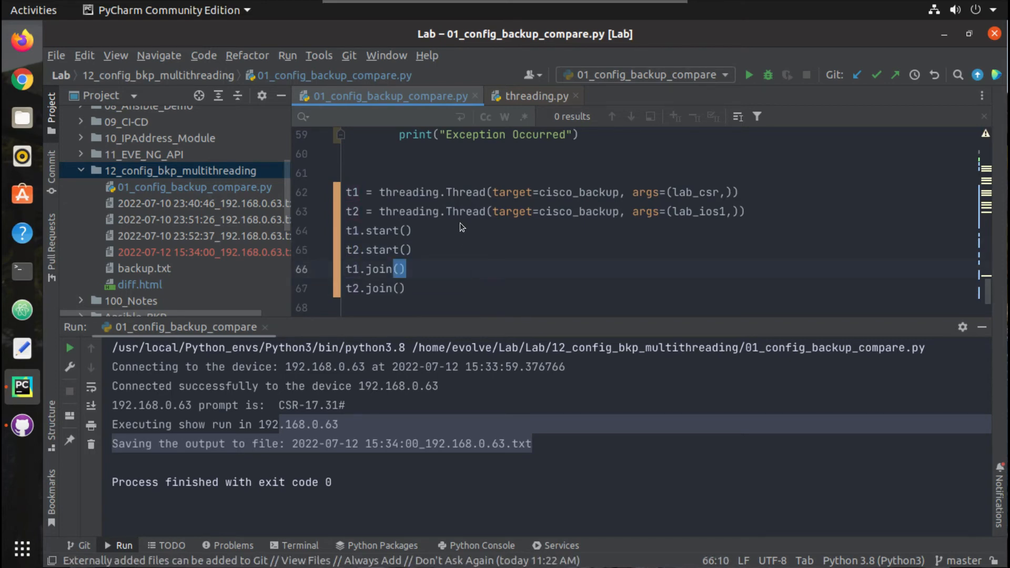
pyautogui.click(749, 75)
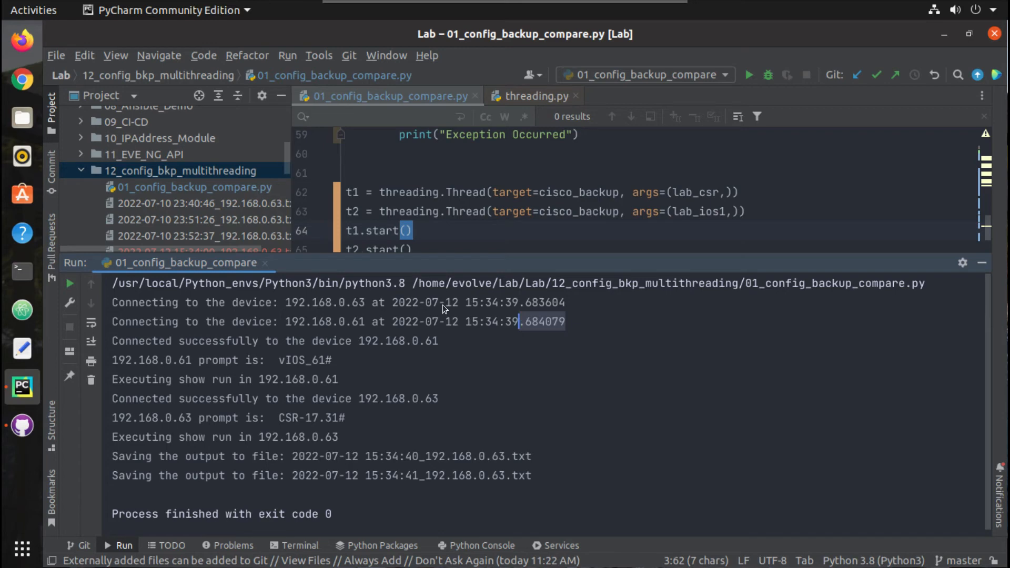
pyautogui.moveTo(441, 348)
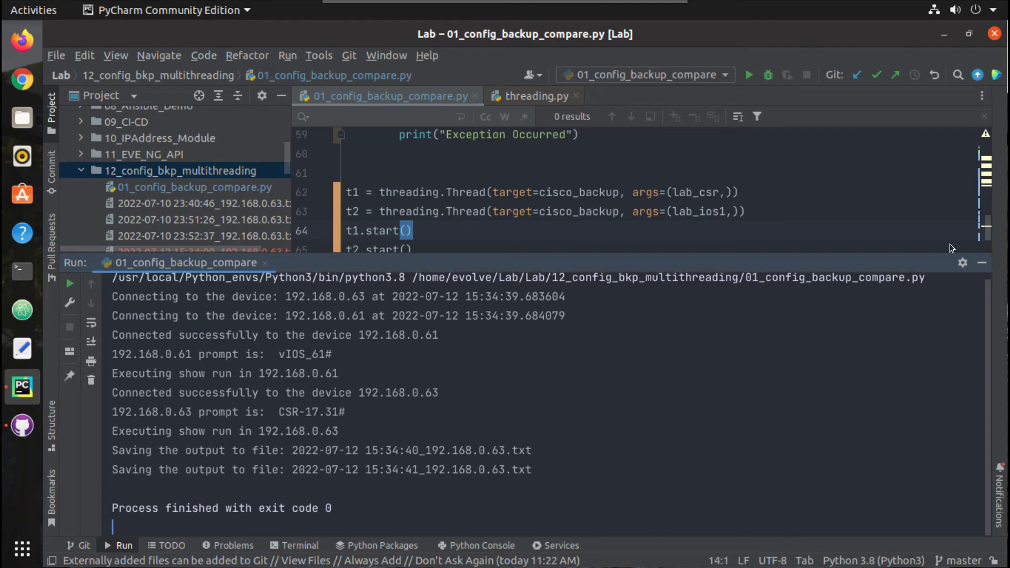
pyautogui.moveTo(369, 459)
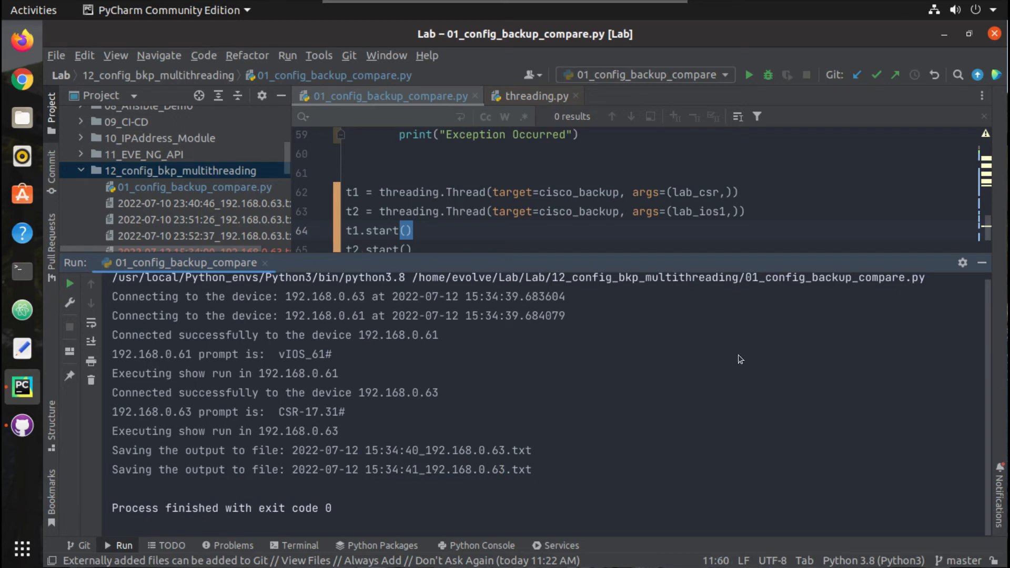
pyautogui.moveTo(795, 271)
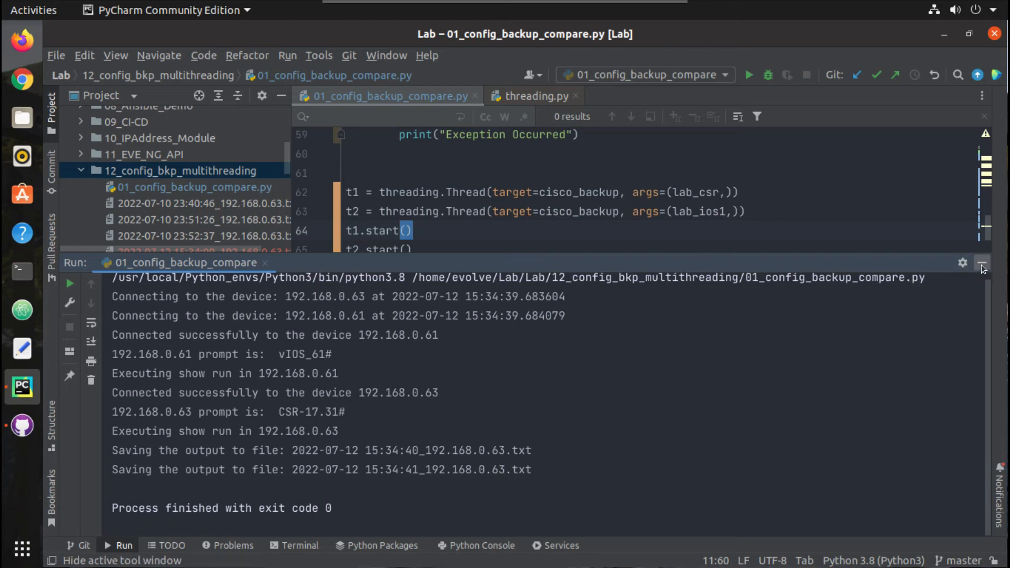
# - Hide the Run tool window showing the interleaved 192.168.0.63 and 192.168.0.61 output
pyautogui.click(982, 262)
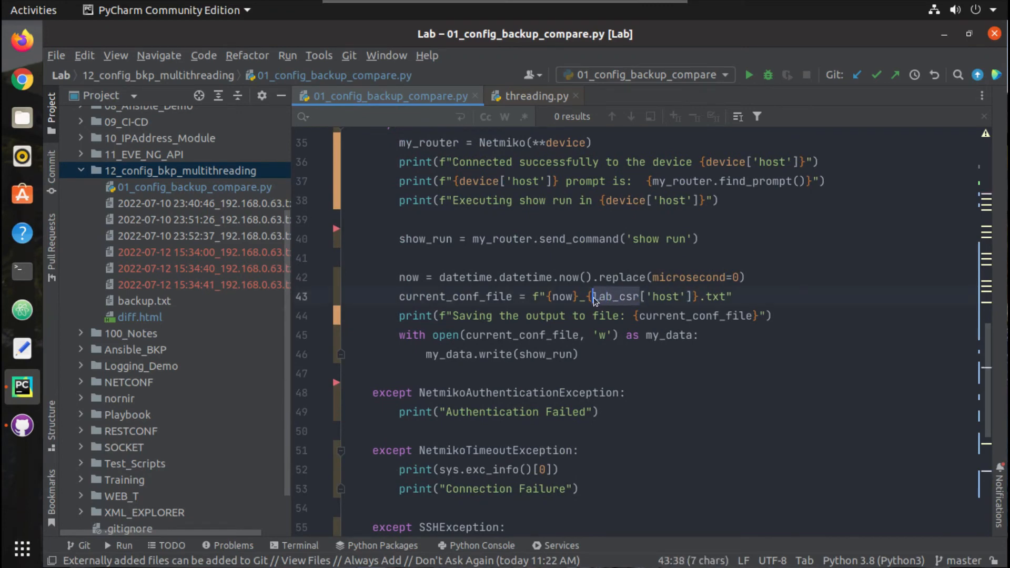
# - Name backup files with device['host'] and rerun, creating 192.168.0.63 and 192.168.0.61 files
pyautogui.write('device')
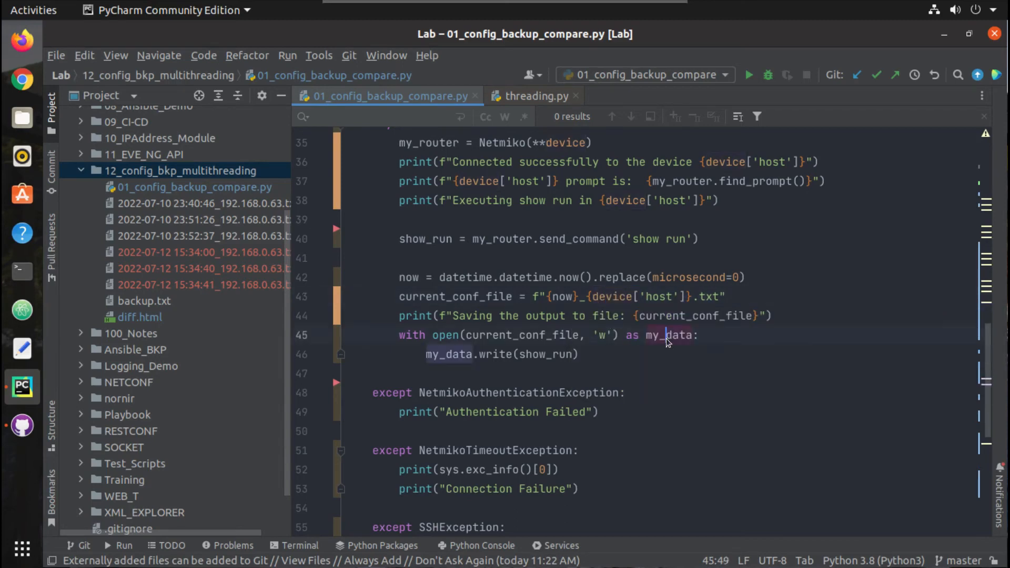
pyautogui.scroll(-3)
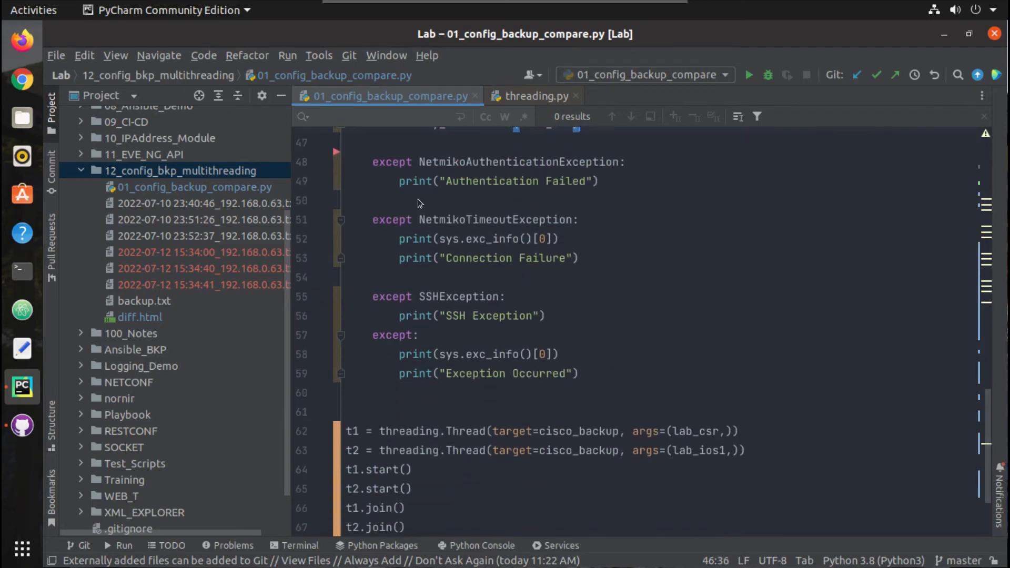
pyautogui.click(748, 74)
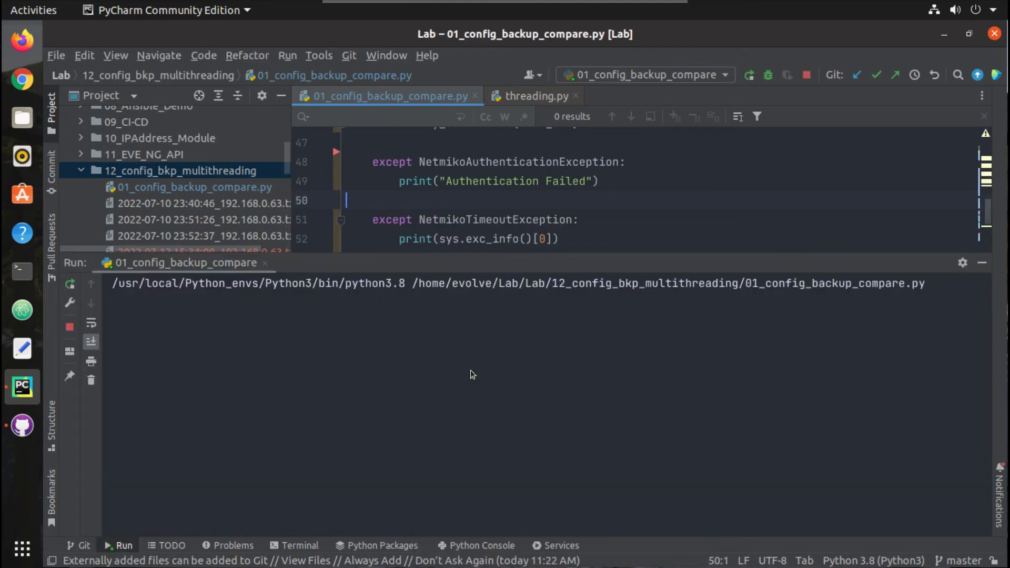
pyautogui.click(69, 284)
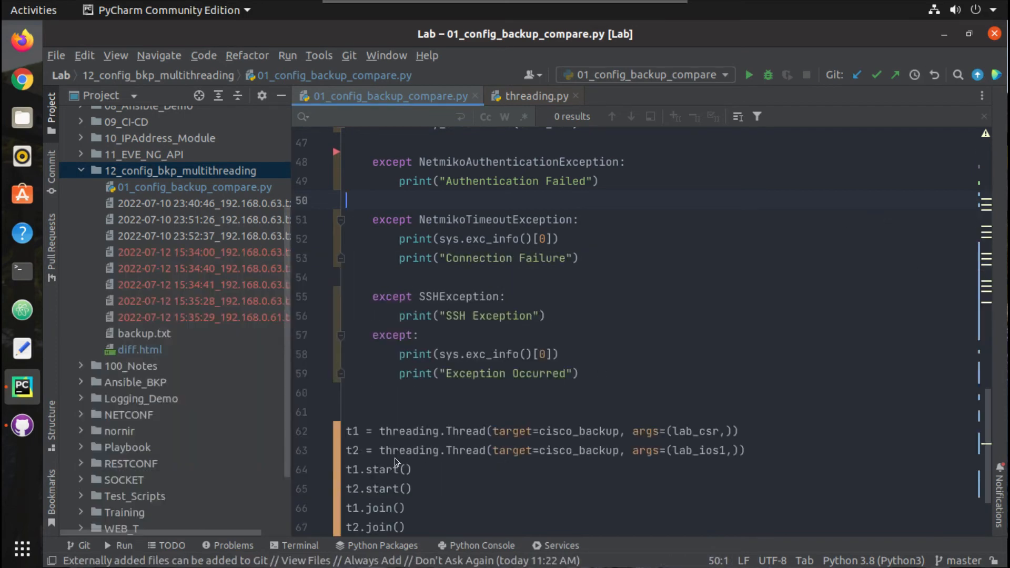
pyautogui.scroll(-3)
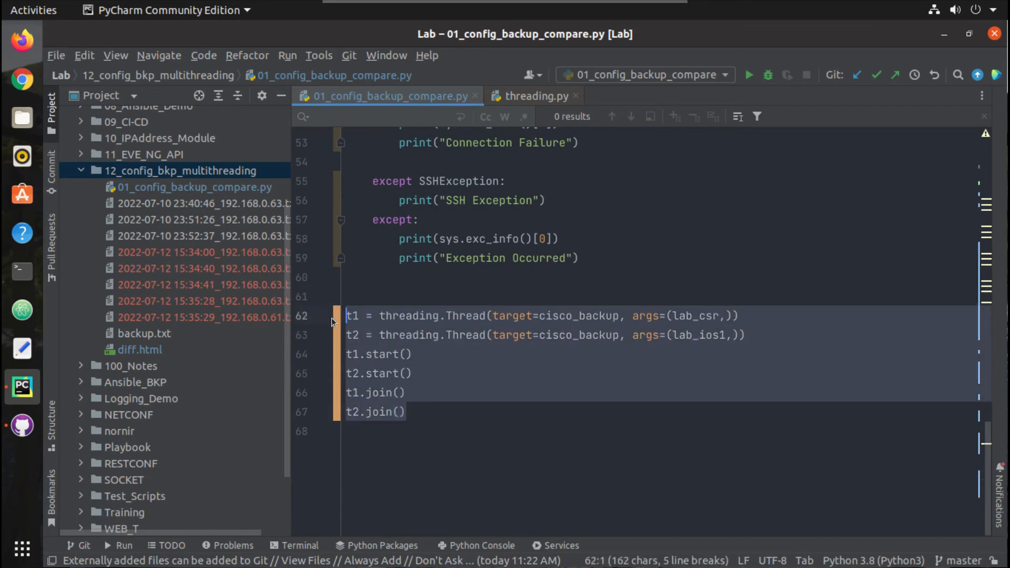
# - Add device_list = [lab_csr, devnet_csr, lab_ios1, lab_ios2] above def cisco_backup
pyautogui.scroll(3)
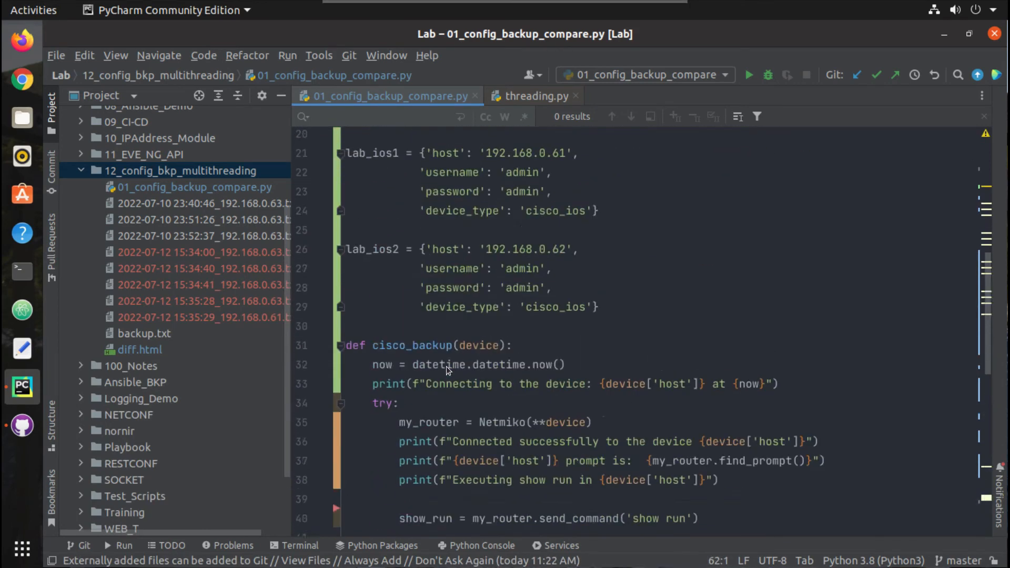
pyautogui.scroll(3)
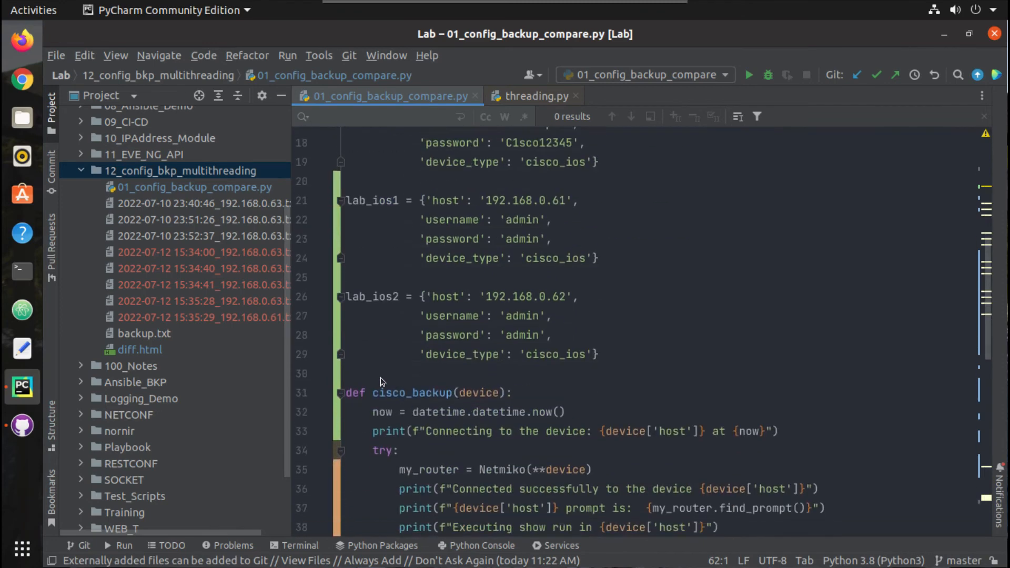
pyautogui.press('enter')
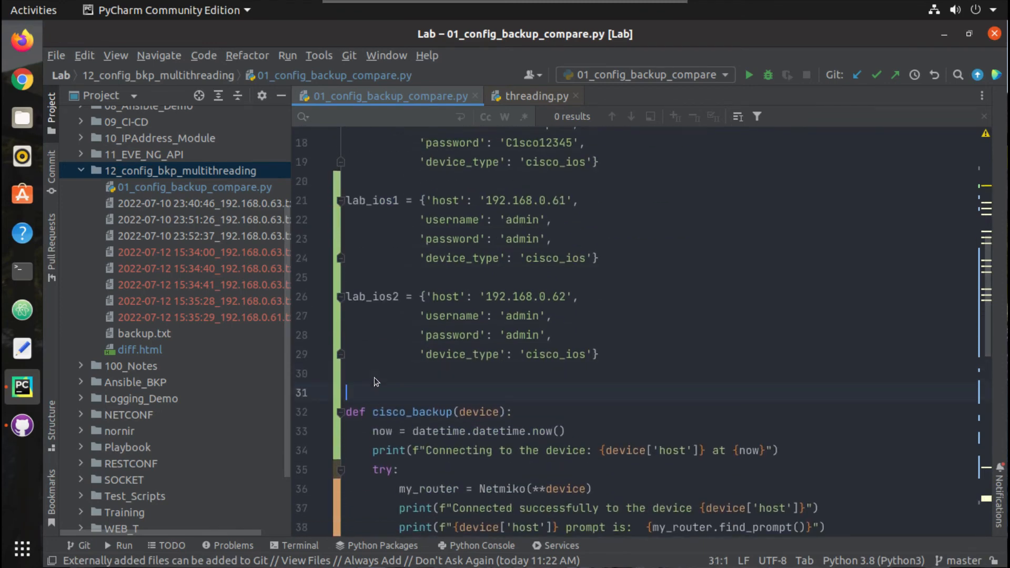
pyautogui.write('devo')
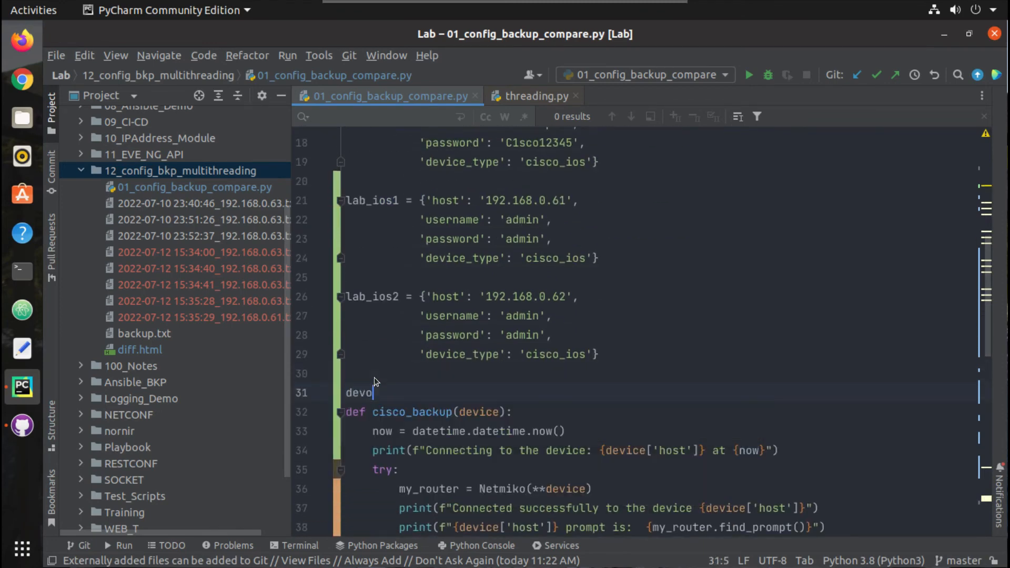
pyautogui.write('ice')
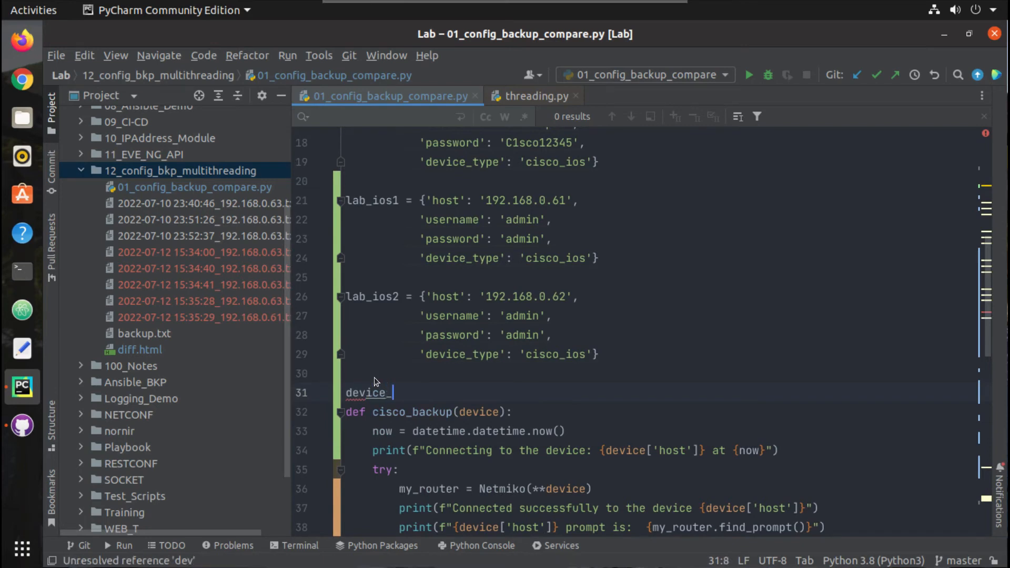
pyautogui.write('_list =')
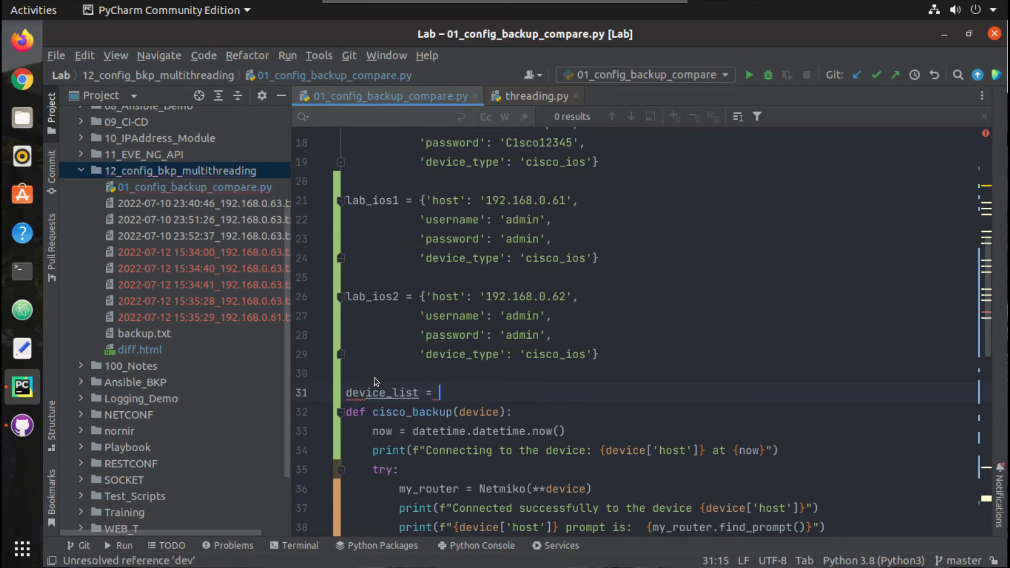
pyautogui.write('[lab_csr, i')
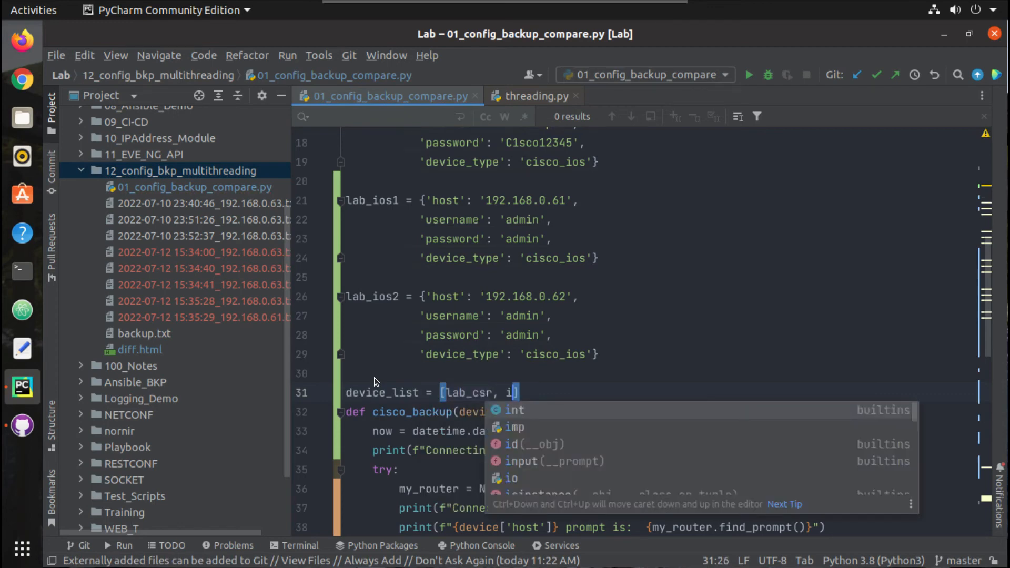
pyautogui.write('devnet_csr')
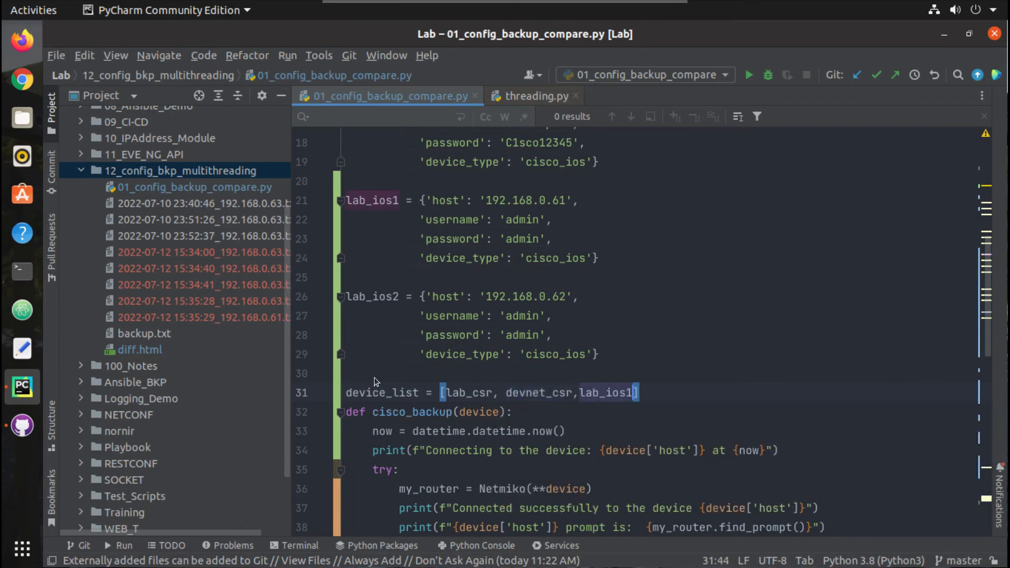
pyautogui.write(',la')
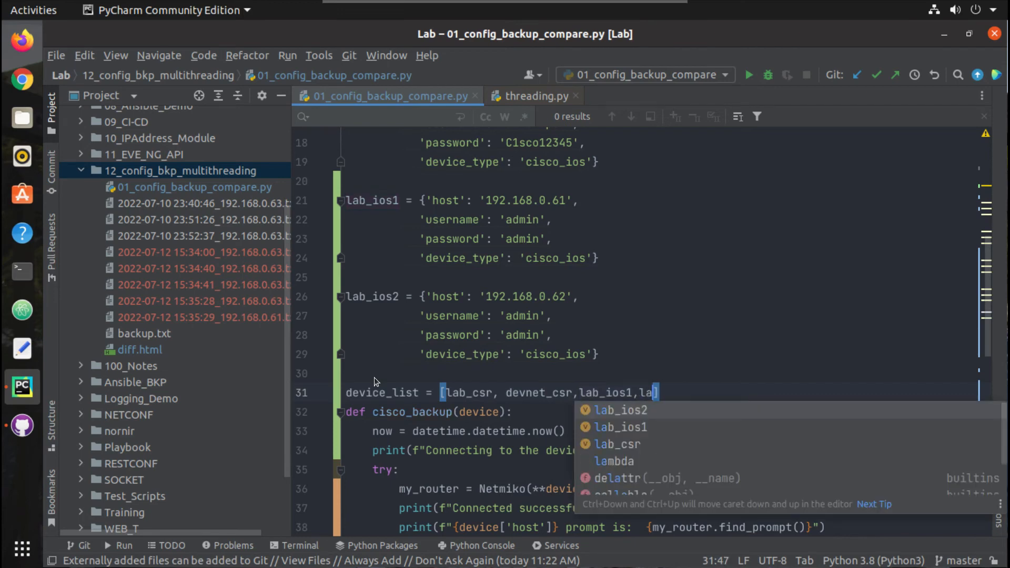
pyautogui.scroll(-3)
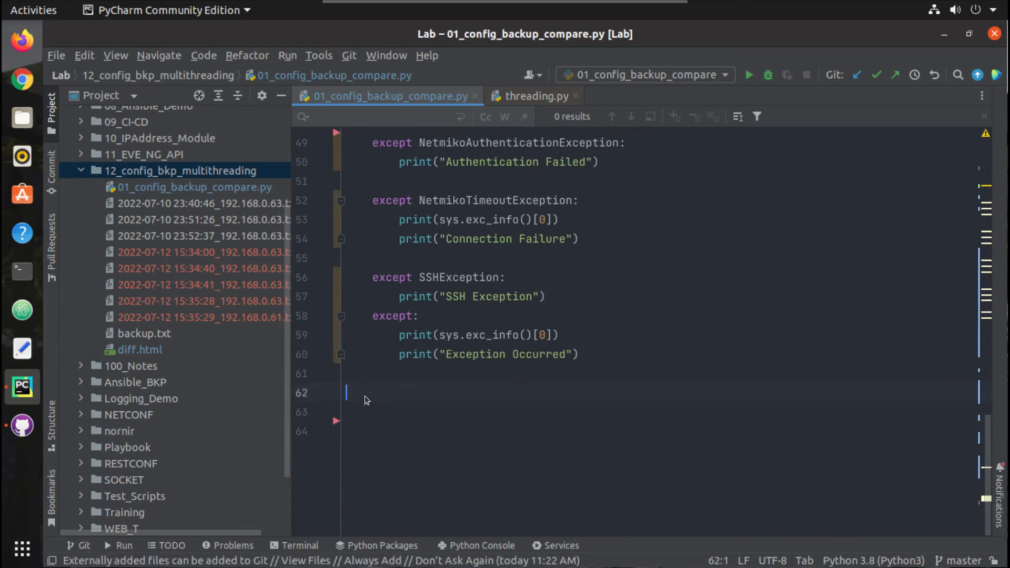
# - Start a for device in device_list: loop assigning bkp_thread
pyautogui.write('for')
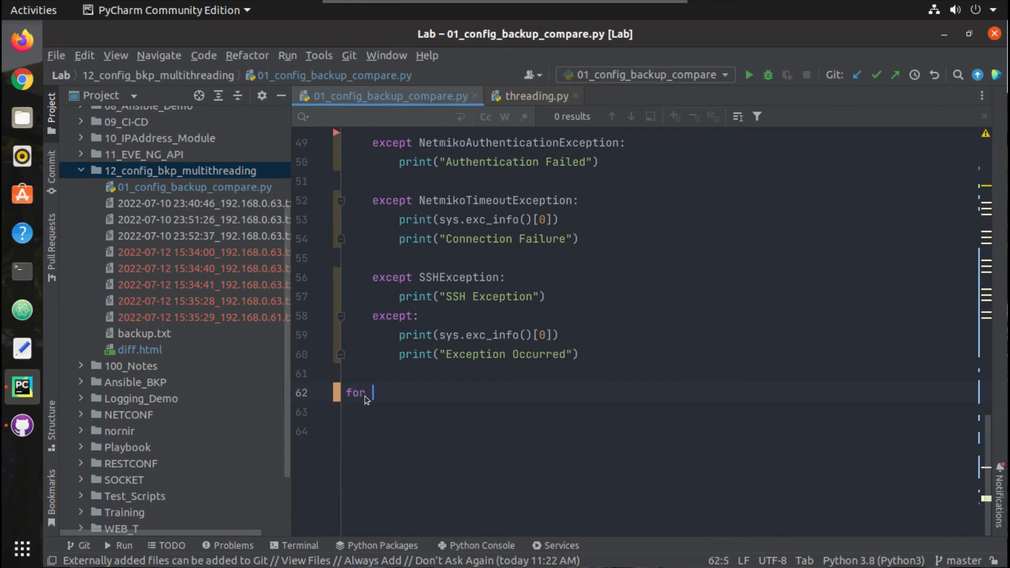
pyautogui.write('dev')
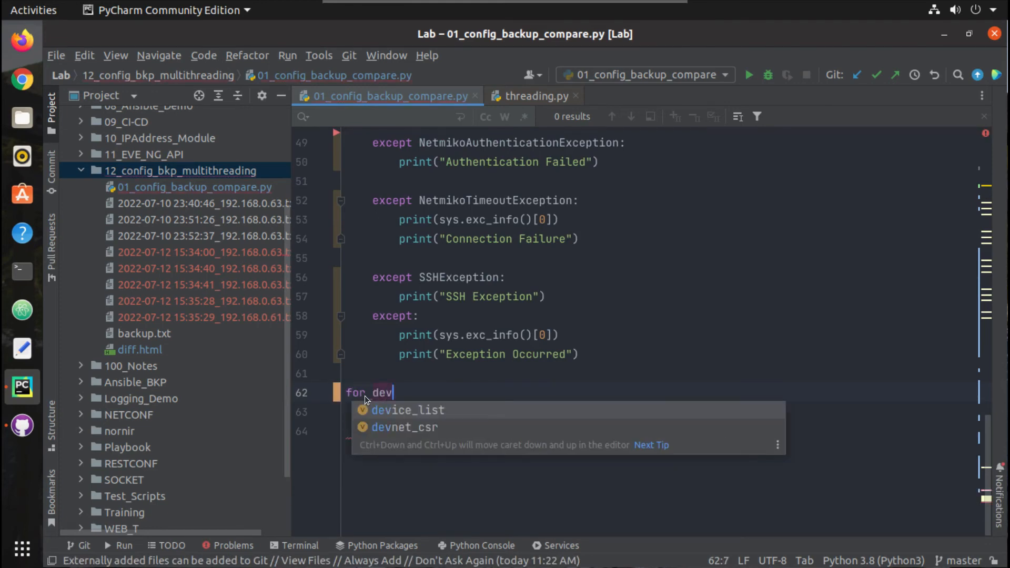
pyautogui.write('ice in device_list:')
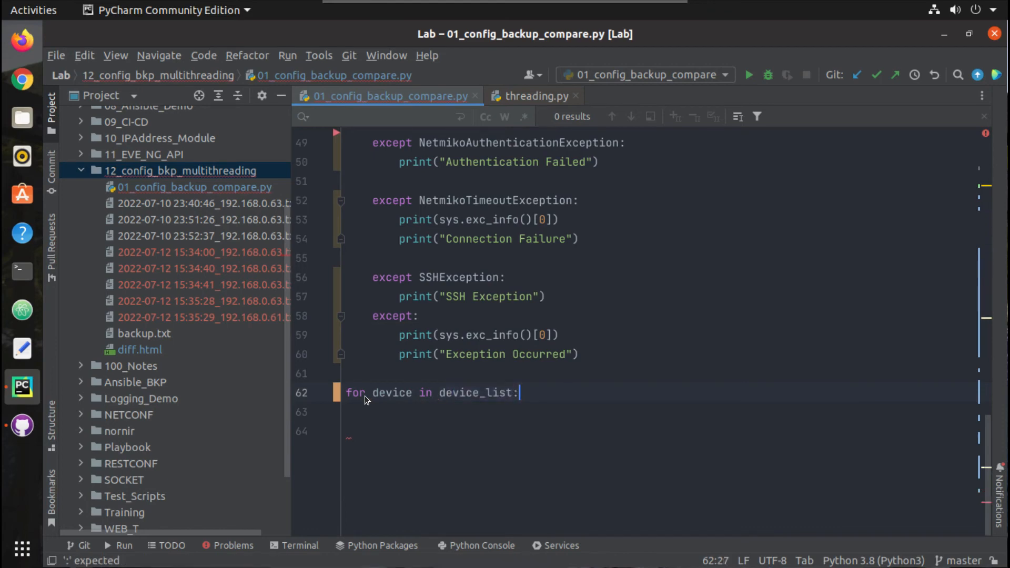
pyautogui.press('Return')
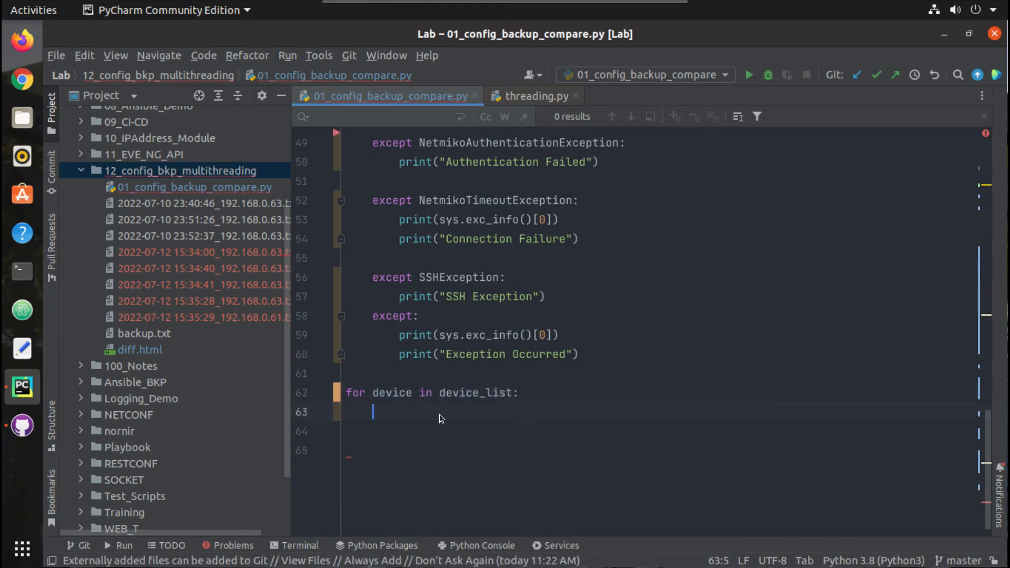
pyautogui.write('b')
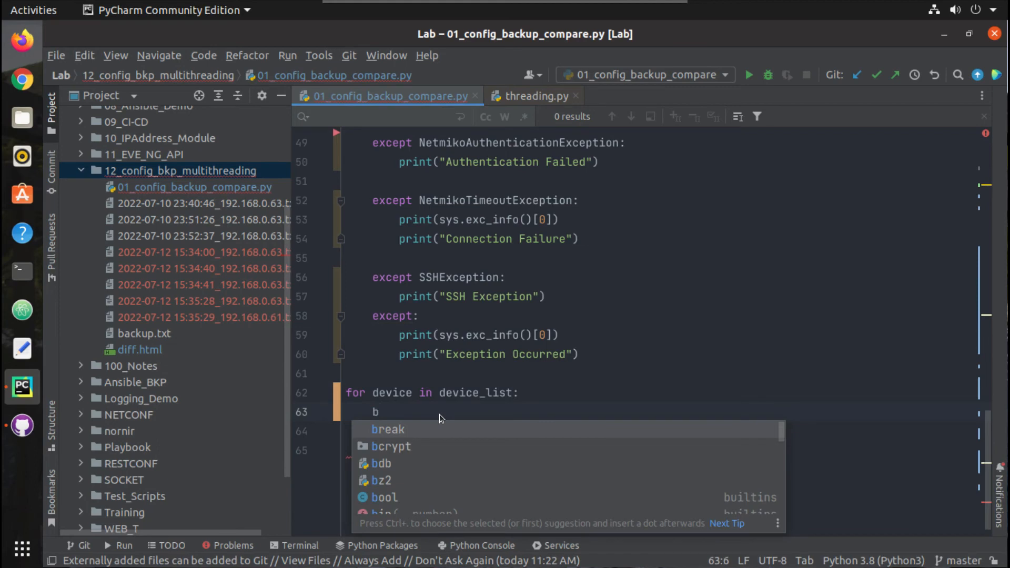
pyautogui.moveTo(391, 415)
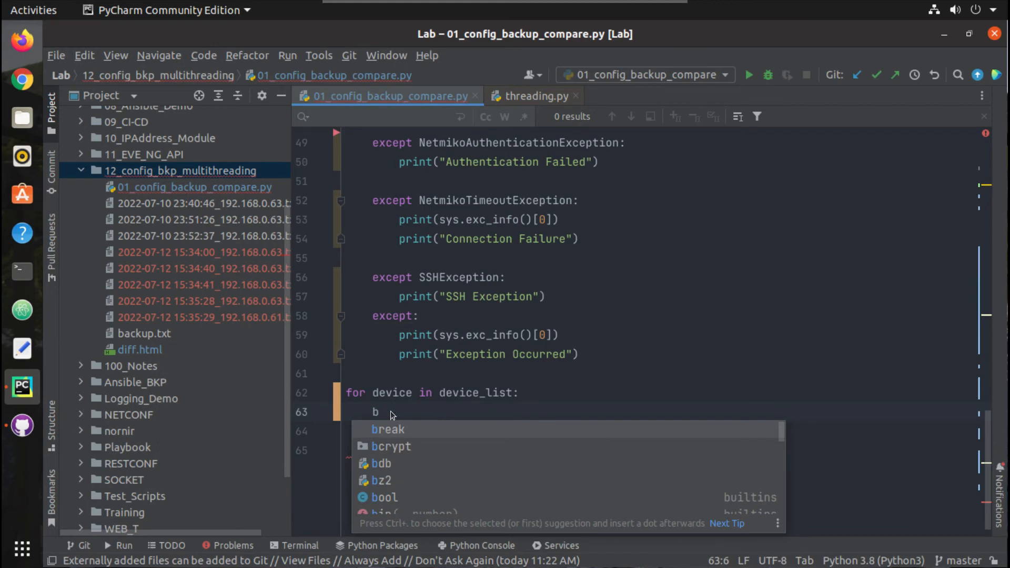
pyautogui.write('kp')
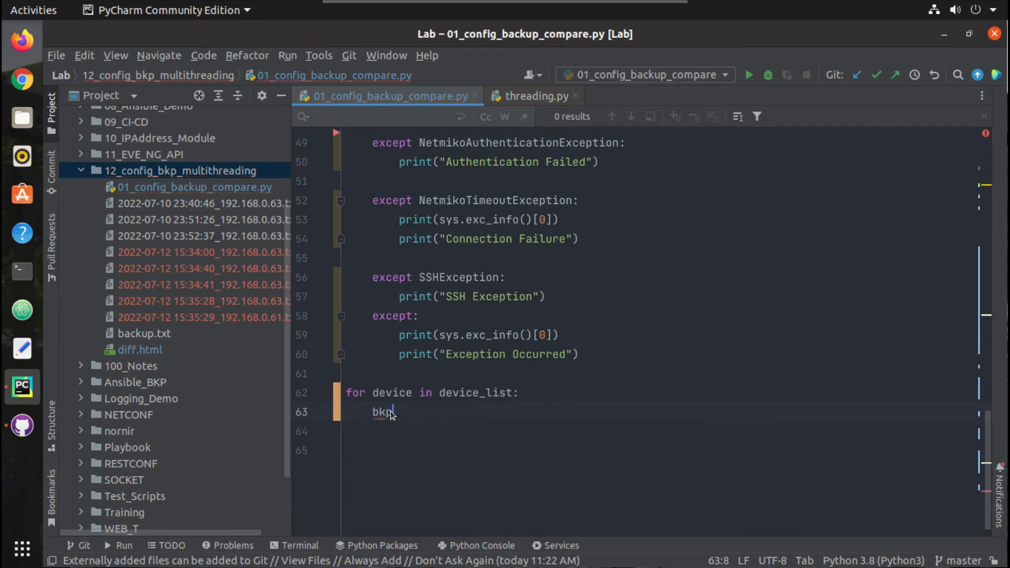
pyautogui.write('_')
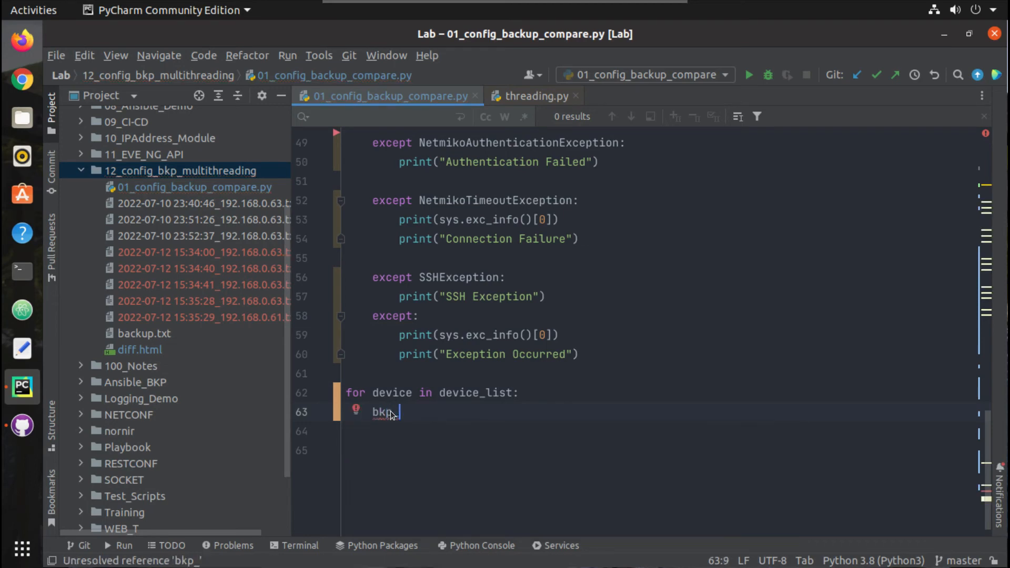
pyautogui.write('_thread =')
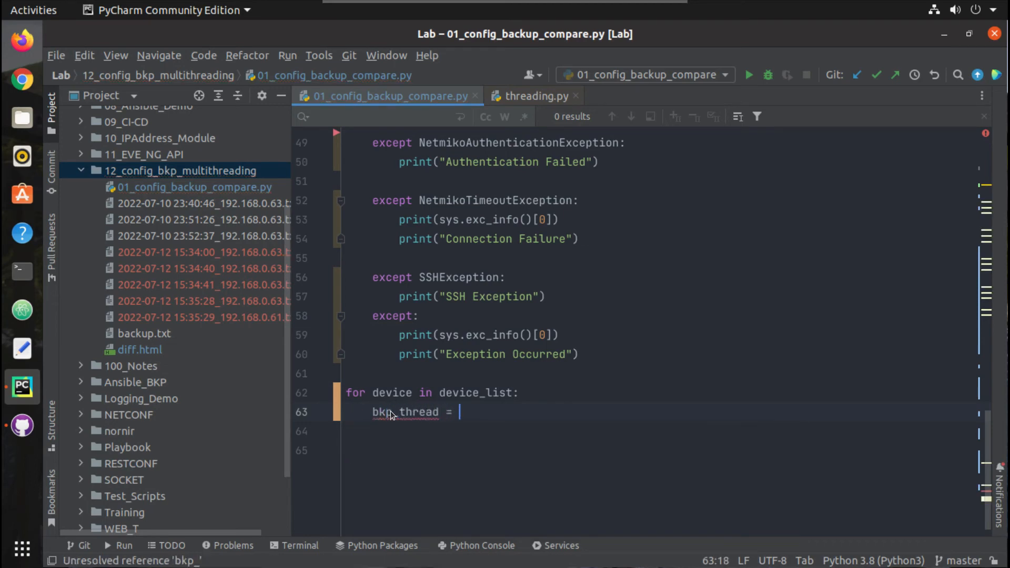
# - Create the thread as threading.Thread(target=cisco_backup, args=(device,)), with a blank line above the loop
pyautogui.write('threading')
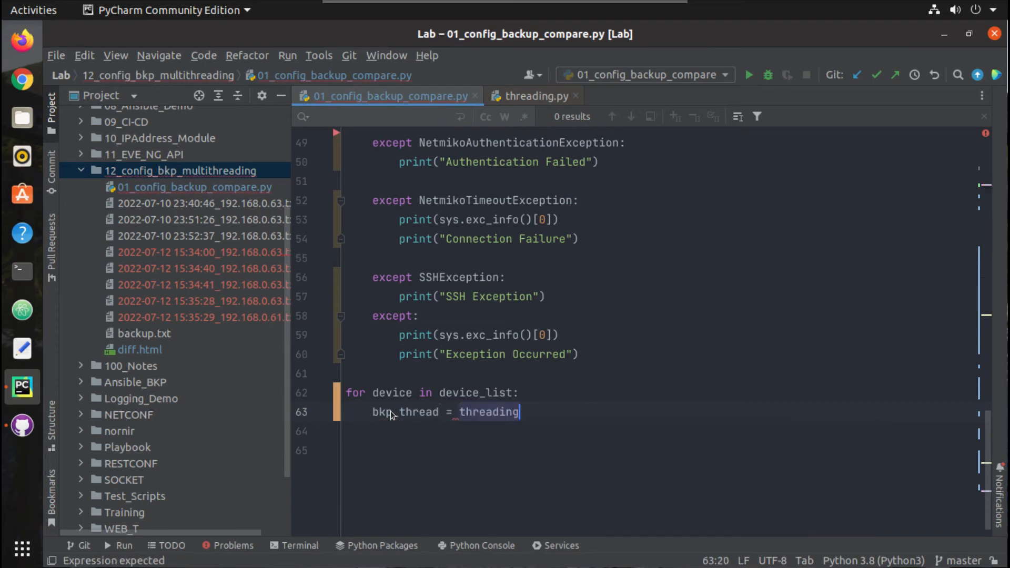
pyautogui.write('.Thread(')
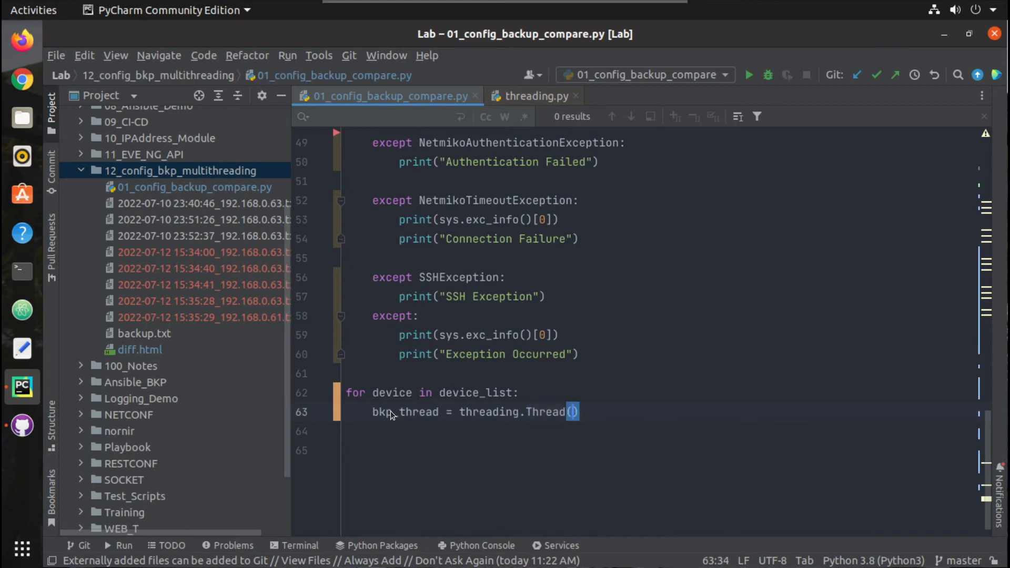
pyautogui.write('target=')
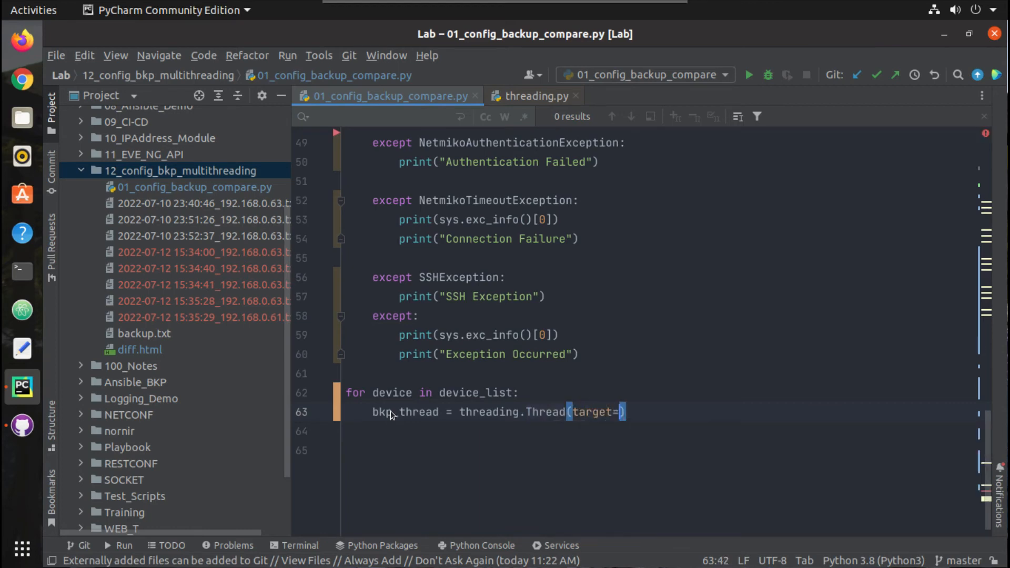
pyautogui.write('cisco_backup()')
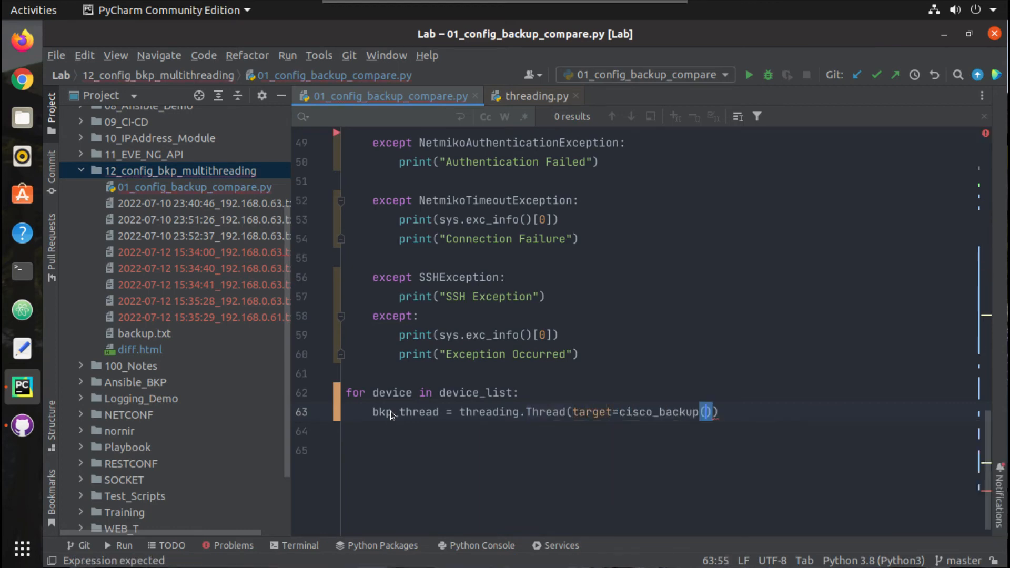
pyautogui.press('BackSpace')
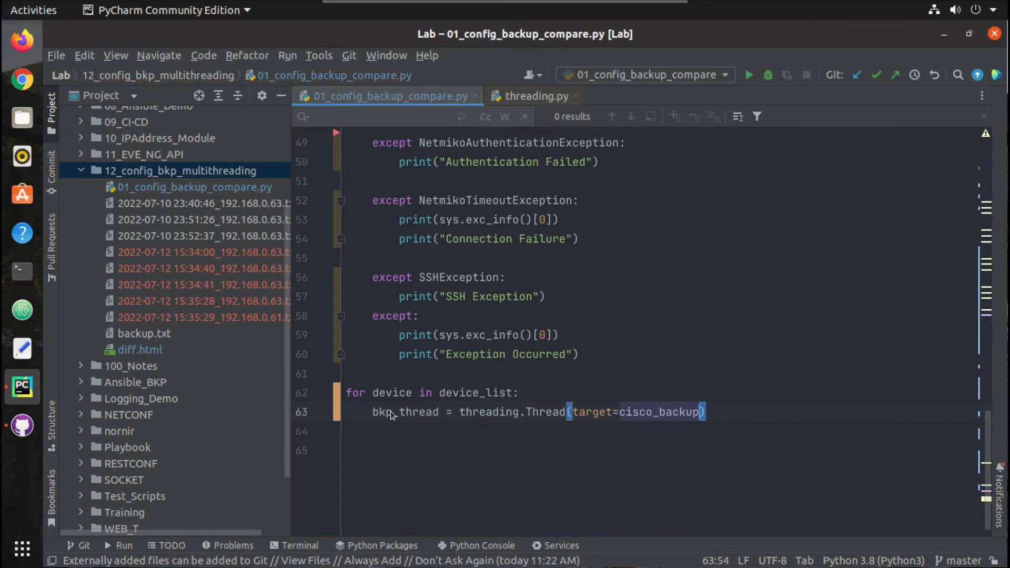
pyautogui.write(', ag')
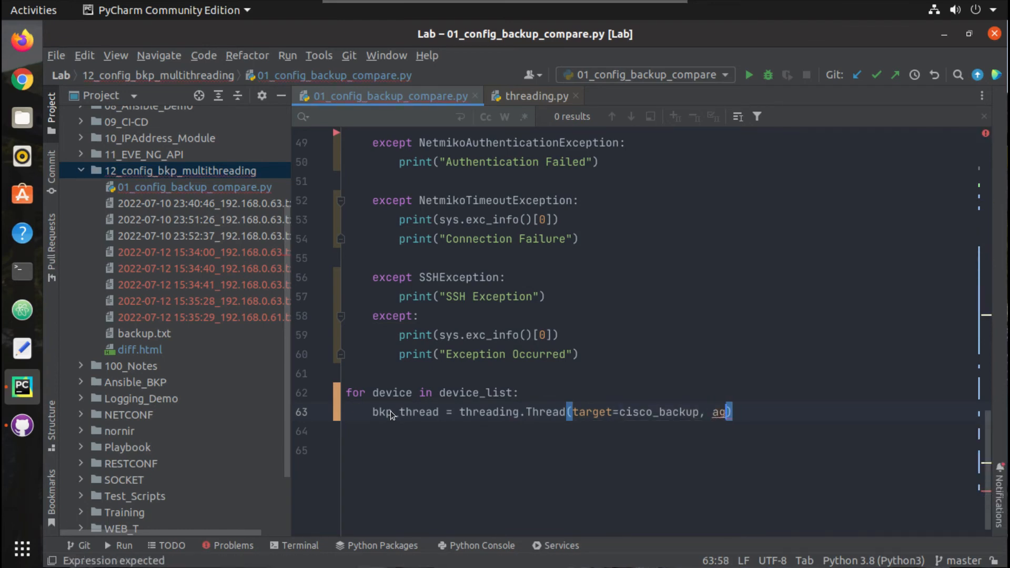
pyautogui.write('rgs=')
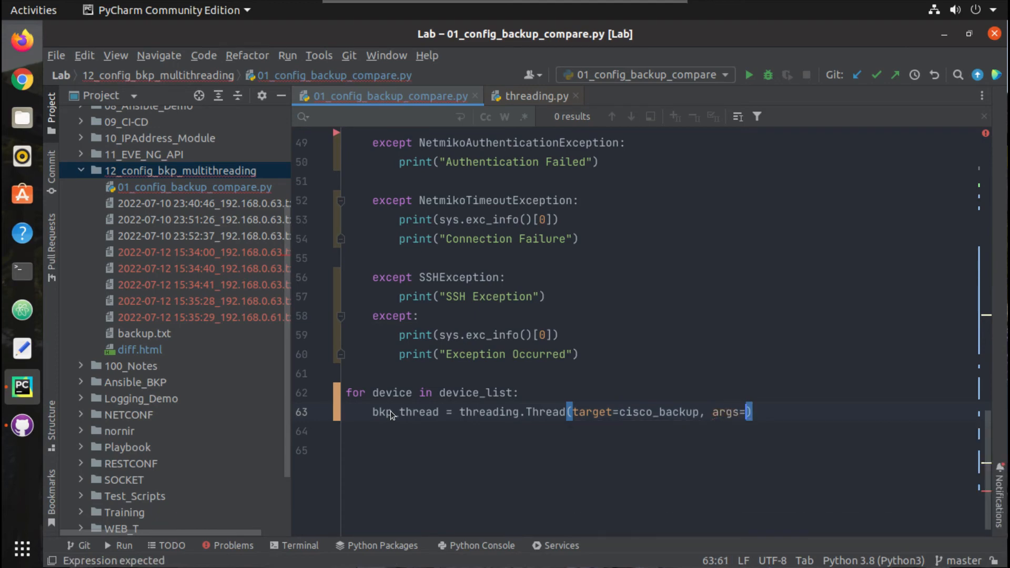
pyautogui.write('(device')
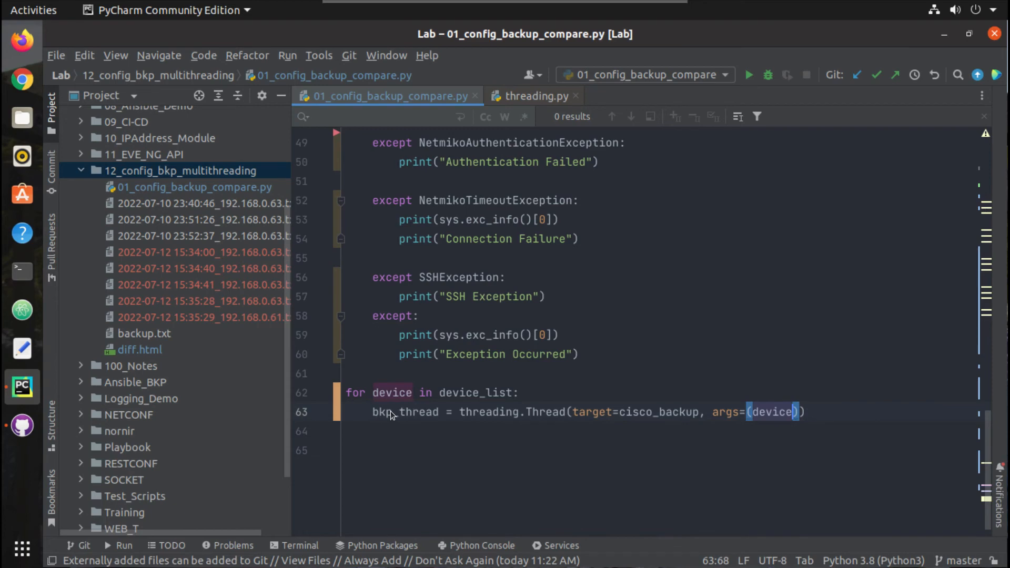
pyautogui.write(',')
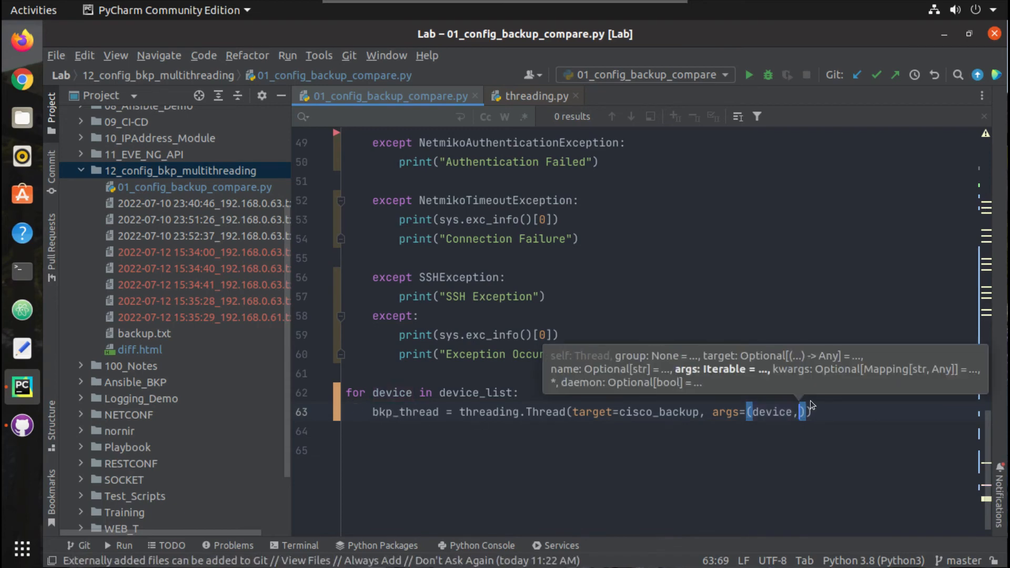
pyautogui.press('Return')
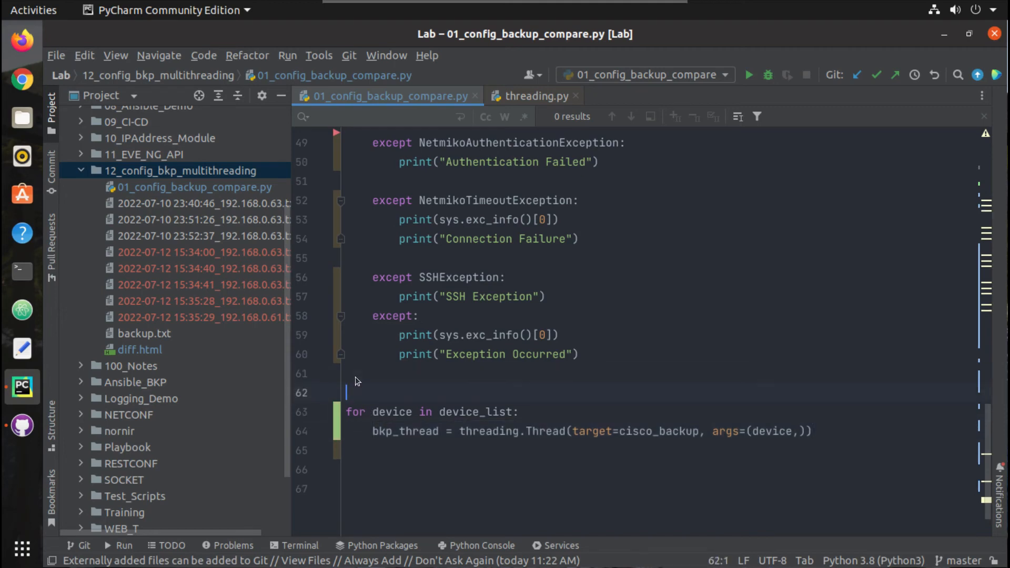
# - Initialize bkp_thread_list = list() before the device loop
pyautogui.write('b')
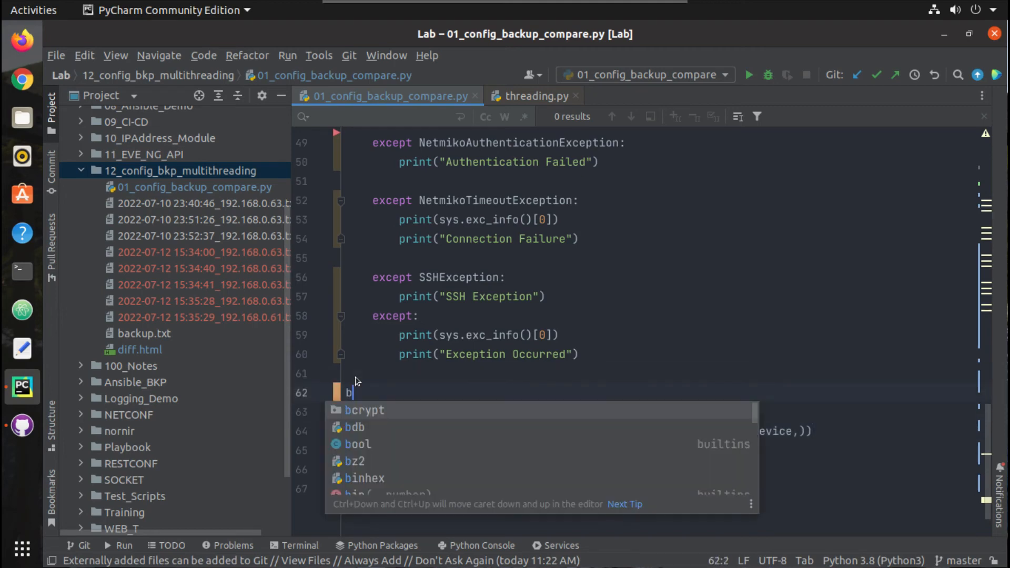
pyautogui.write('kp_thre')
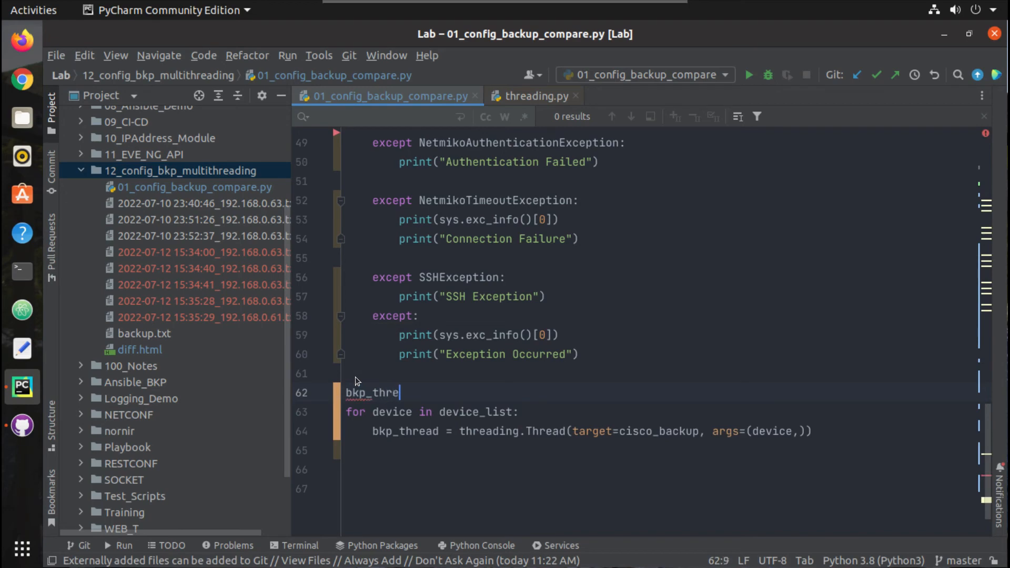
pyautogui.write('ad_')
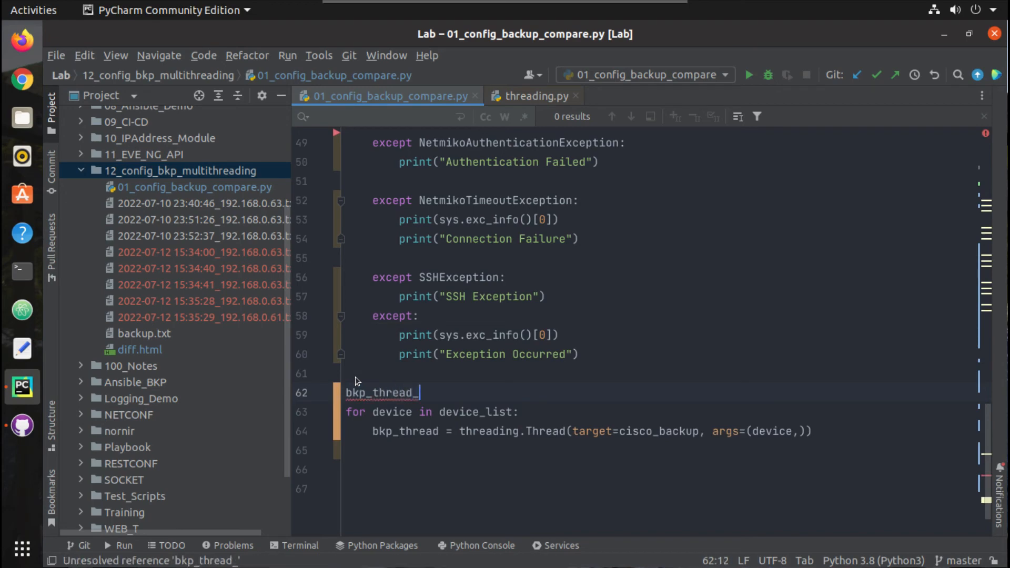
pyautogui.write('list')
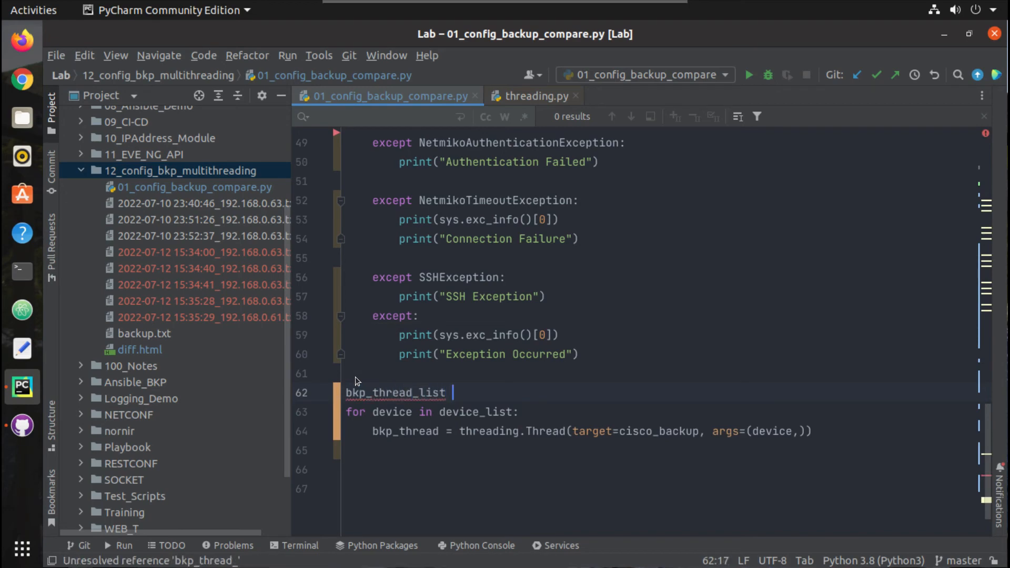
pyautogui.write('=')
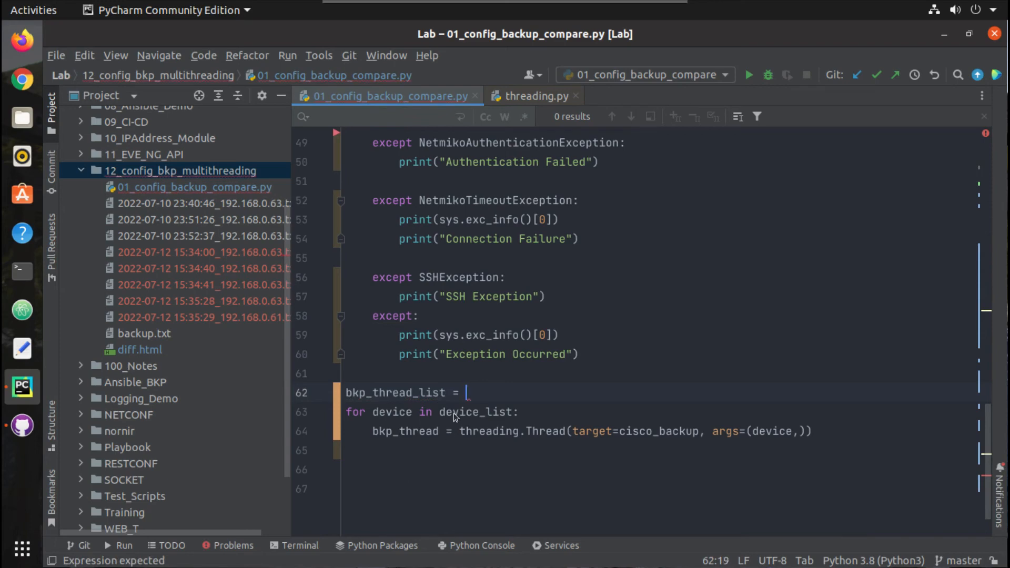
pyautogui.write('li')
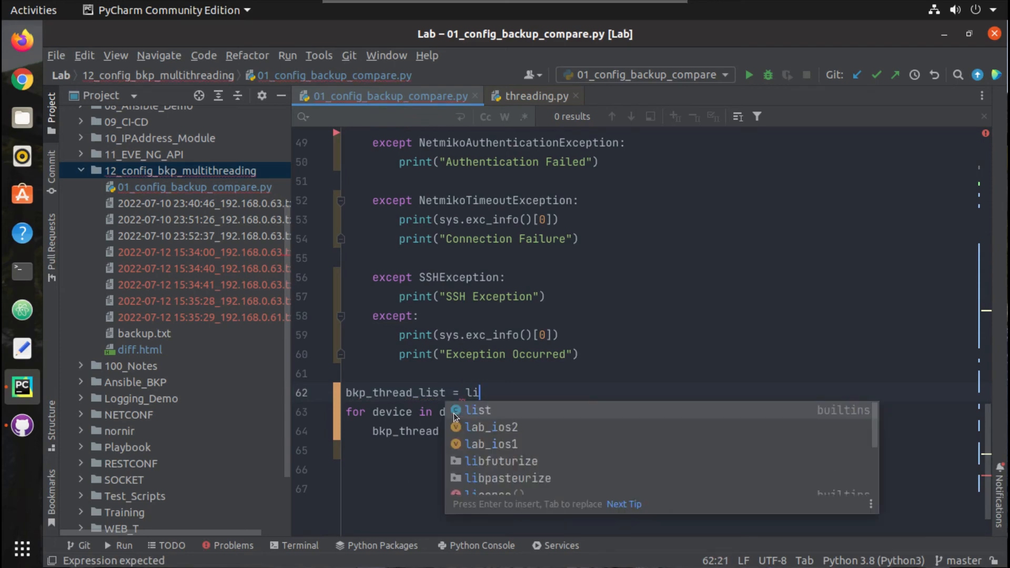
# - Append bkp_thread to bkp_thread_list inside the loop
pyautogui.click(476, 410)
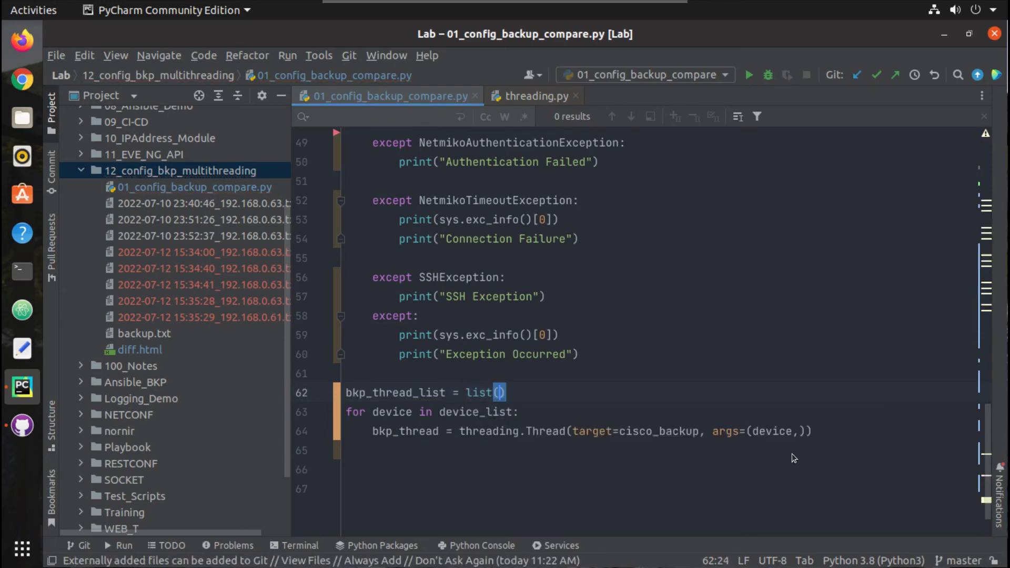
pyautogui.press('Return')
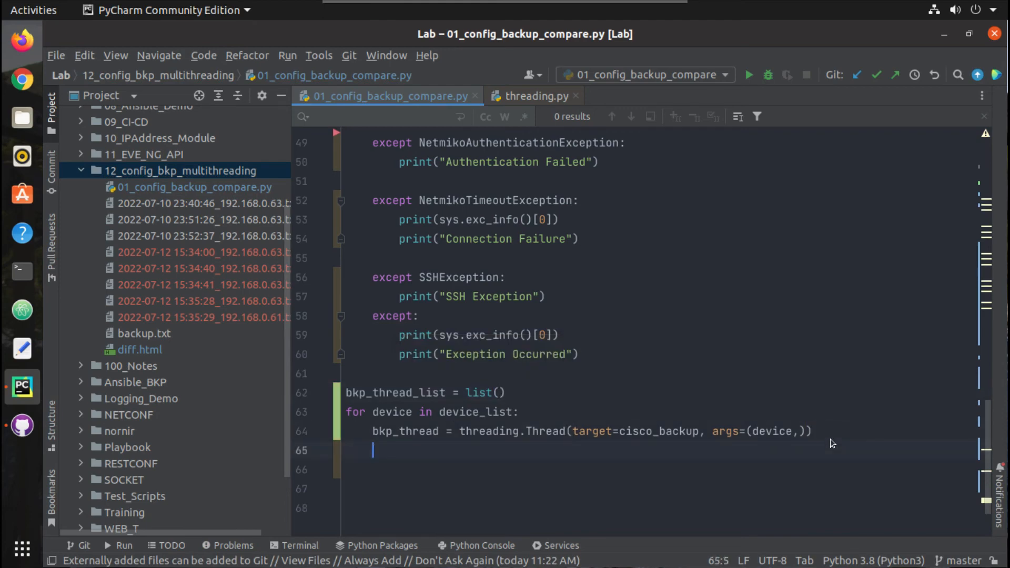
pyautogui.write('bkp_thread_list')
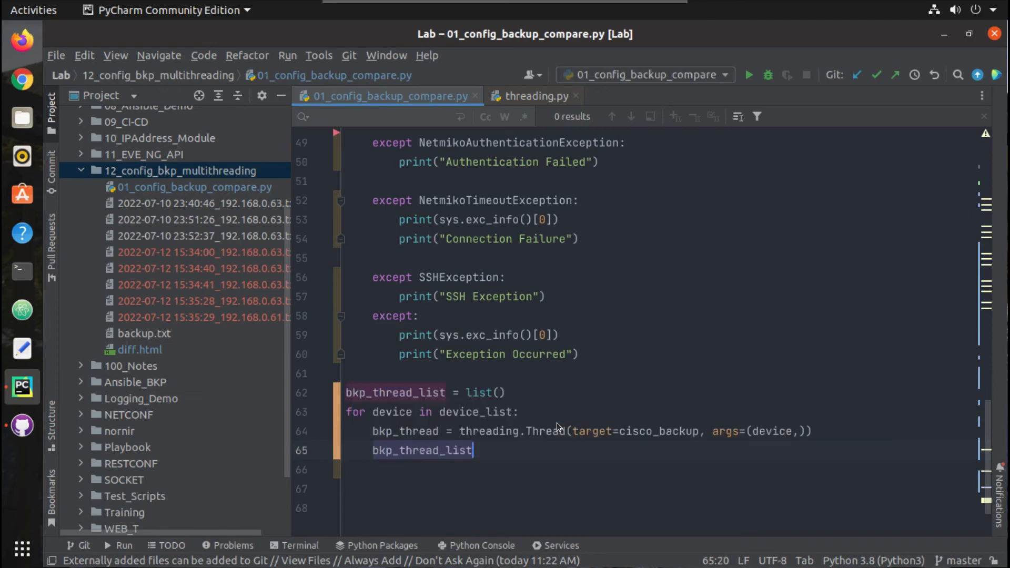
pyautogui.write('.app')
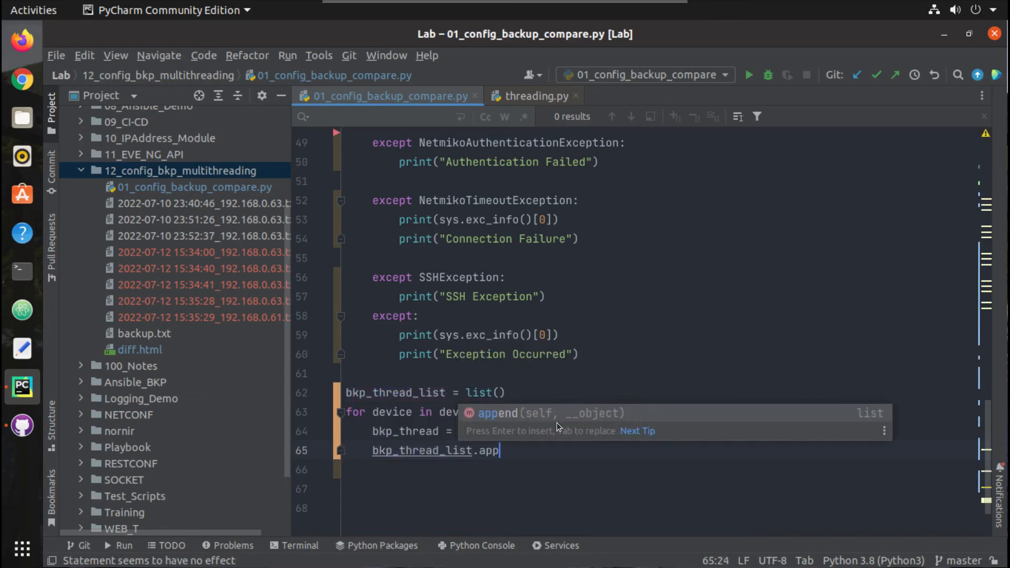
pyautogui.write('end(bkp_thread')
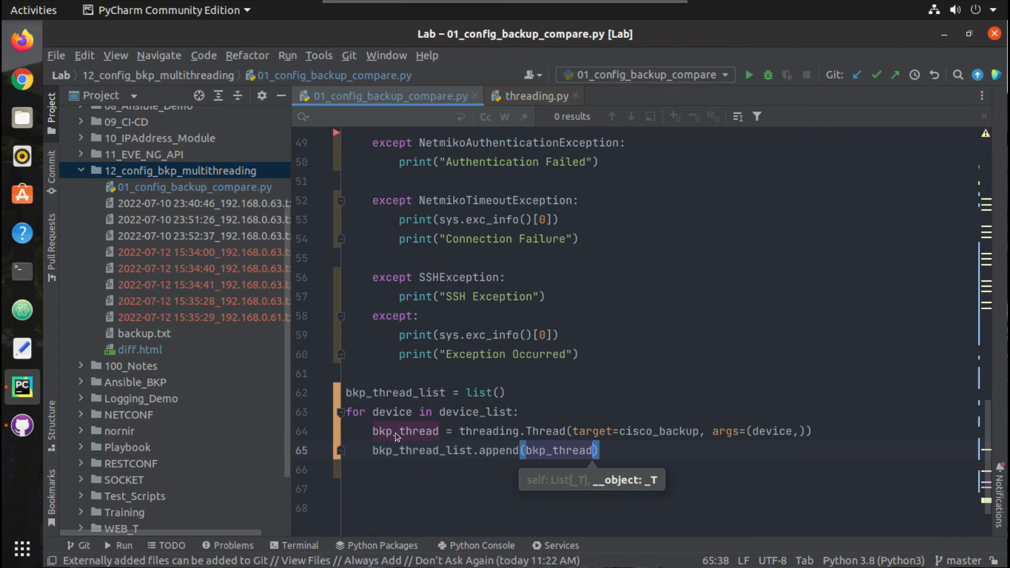
pyautogui.click(599, 450)
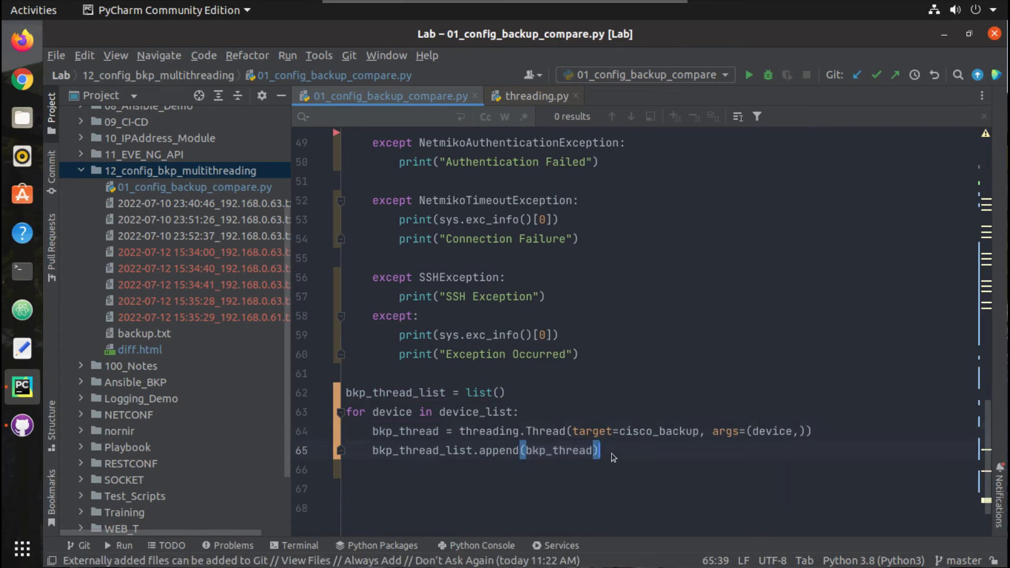
pyautogui.press('Return')
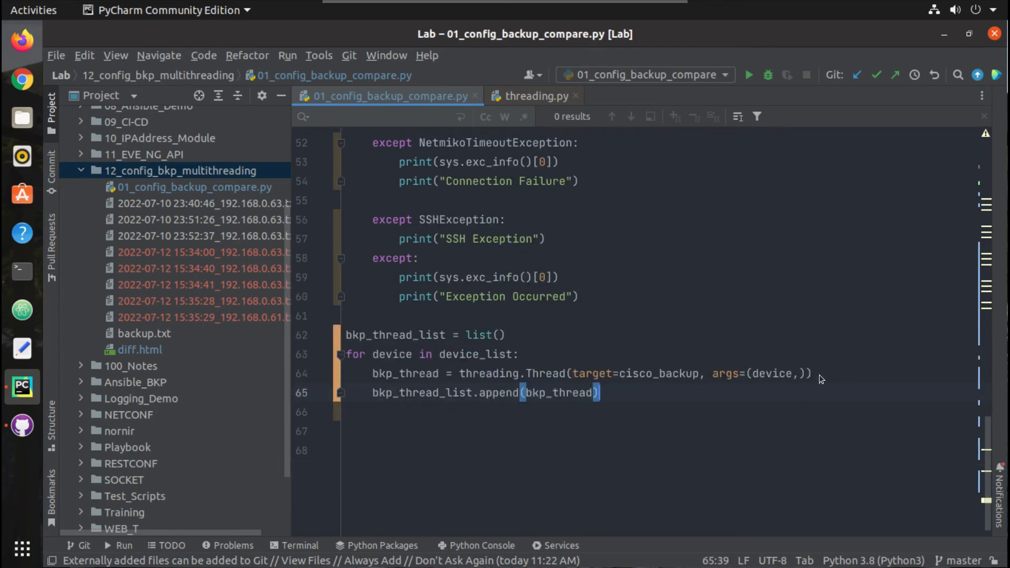
# - Call bkp_thread.start() in the loop before the append line
pyautogui.write('t')
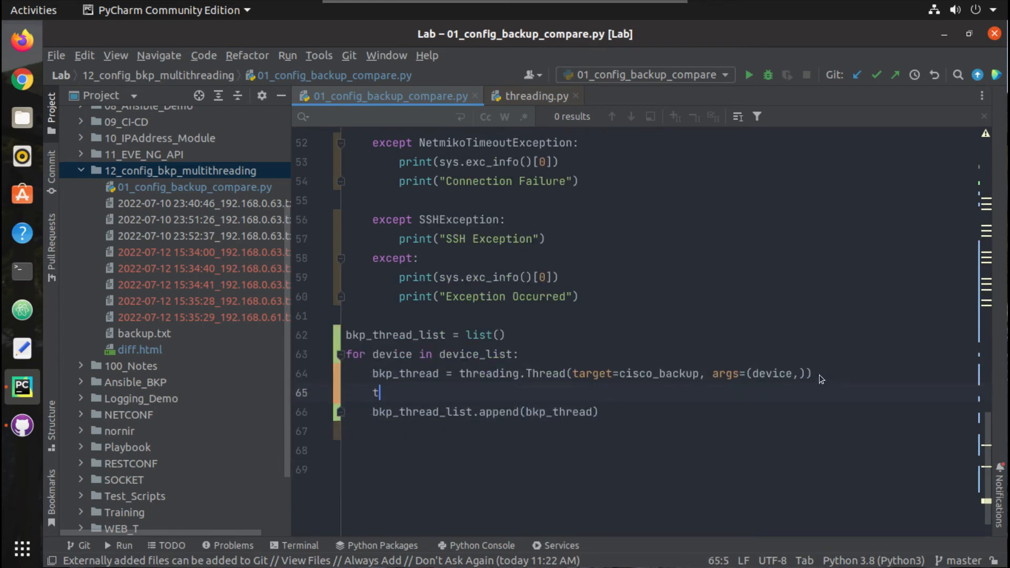
pyautogui.write('hr')
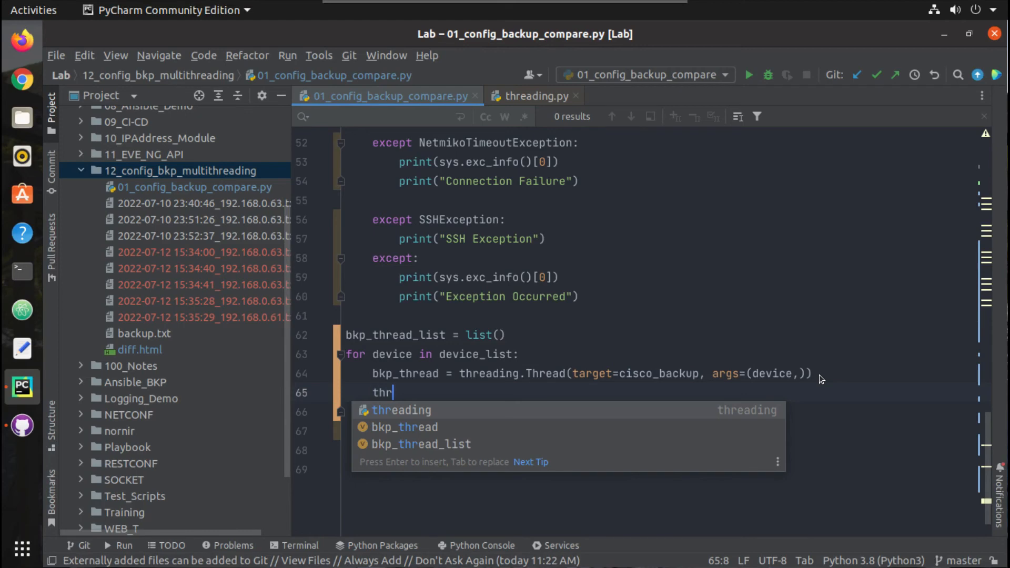
pyautogui.press('BackSpace')
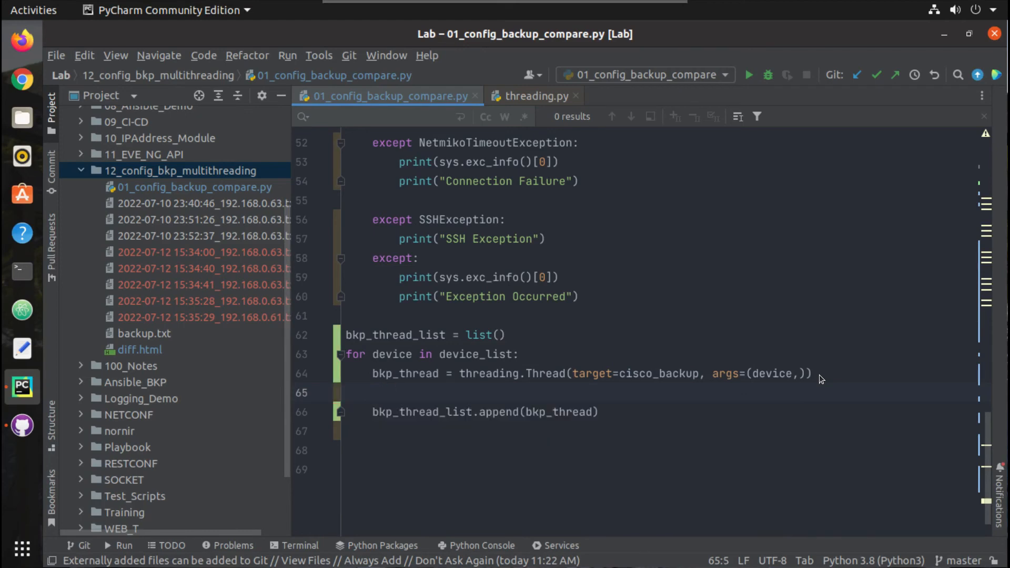
pyautogui.write('bk')
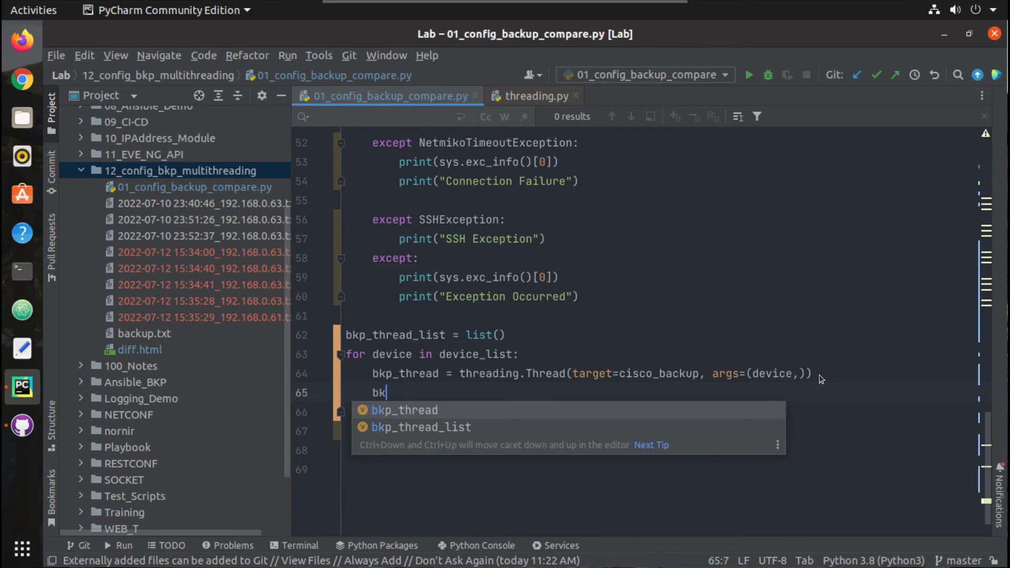
pyautogui.write('p_thread.start(')
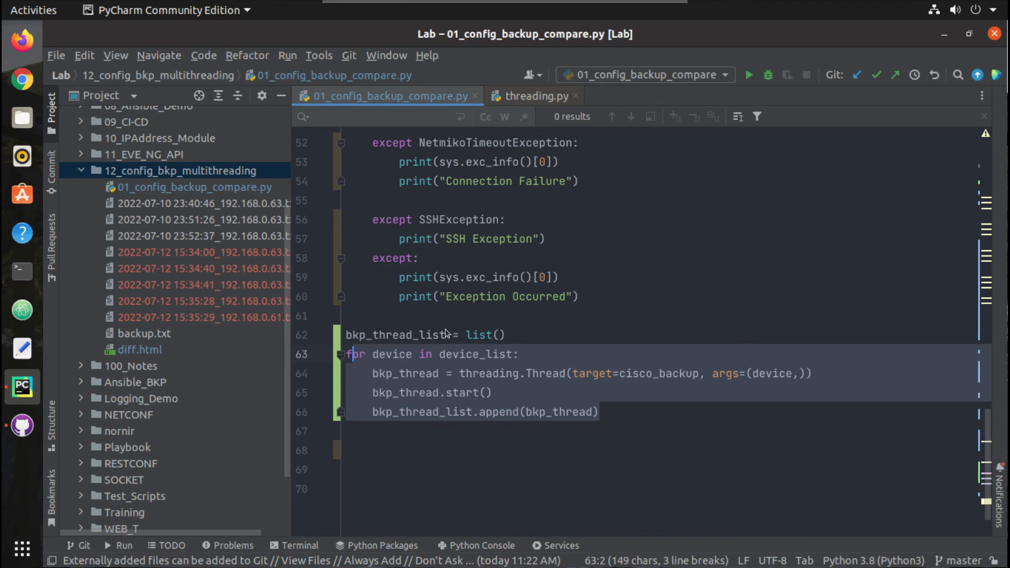
pyautogui.click(371, 340)
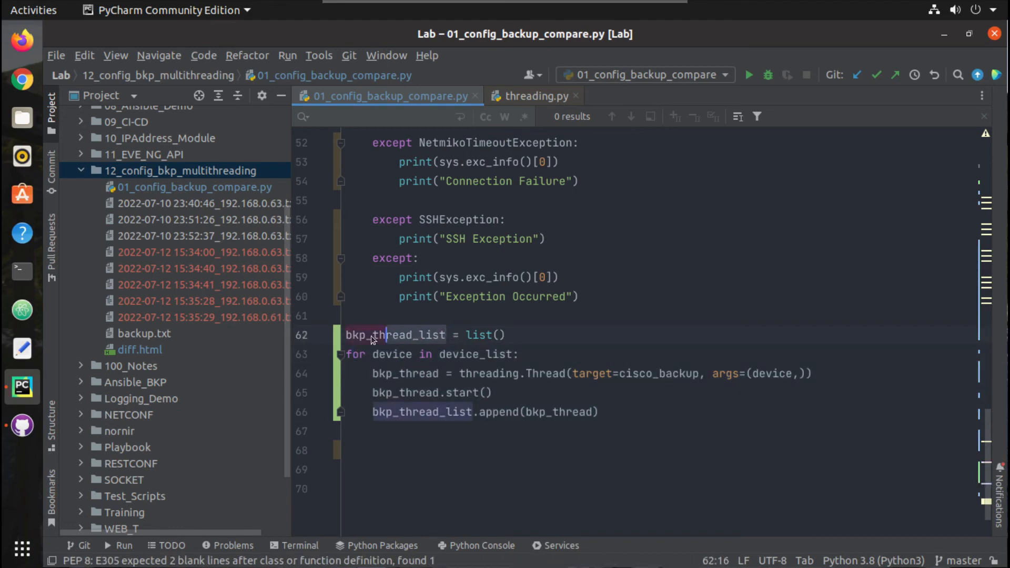
pyautogui.doubleClick(377, 334)
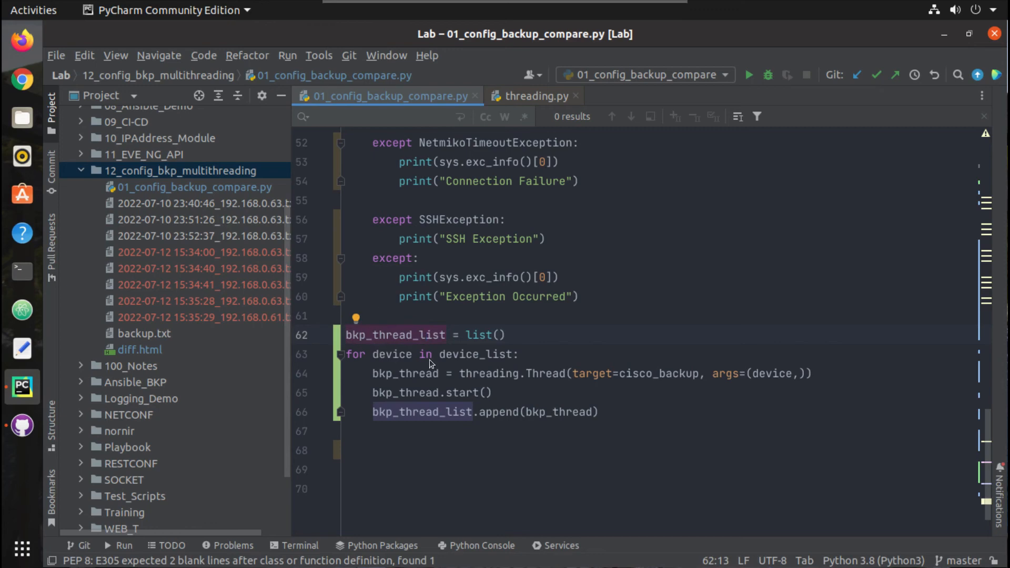
pyautogui.click(619, 412)
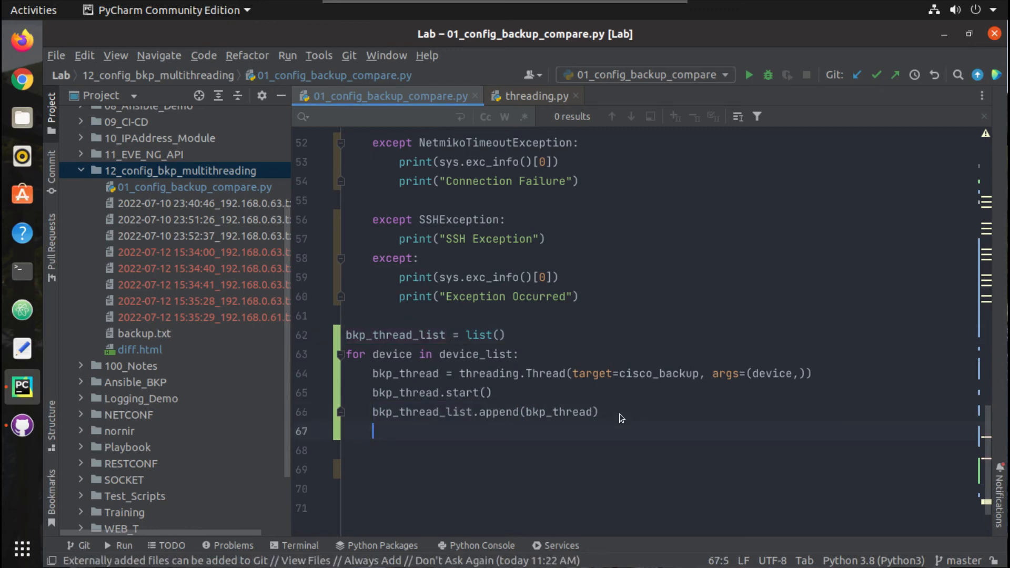
# - Add a for thread in bkp_thread_list: thread.join() loop
pyautogui.write('for')
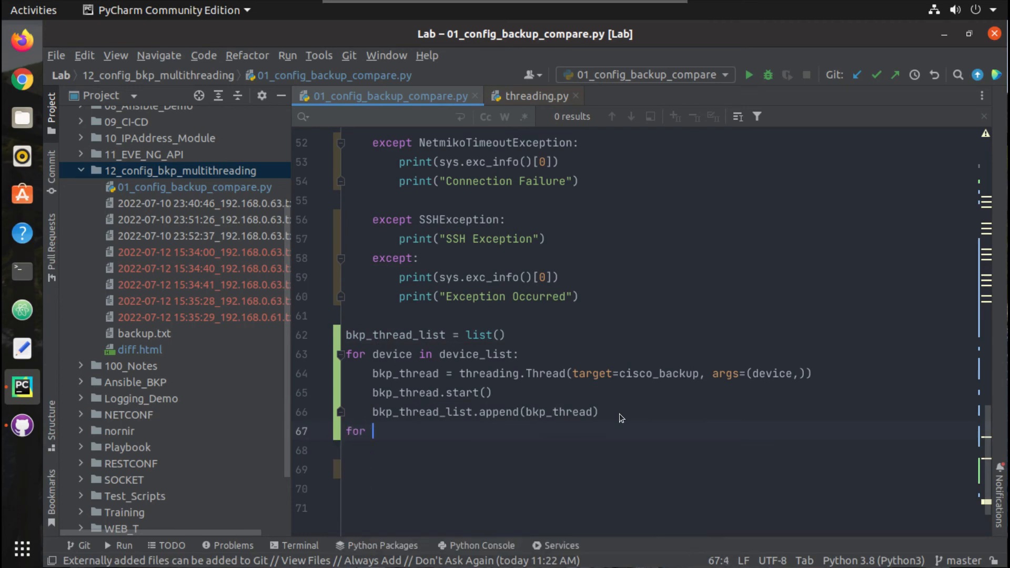
pyautogui.write('thread in')
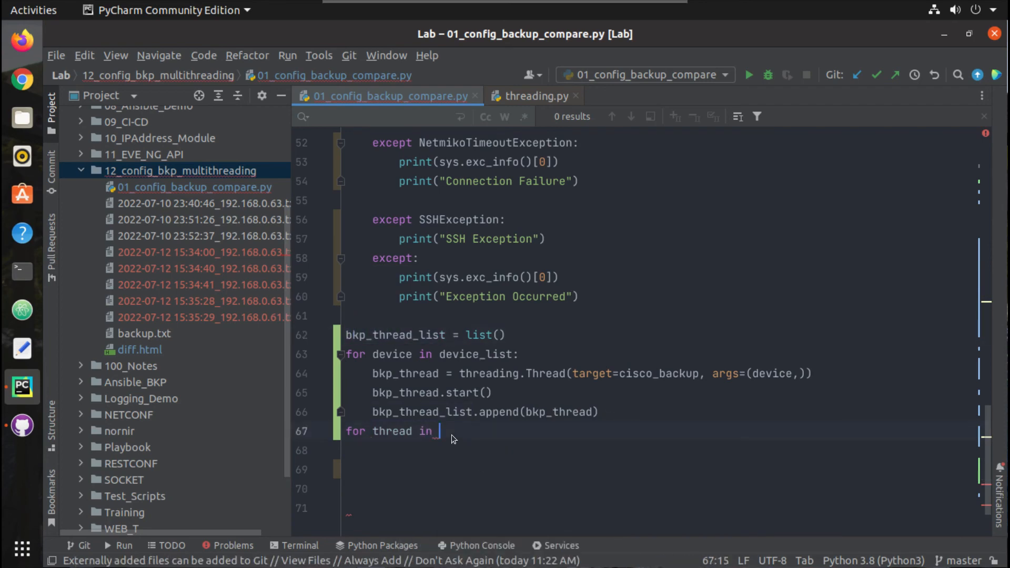
pyautogui.write('bkp_thread_list:')
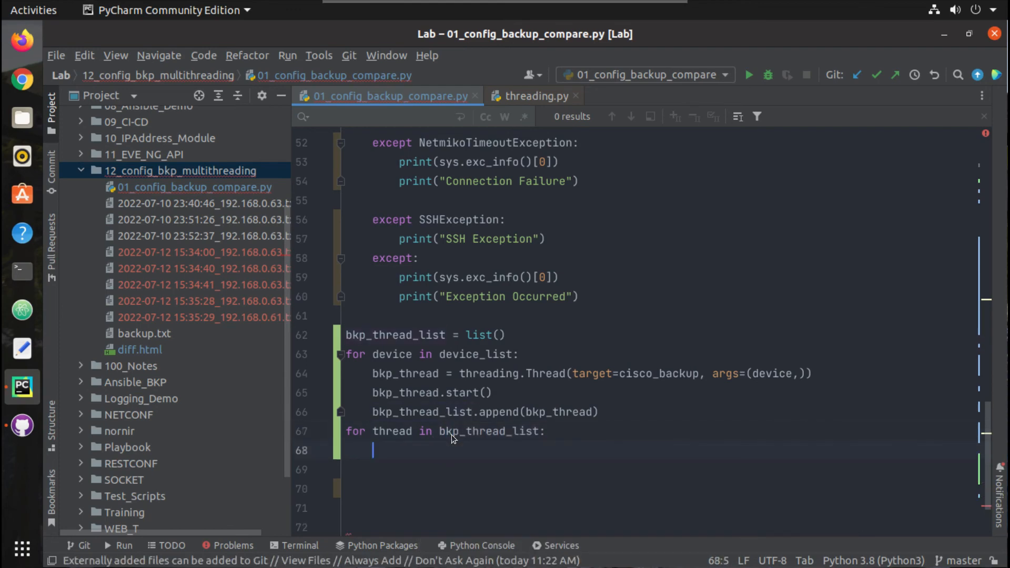
pyautogui.write('thread')
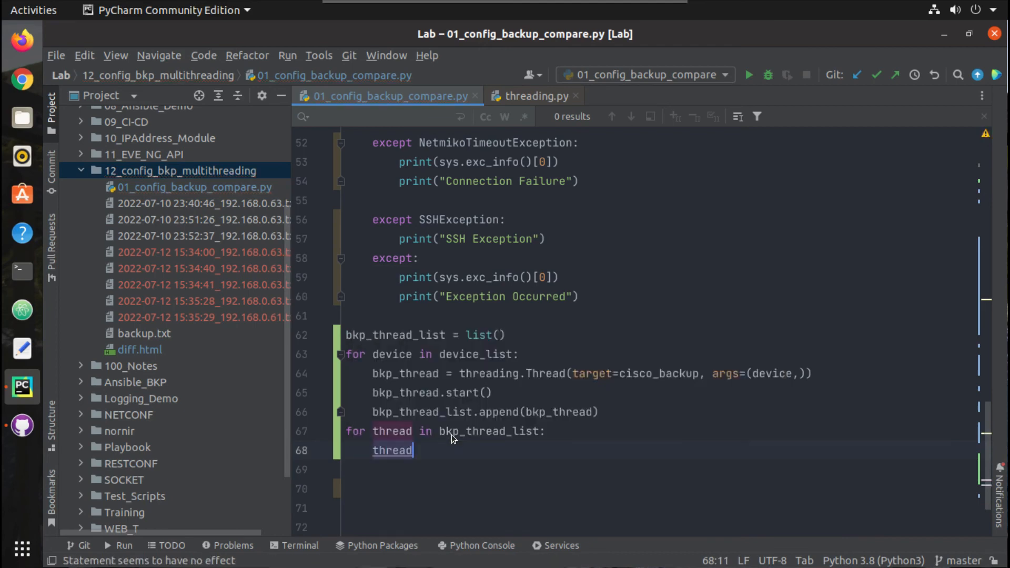
pyautogui.write('.join(')
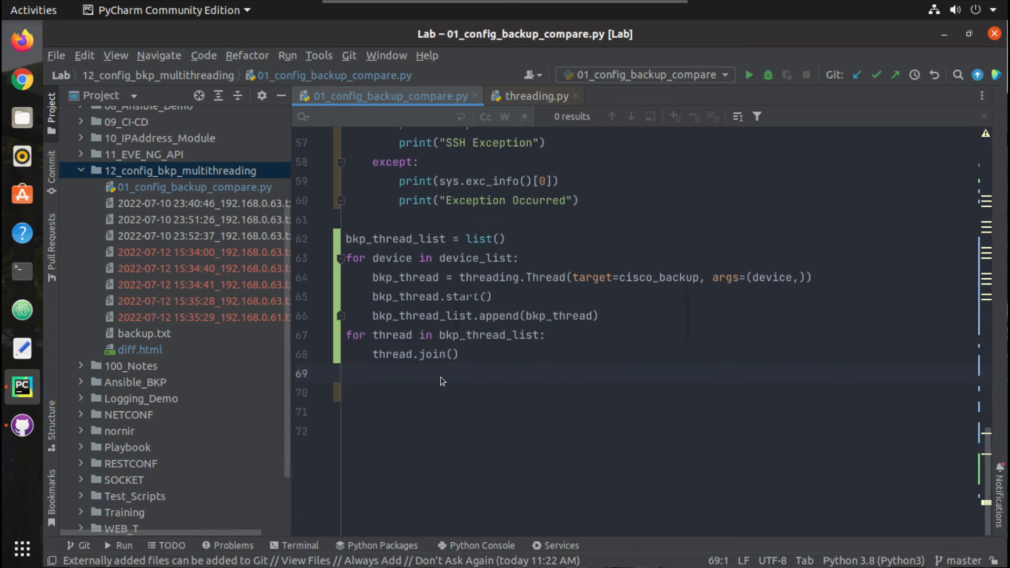
# - End the script with print("#### Finished execution of the script ####")
pyautogui.write('print')
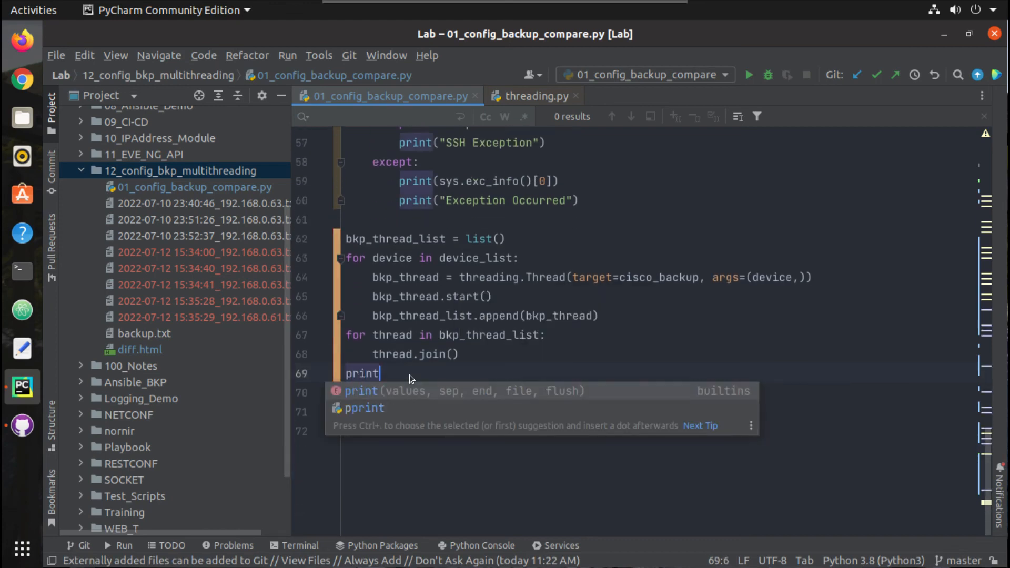
pyautogui.write('("')
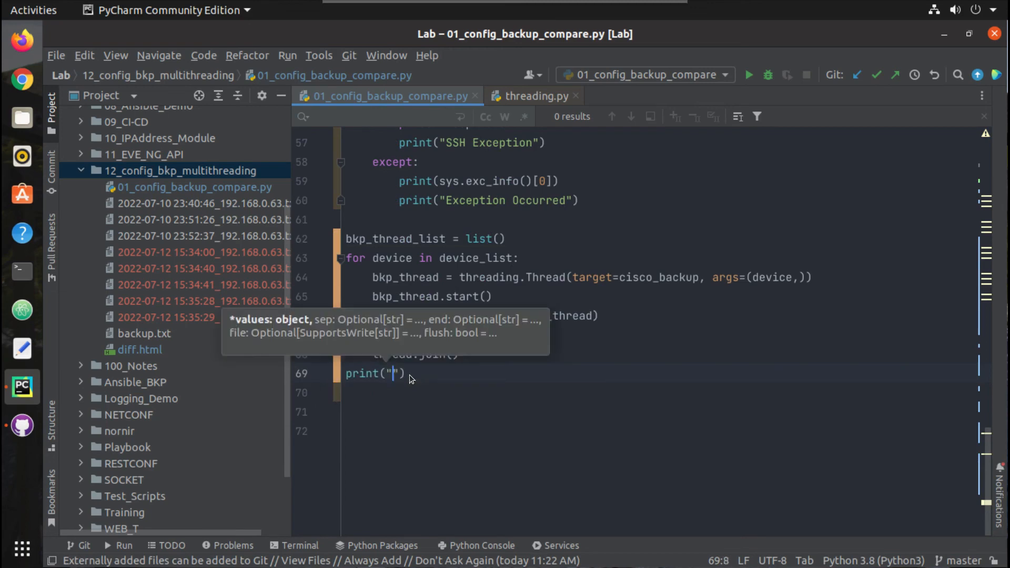
pyautogui.write('#')
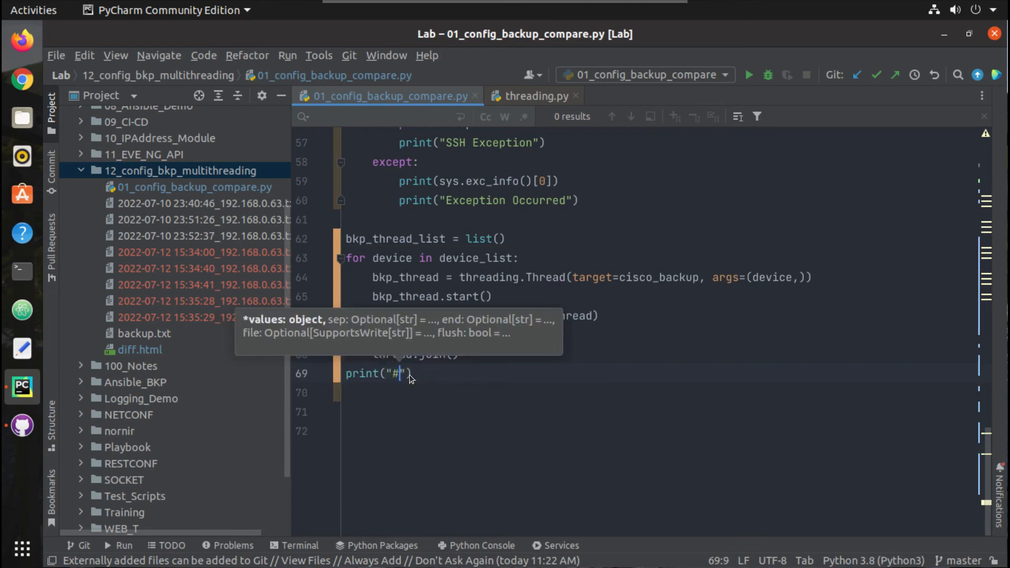
pyautogui.write('### Finishe')
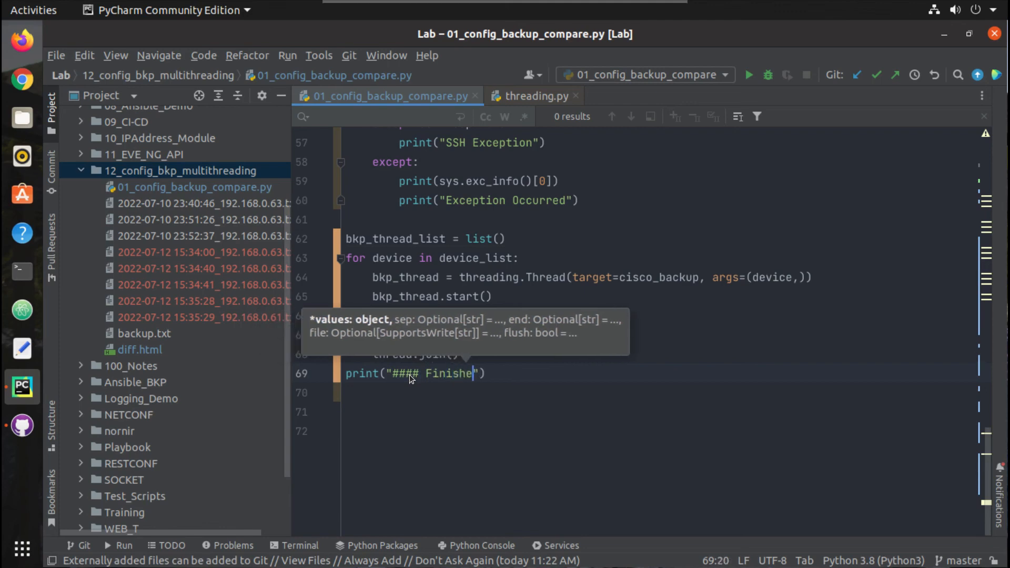
pyautogui.write('d')
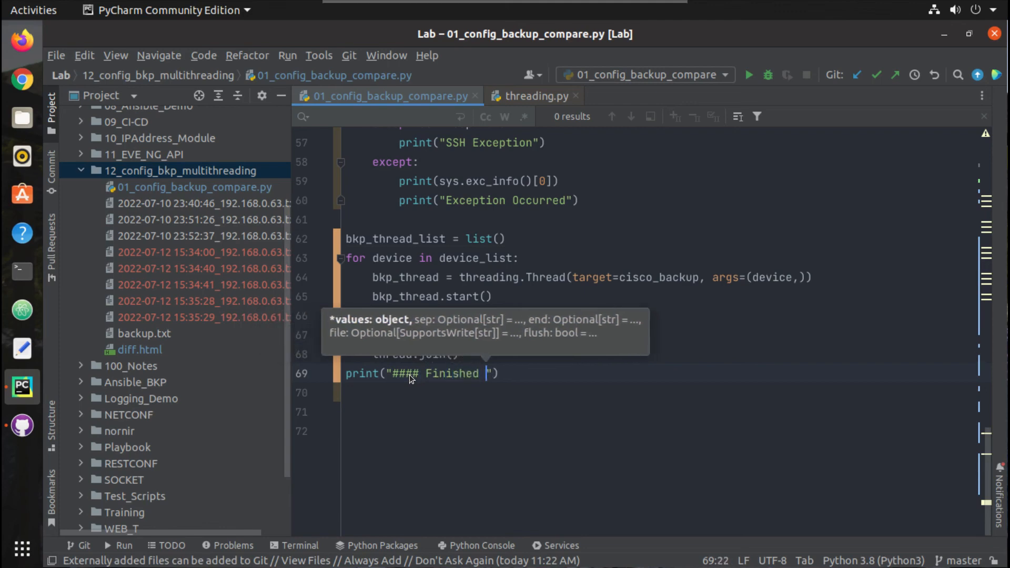
pyautogui.write('execution of the script ####')
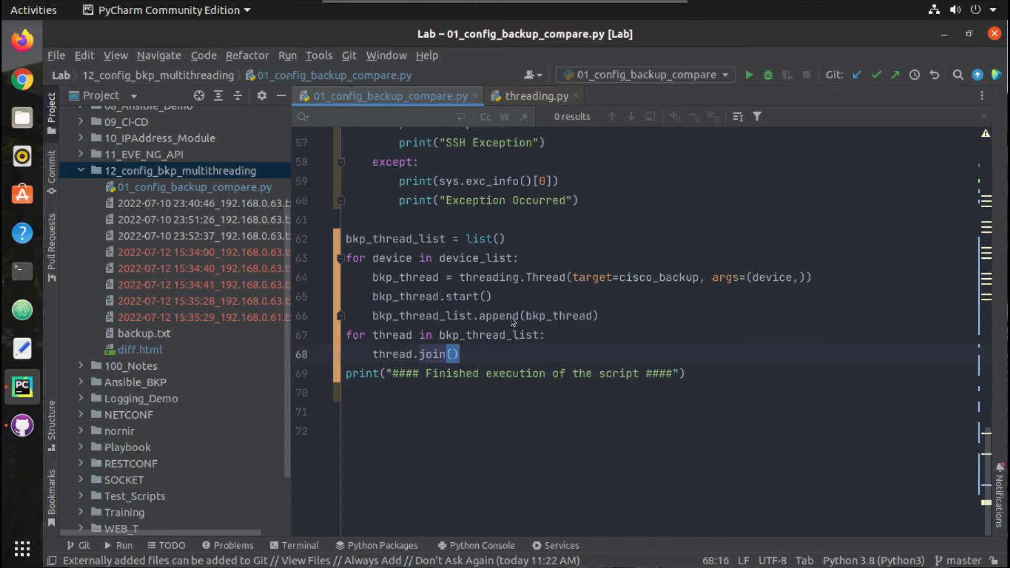
# - Review the finished threaded script, checking the thread start call
pyautogui.scroll(3)
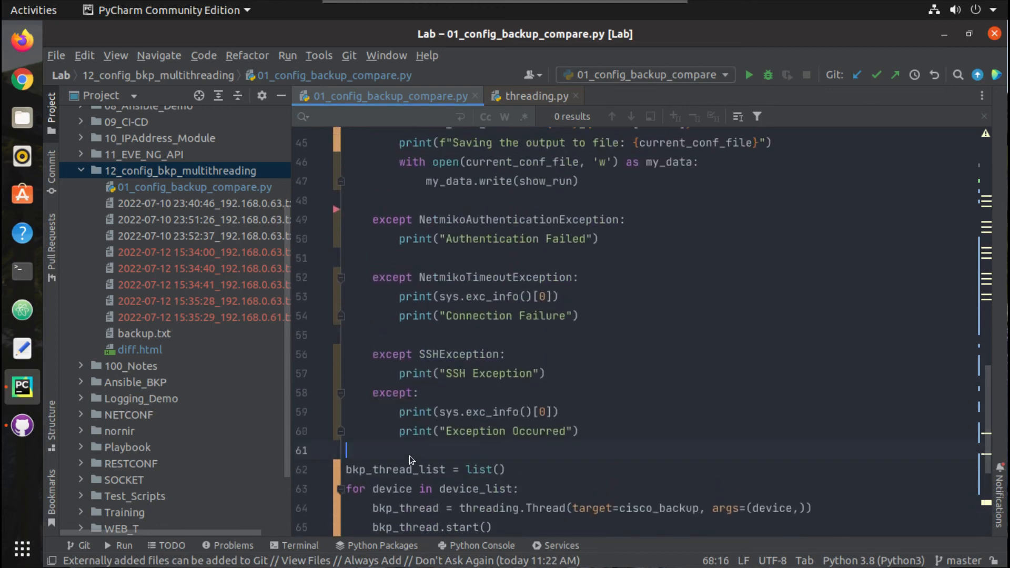
pyautogui.scroll(-3)
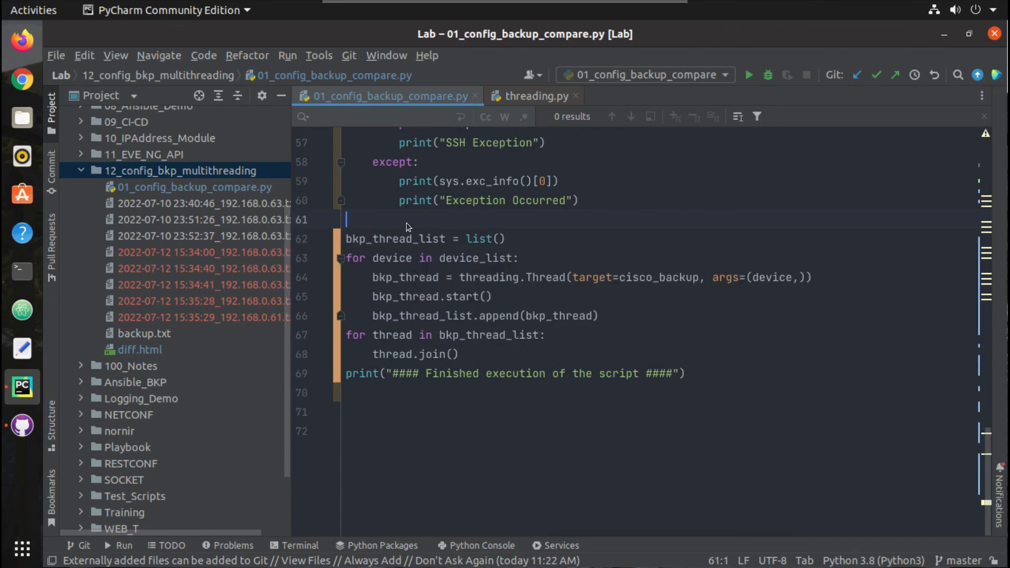
pyautogui.scroll(3)
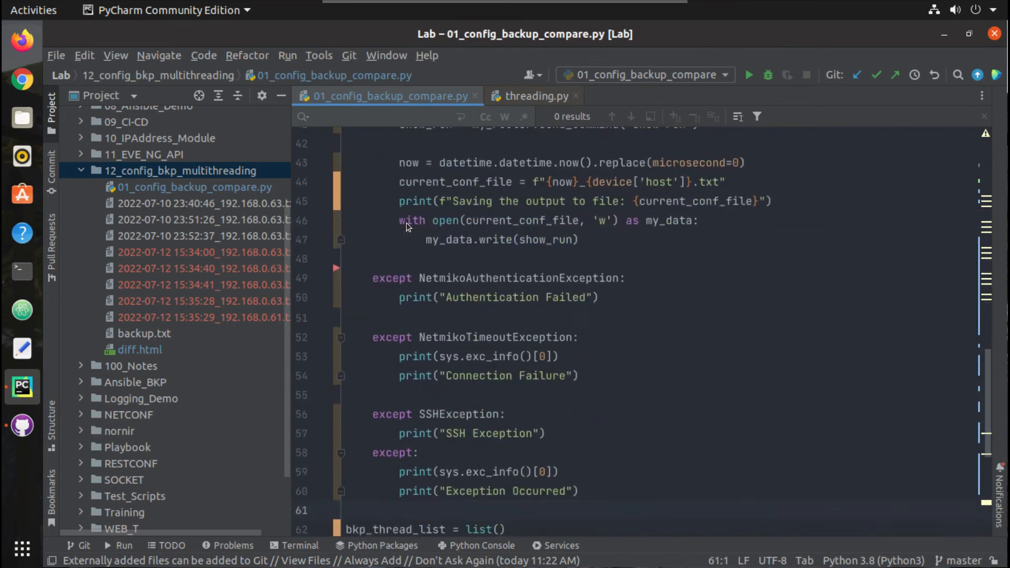
pyautogui.scroll(-3)
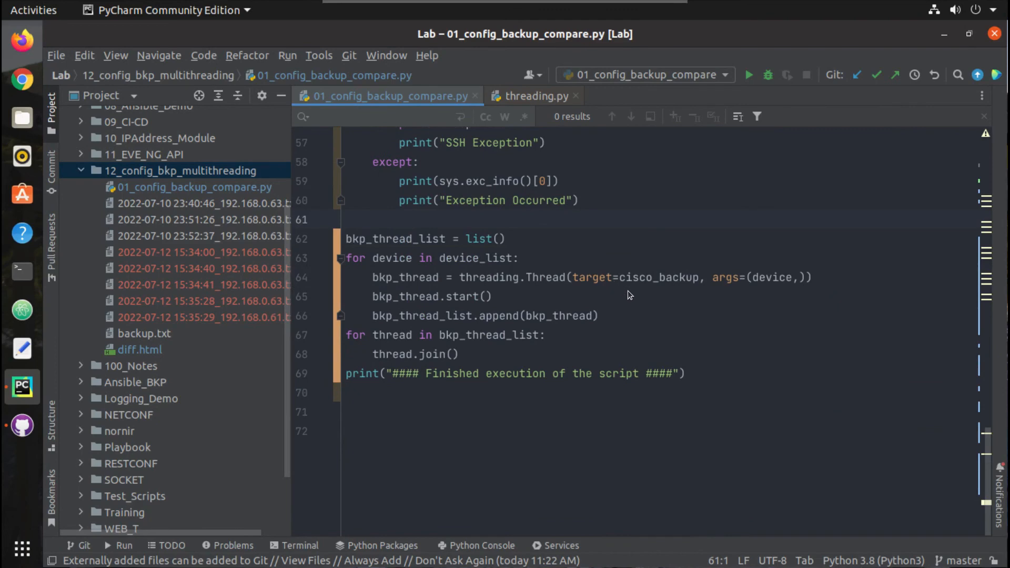
pyautogui.doubleClick(657, 277)
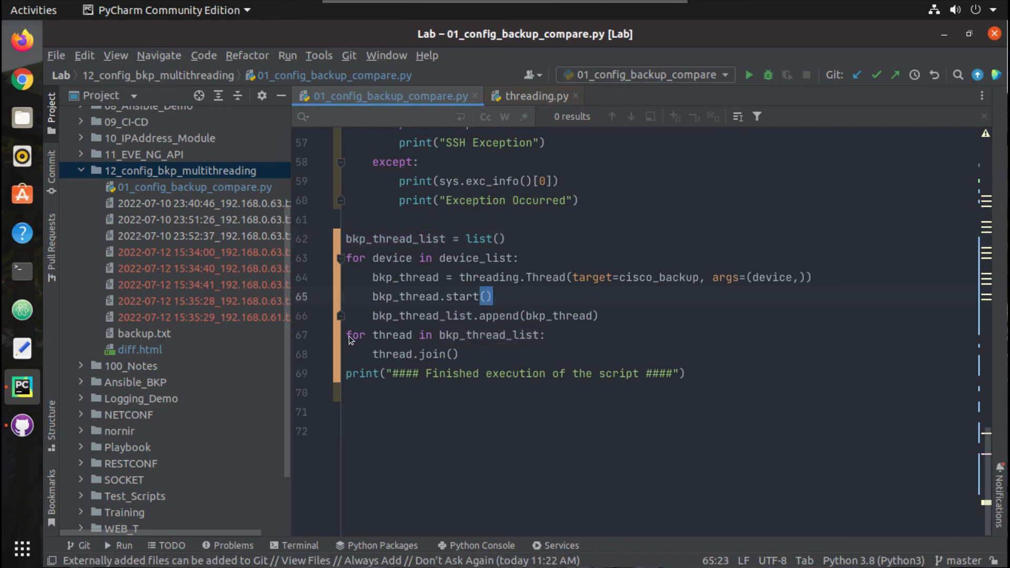
pyautogui.click(348, 412)
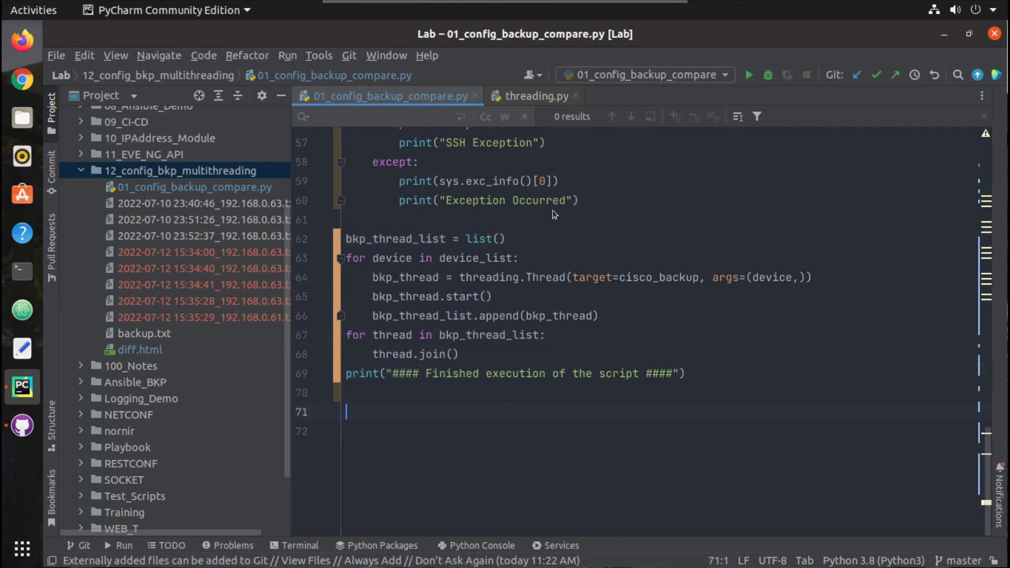
# - Delete the five 2022-07-12 backup files and run 01_config_backup_compare
pyautogui.scroll(3)
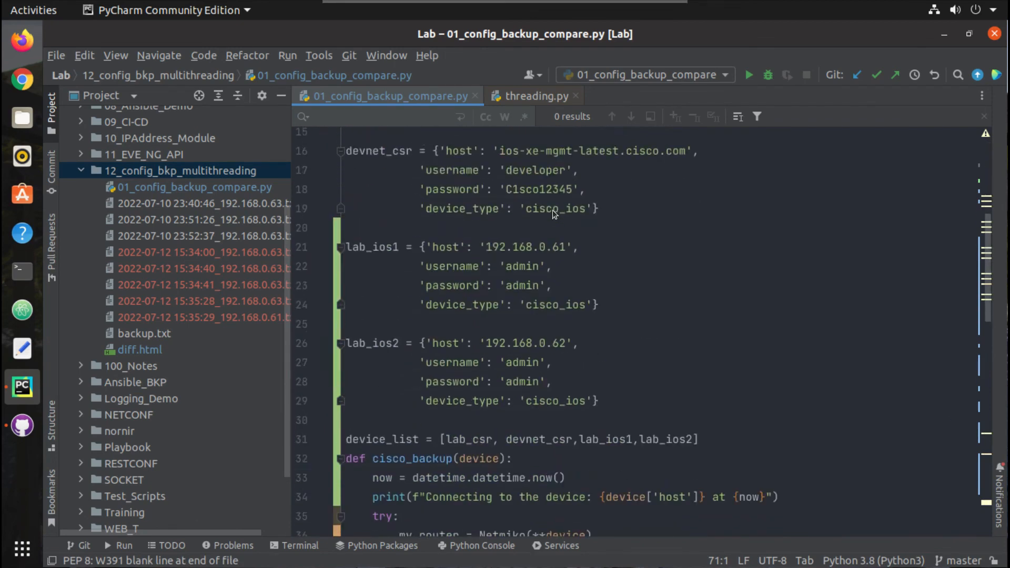
pyautogui.scroll(-3)
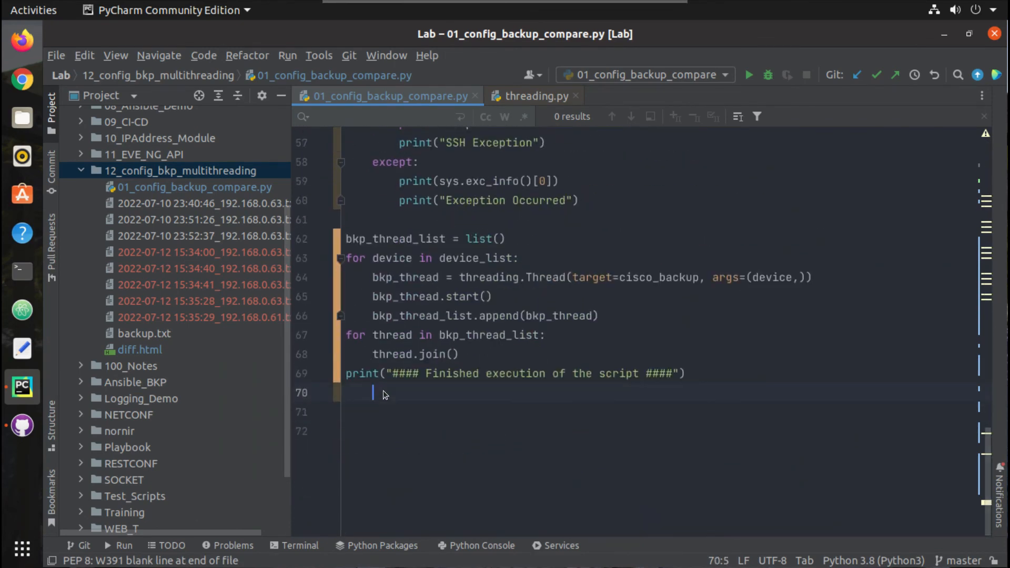
pyautogui.rightClick(384, 392)
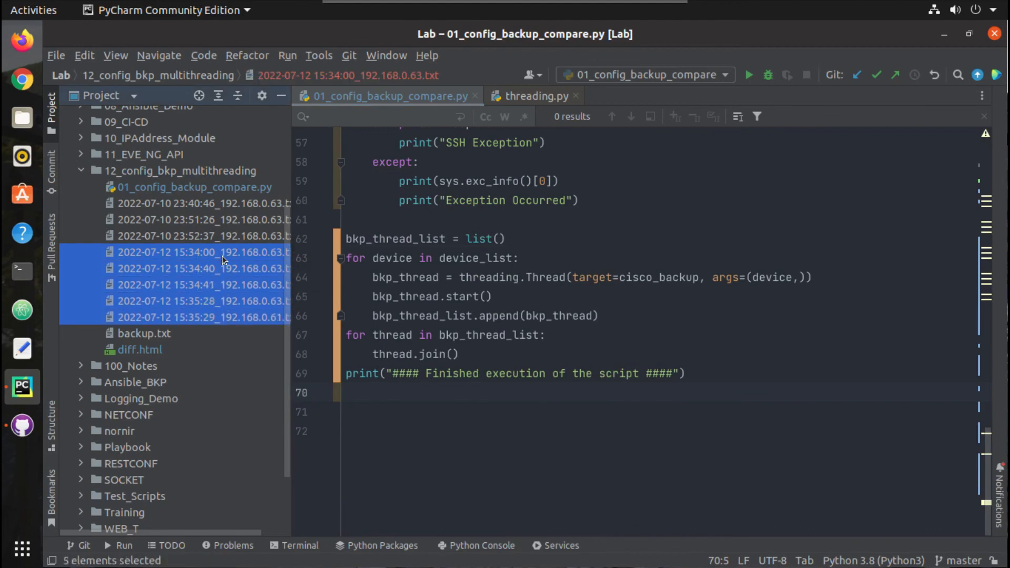
pyautogui.press('Delete')
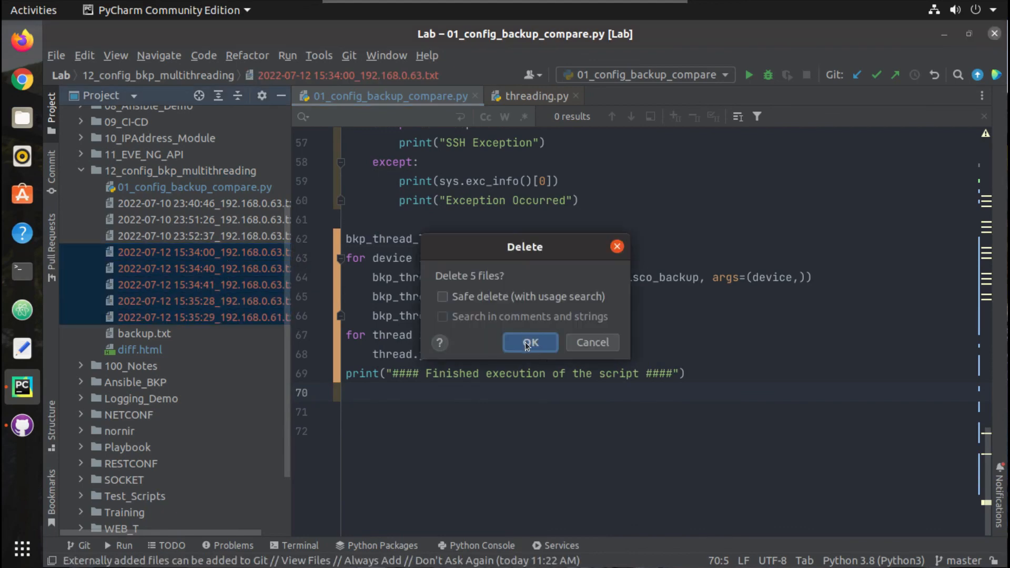
pyautogui.click(530, 342)
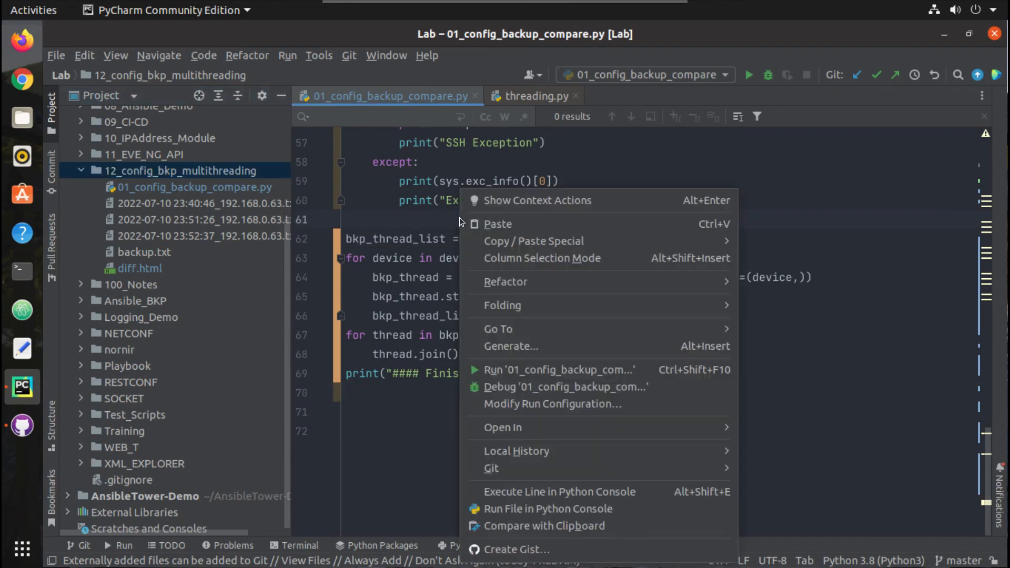
pyautogui.click(558, 370)
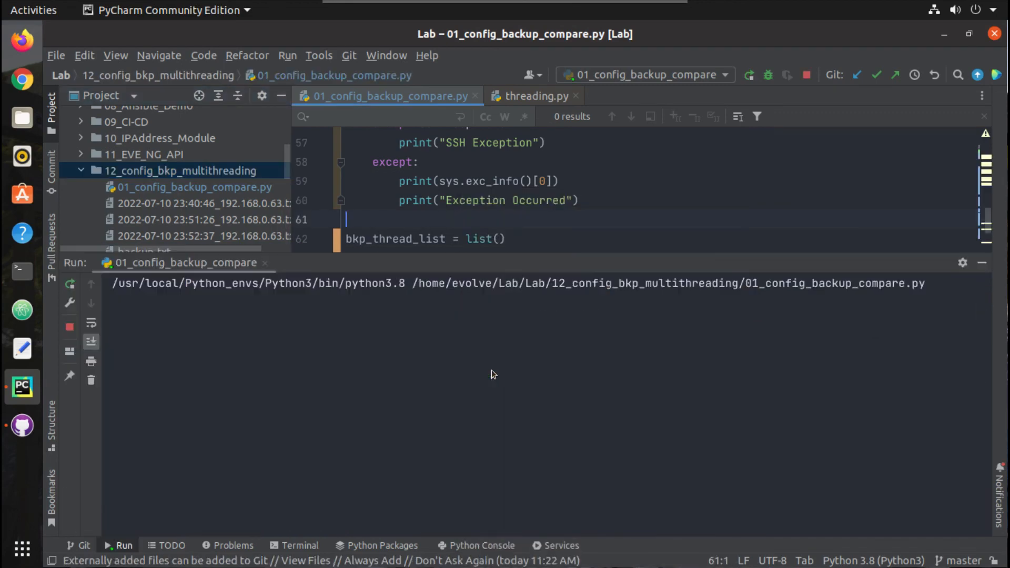
# - Check all four devices connected at 15:43:02, then hide the Run output
pyautogui.click(69, 283)
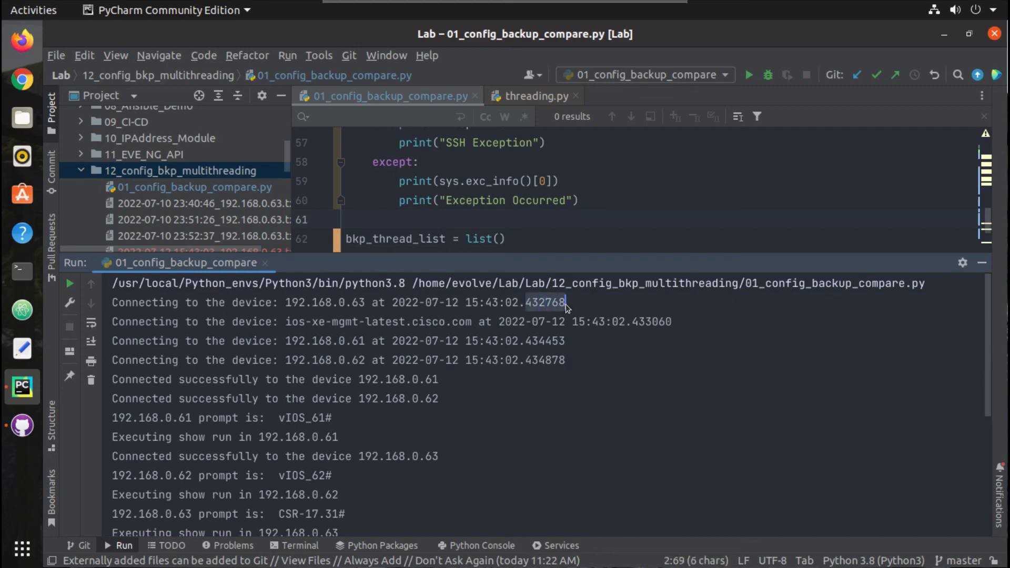
pyautogui.moveTo(634, 325)
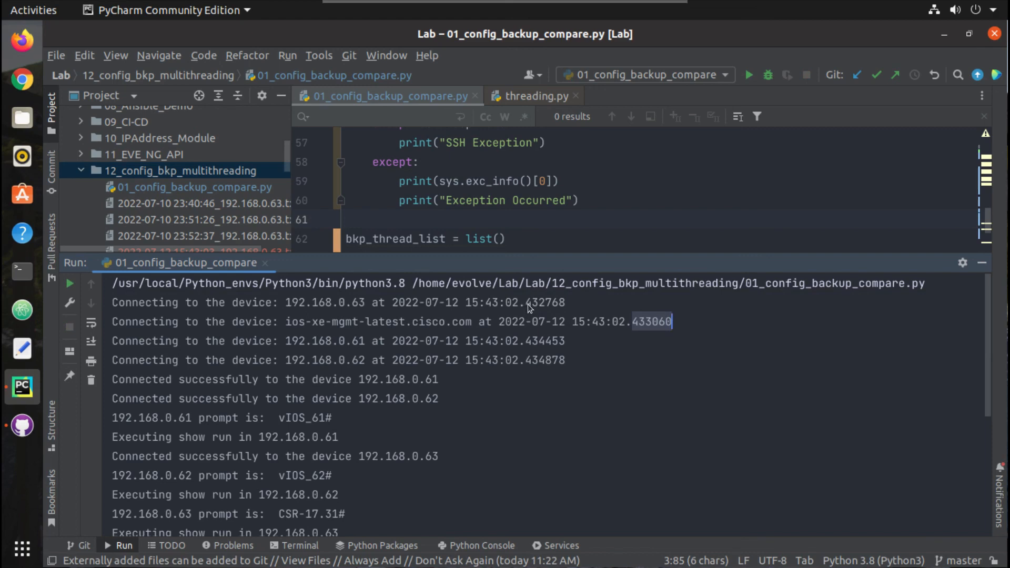
pyautogui.moveTo(672, 329)
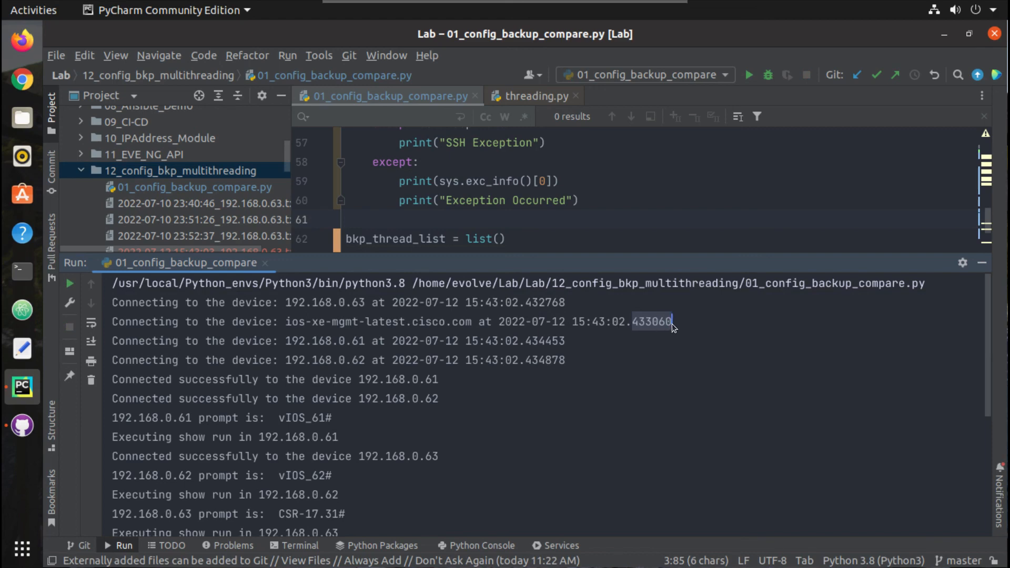
pyautogui.moveTo(575, 359)
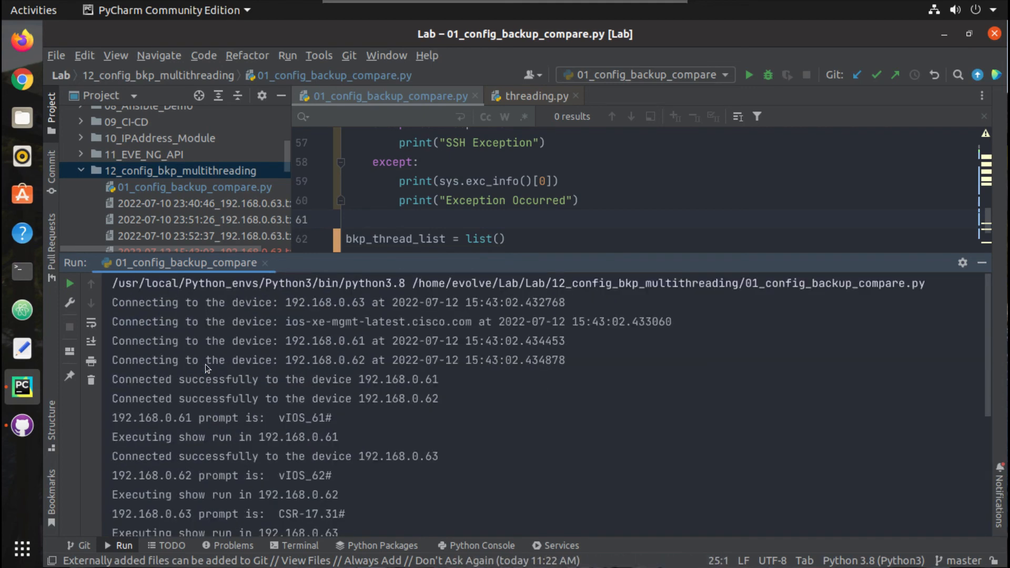
pyautogui.moveTo(984, 262)
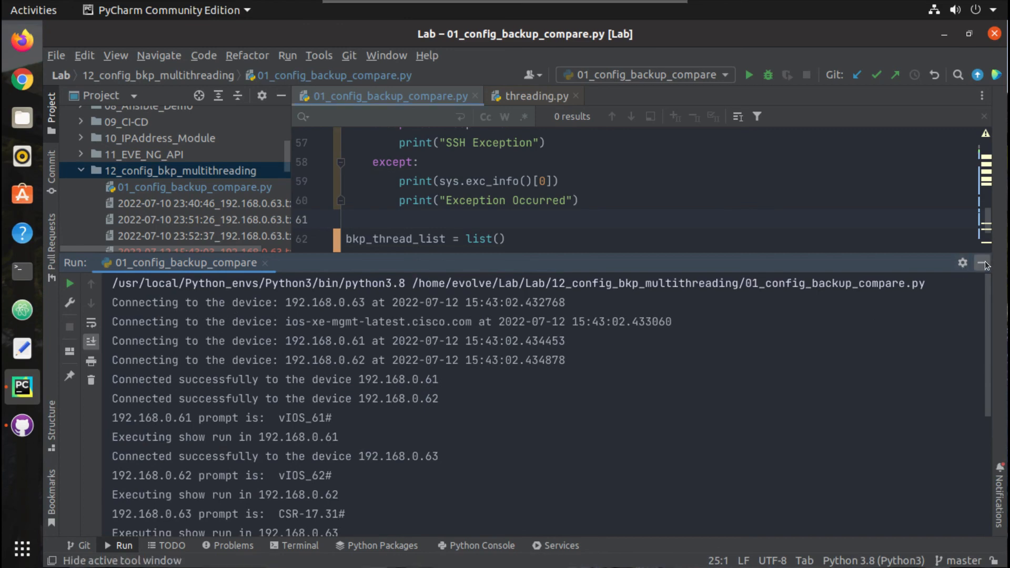
pyautogui.click(985, 262)
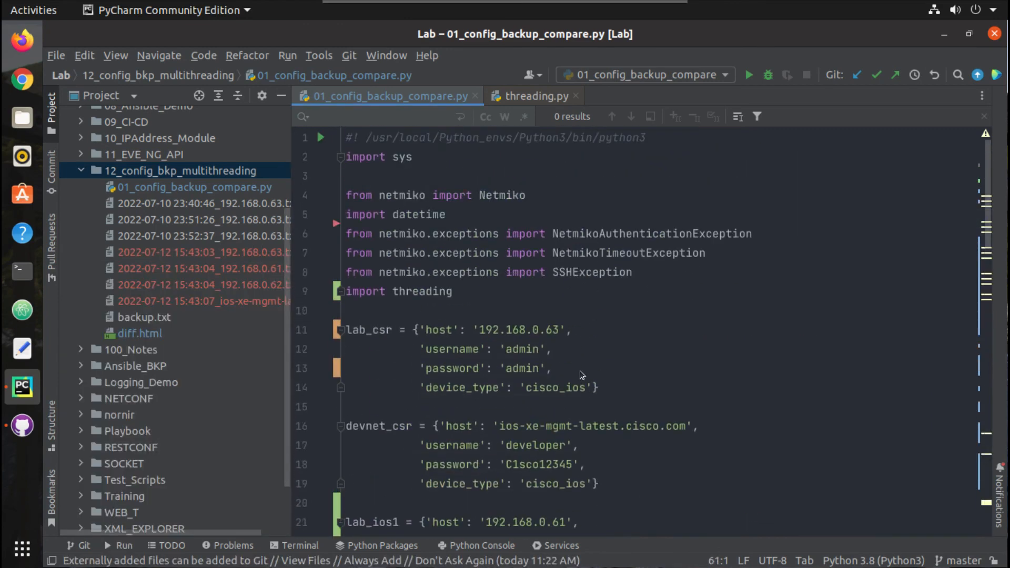
pyautogui.scroll(-3)
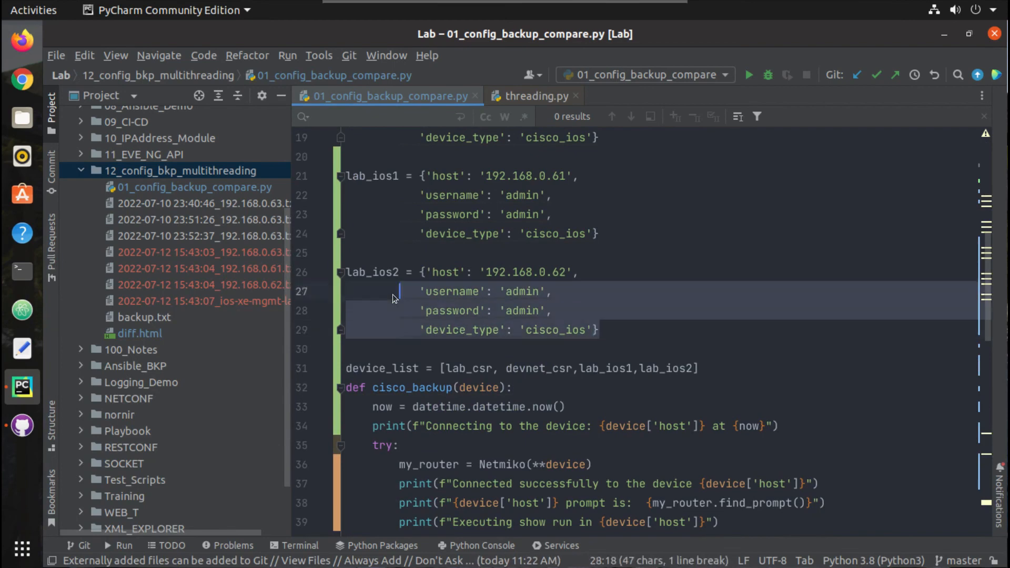
pyautogui.click(437, 310)
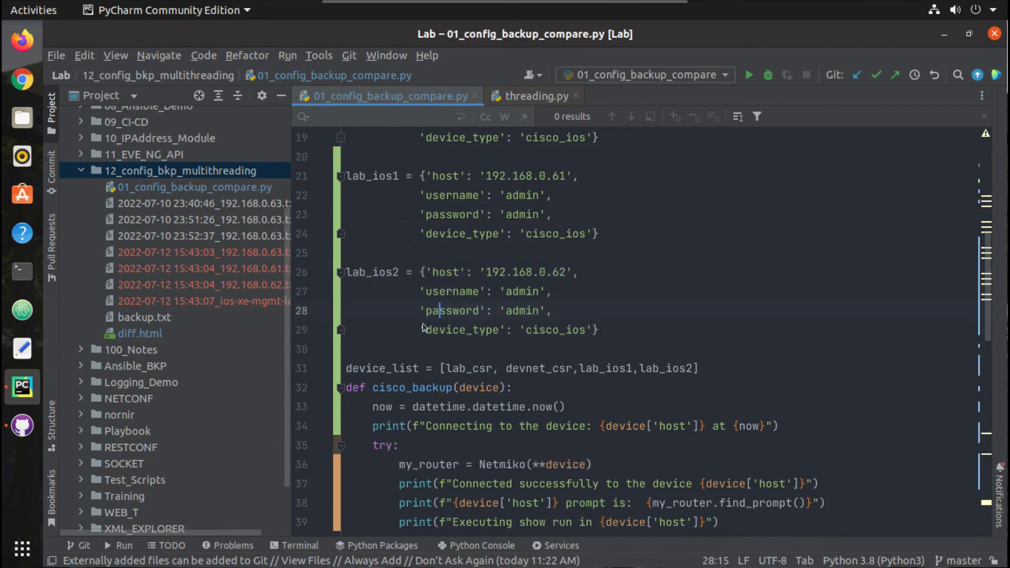
pyautogui.click(696, 367)
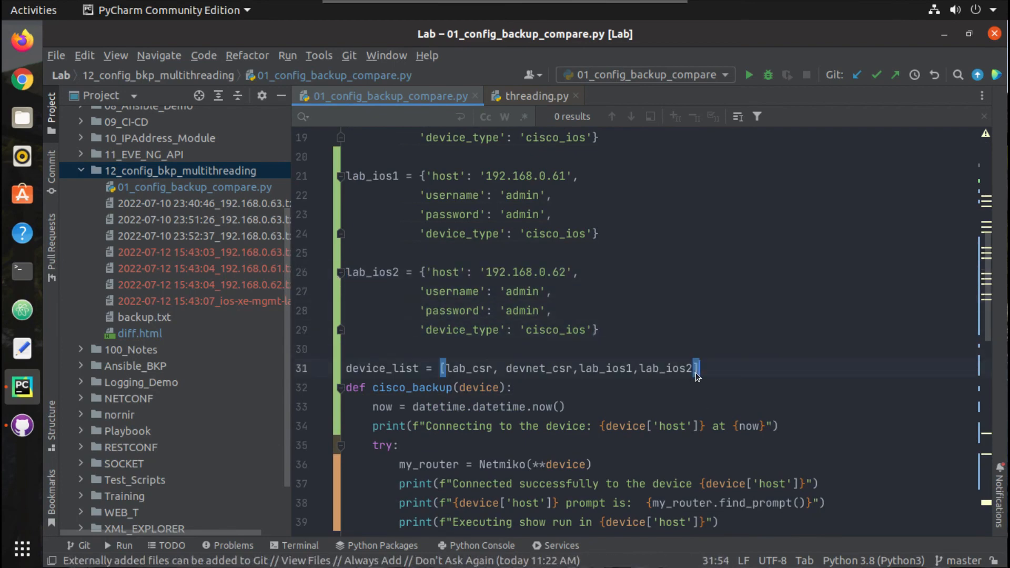
pyautogui.scroll(-3)
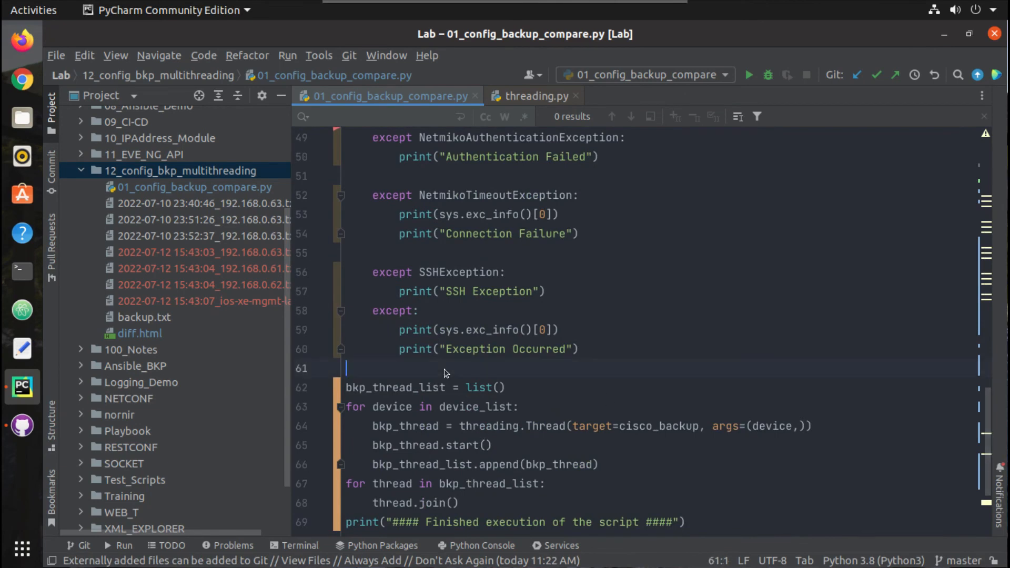
pyautogui.scroll(-3)
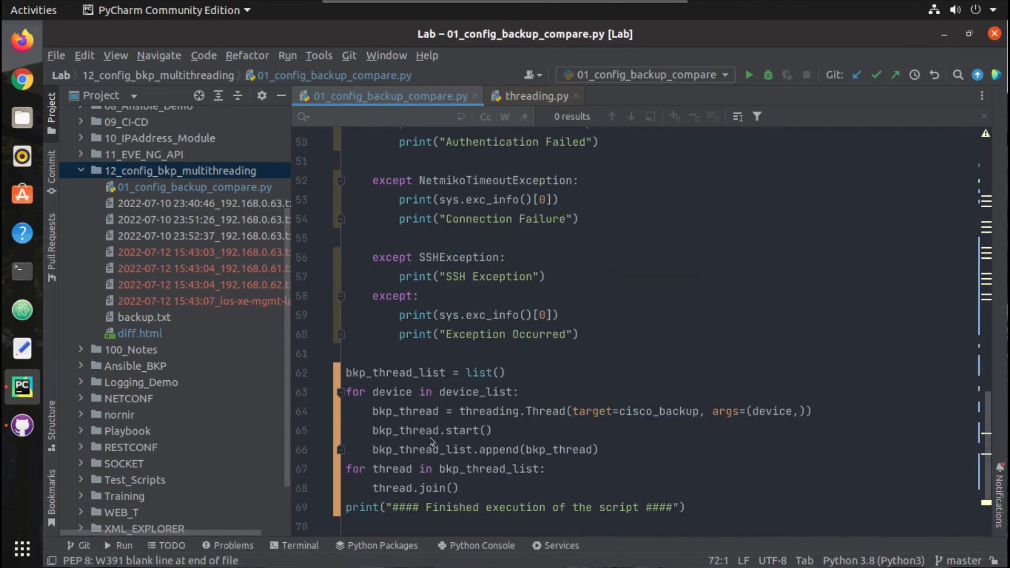
pyautogui.scroll(3)
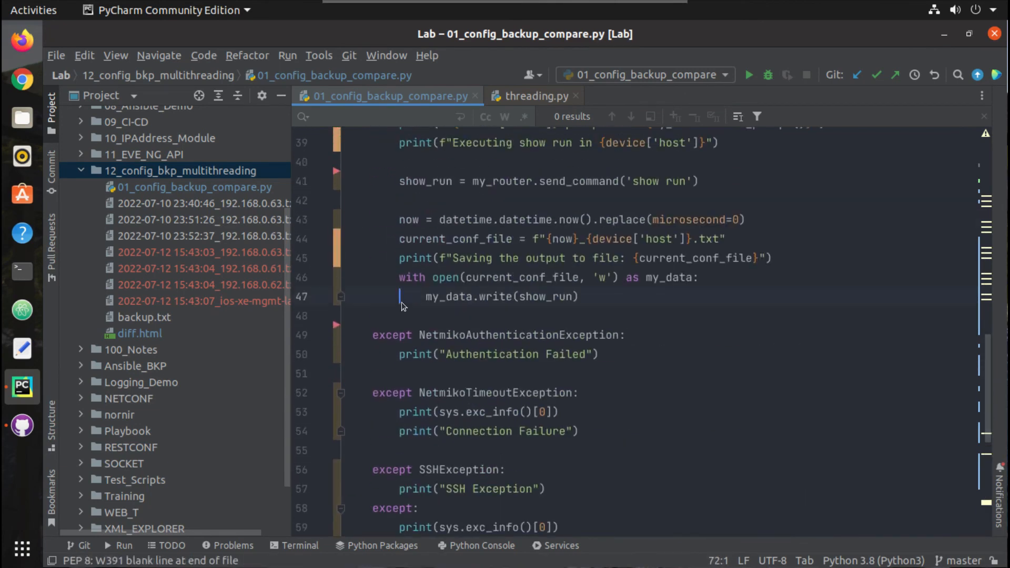
pyautogui.scroll(3)
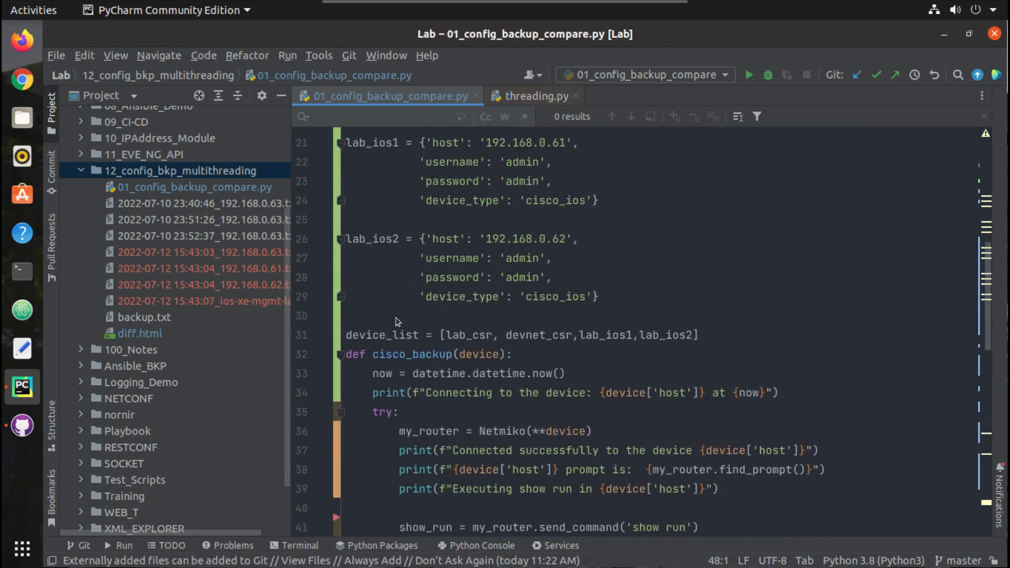
pyautogui.moveTo(52, 258)
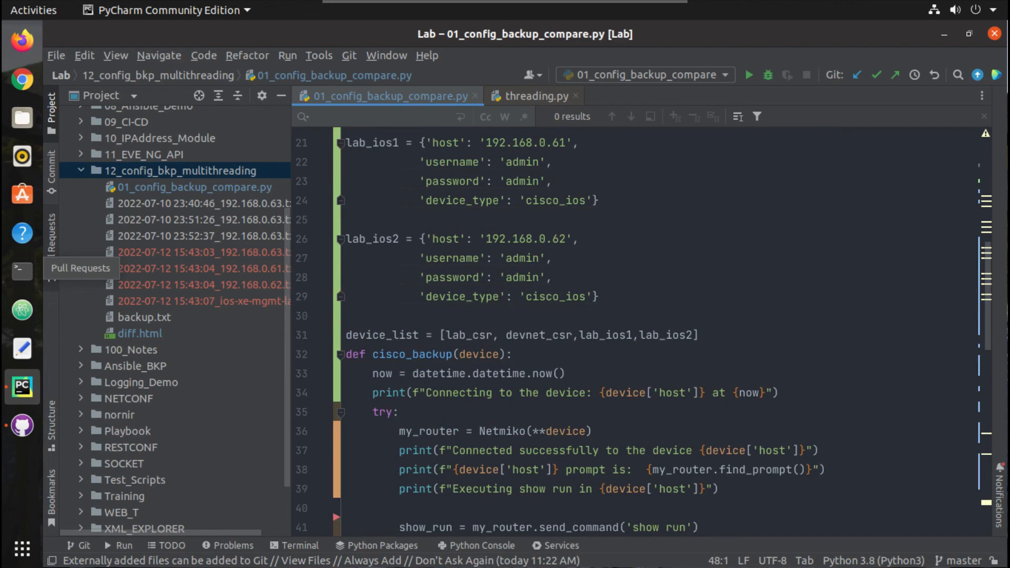
pyautogui.scroll(3)
pyautogui.write('import threading')
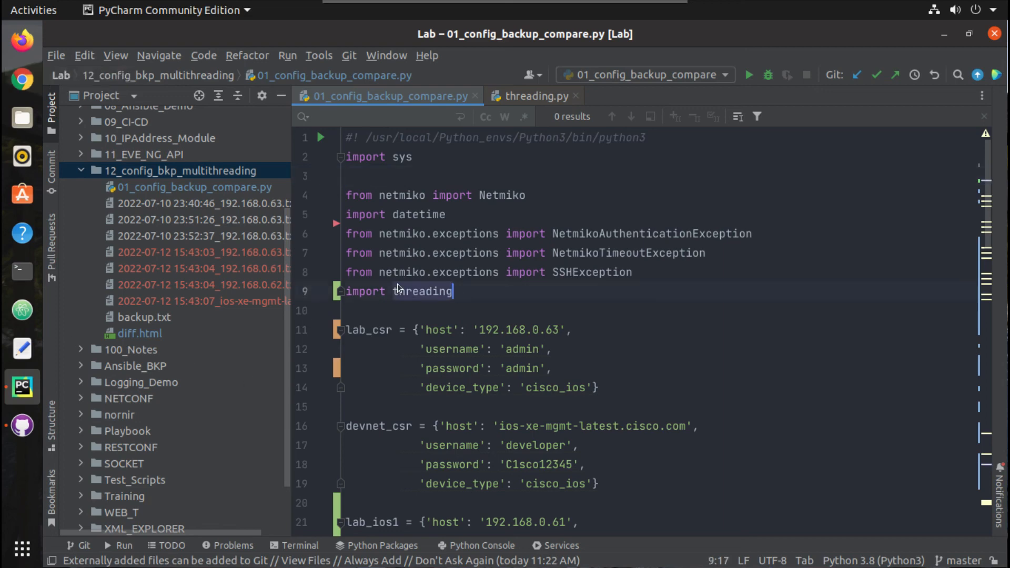
pyautogui.scroll(-3)
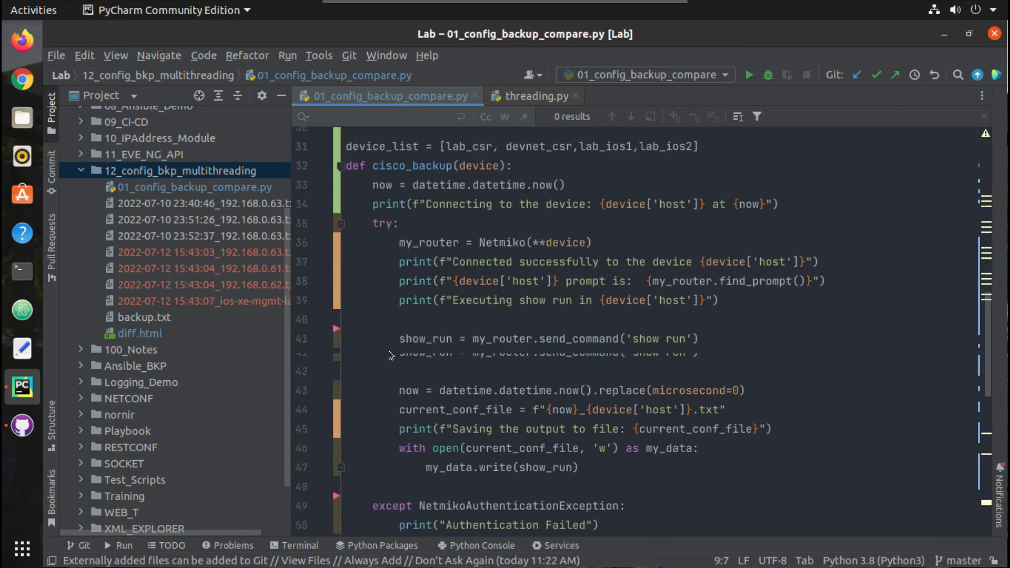
pyautogui.scroll(-3)
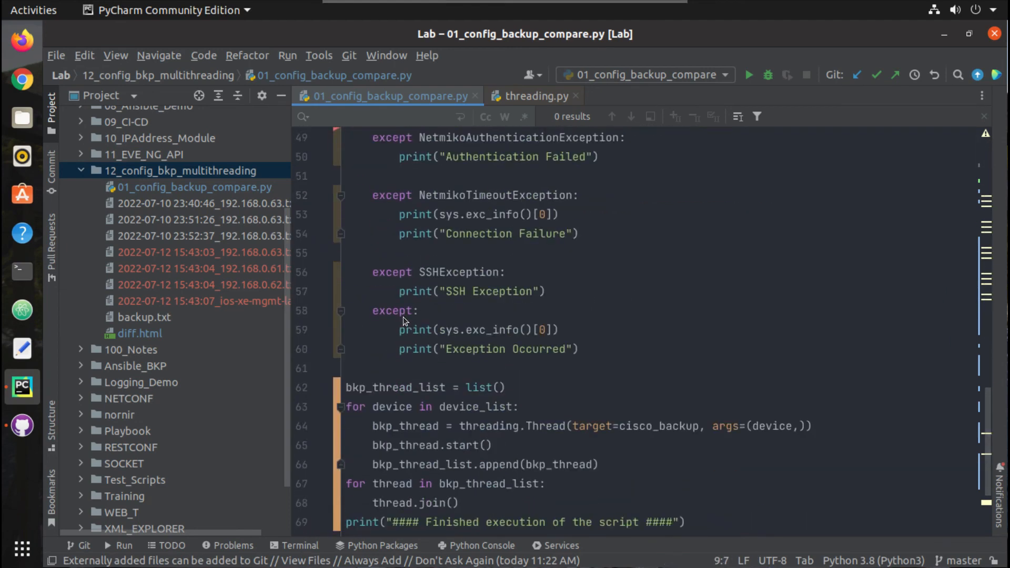